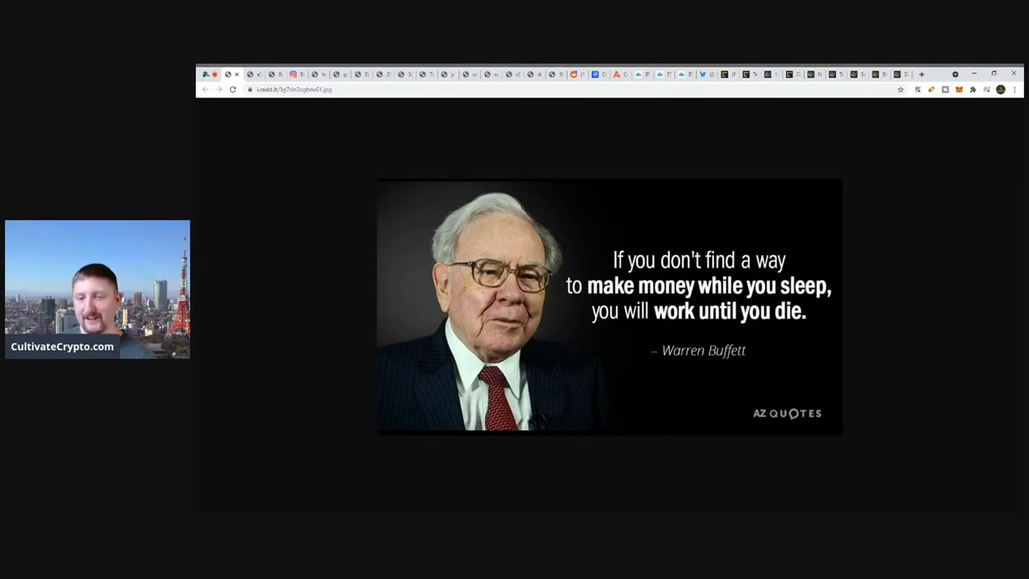
mouse_move(359, 255)
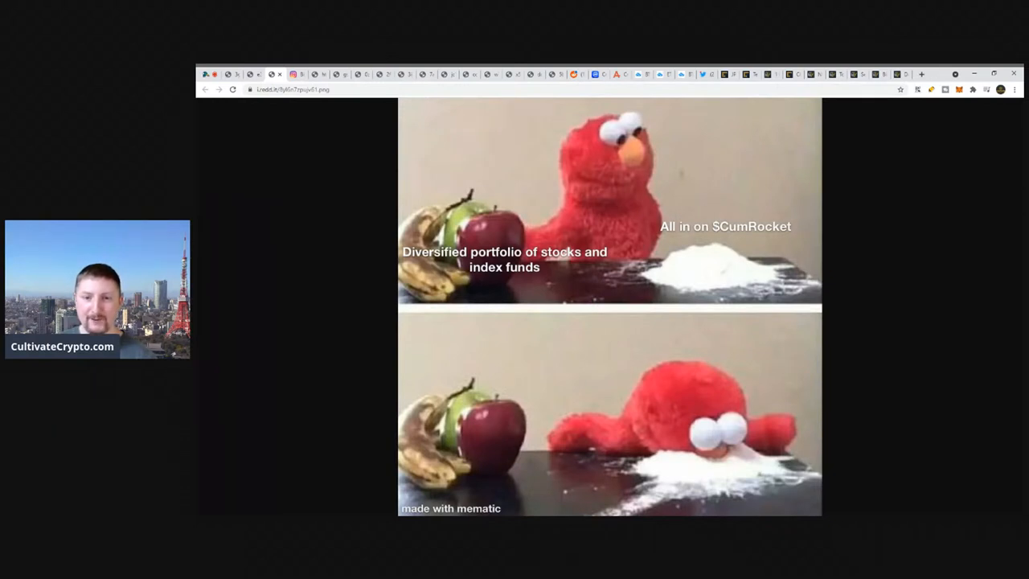
mouse_move(282, 314)
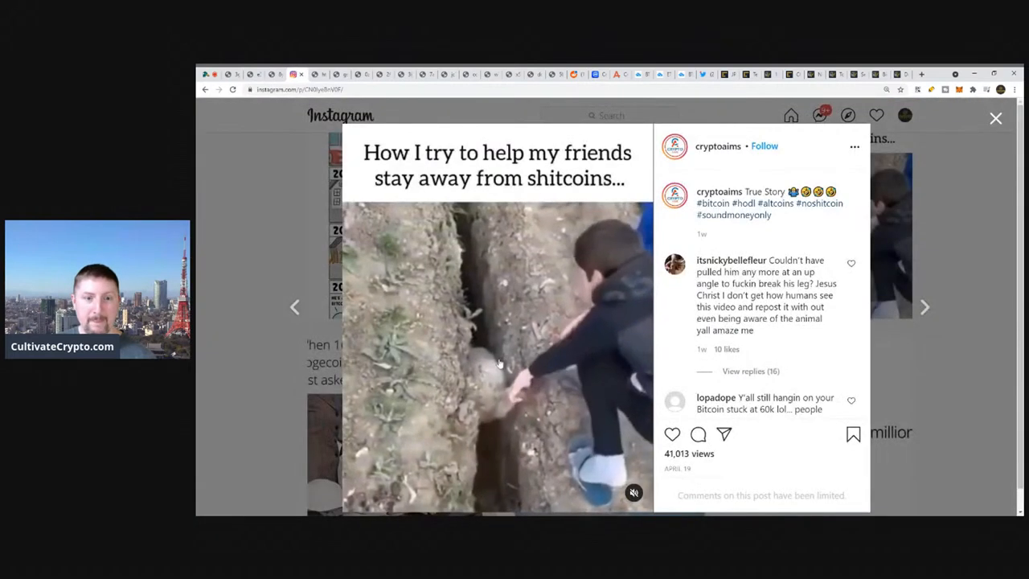
click(497, 361)
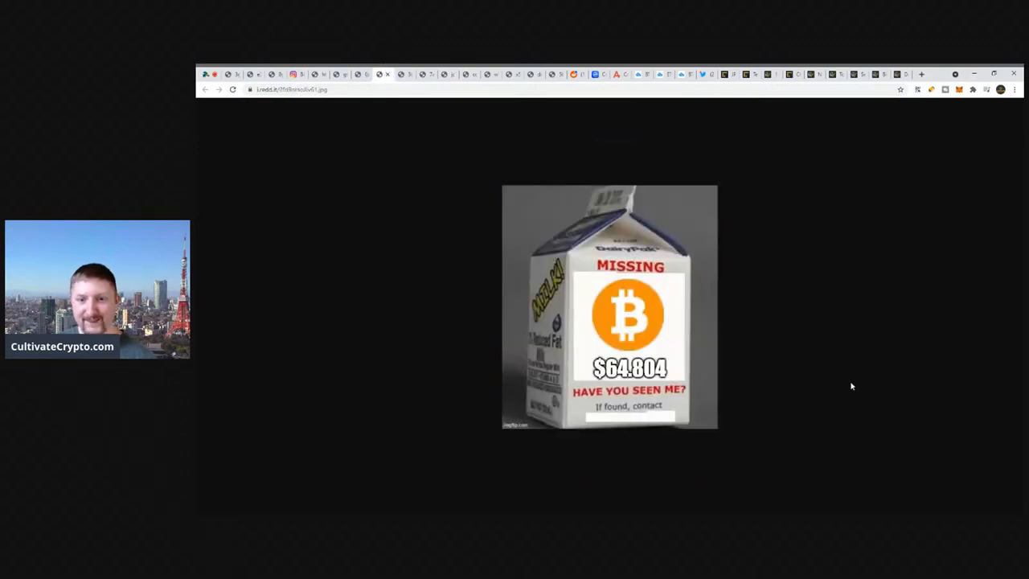
mouse_move(843, 381)
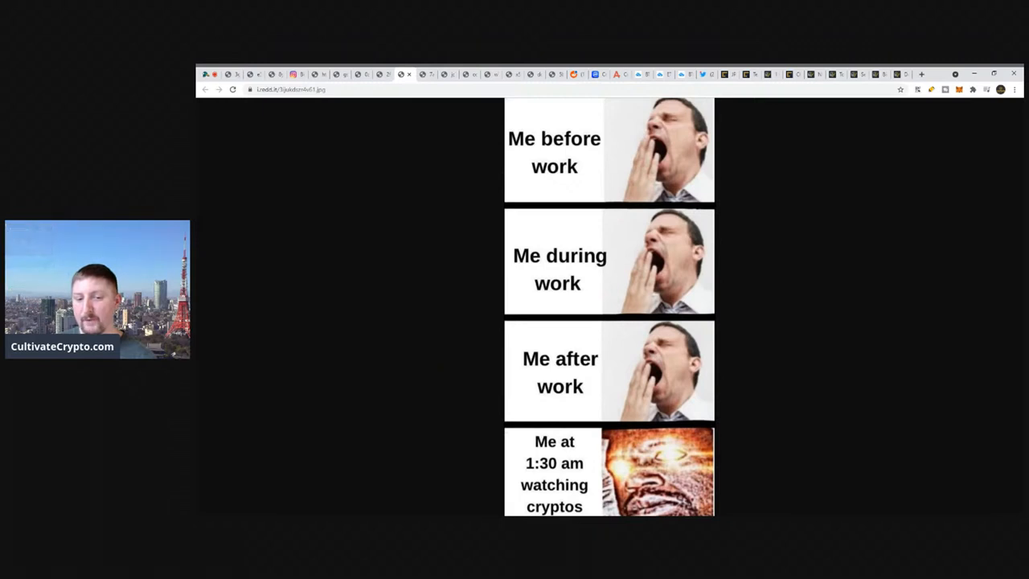
mouse_move(400, 280)
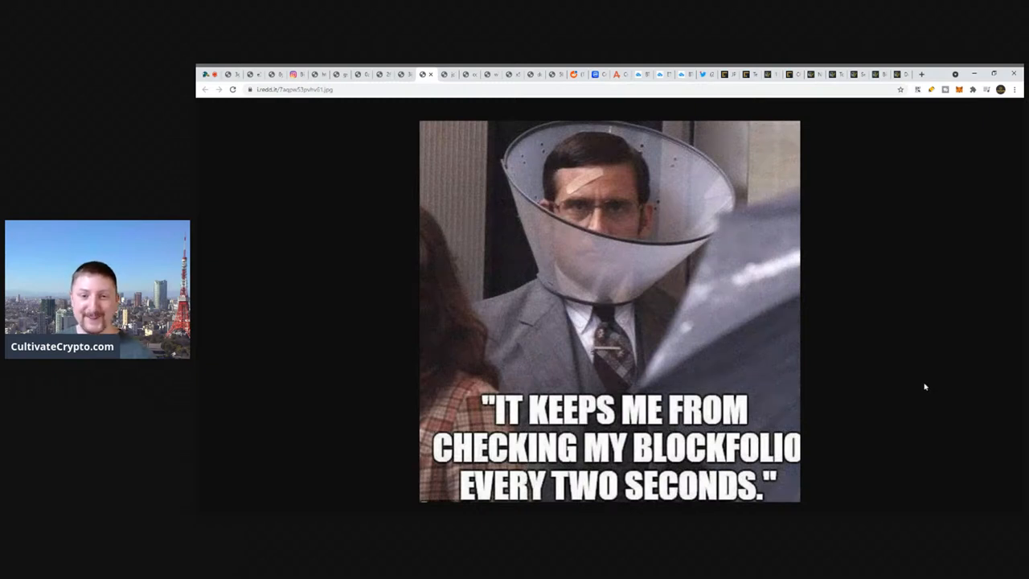
mouse_move(221, 217)
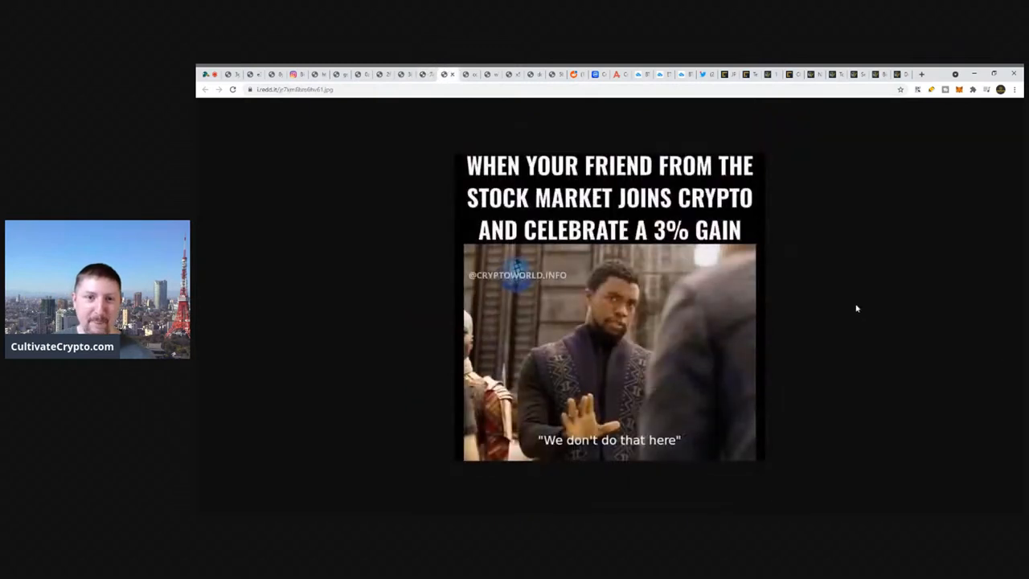
mouse_move(836, 392)
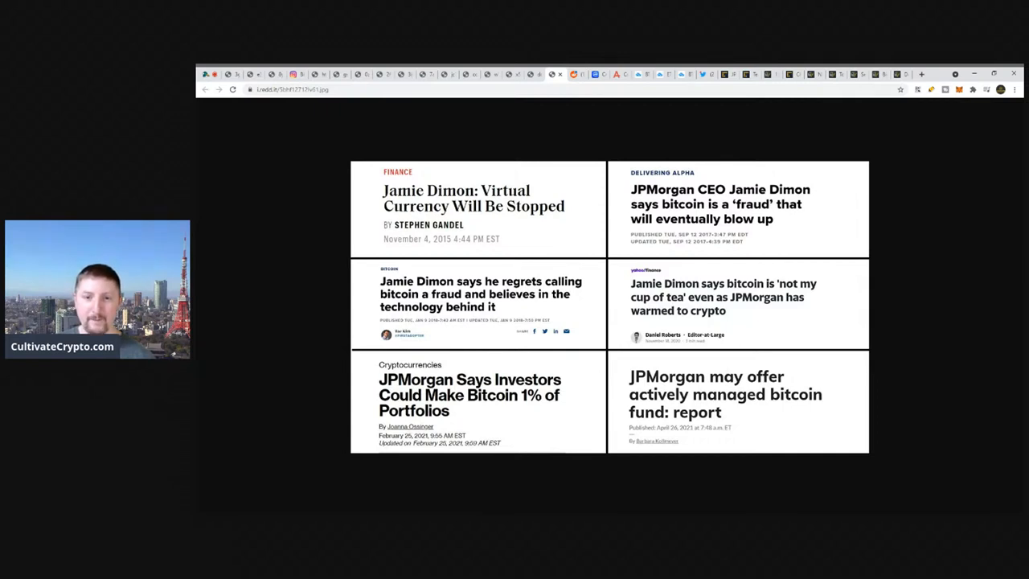
mouse_move(949, 283)
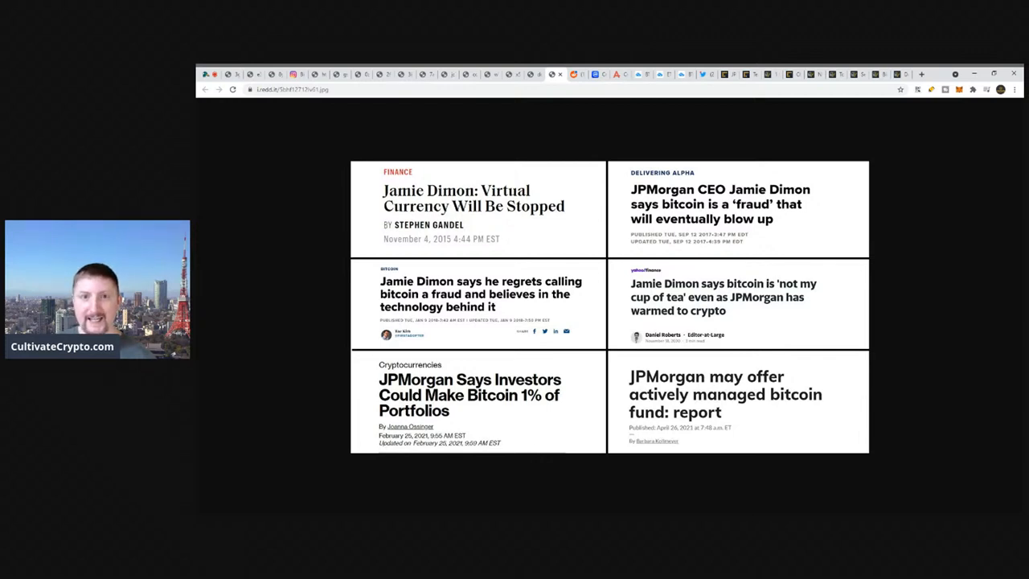
mouse_move(935, 236)
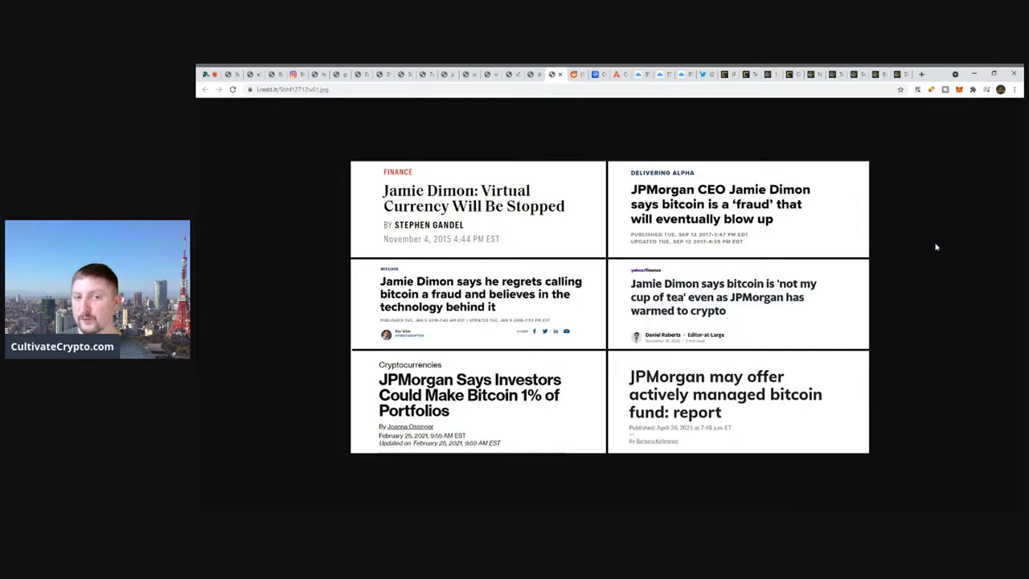
mouse_move(699, 193)
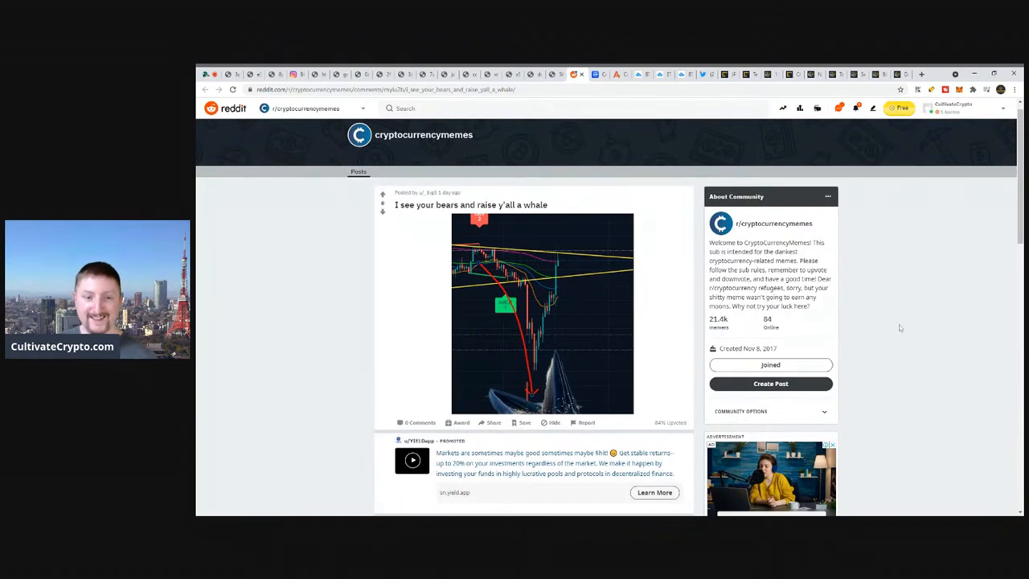
mouse_move(902, 322)
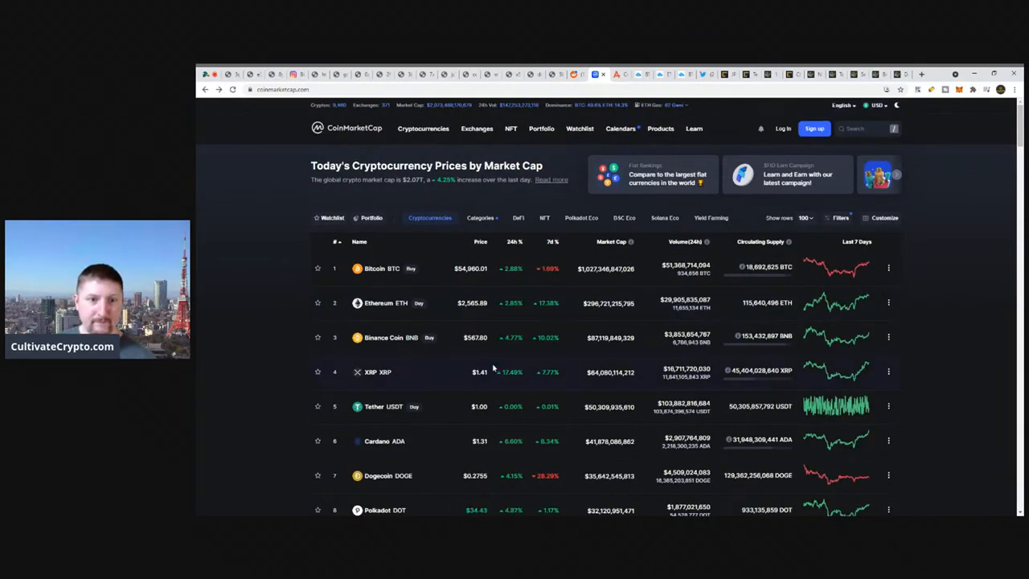
mouse_move(406, 253)
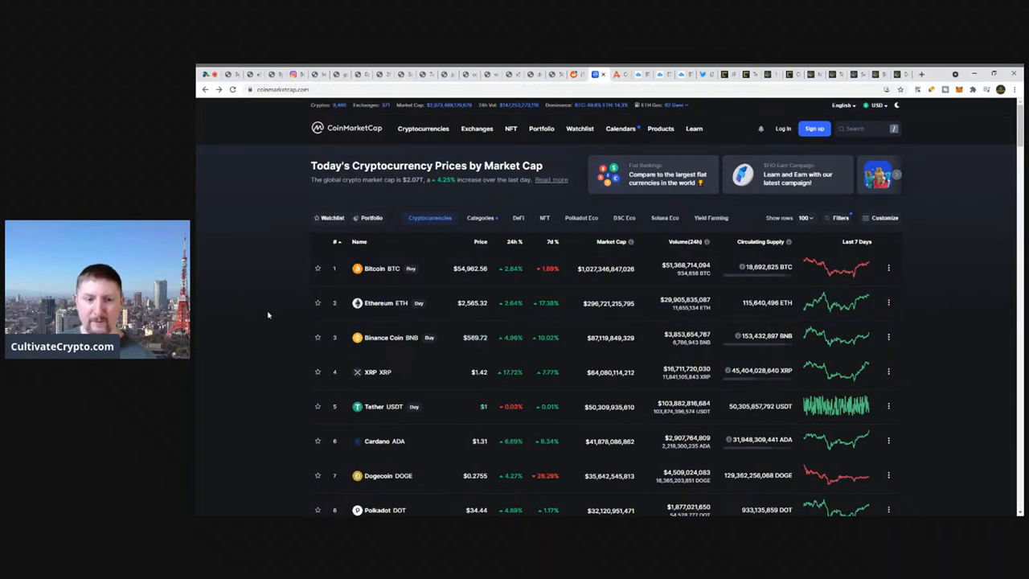
Scroll the market-cap coin ranking down past the top 15 coins to Stellar
scroll(down, 3)
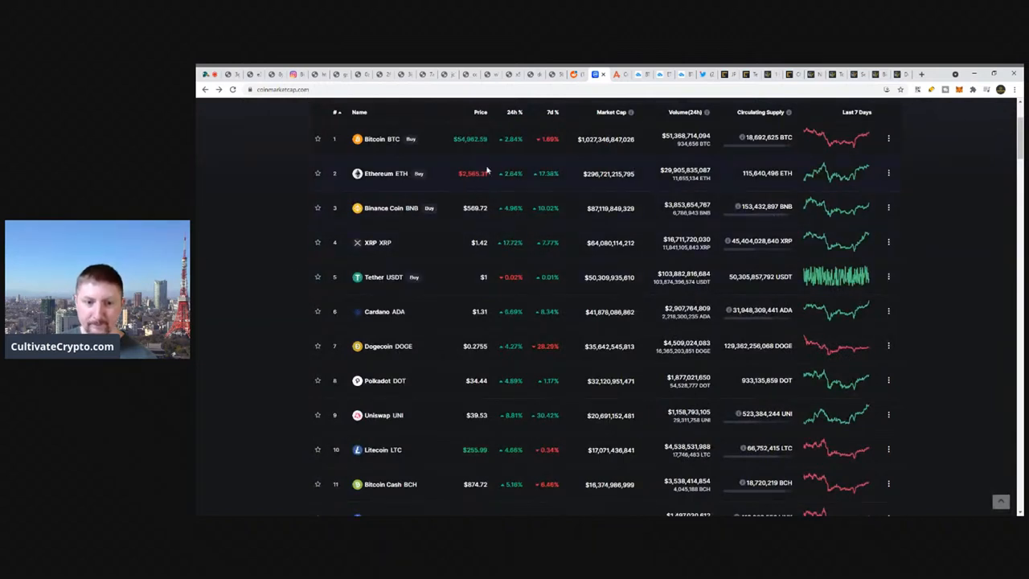
scroll(down, 3)
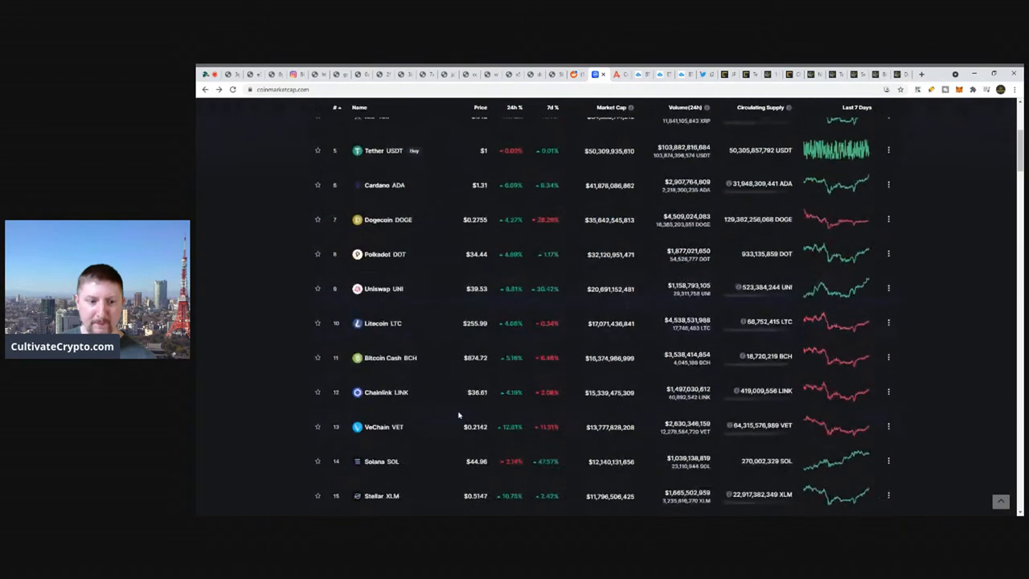
scroll(down, 3)
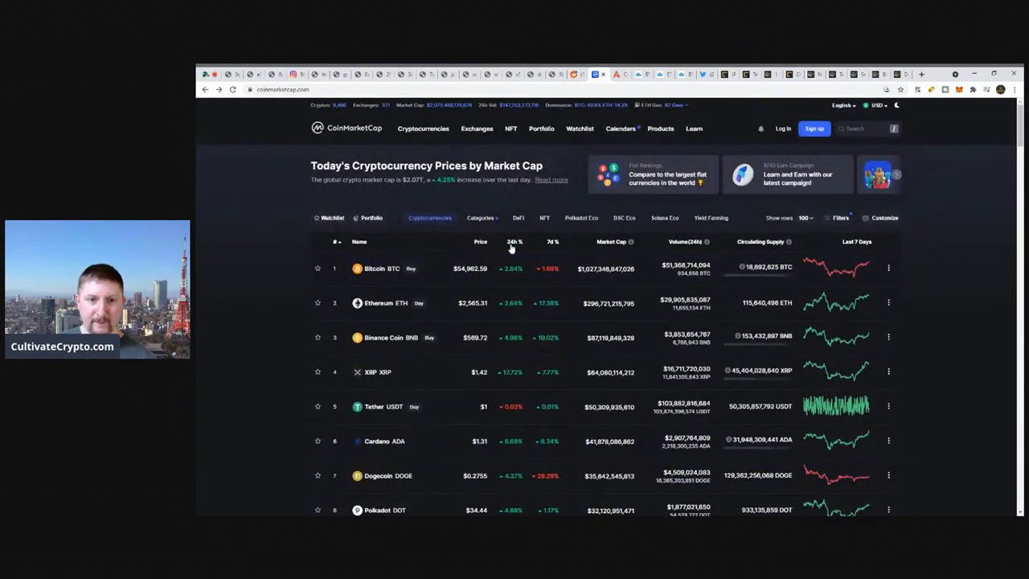
Sort the coin table by 24h % change, putting Waves (+35.25%), Dent and Holo on top
click(513, 241)
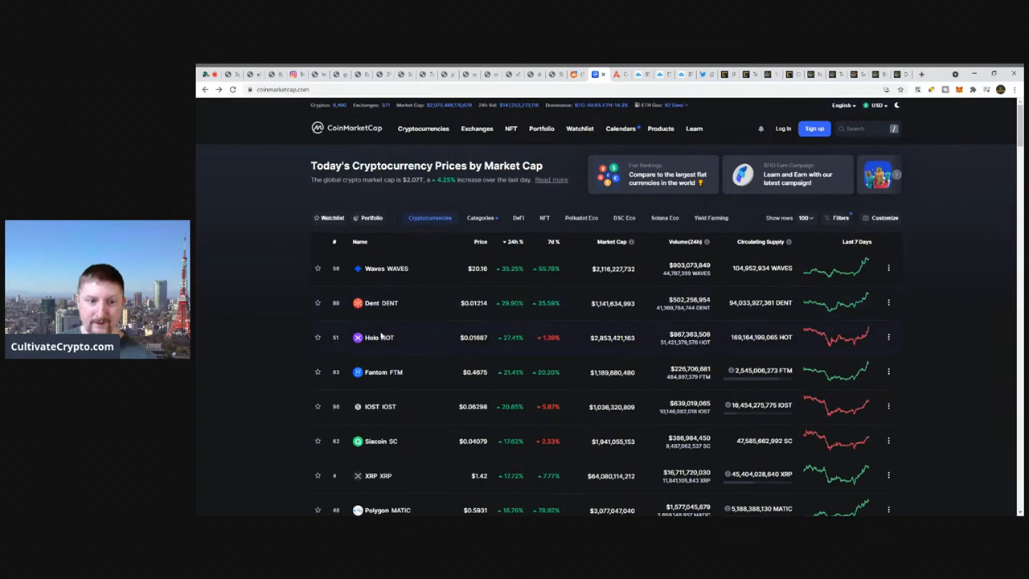
mouse_move(372, 376)
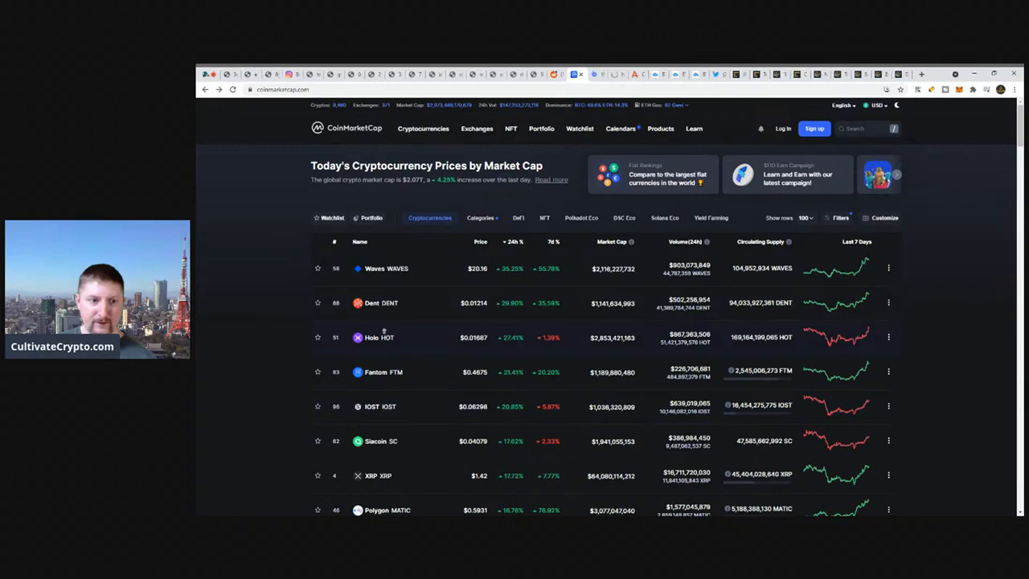
mouse_move(383, 338)
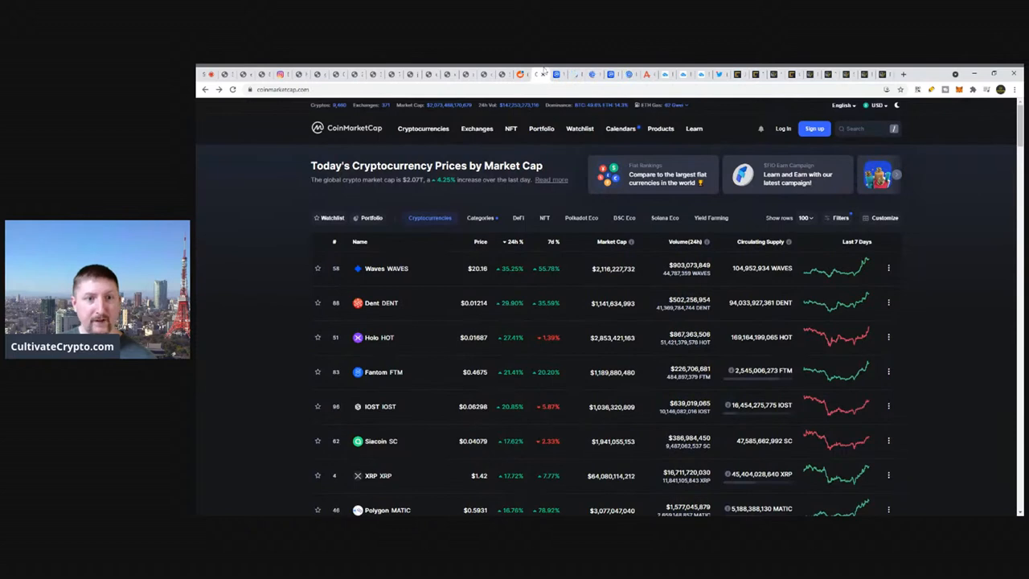
Open the Waves page and add the BTC price line to its all-time chart
click(387, 268)
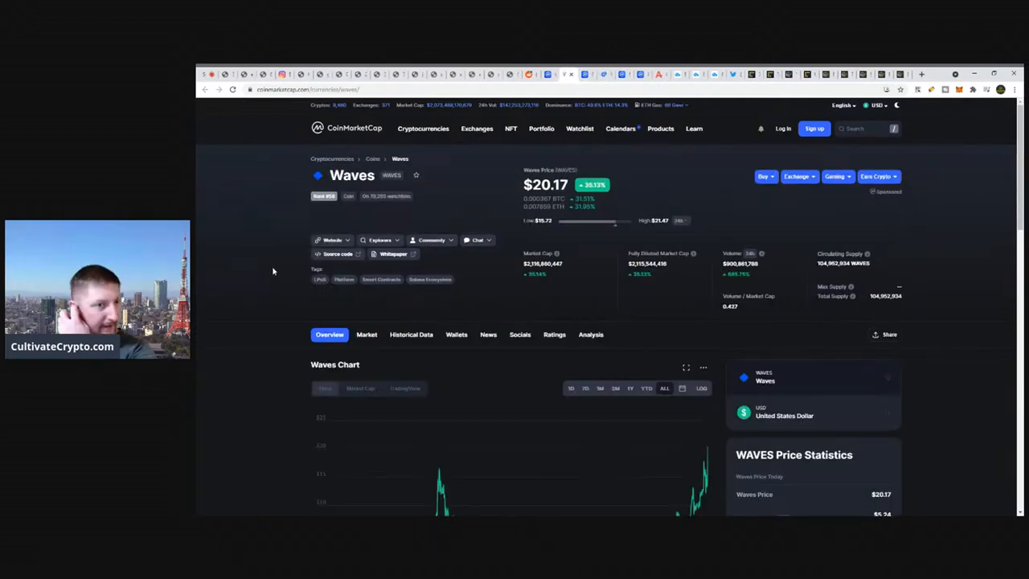
scroll(down, 3)
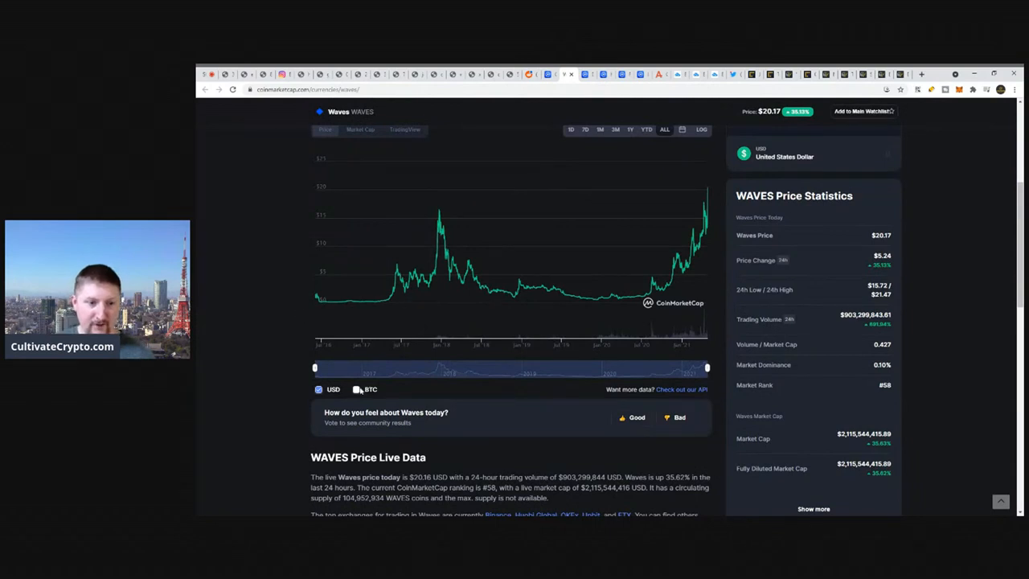
click(357, 389)
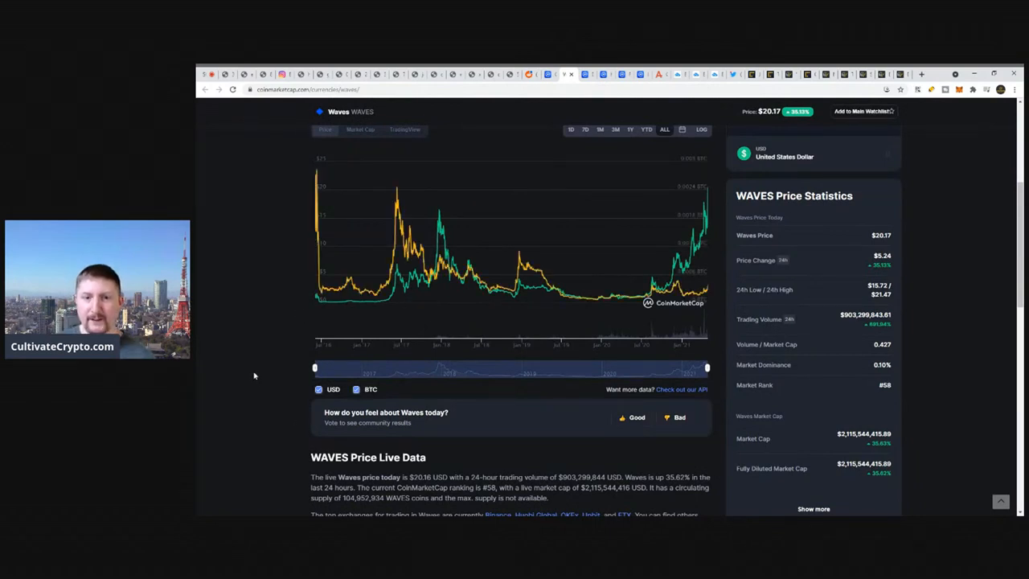
mouse_move(698, 275)
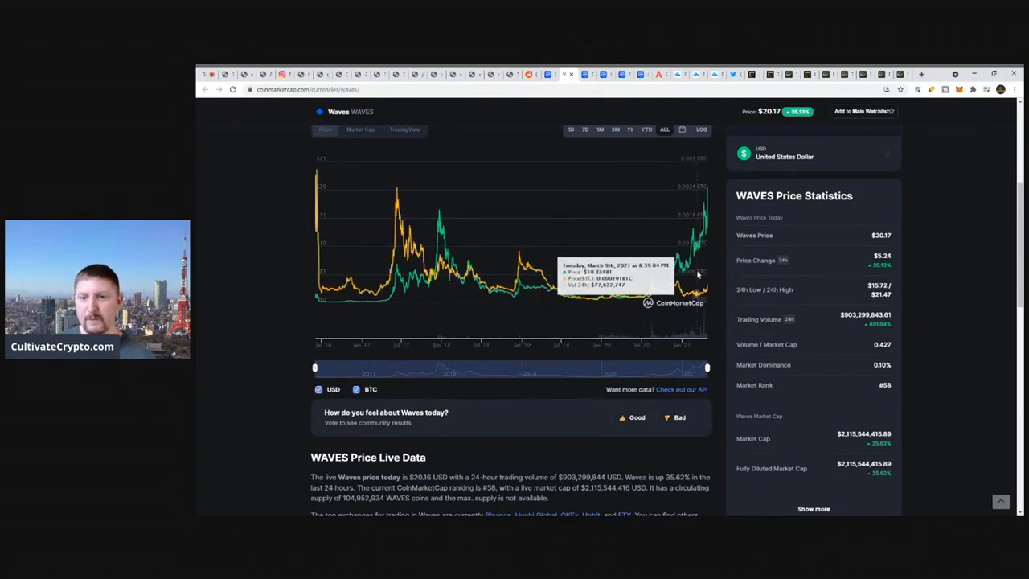
mouse_move(691, 286)
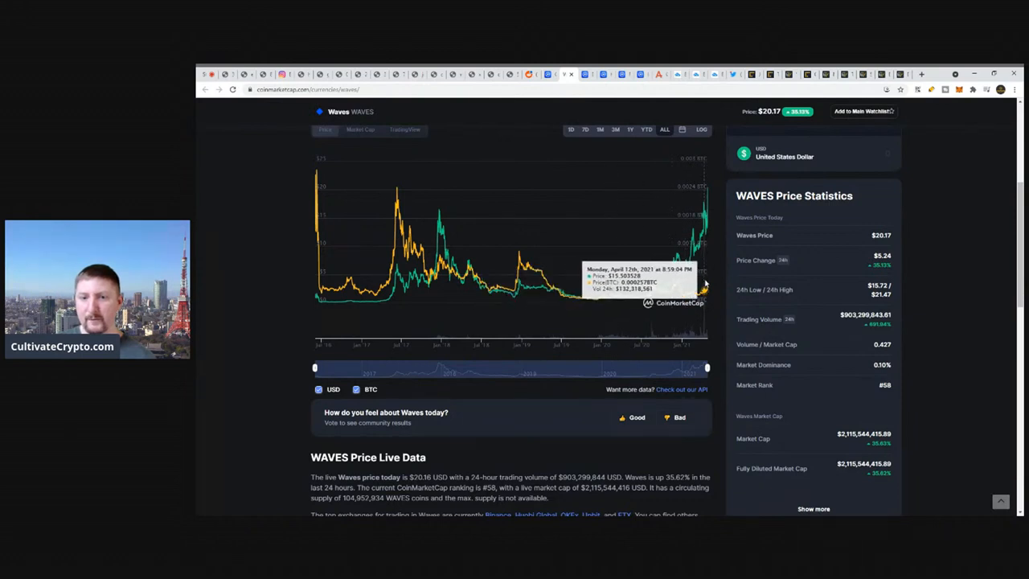
mouse_move(291, 303)
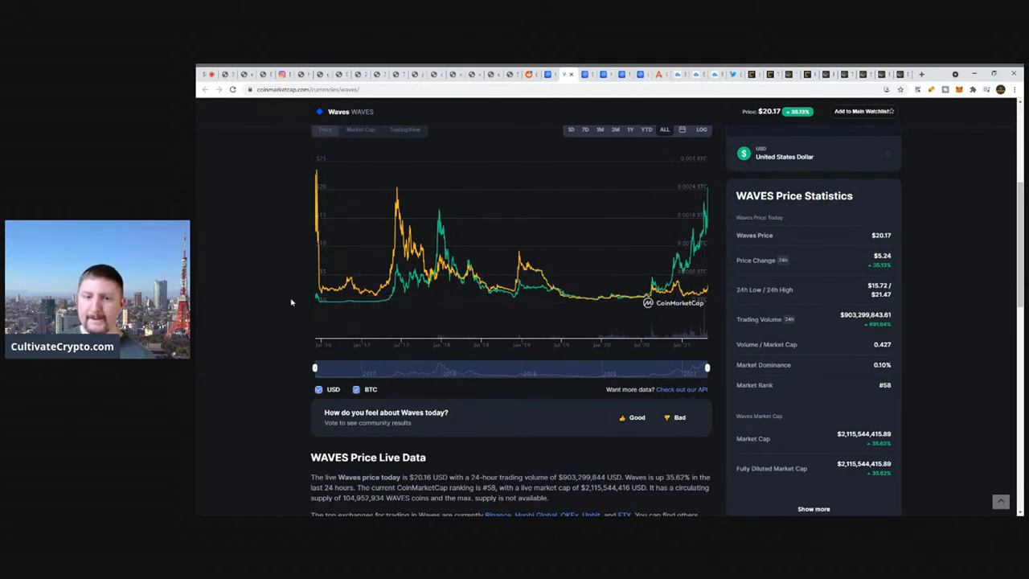
mouse_move(394, 289)
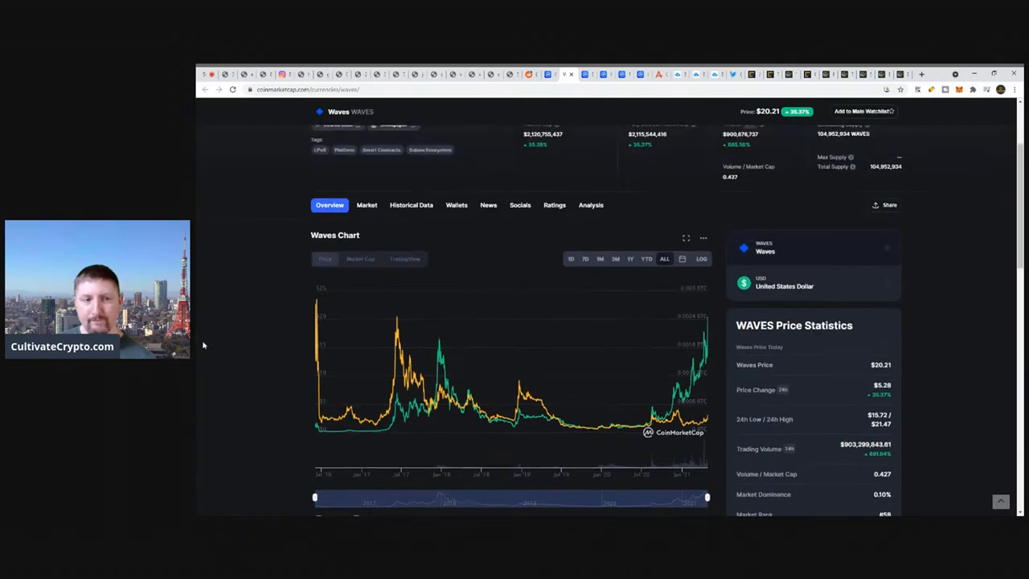
scroll(up, 3)
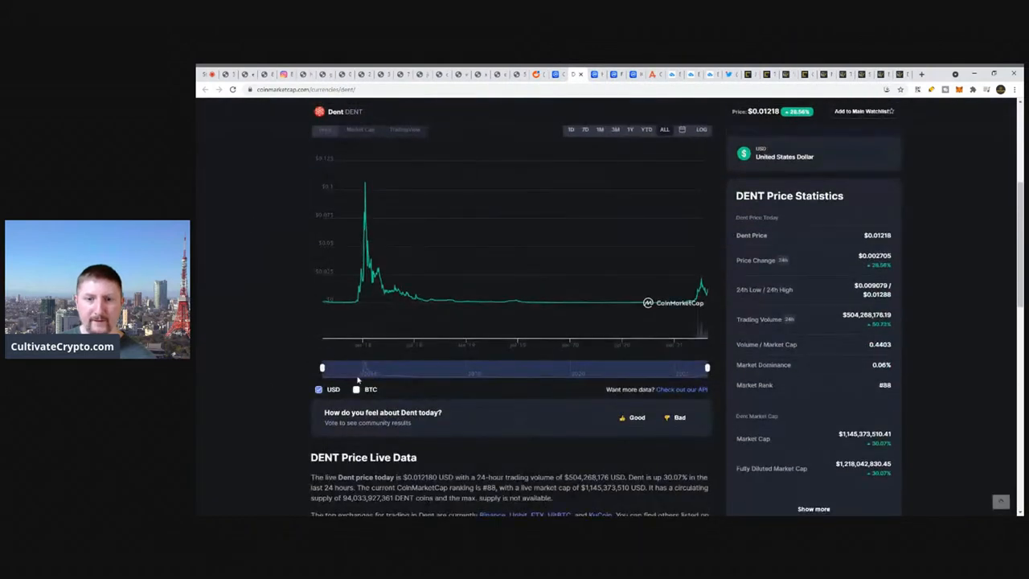
mouse_move(665, 303)
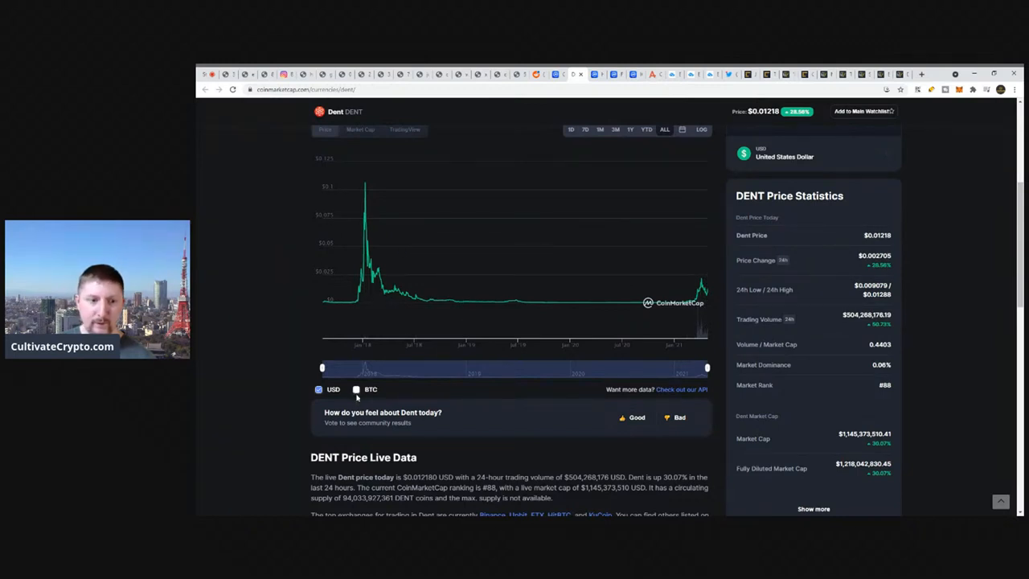
Overlay the BTC price line on Dent's all-time chart
click(356, 389)
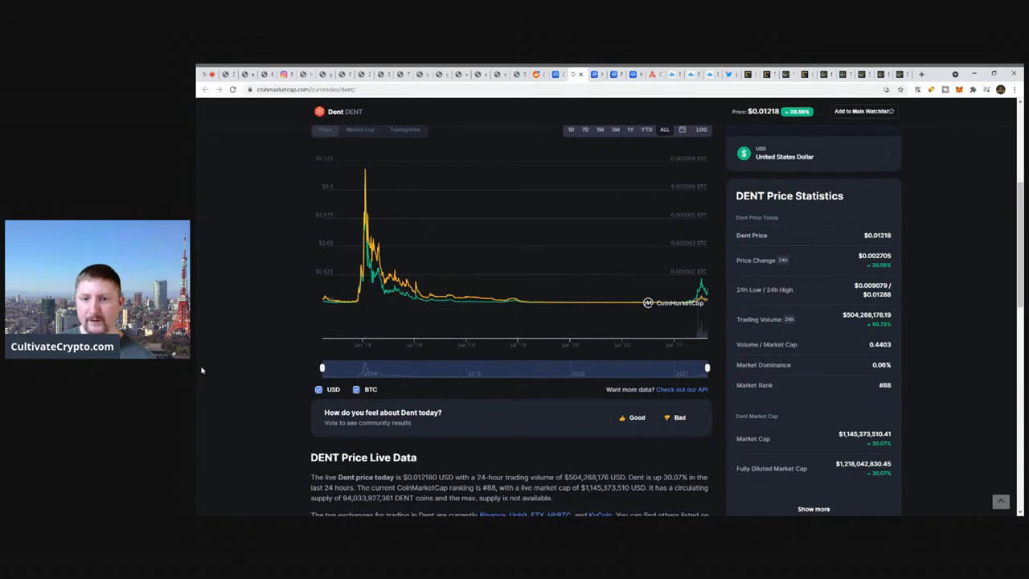
mouse_move(700, 302)
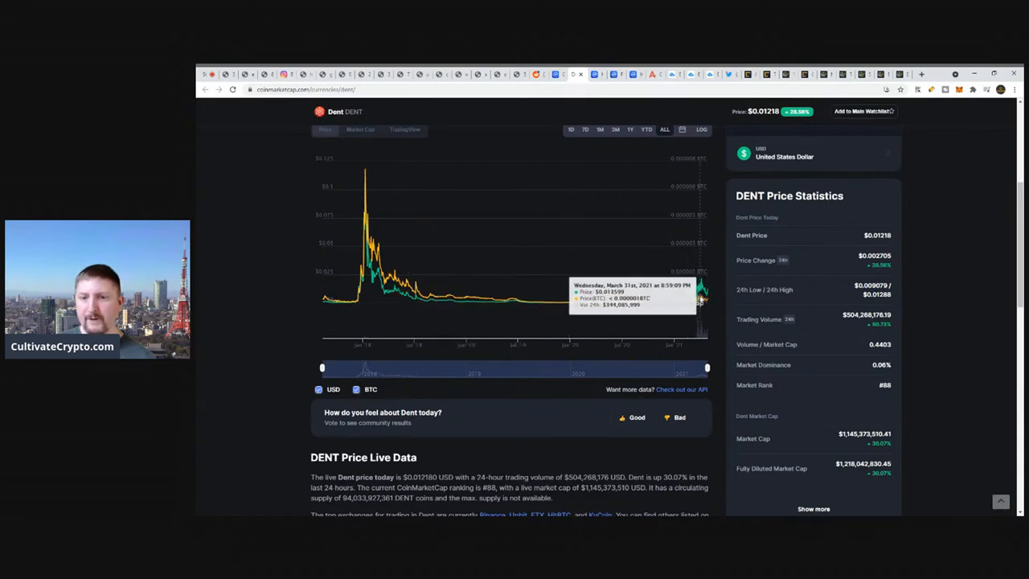
mouse_move(274, 320)
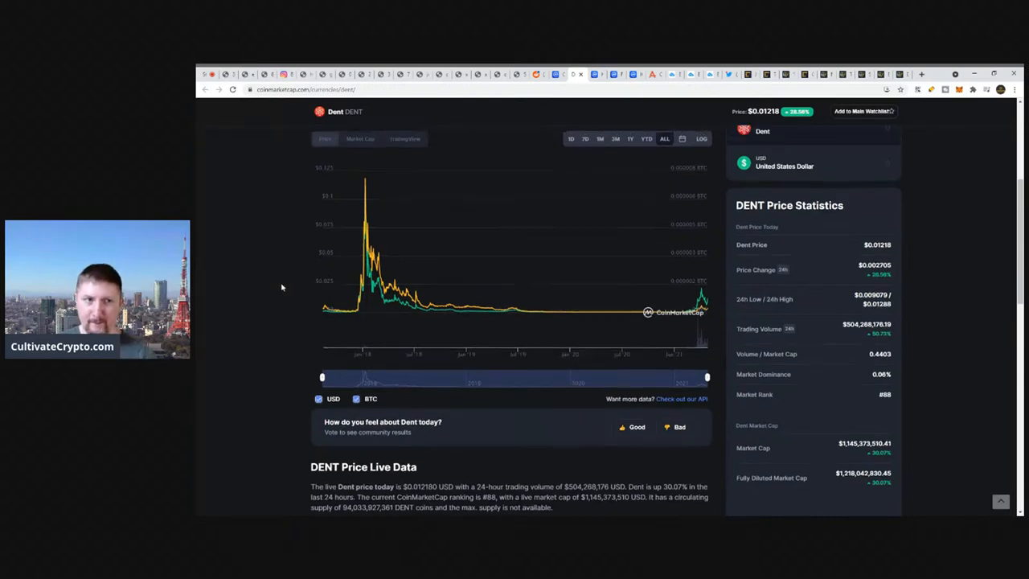
scroll(down, 3)
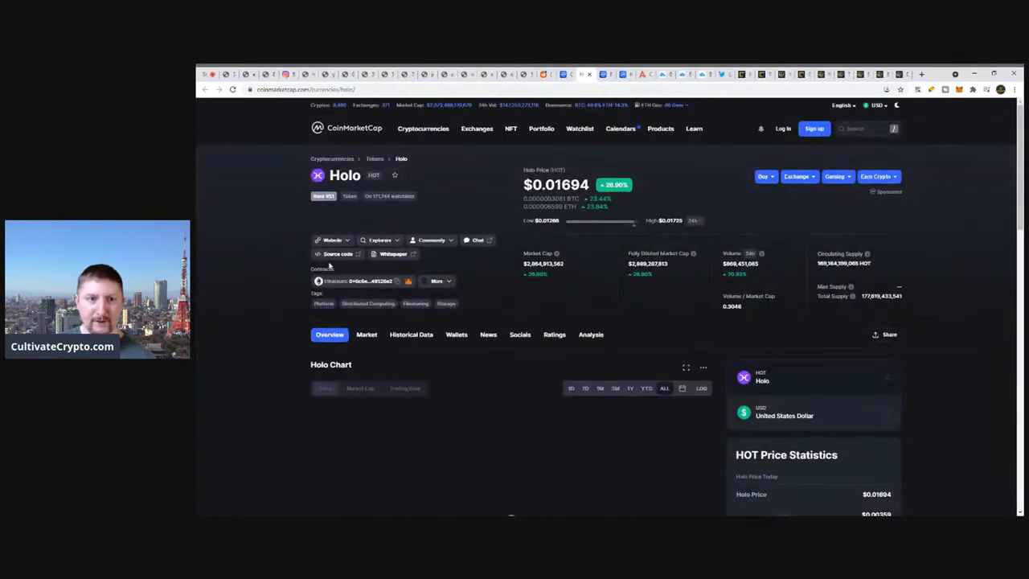
Scroll to Holo's price chart and overlay the BTC price line
scroll(down, 3)
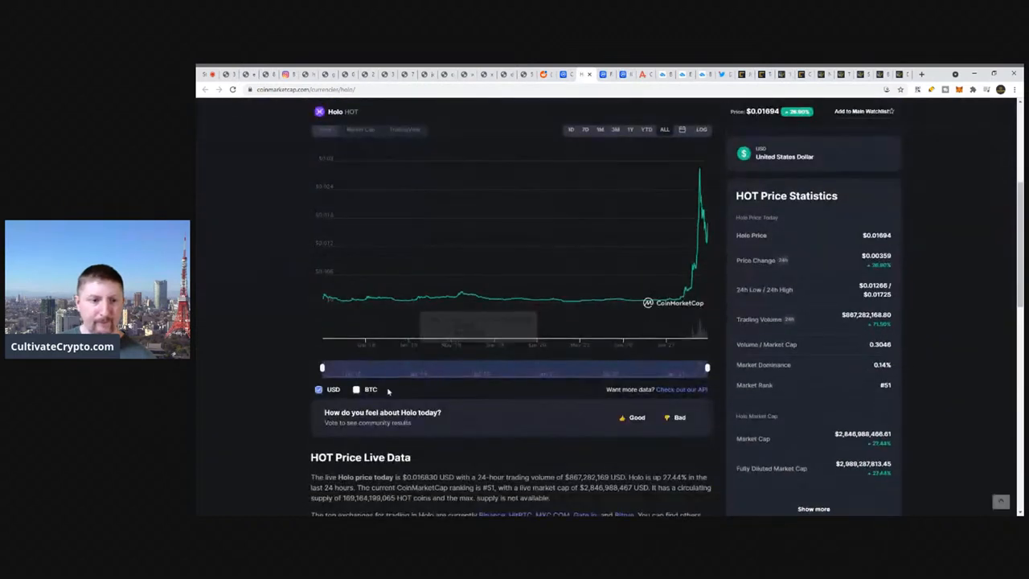
click(357, 390)
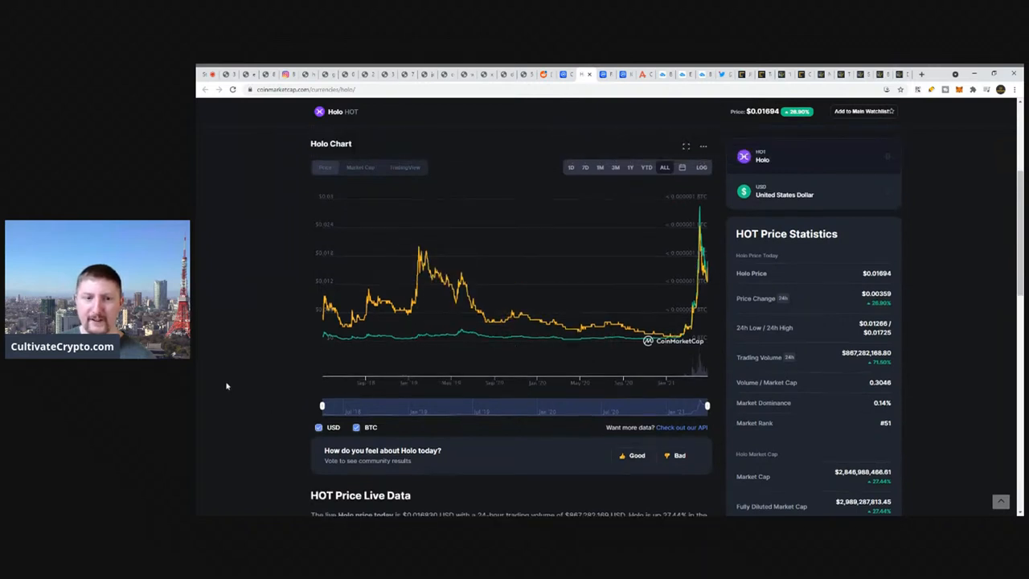
scroll(up, 3)
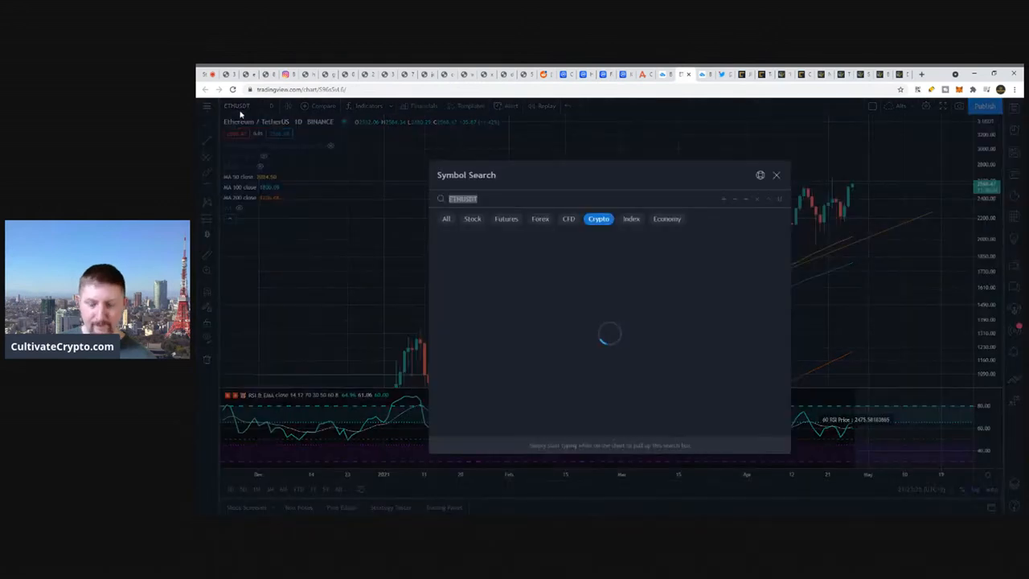
Load the HOTBTC (HitBTC) chart in TradingView on the 1W interval
text(HOT)
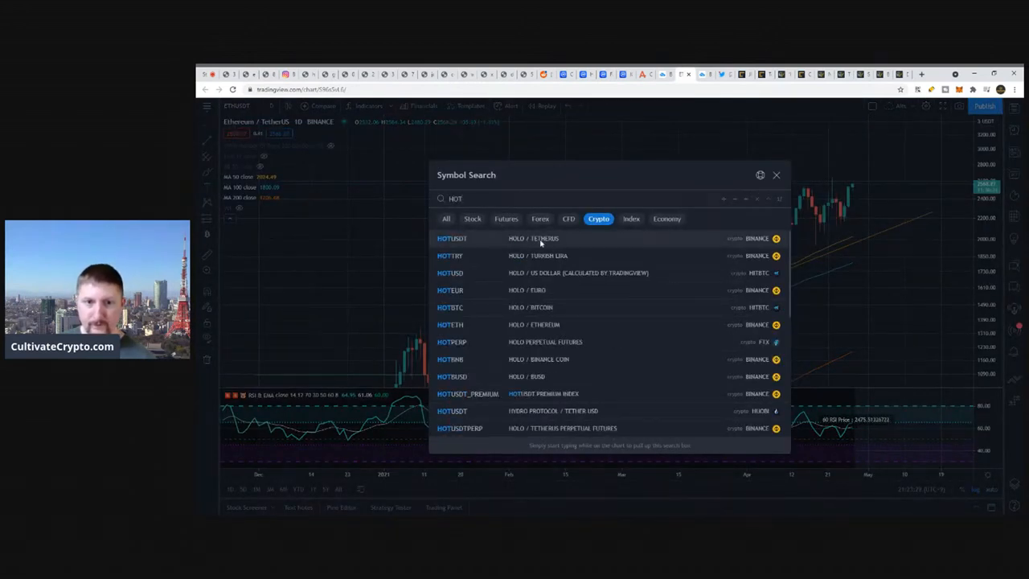
mouse_move(571, 307)
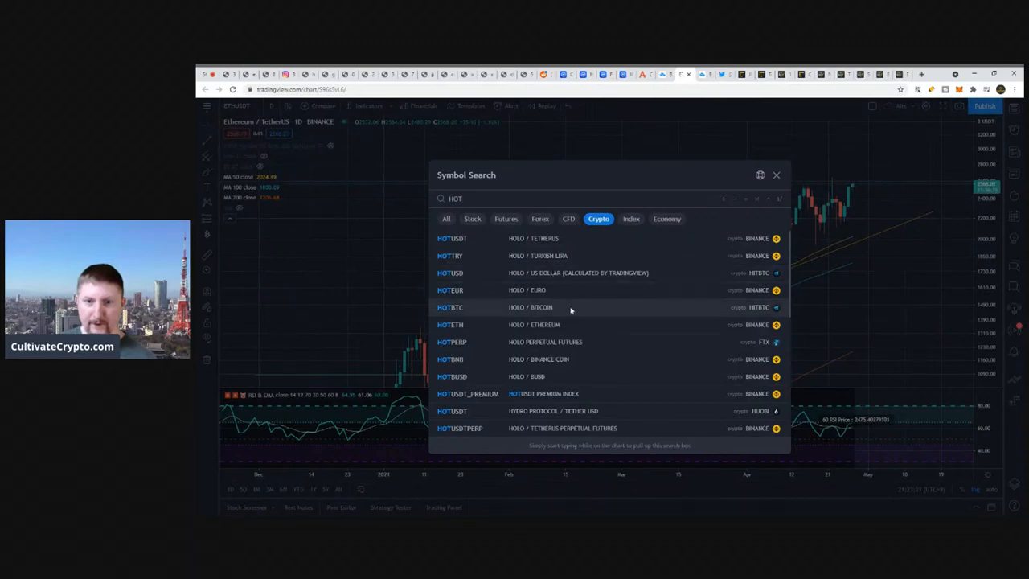
click(450, 308)
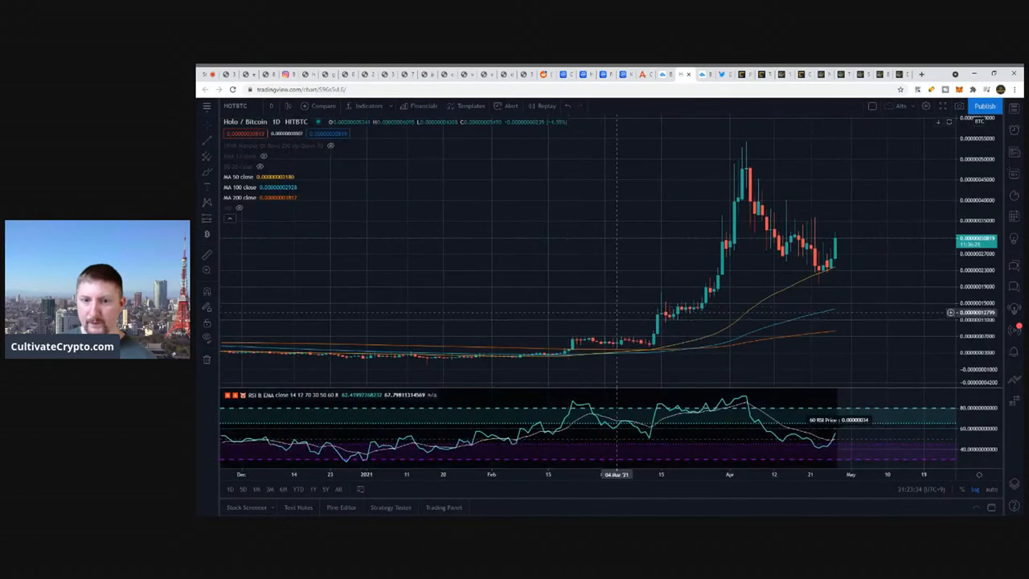
click(271, 105)
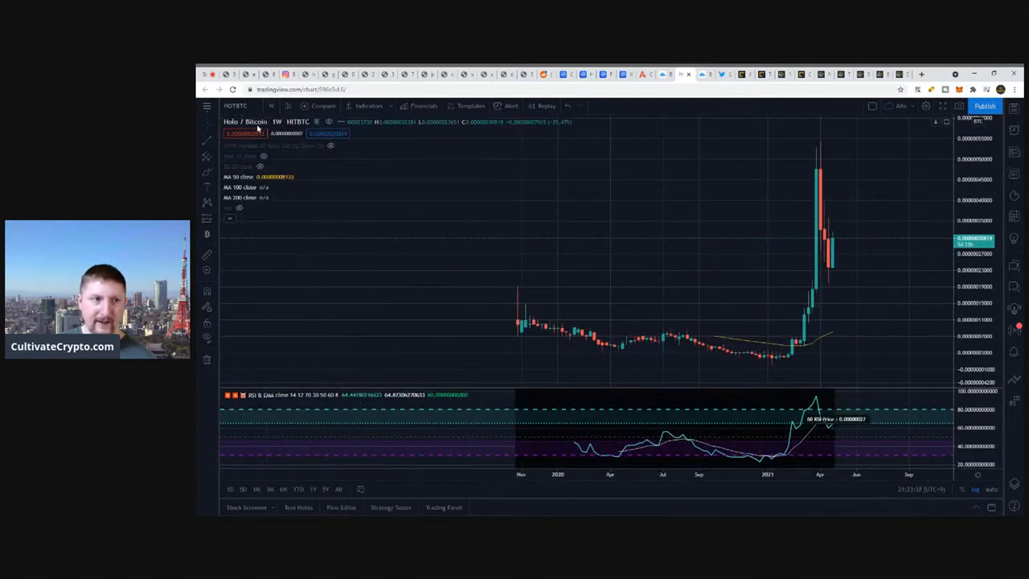
click(235, 105)
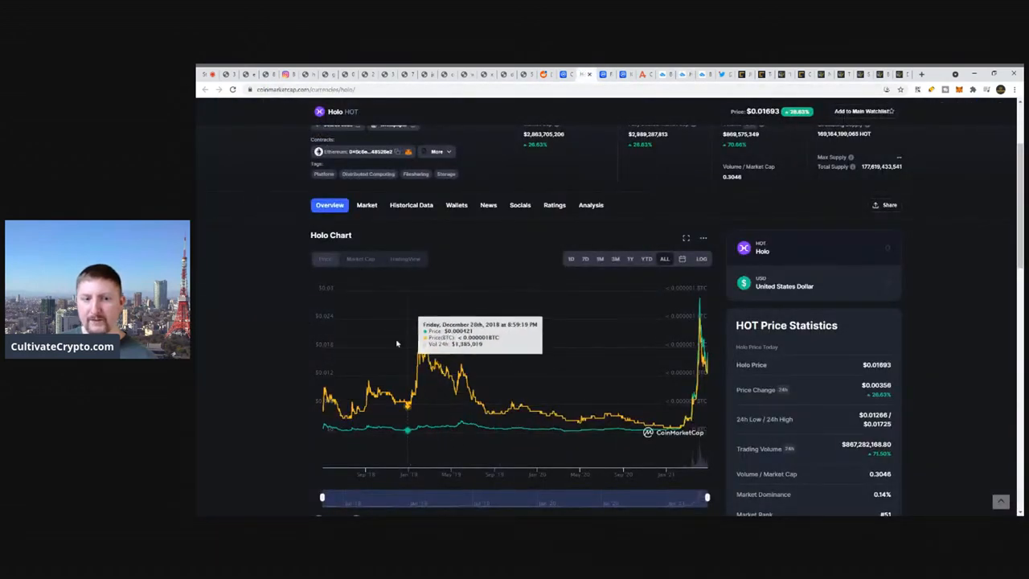
mouse_move(422, 354)
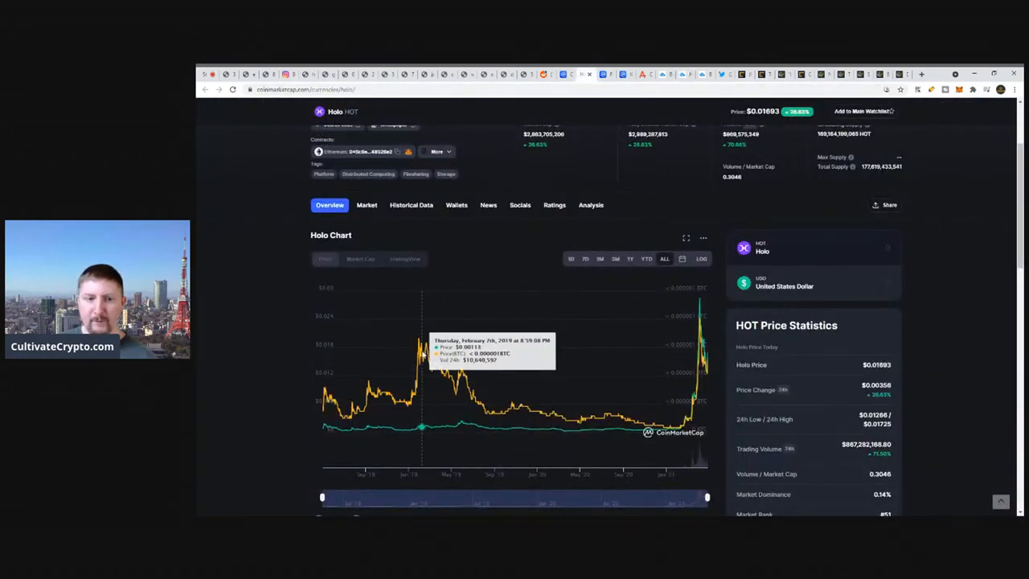
mouse_move(480, 347)
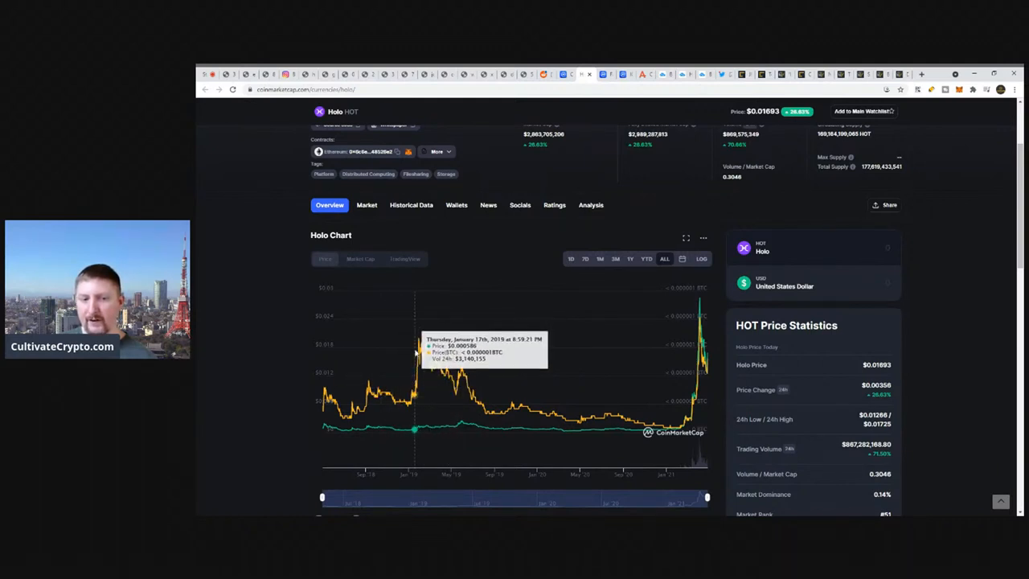
mouse_move(748, 362)
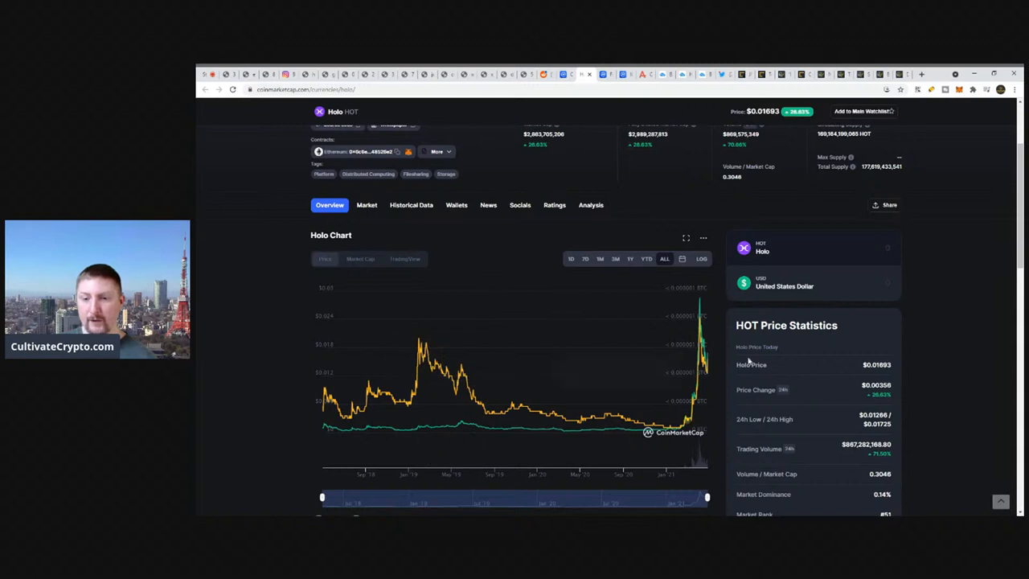
mouse_move(468, 372)
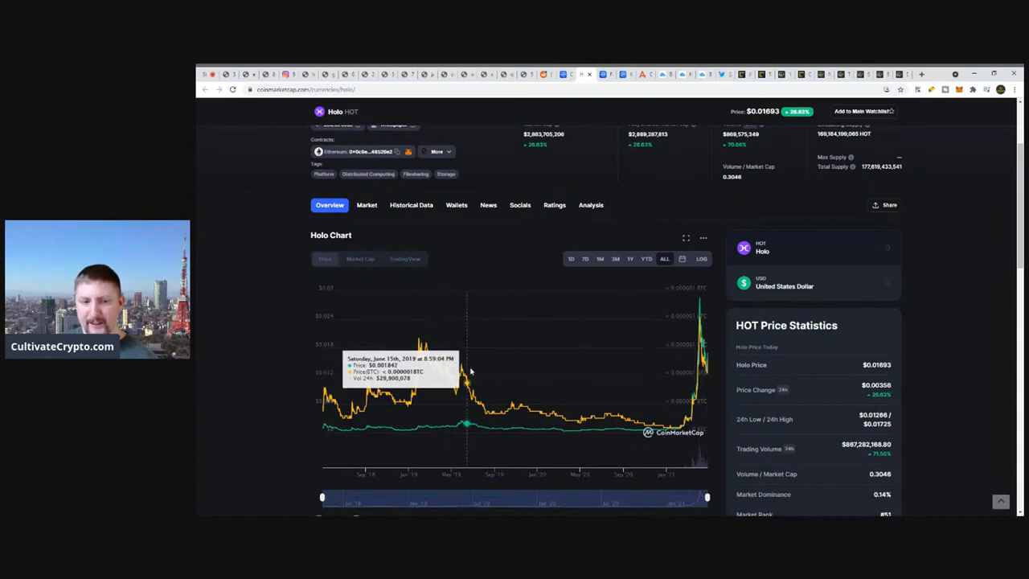
mouse_move(422, 337)
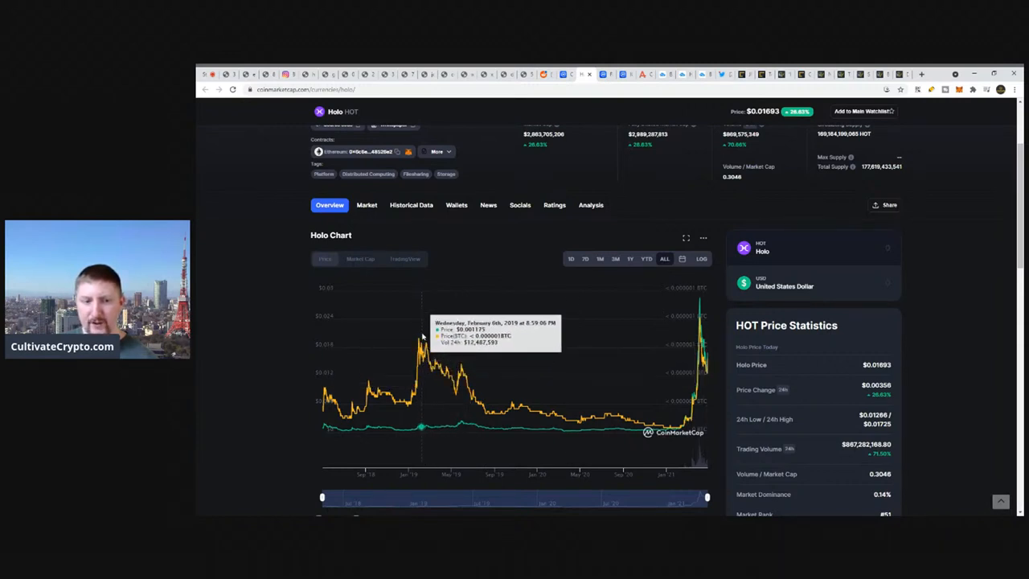
mouse_move(672, 354)
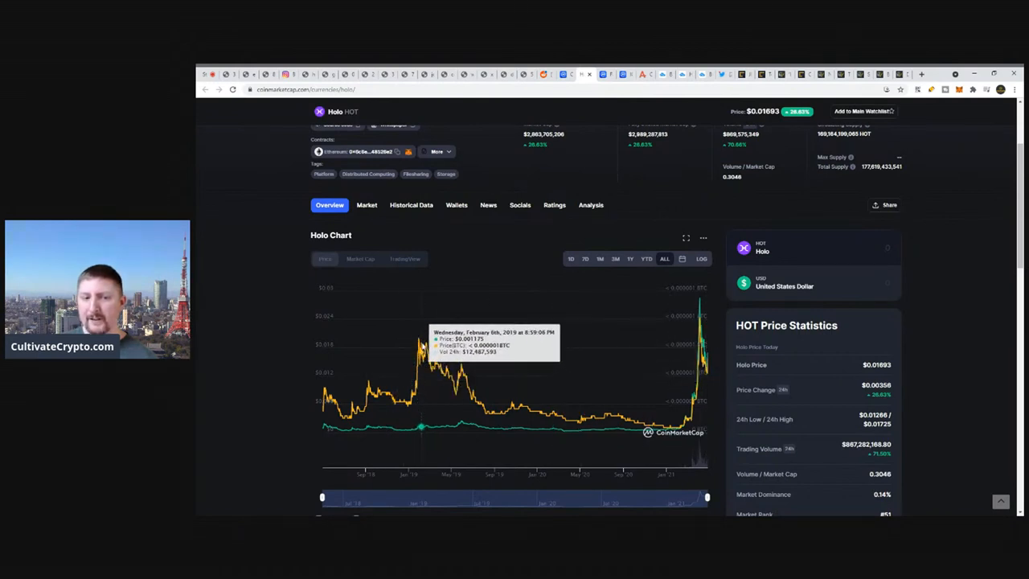
mouse_move(716, 360)
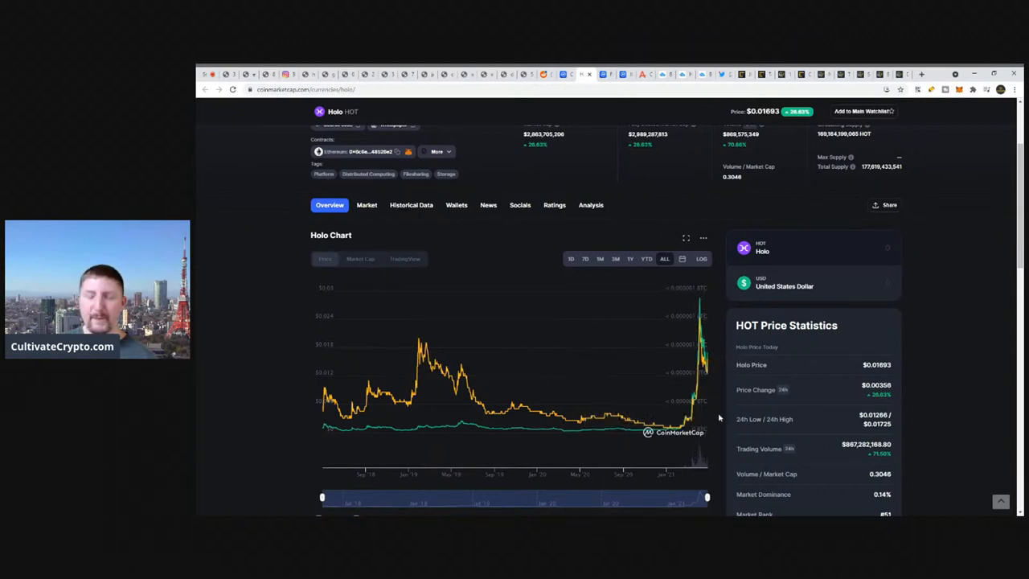
mouse_move(248, 343)
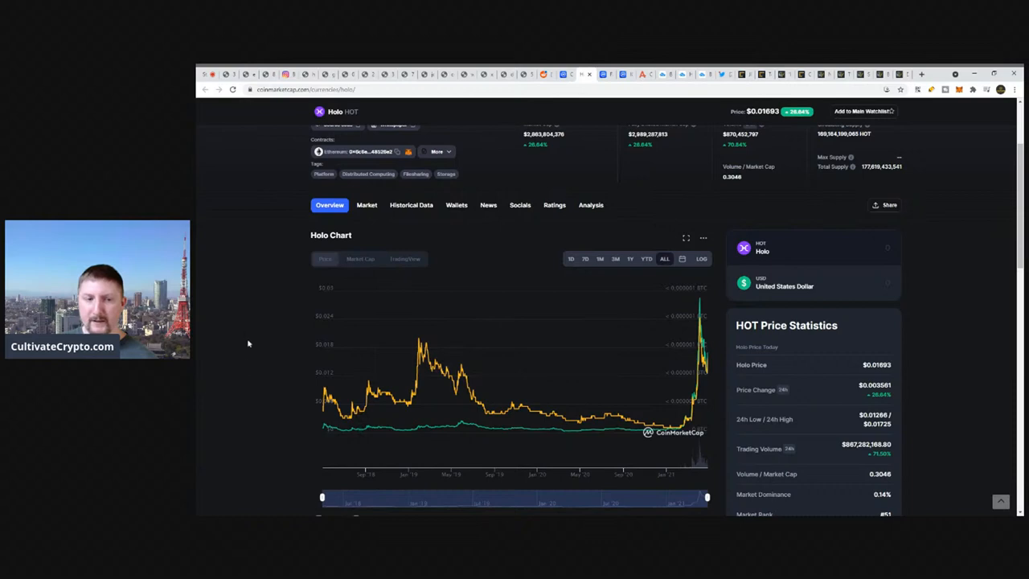
Expand Holo's full 'What Is Holo (HOT)?' description, including its founders
scroll(down, 3)
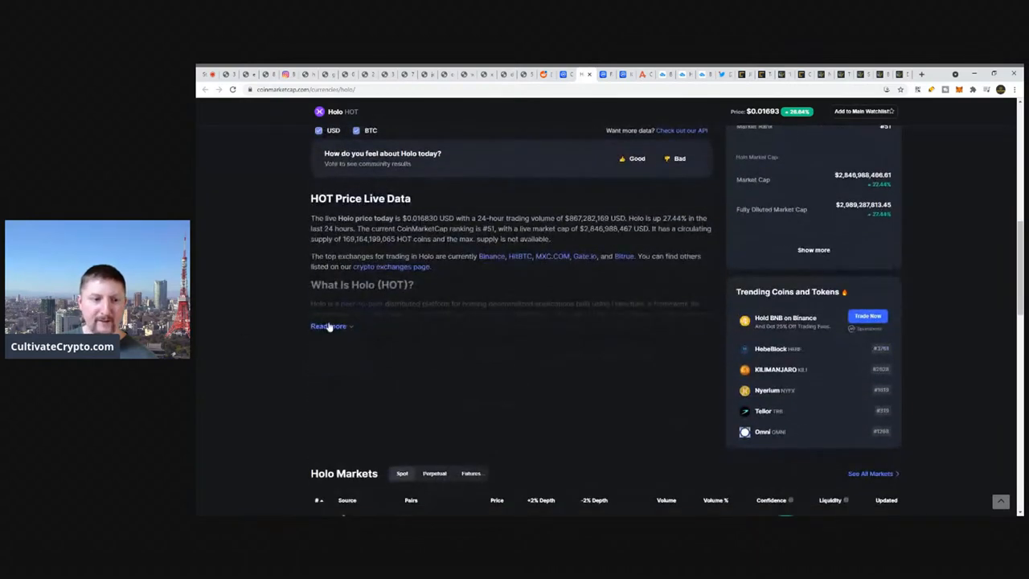
click(328, 326)
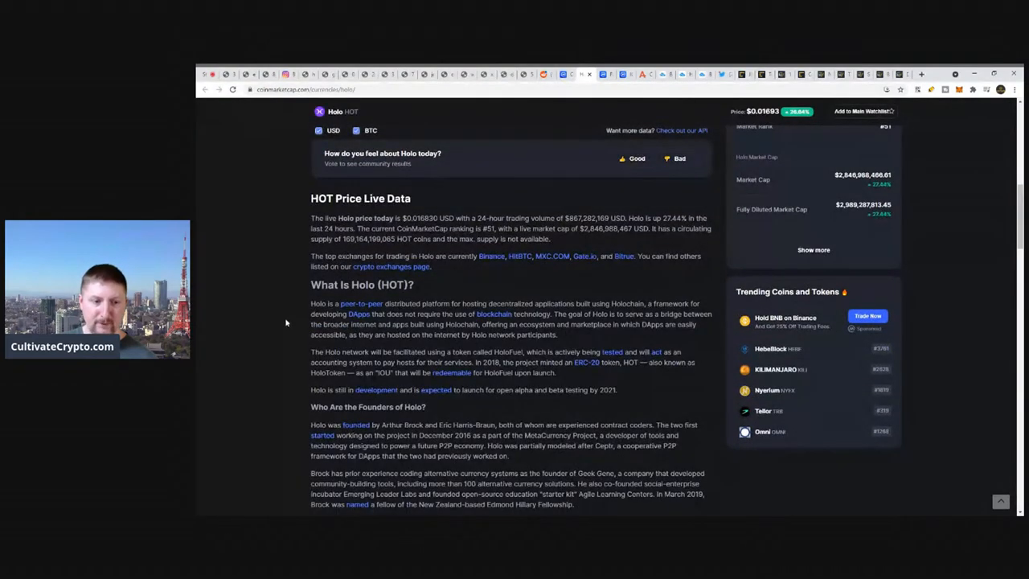
scroll(up, 3)
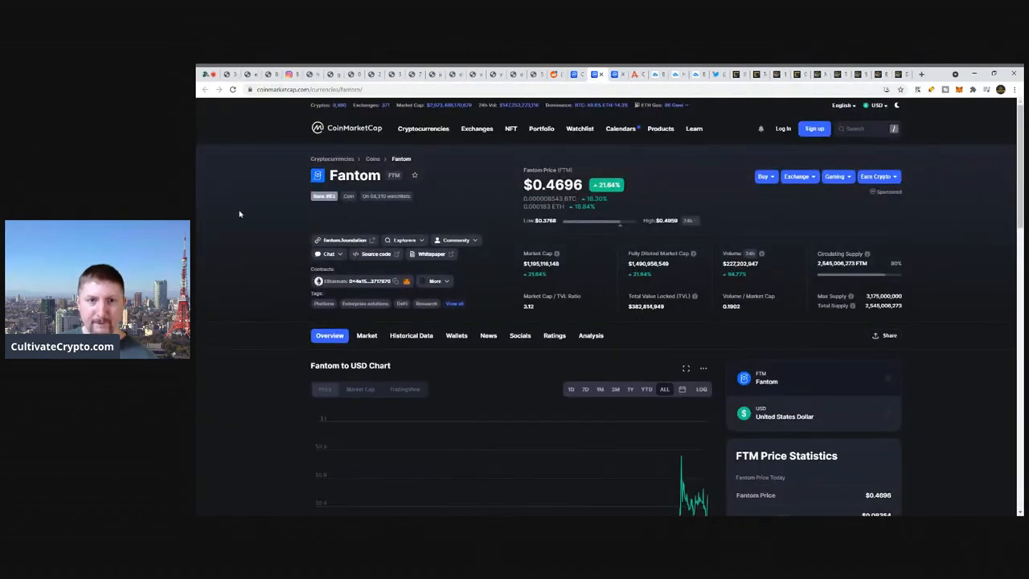
scroll(down, 3)
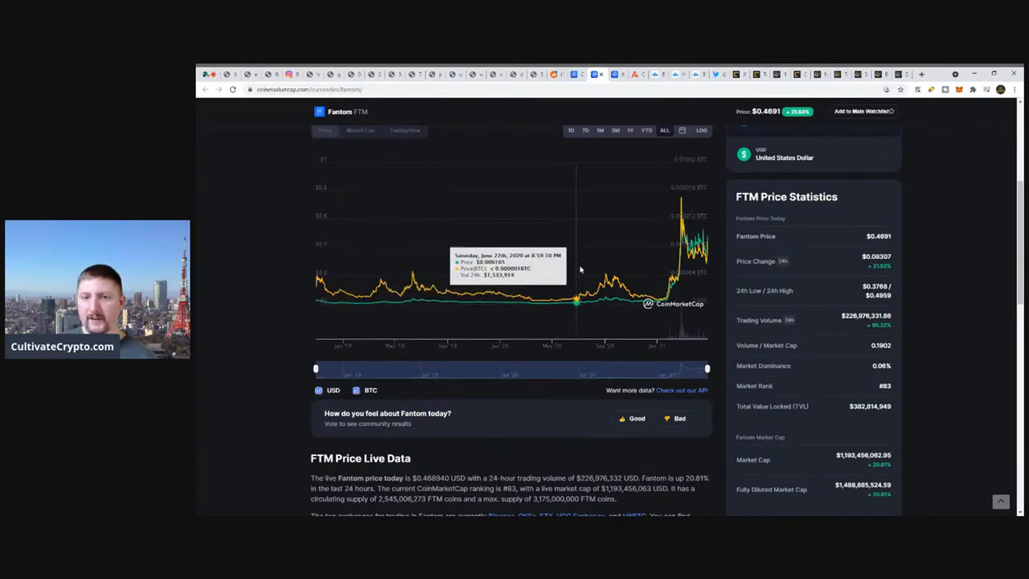
mouse_move(681, 181)
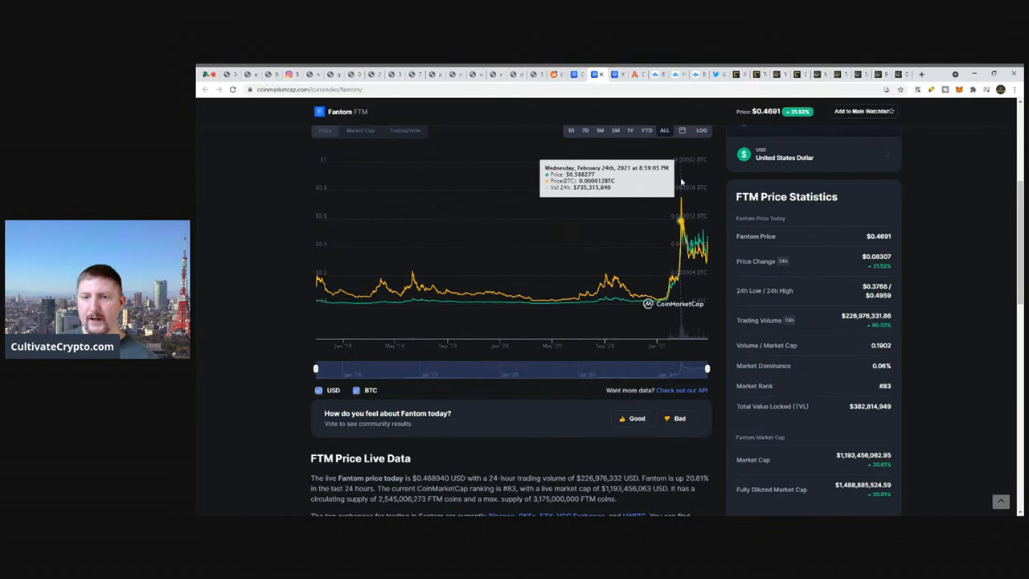
mouse_move(697, 227)
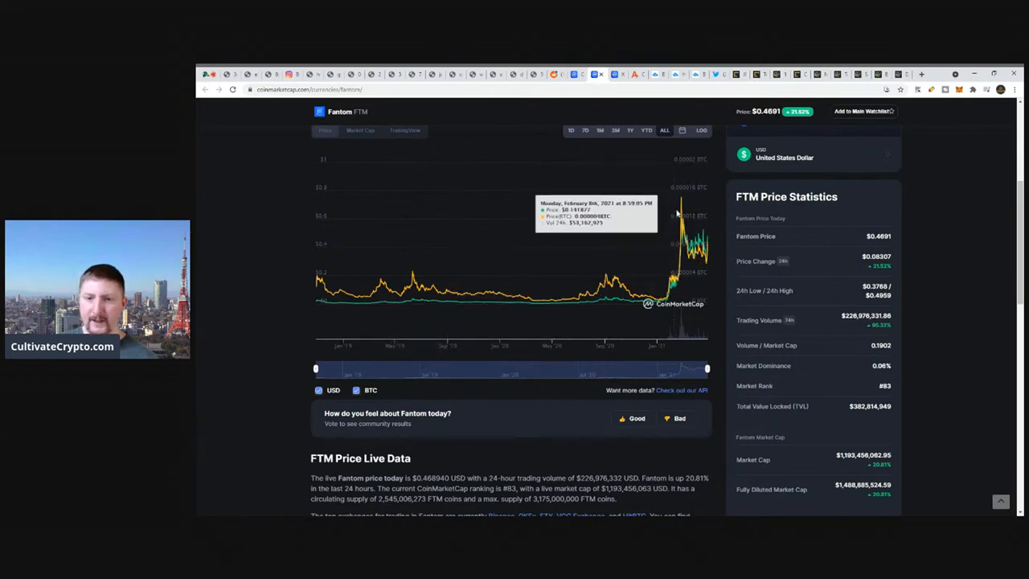
scroll(up, 3)
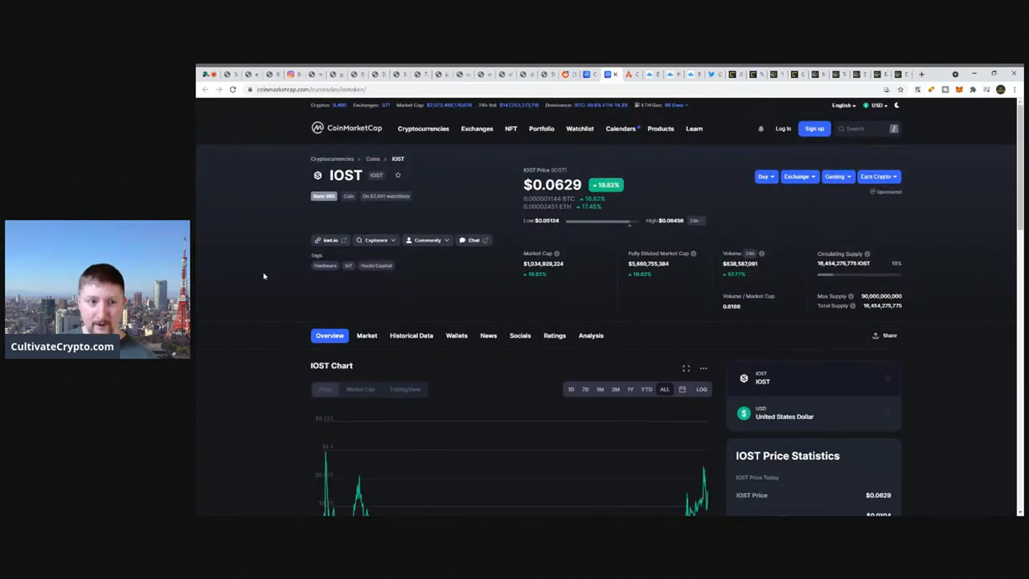
Compare IOST's all-time chart against BTC, toggling the BTC price line several times
scroll(down, 3)
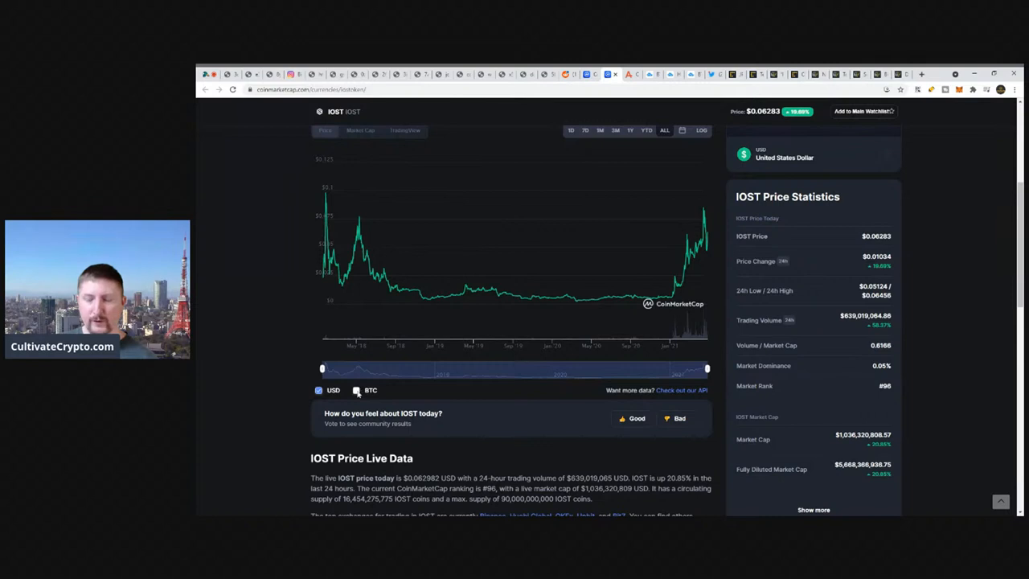
click(357, 390)
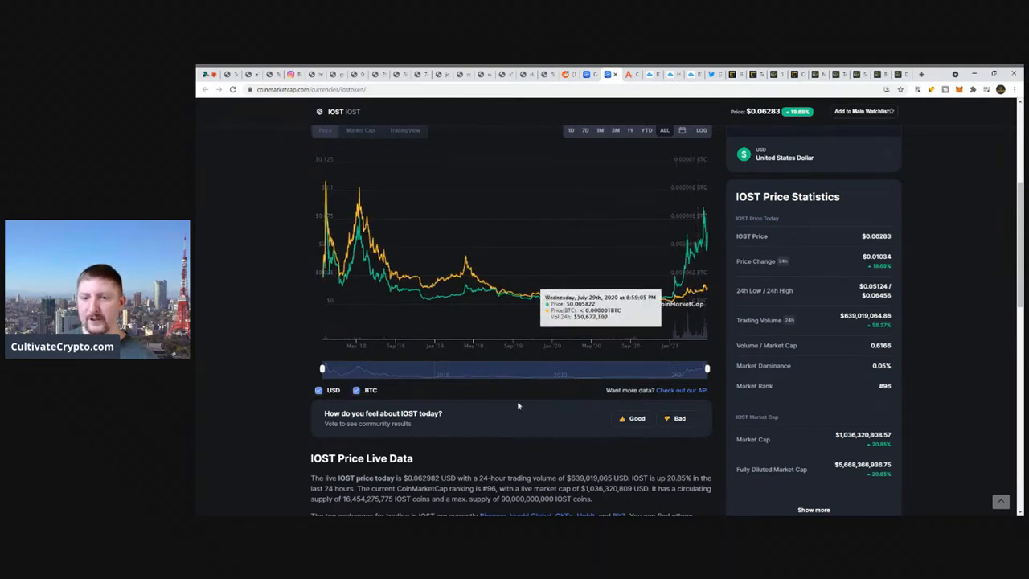
mouse_move(519, 406)
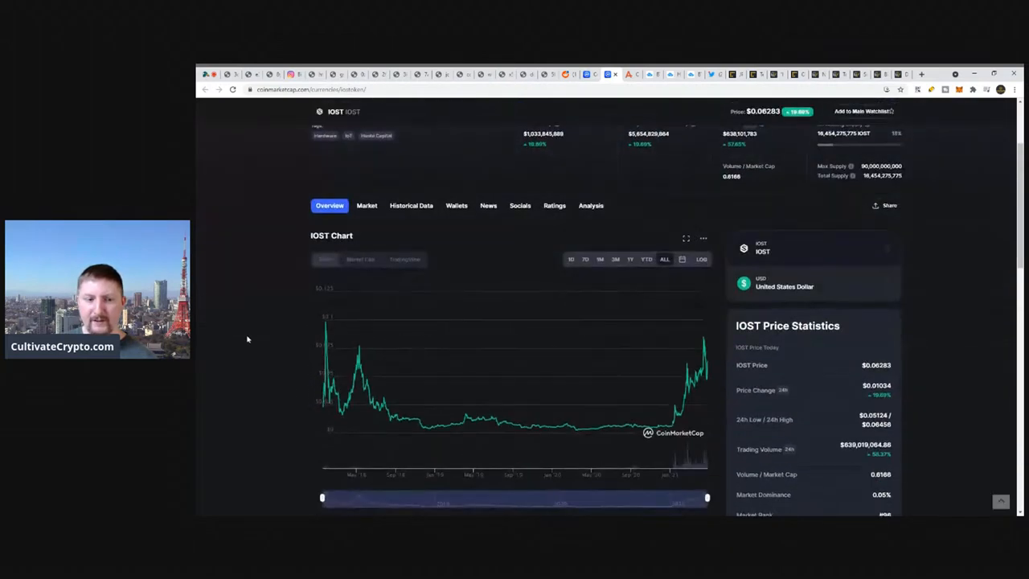
scroll(down, 3)
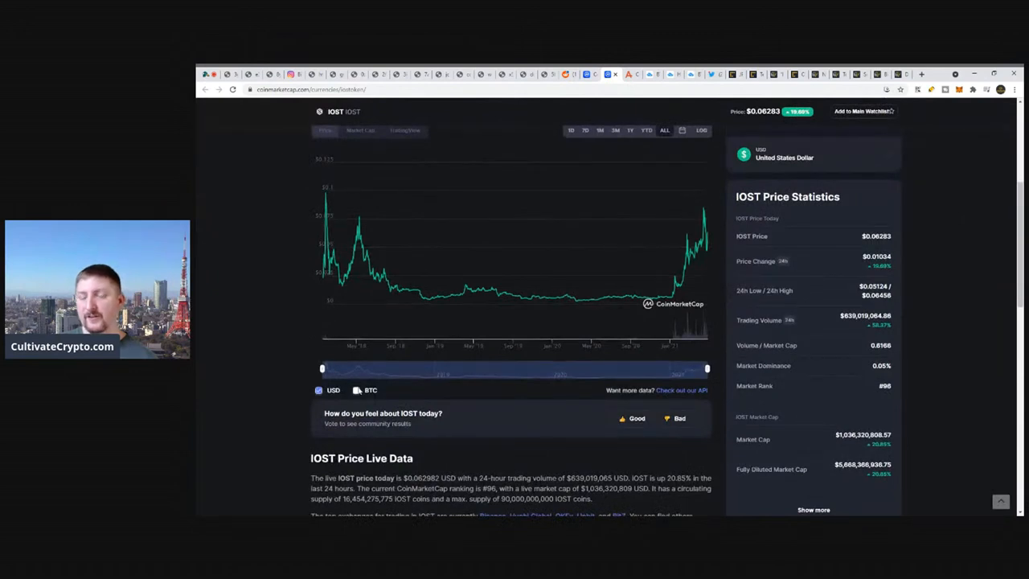
click(356, 390)
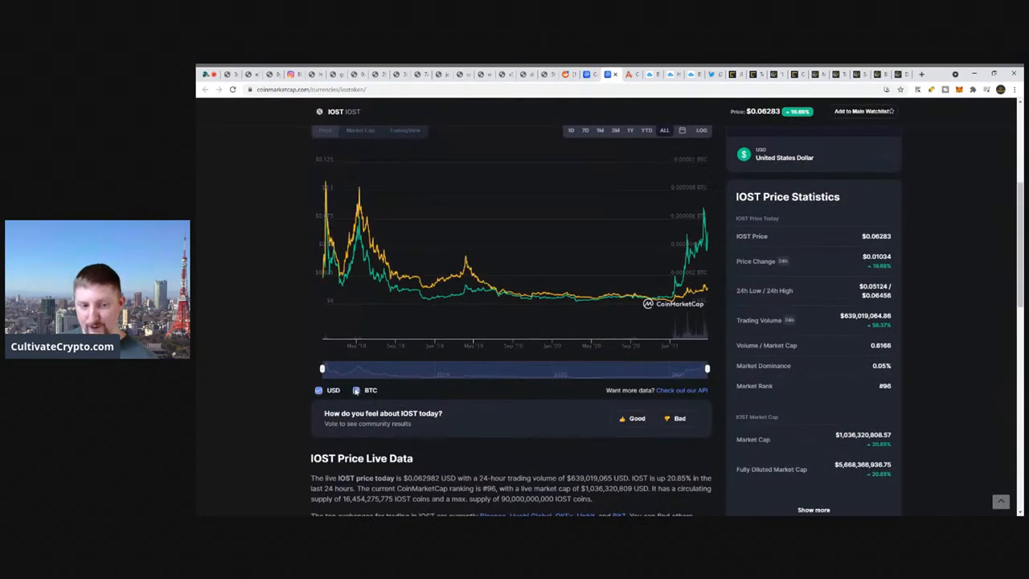
click(356, 390)
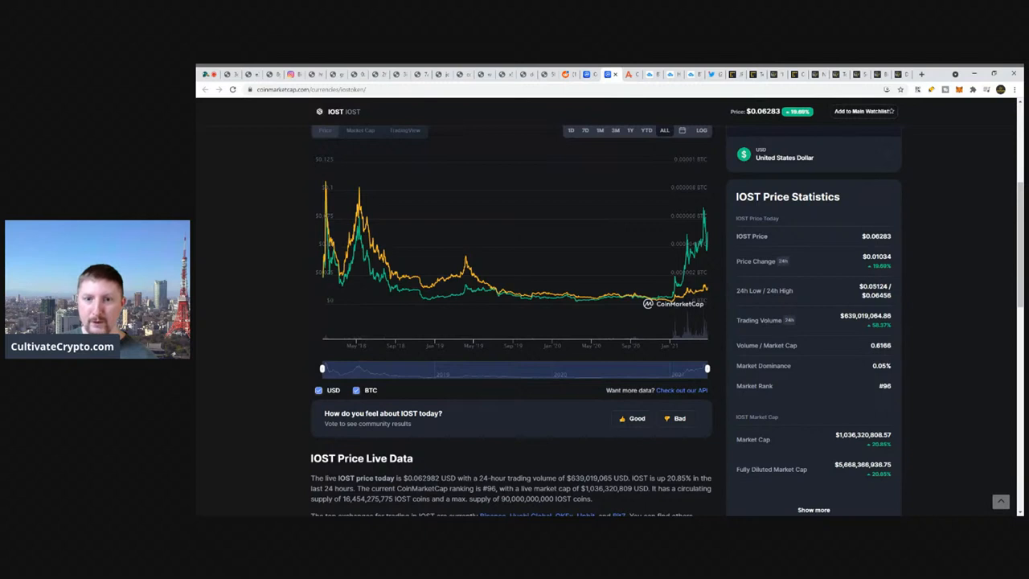
click(356, 390)
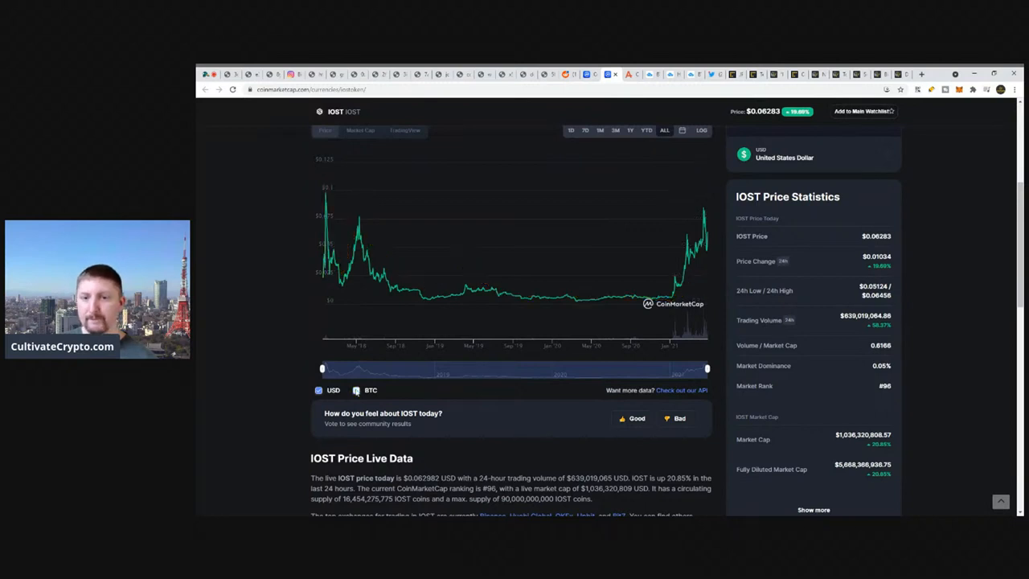
click(357, 390)
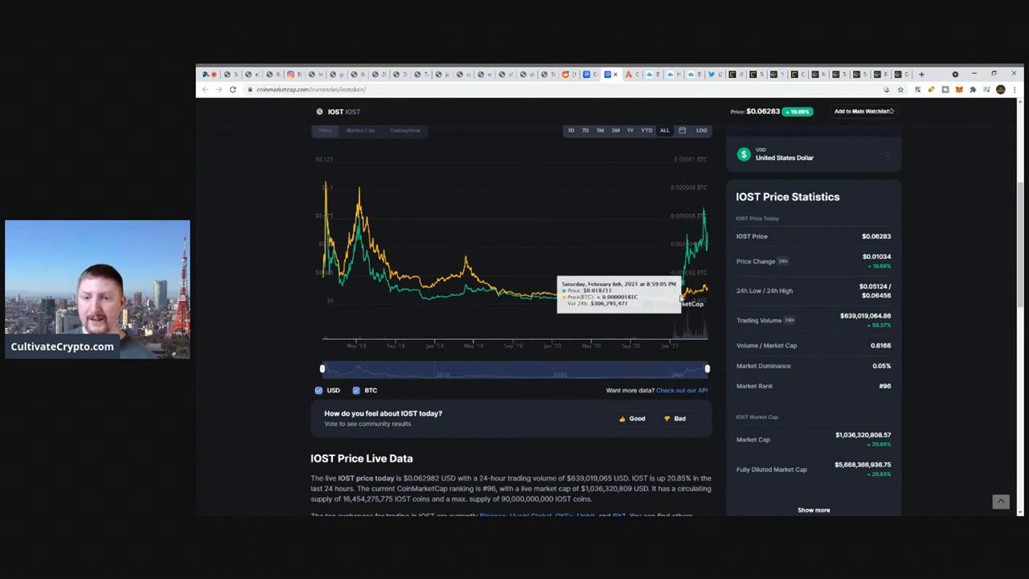
mouse_move(631, 289)
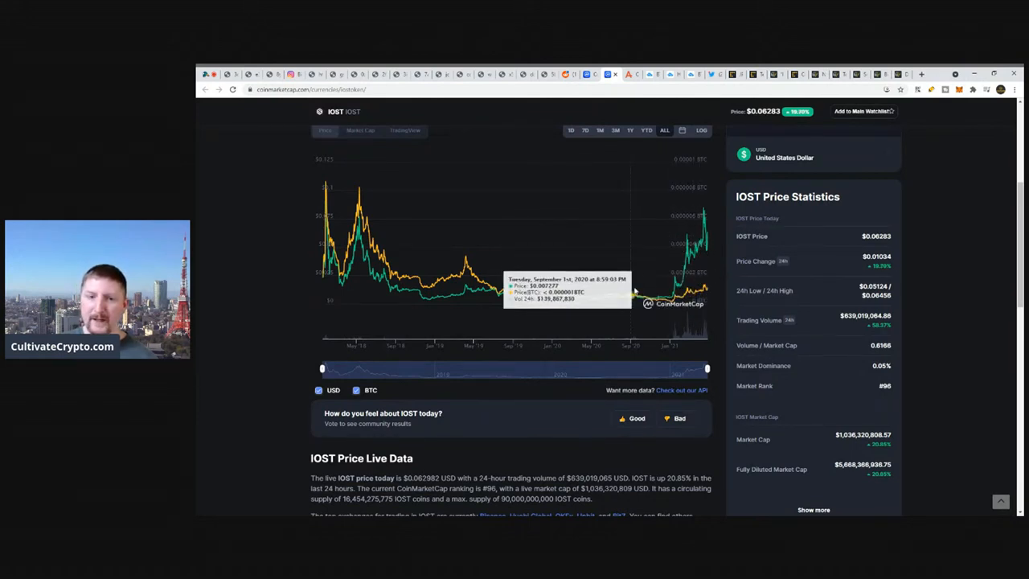
mouse_move(233, 327)
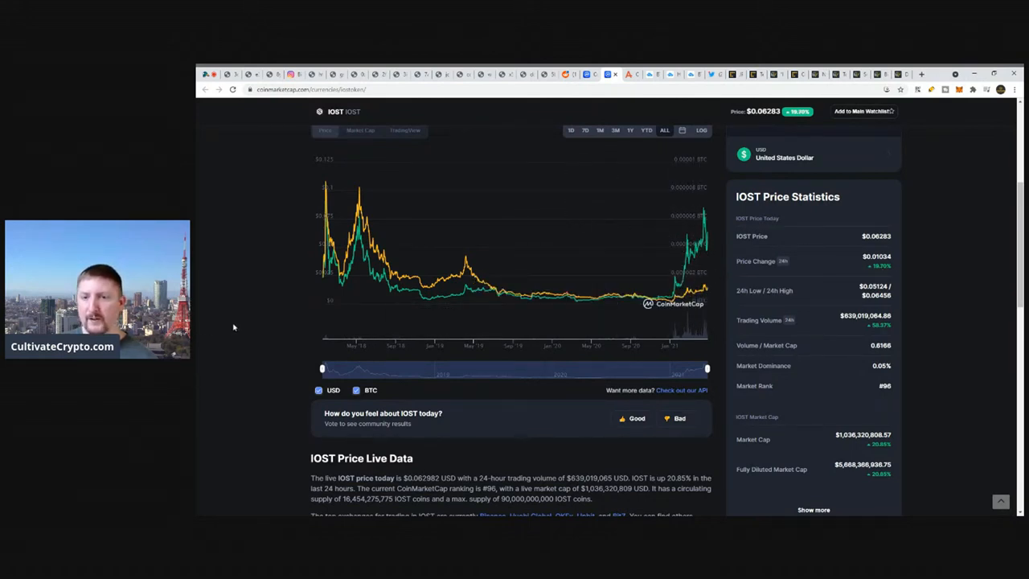
scroll(up, 3)
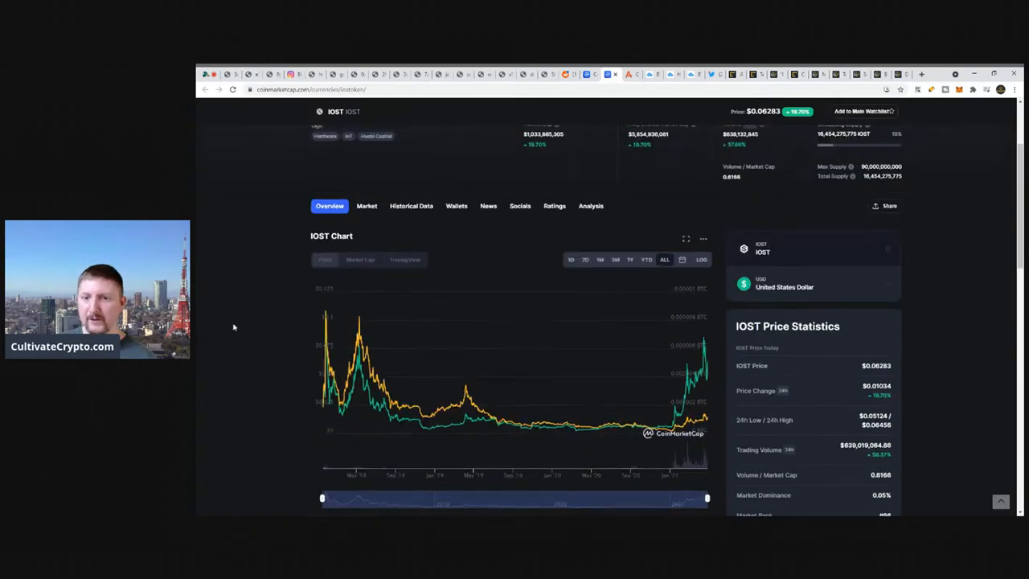
scroll(down, 3)
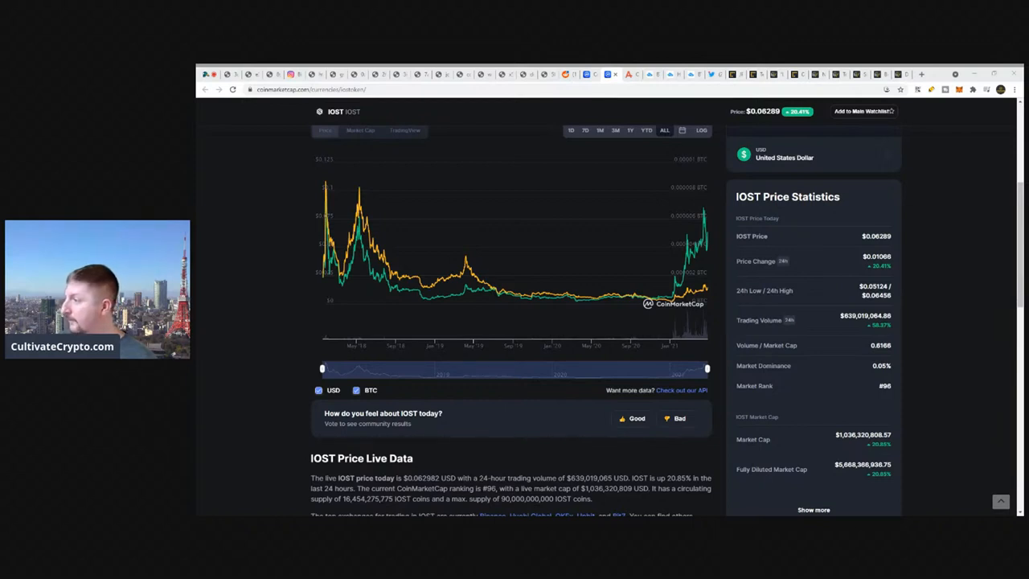
mouse_move(521, 300)
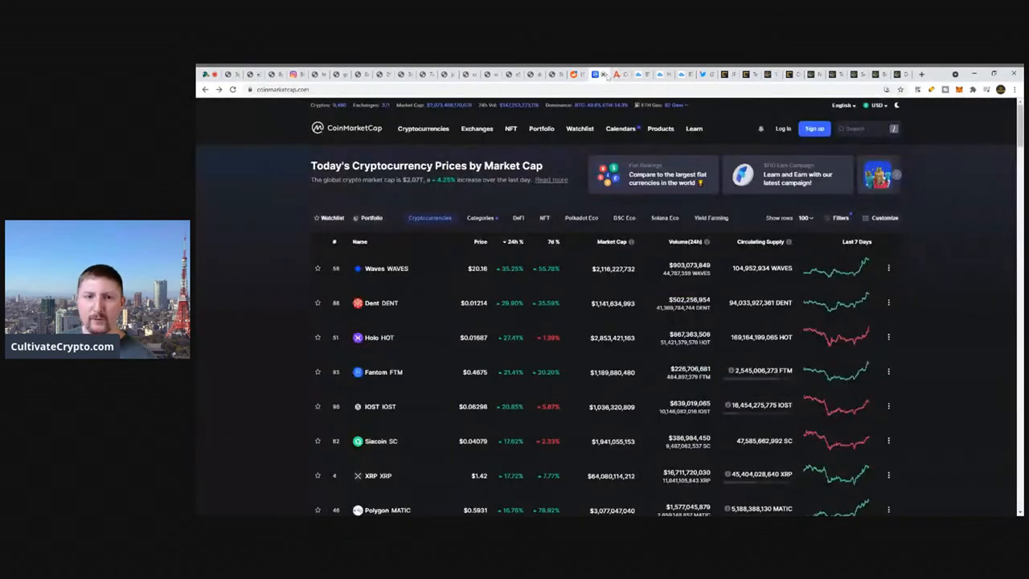
Re-sort the 24h % column and scroll to the bottom of the top 100, where IOST sits at #96
scroll(down, 3)
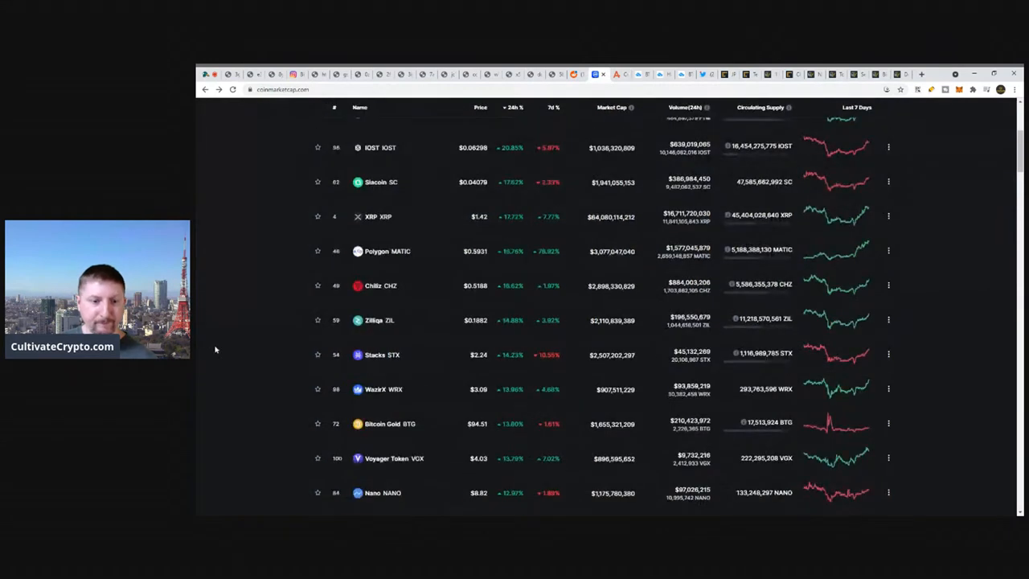
scroll(up, 3)
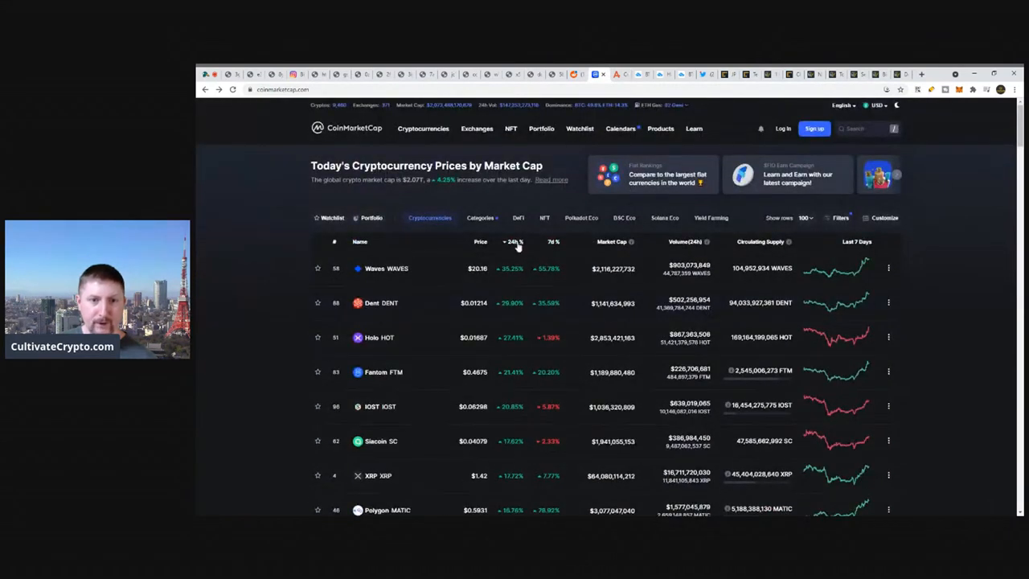
click(513, 242)
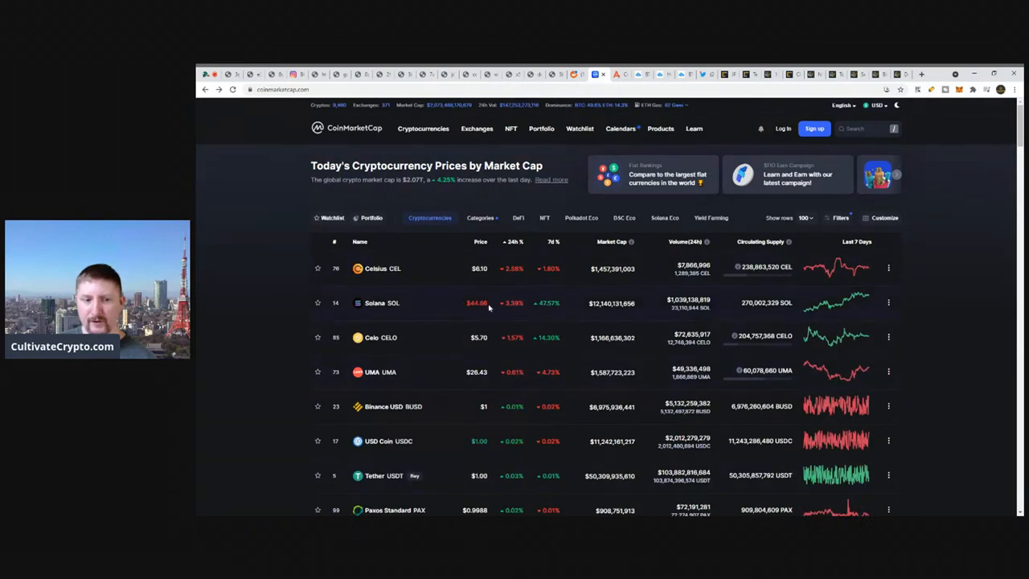
scroll(down, 3)
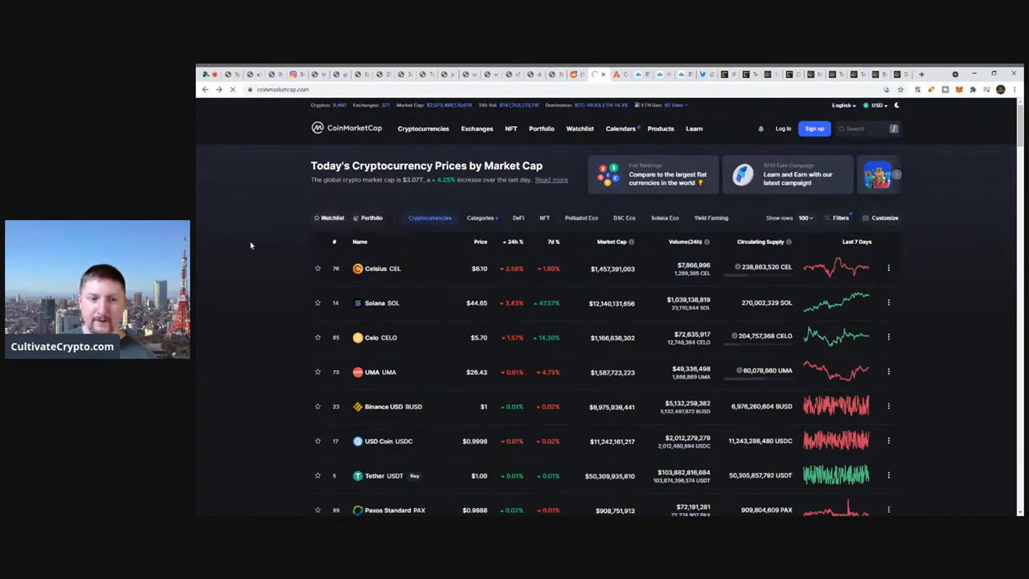
scroll(down, 3)
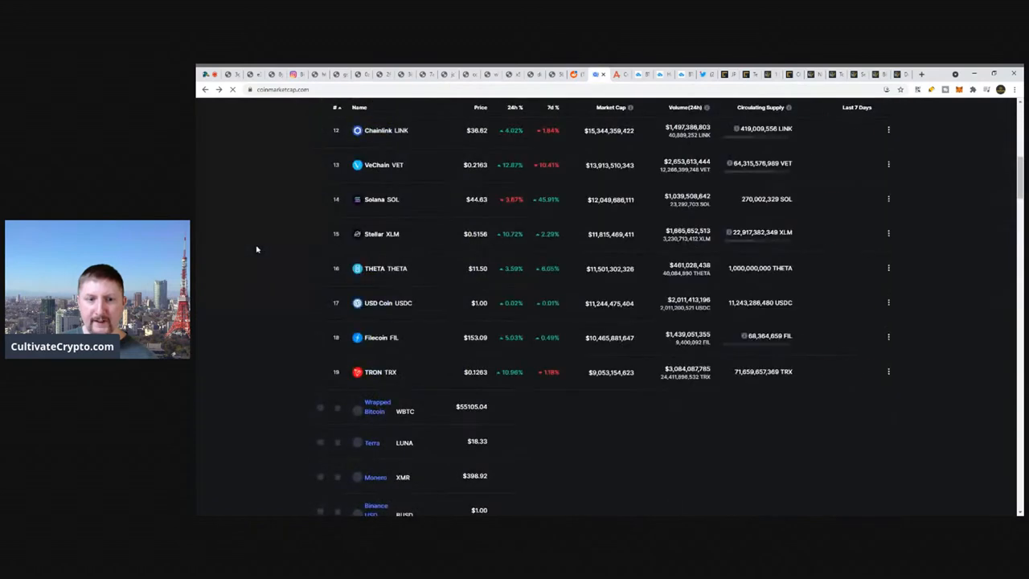
scroll(down, 3)
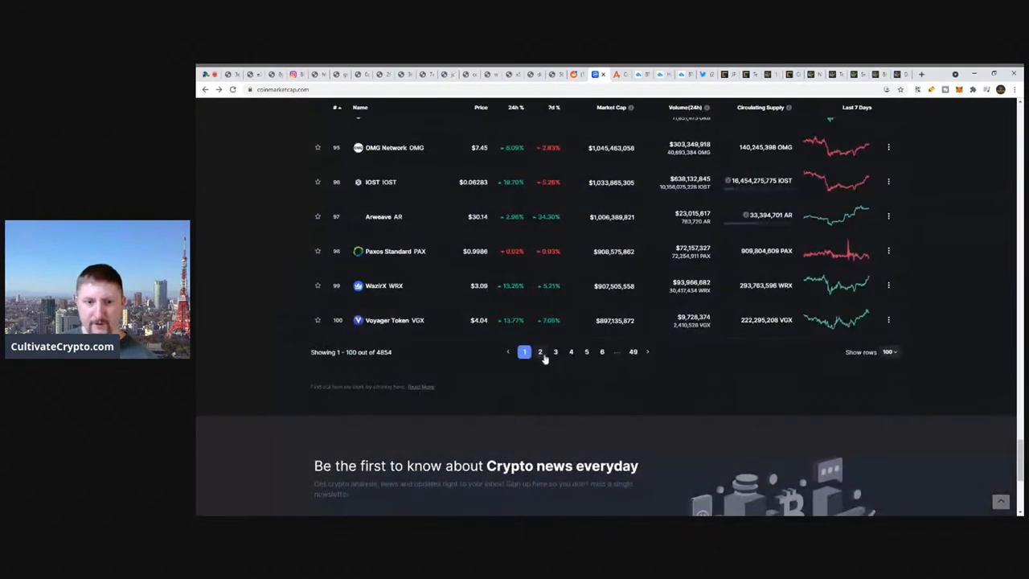
click(540, 351)
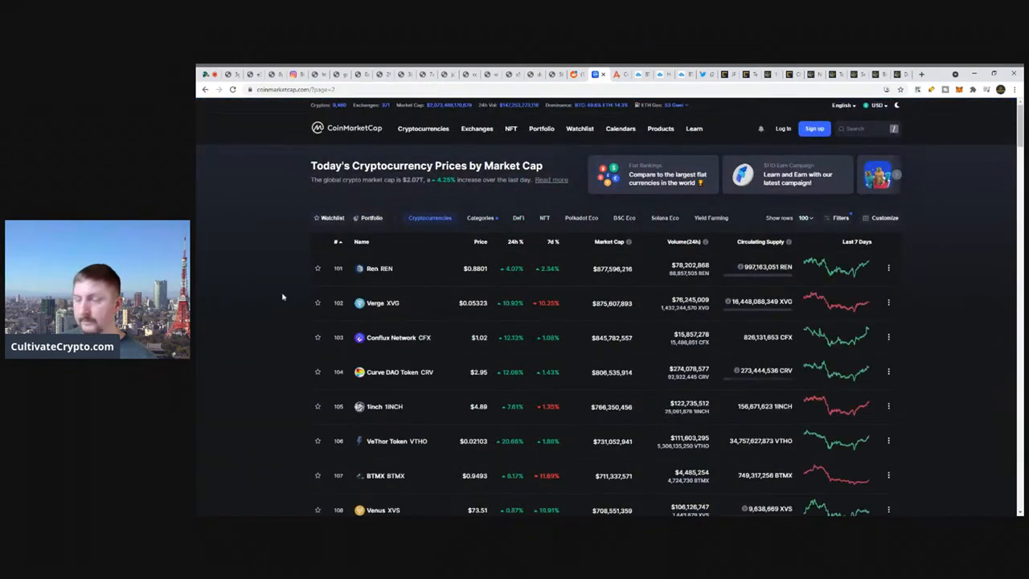
mouse_move(280, 252)
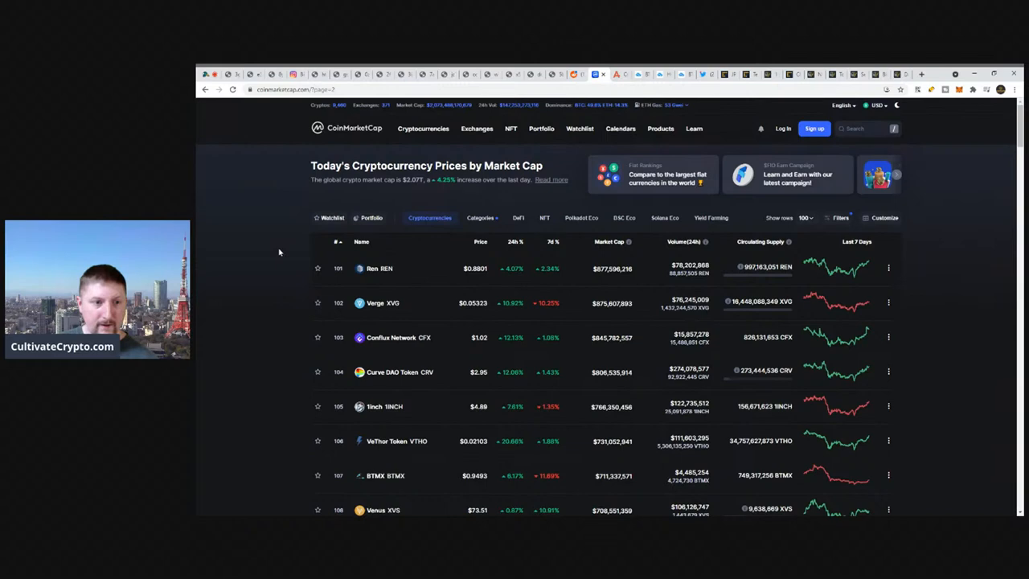
scroll(down, 3)
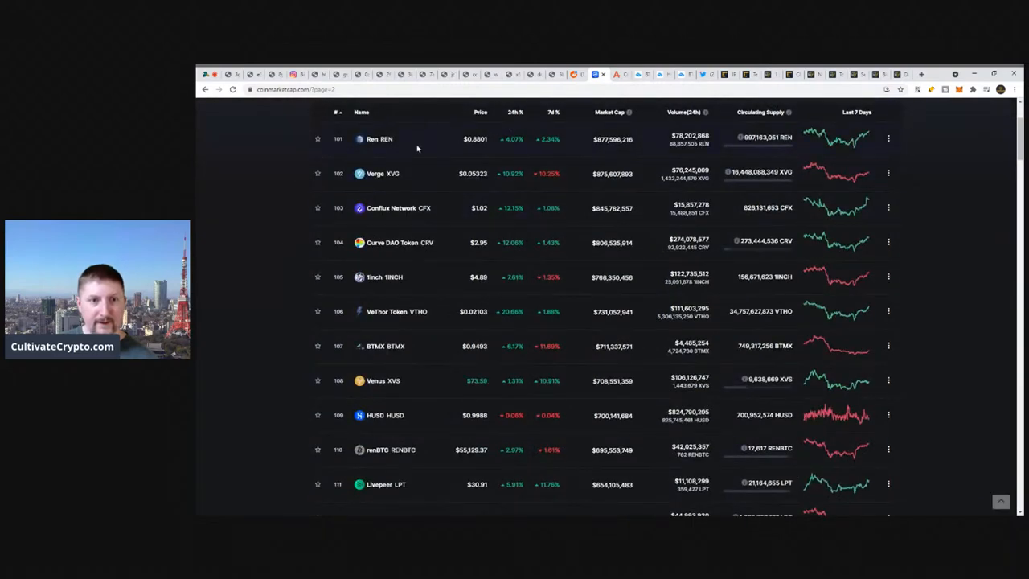
mouse_move(430, 183)
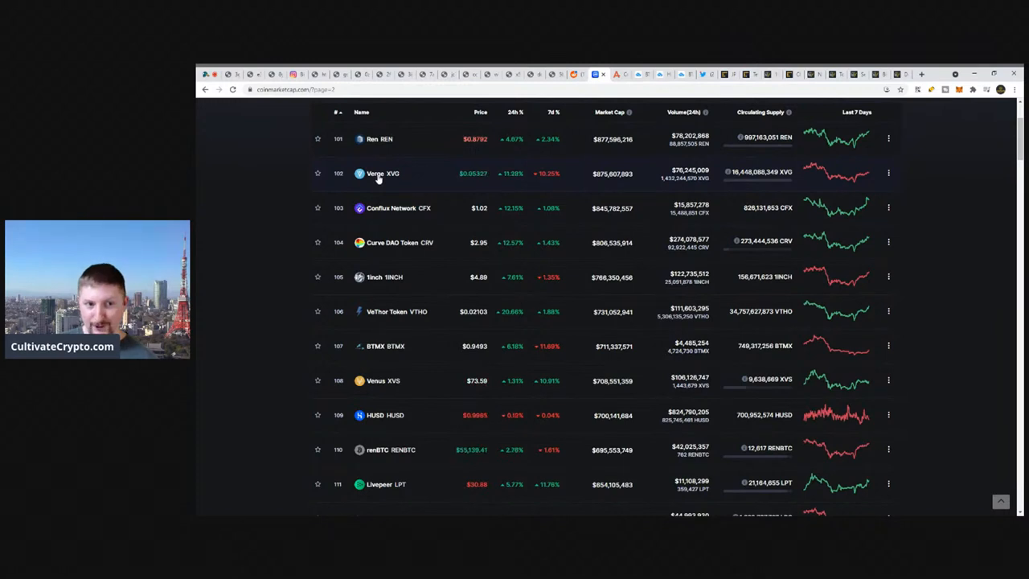
mouse_move(393, 170)
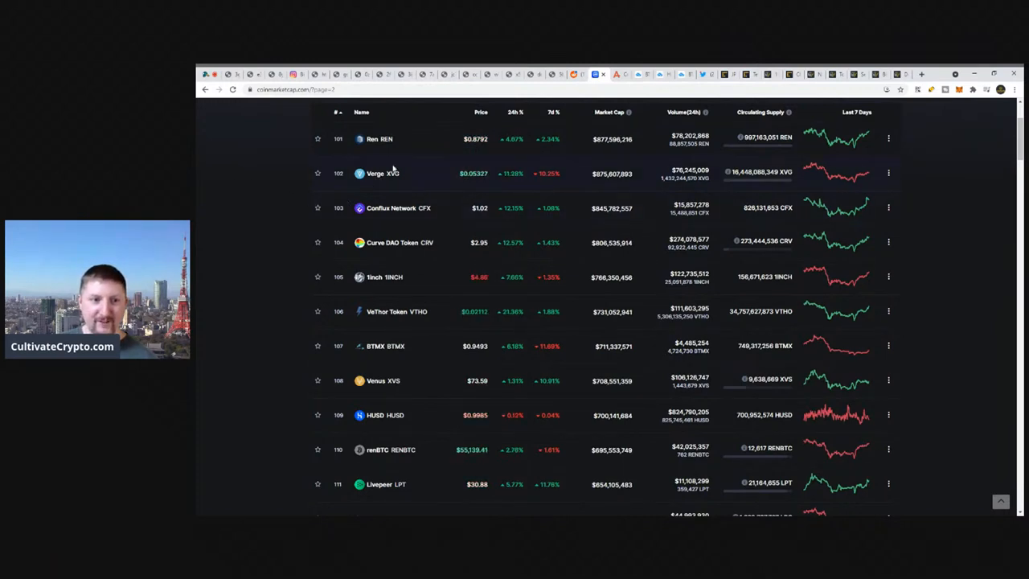
mouse_move(261, 233)
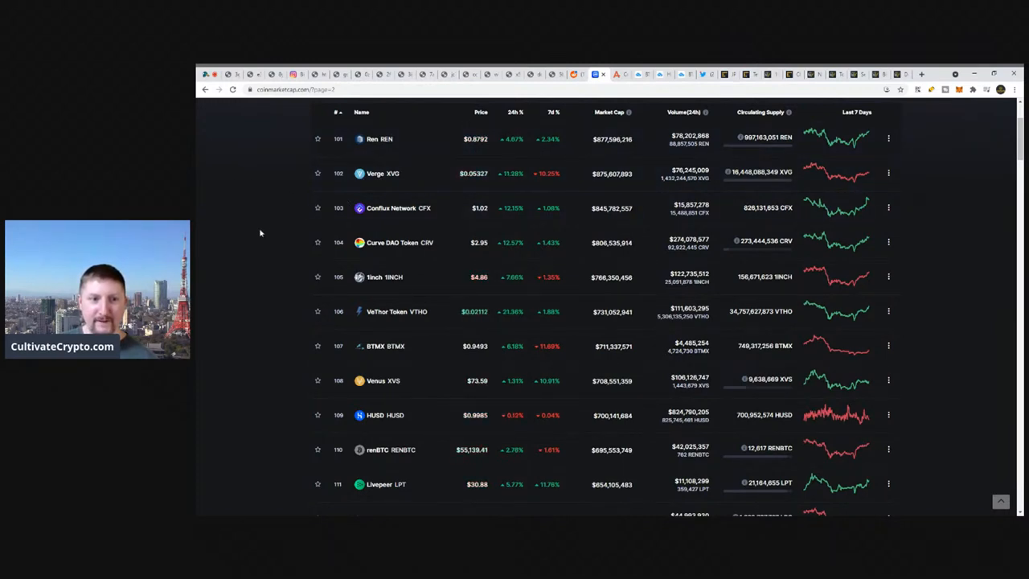
mouse_move(407, 211)
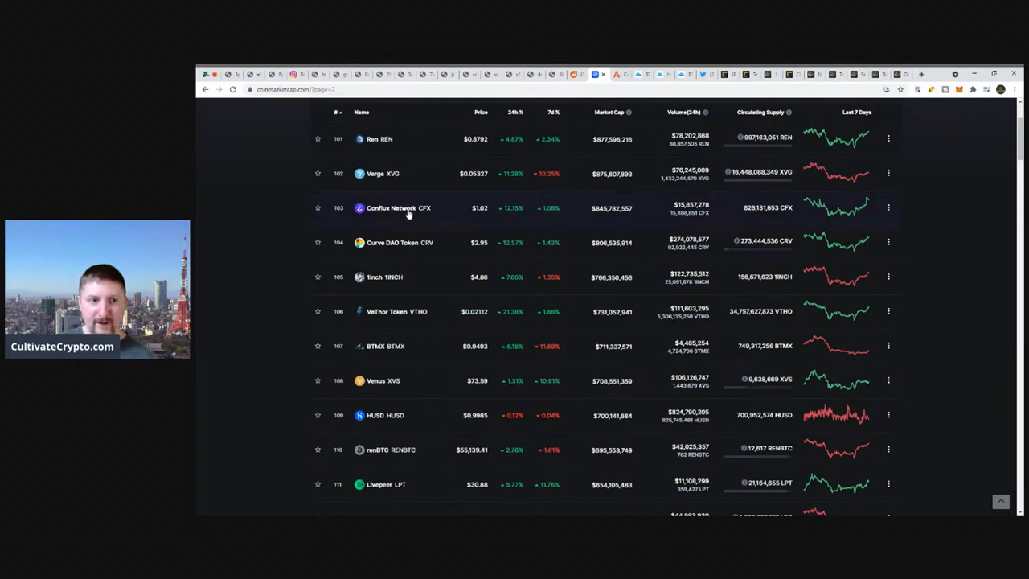
mouse_move(239, 279)
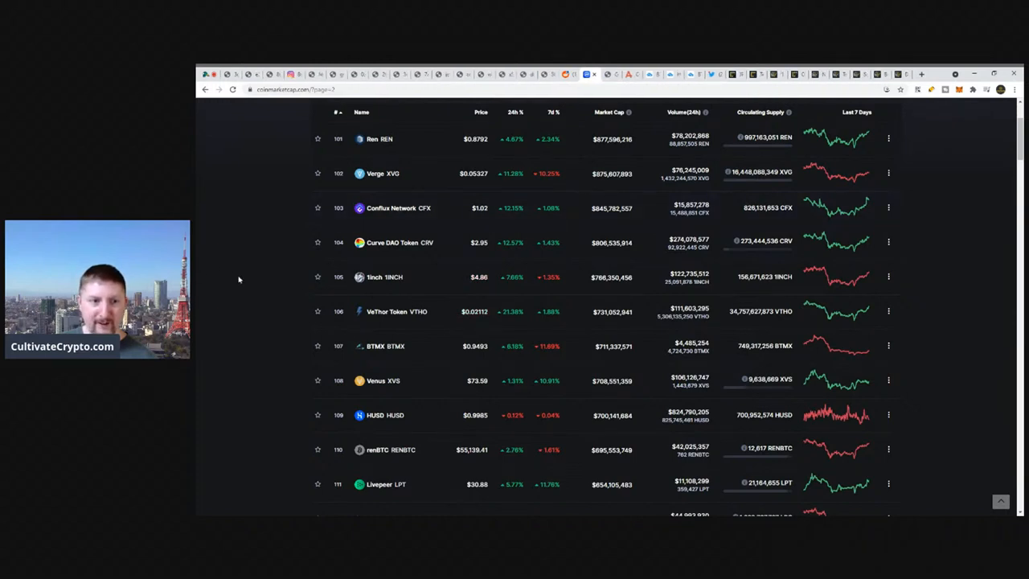
mouse_move(312, 311)
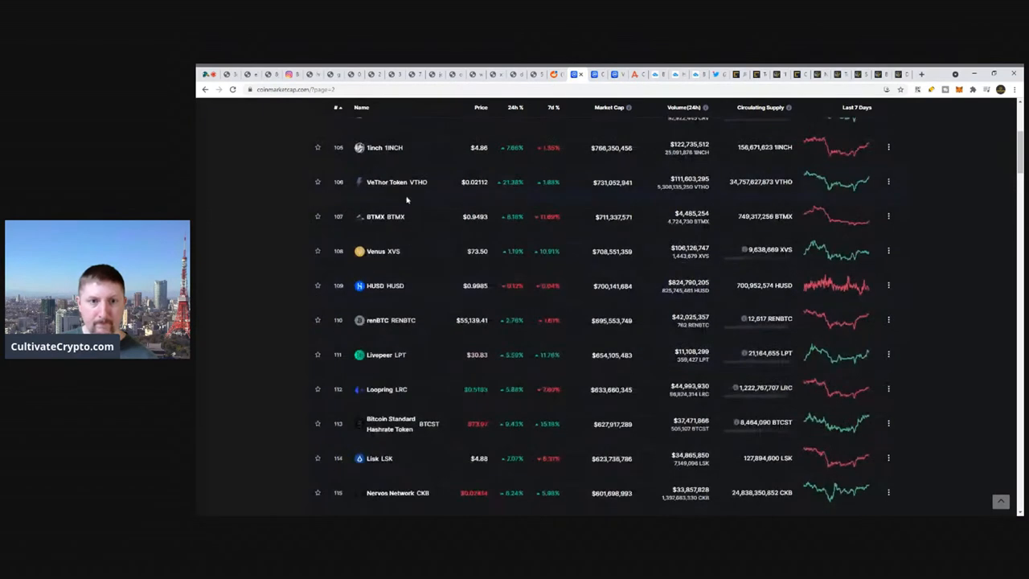
scroll(down, 3)
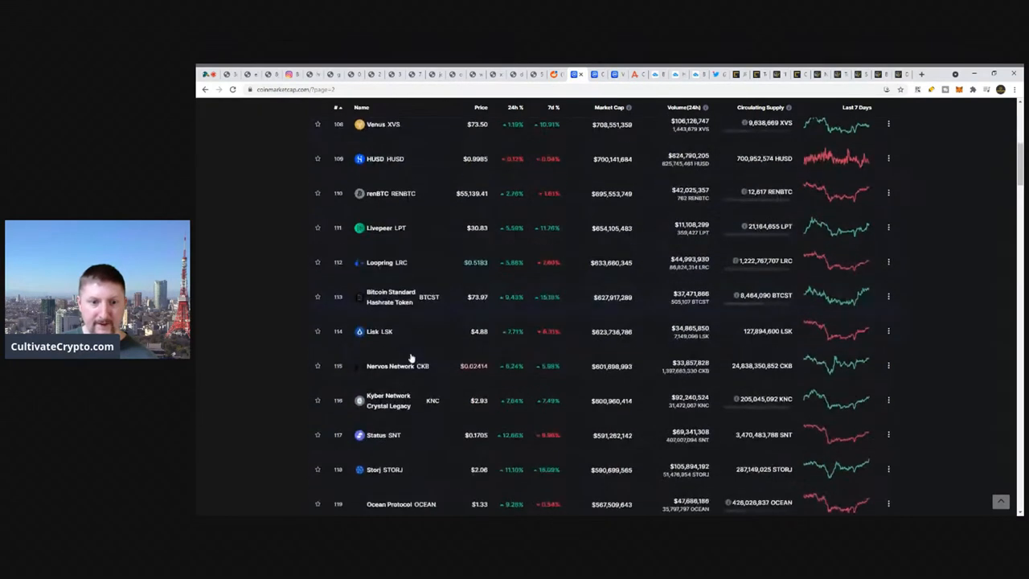
scroll(down, 3)
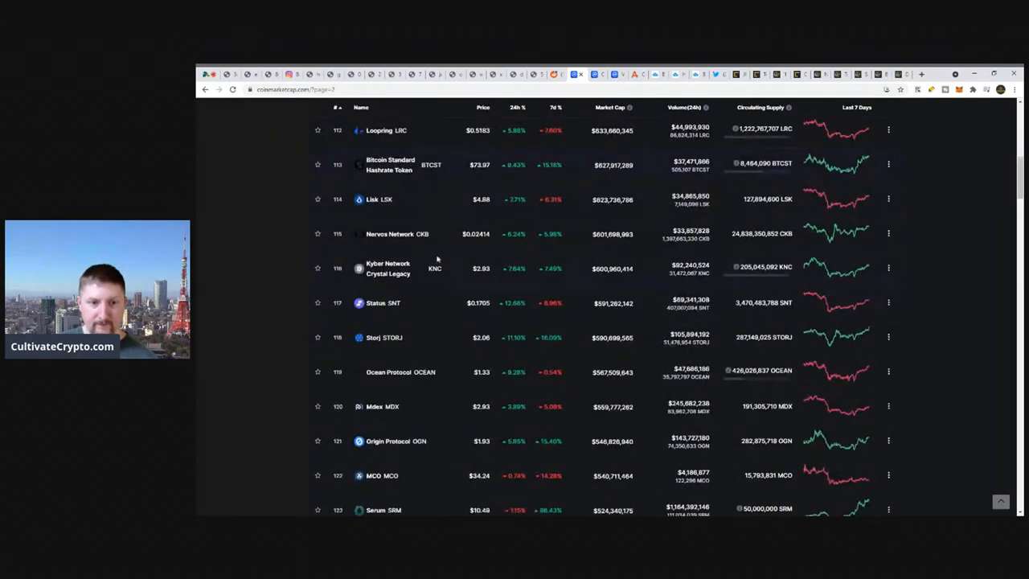
scroll(down, 3)
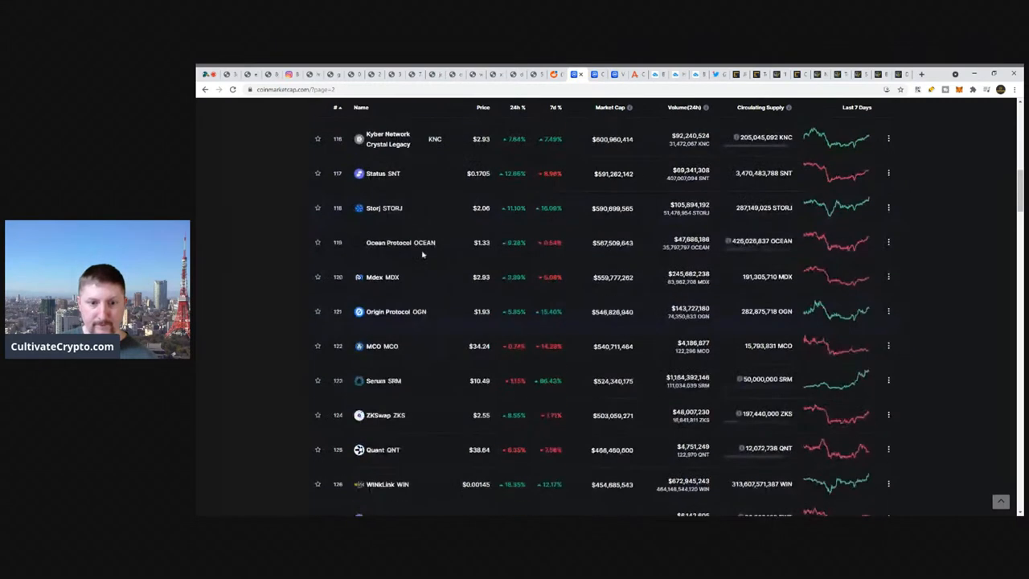
scroll(down, 3)
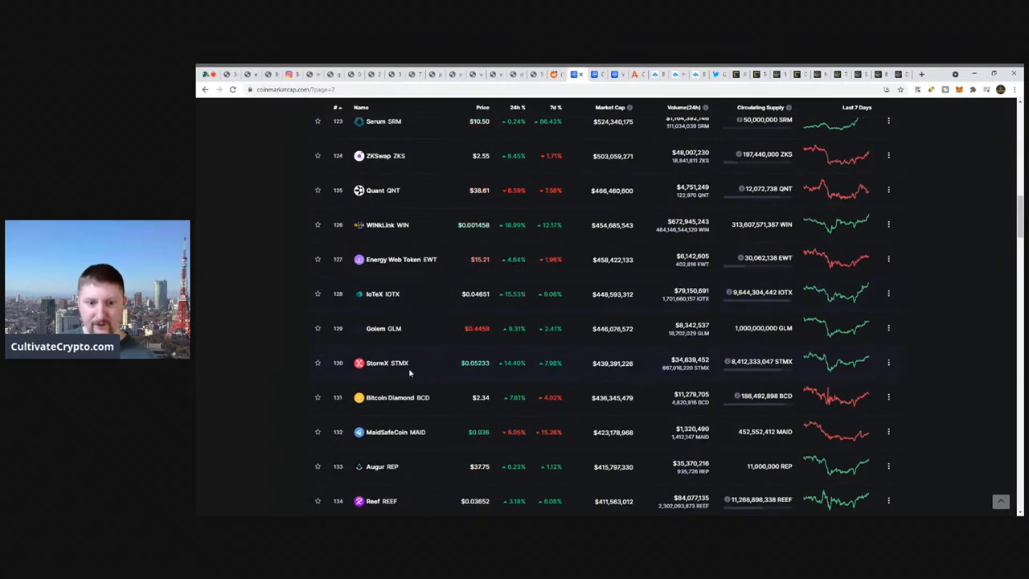
scroll(down, 3)
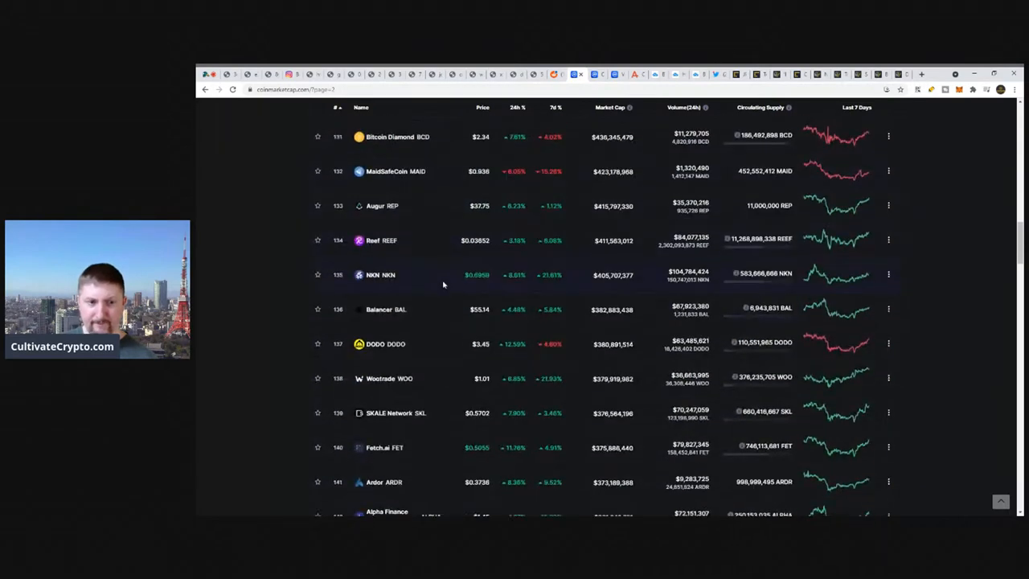
scroll(down, 3)
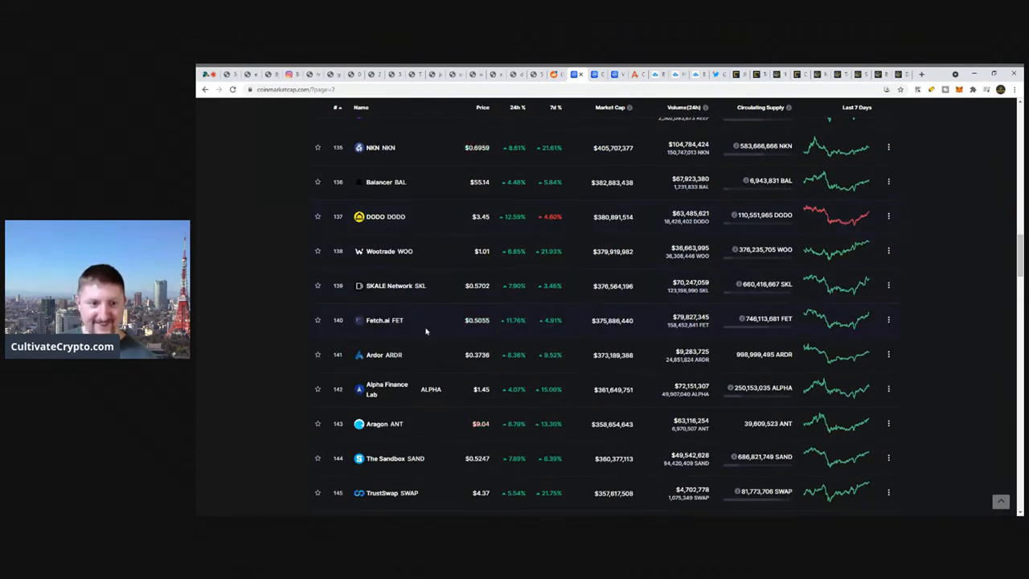
scroll(down, 3)
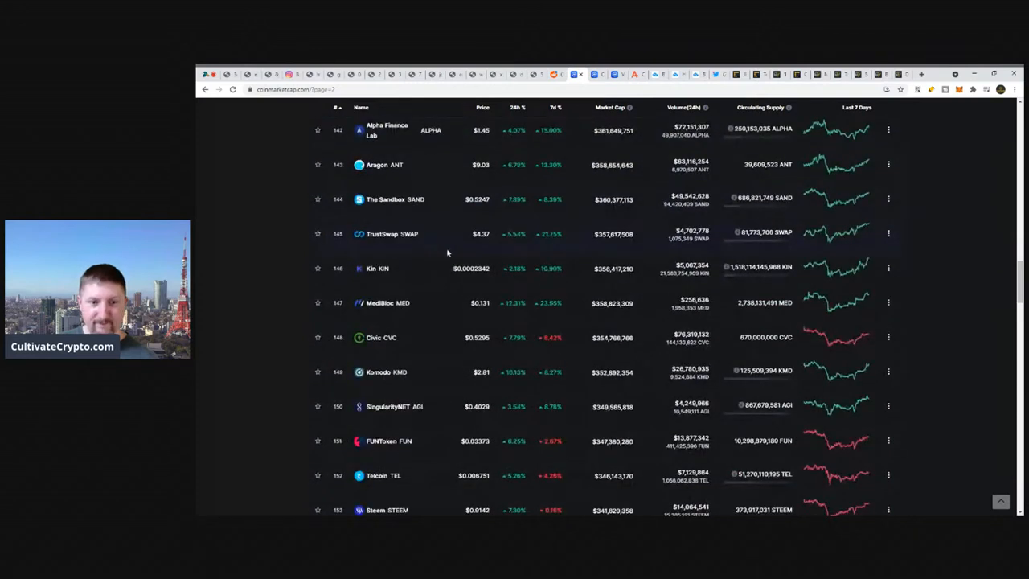
mouse_move(413, 398)
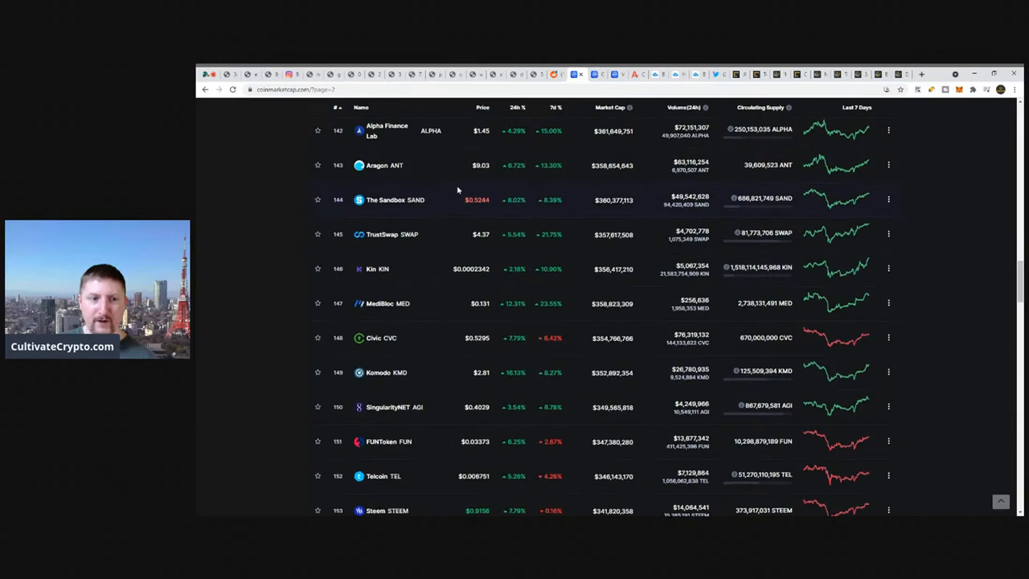
scroll(up, 3)
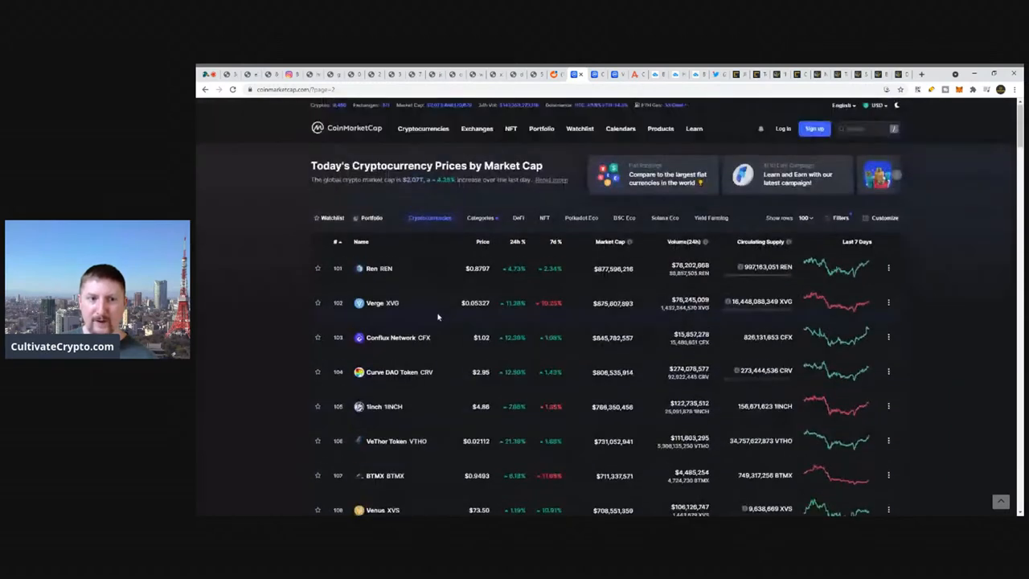
Open the Conflux Network page and add the BTC price line to its all-time chart
click(390, 336)
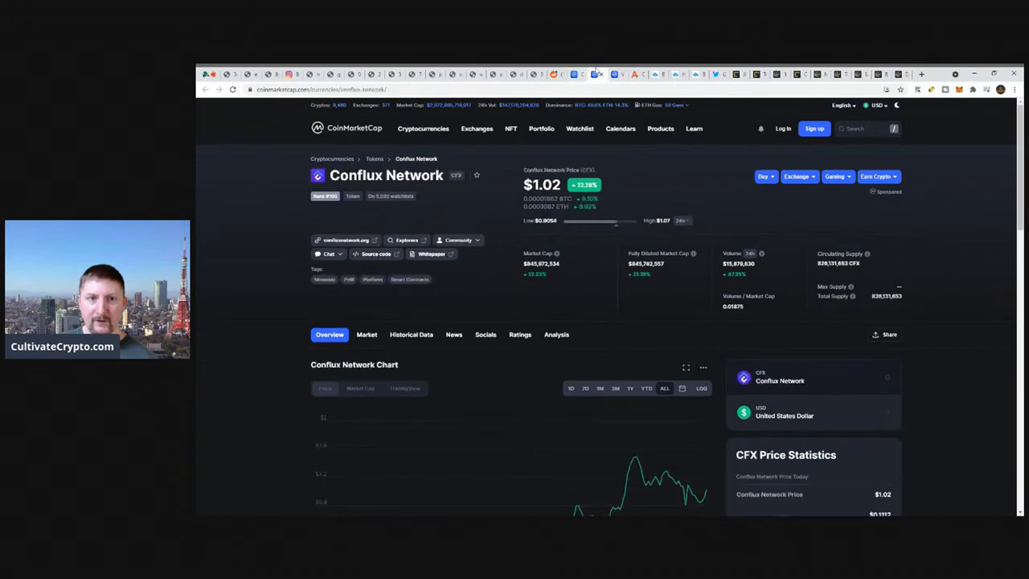
scroll(down, 3)
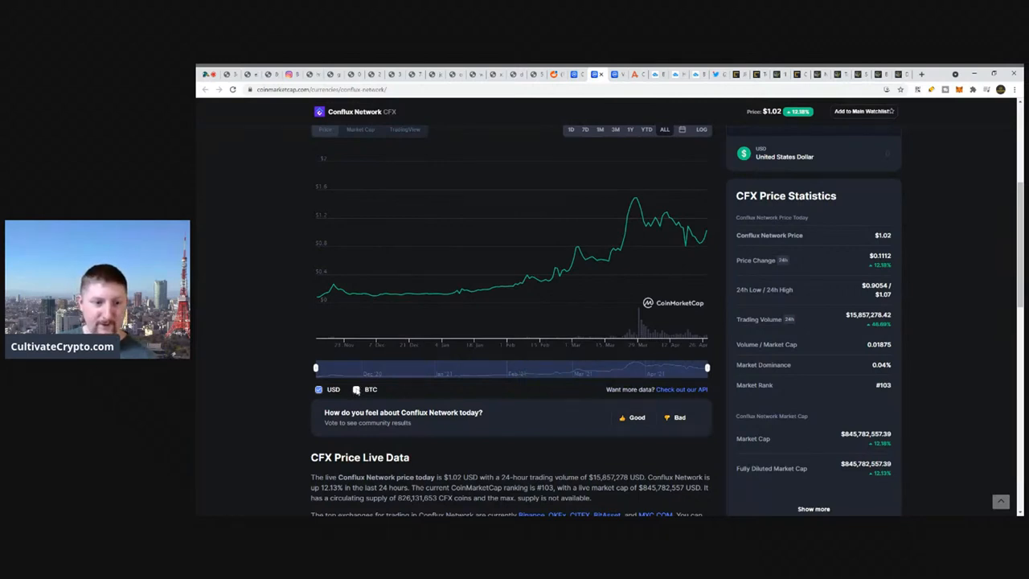
click(356, 389)
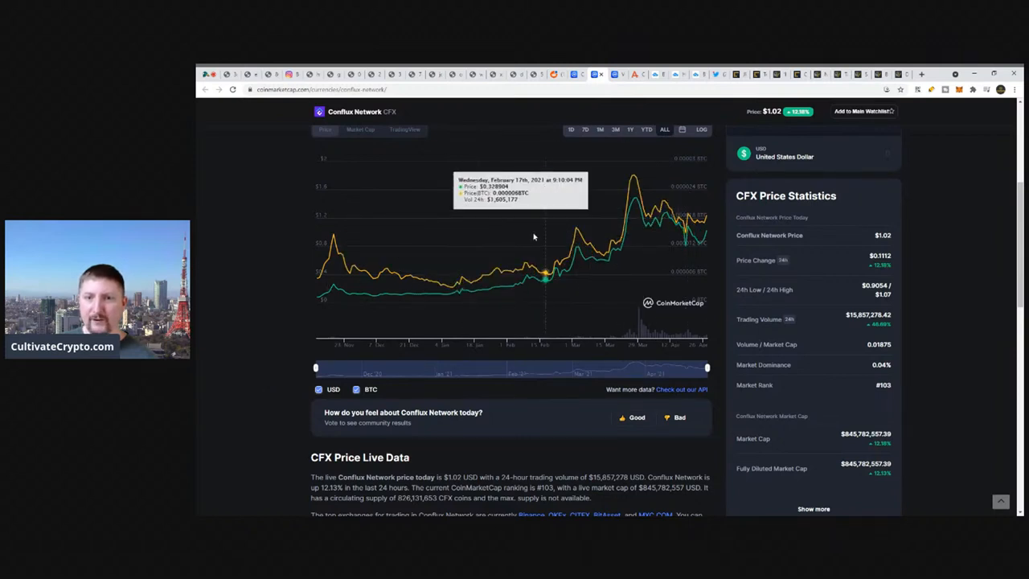
mouse_move(650, 183)
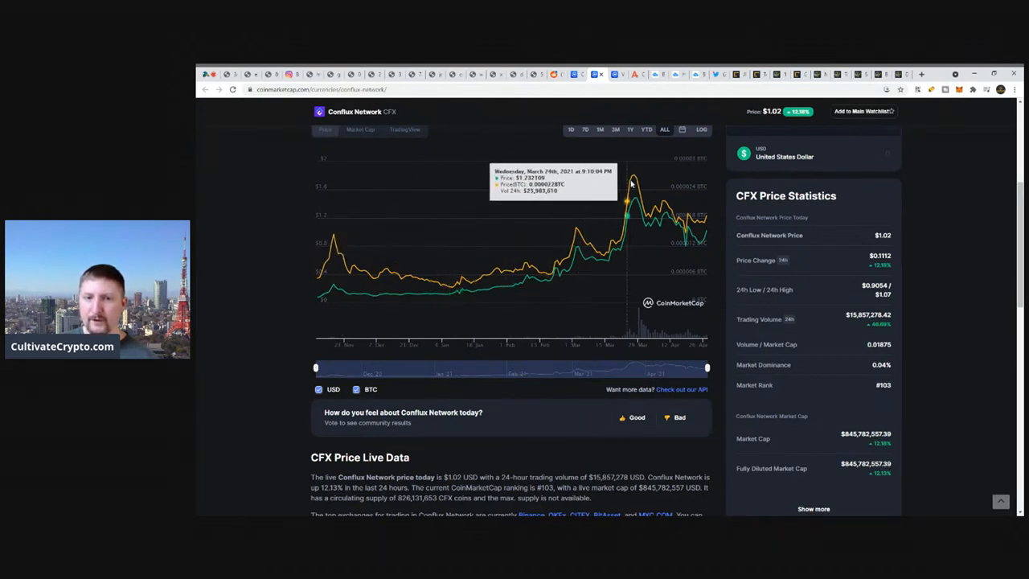
mouse_move(696, 198)
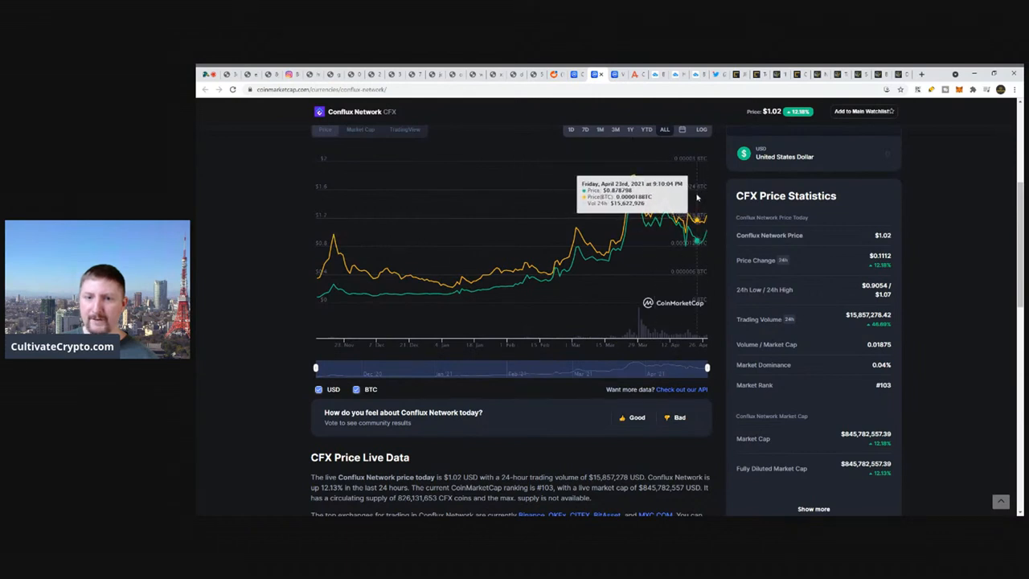
mouse_move(308, 279)
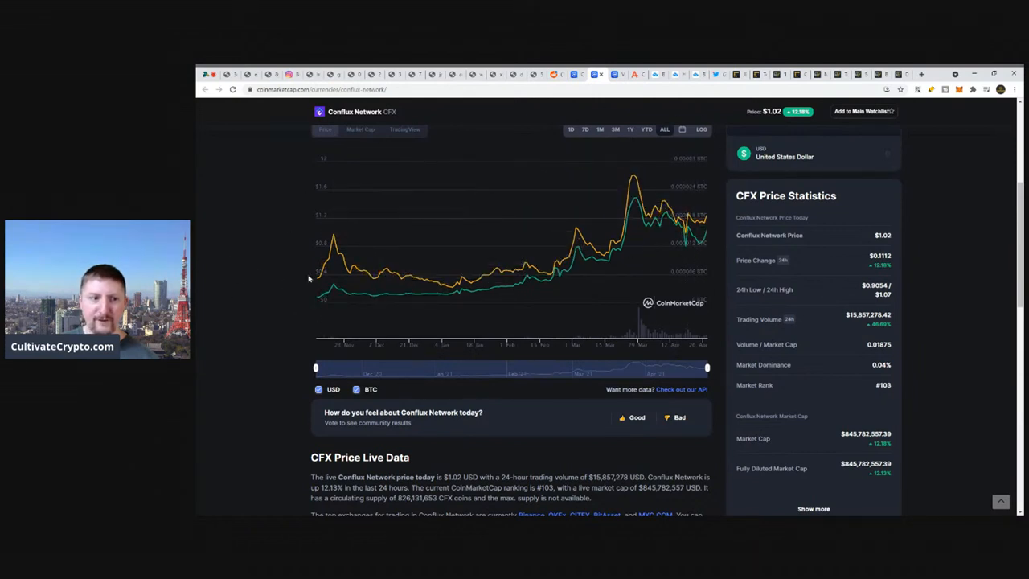
mouse_move(237, 245)
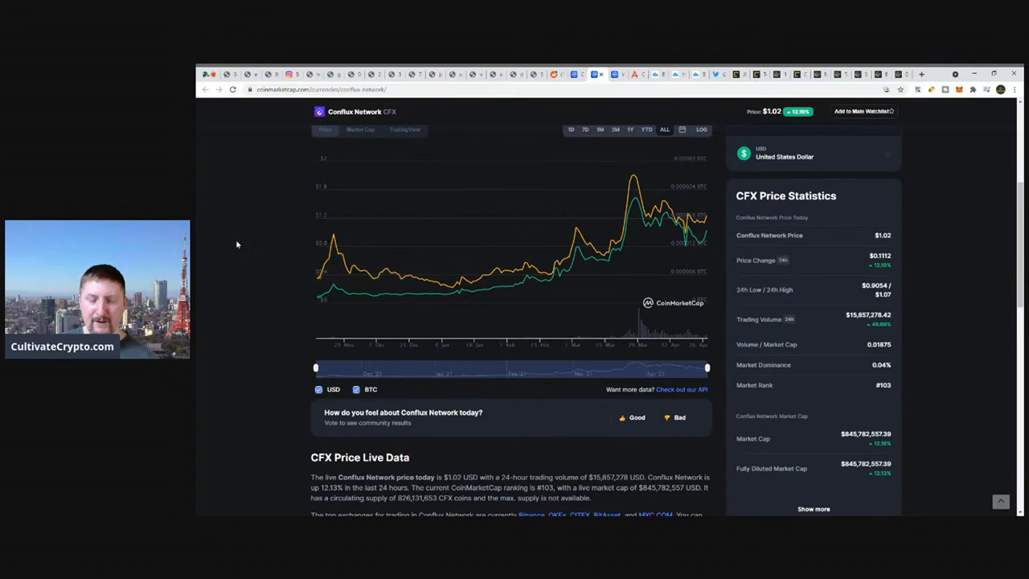
scroll(down, 3)
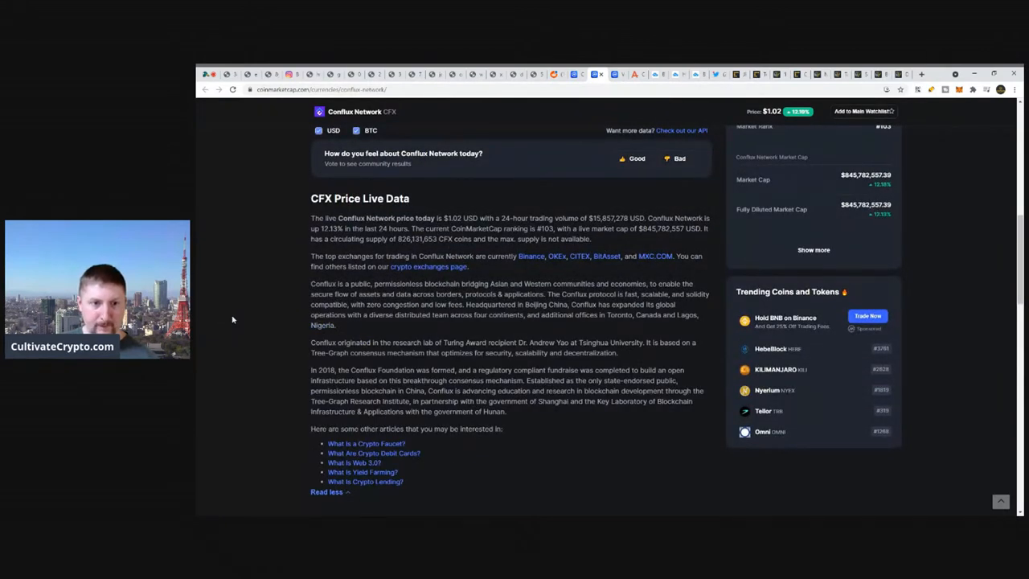
drag(462, 283, 580, 283)
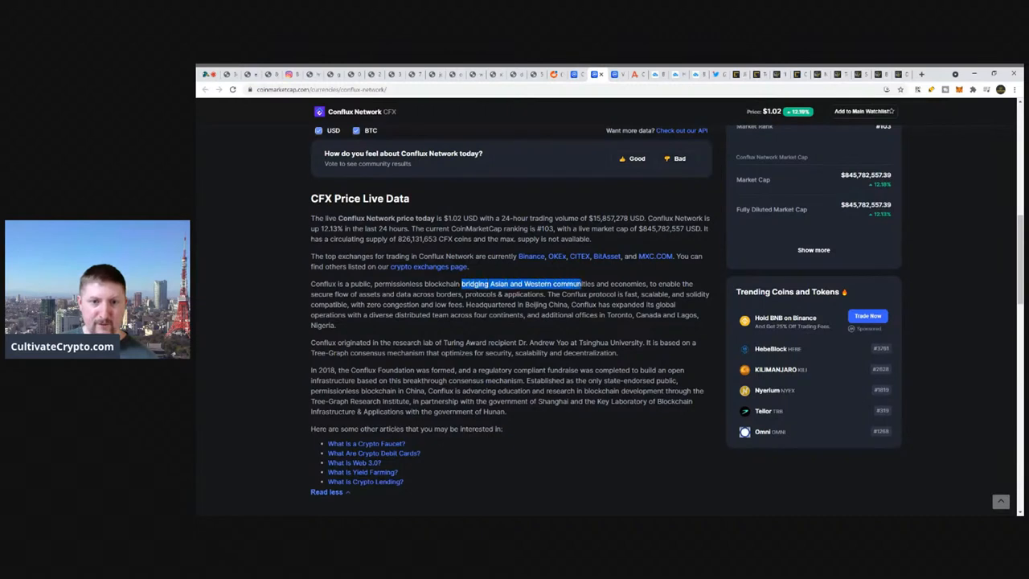
drag(460, 283, 340, 295)
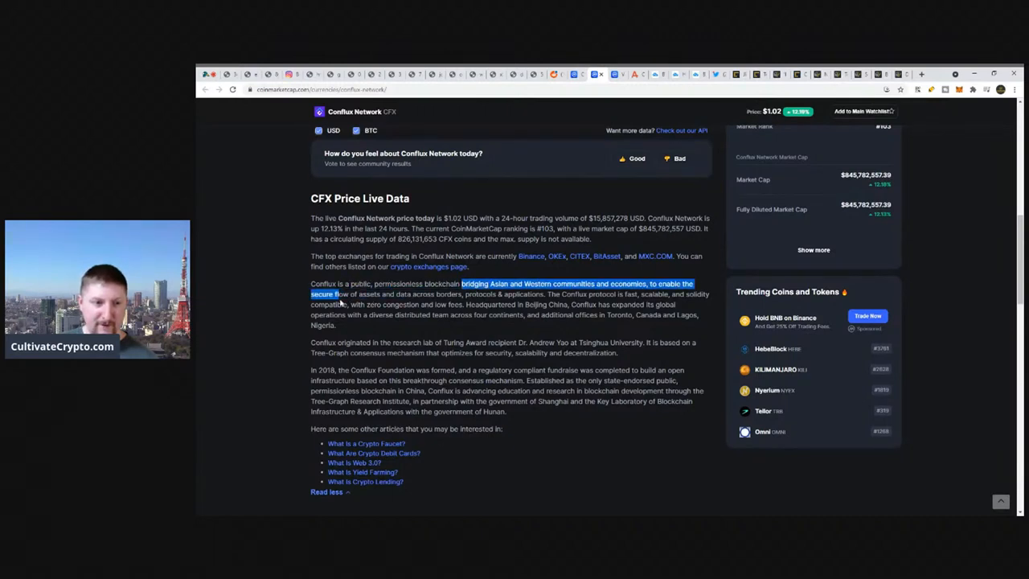
drag(462, 283, 456, 295)
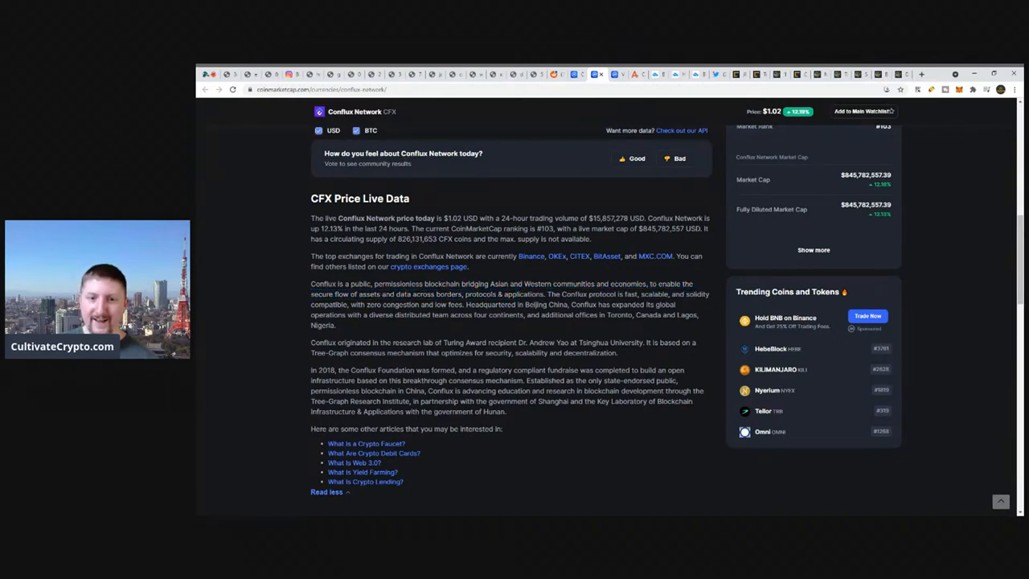
drag(549, 294, 655, 293)
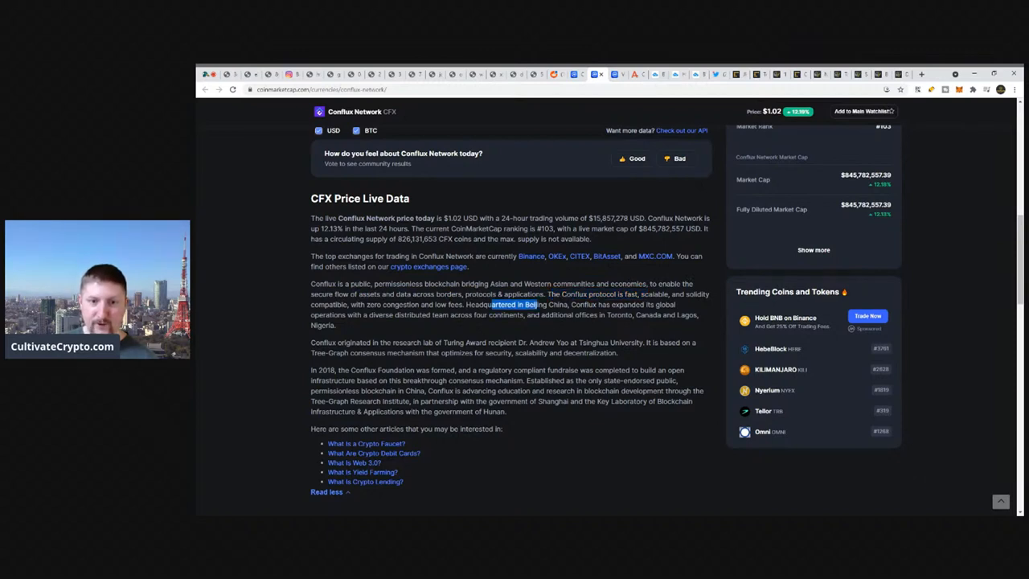
drag(536, 304, 439, 314)
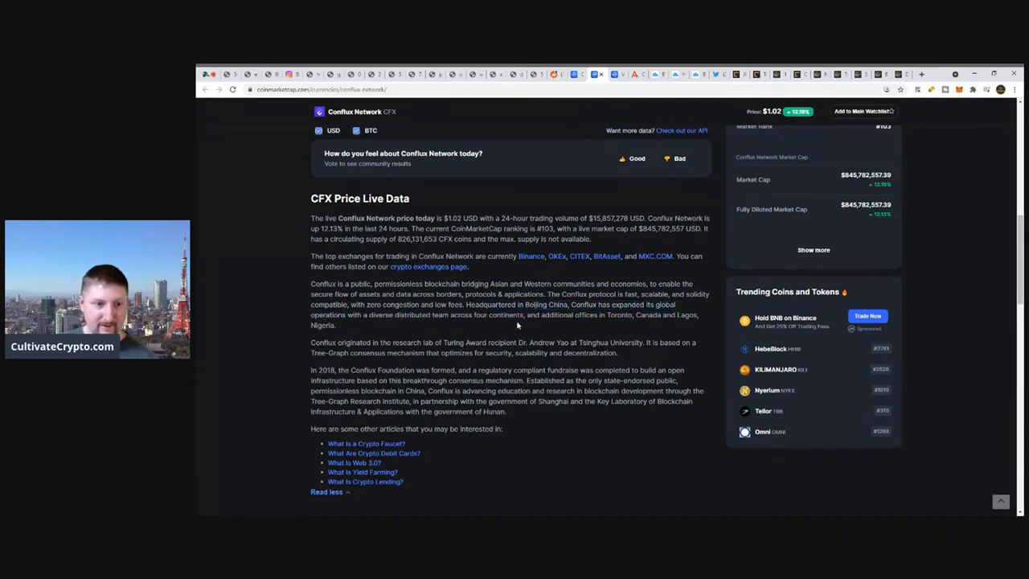
mouse_move(485, 330)
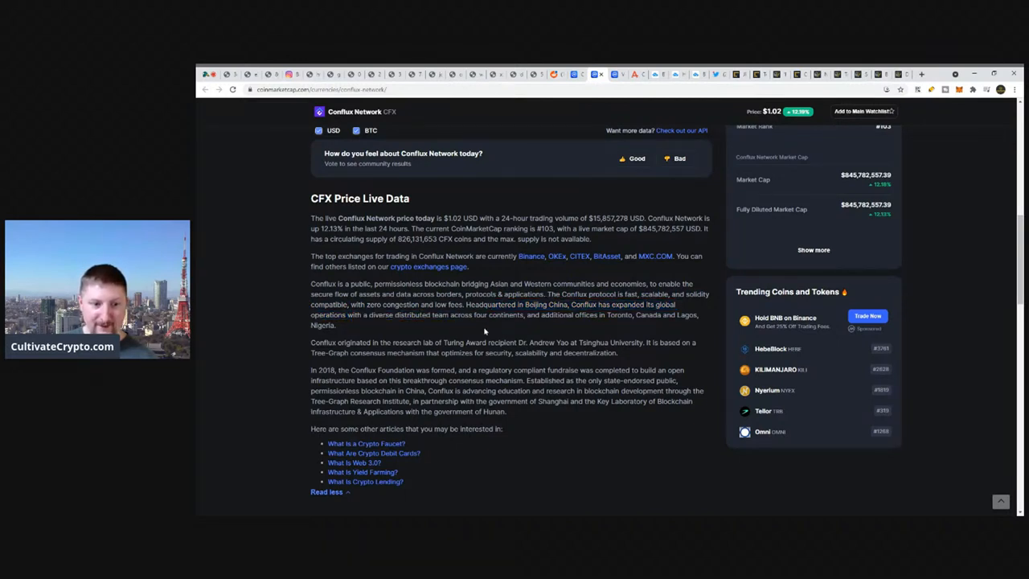
scroll(down, 3)
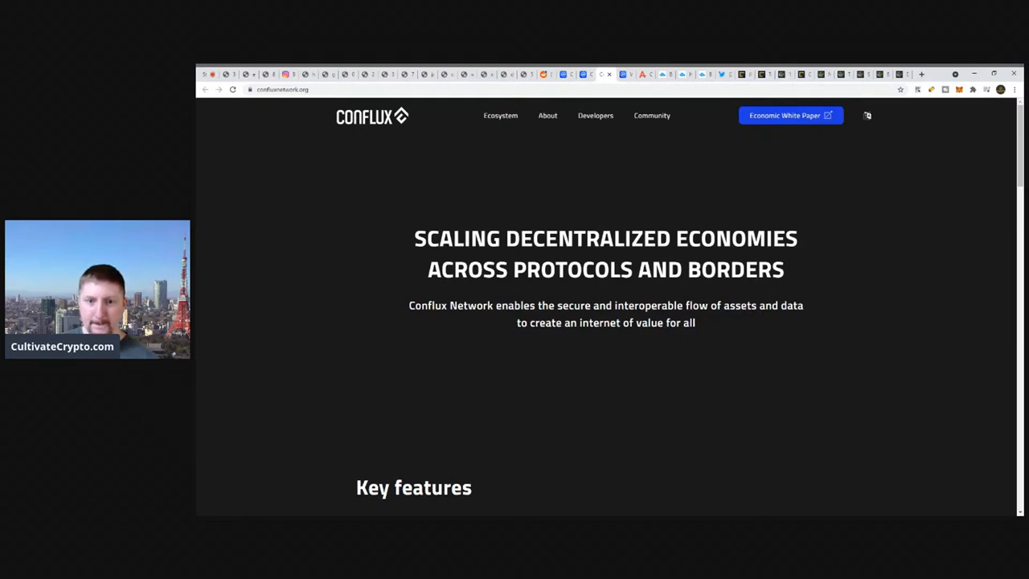
Scroll the Conflux homepage past its key features to the Ecosystem Grants Program section
scroll(down, 3)
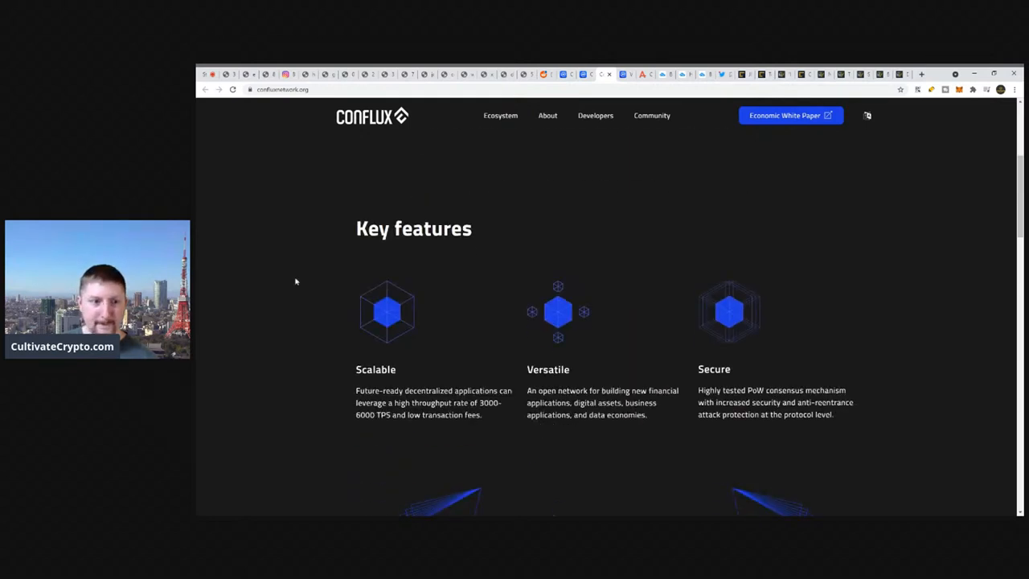
scroll(down, 3)
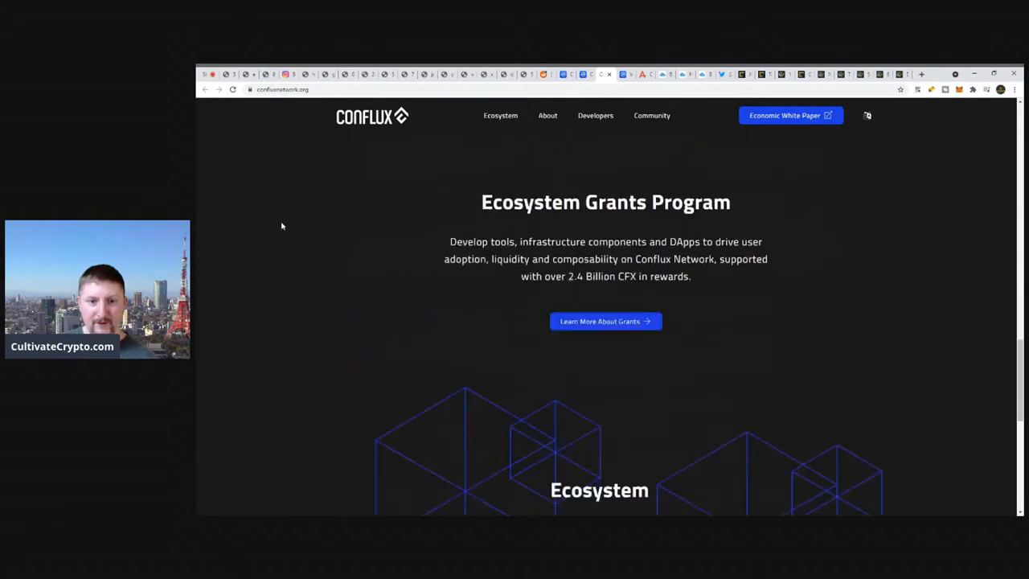
scroll(down, 3)
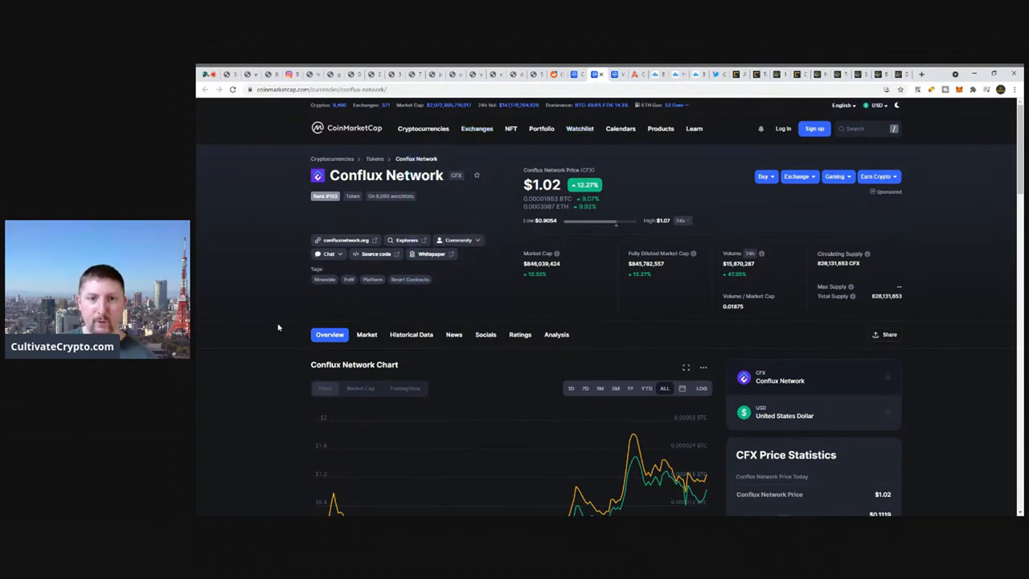
mouse_move(527, 286)
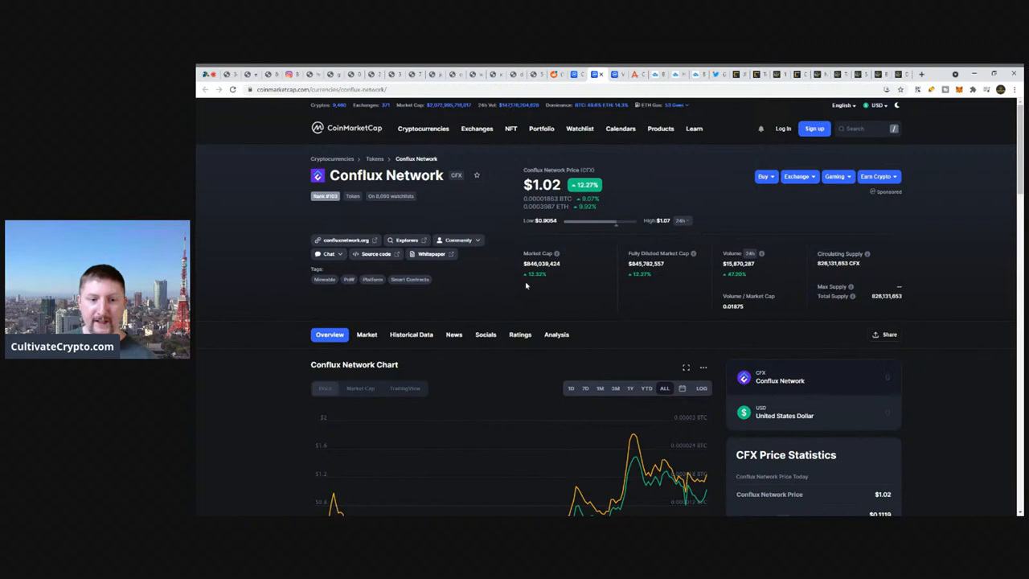
Scroll CoinMarketCap's second rankings page to Conflux Network at #103, between Verge and Curve
scroll(down, 3)
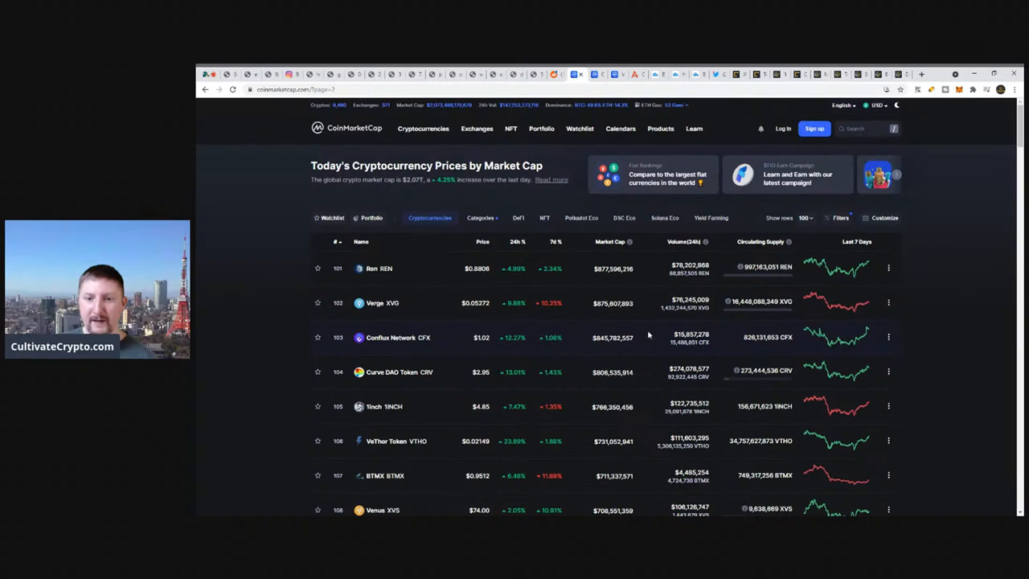
mouse_move(434, 343)
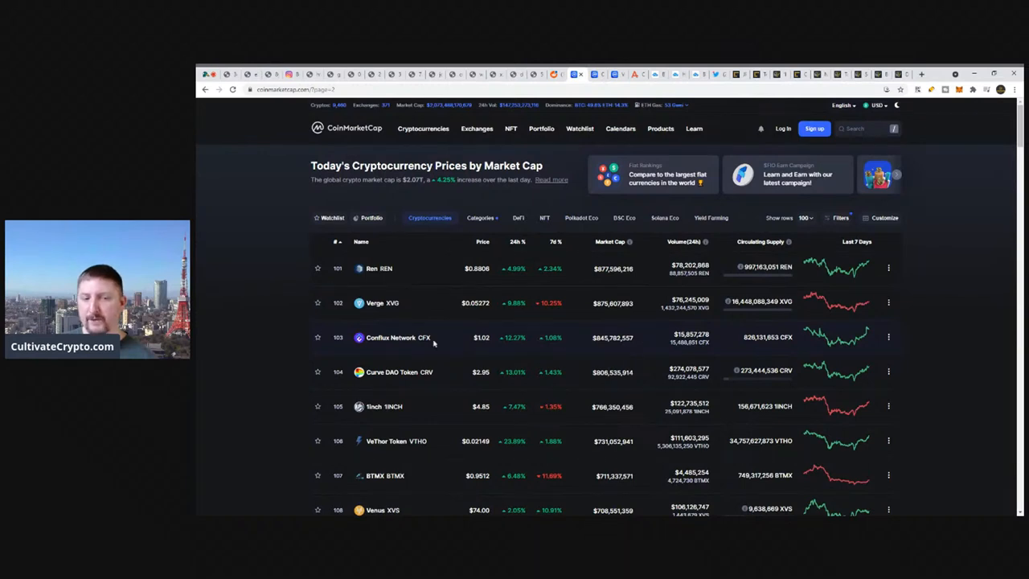
mouse_move(390, 327)
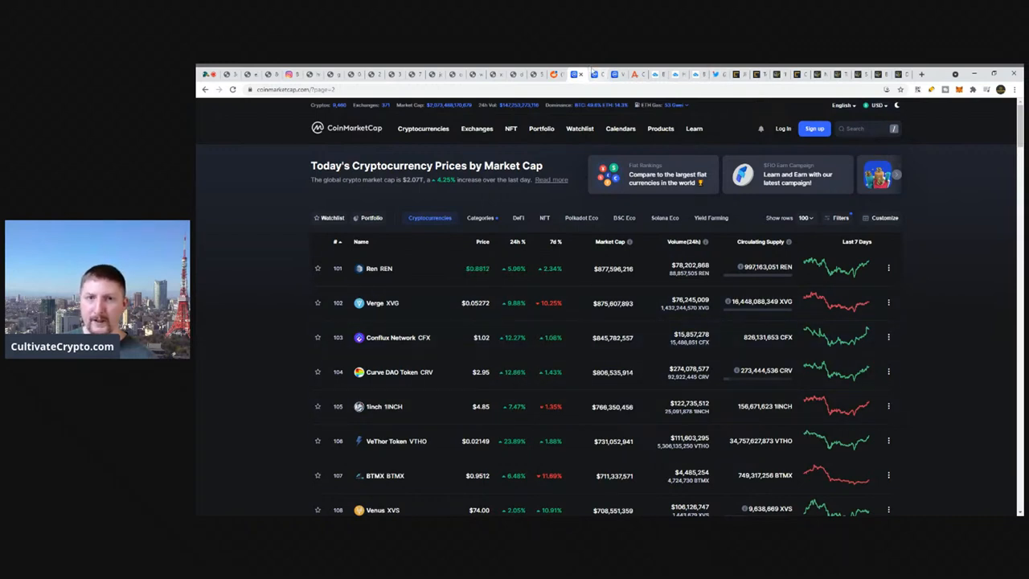
Review the VeThor Token page, then switch to the Crypto Fear & Greed Index page
click(386, 441)
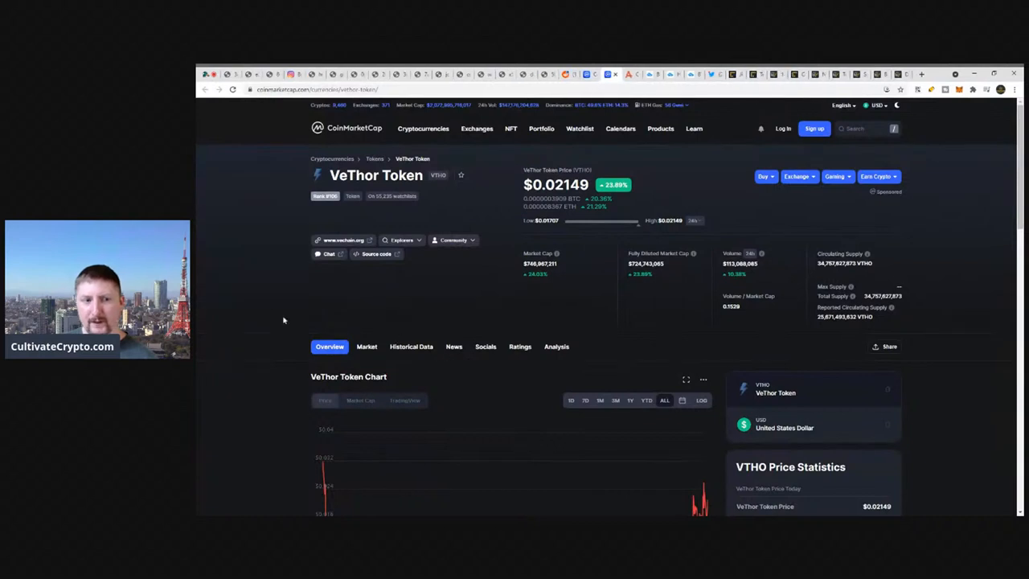
mouse_move(359, 153)
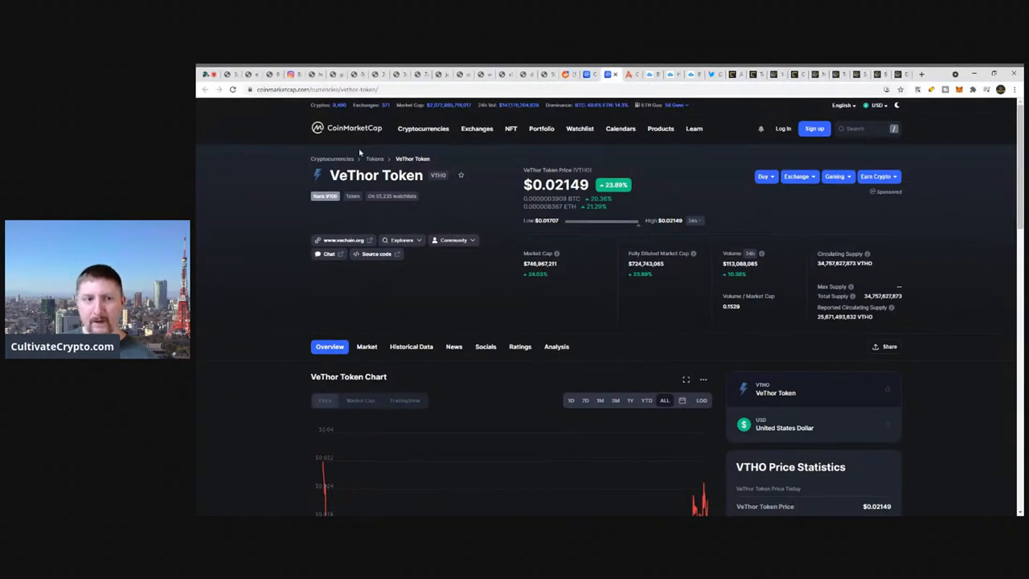
scroll(down, 3)
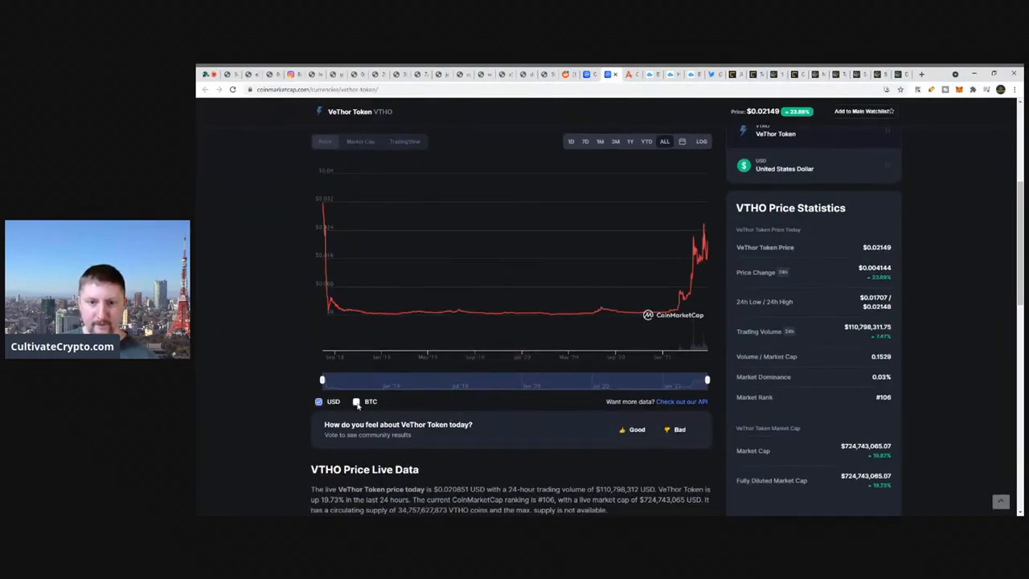
click(357, 401)
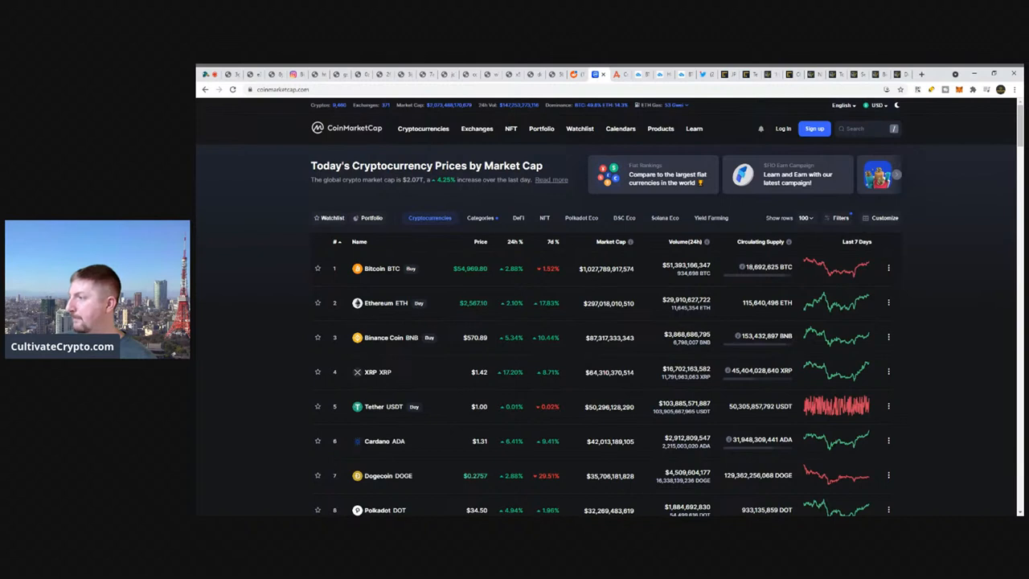
click(617, 74)
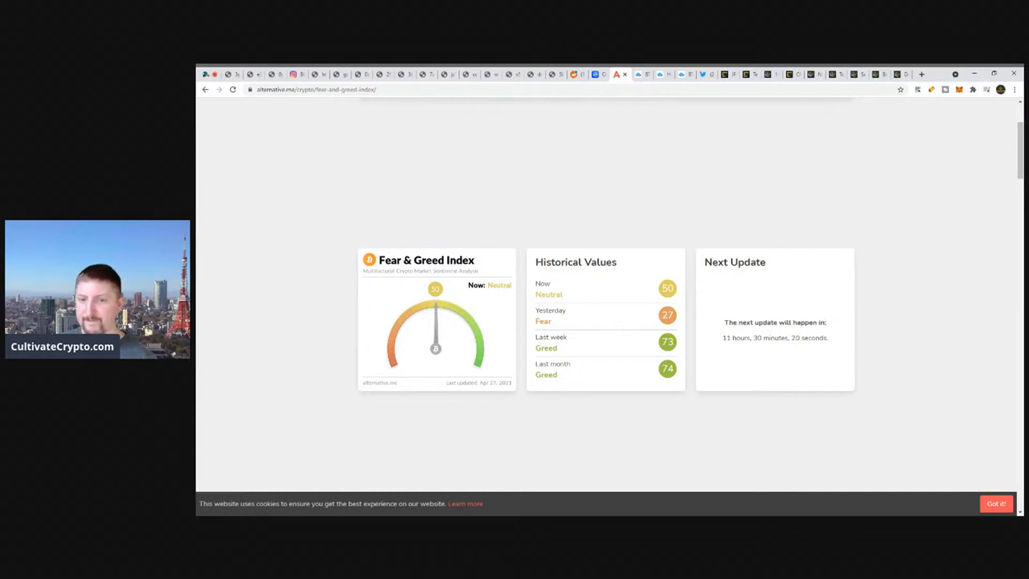
Highlight yesterday's Fear reading and scroll through the Fear & Greed history chart
double_click(550, 315)
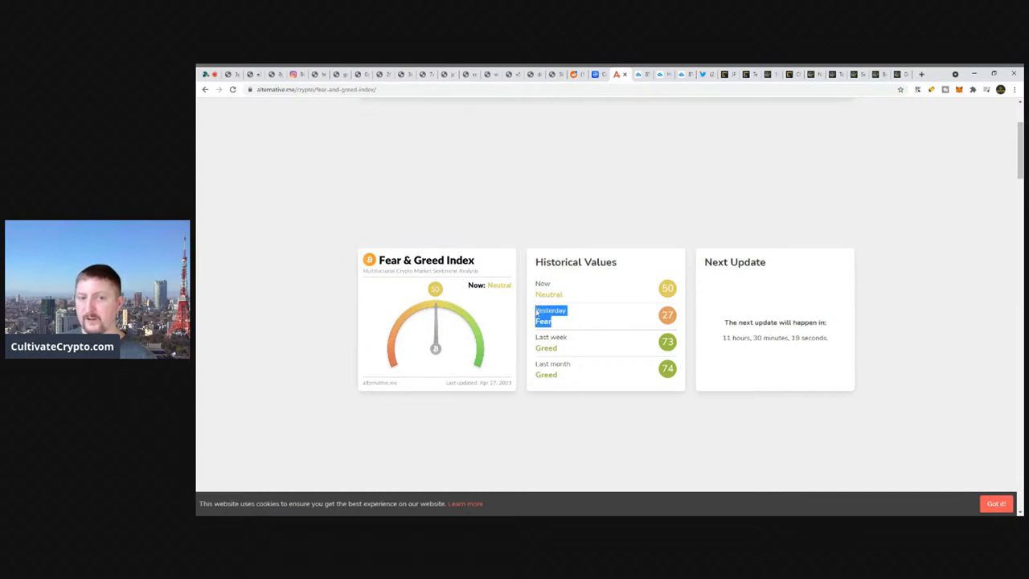
mouse_move(487, 441)
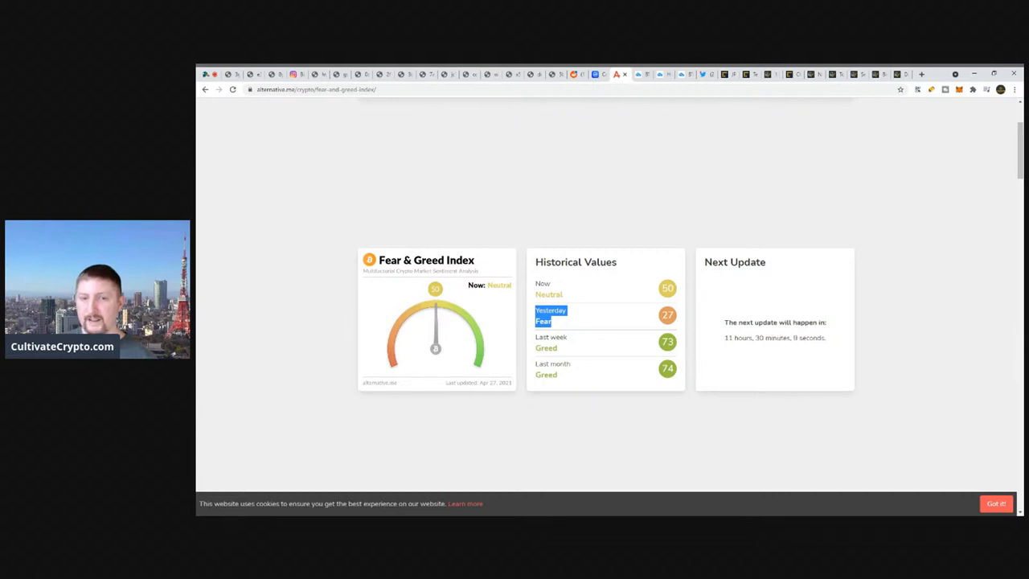
mouse_move(491, 423)
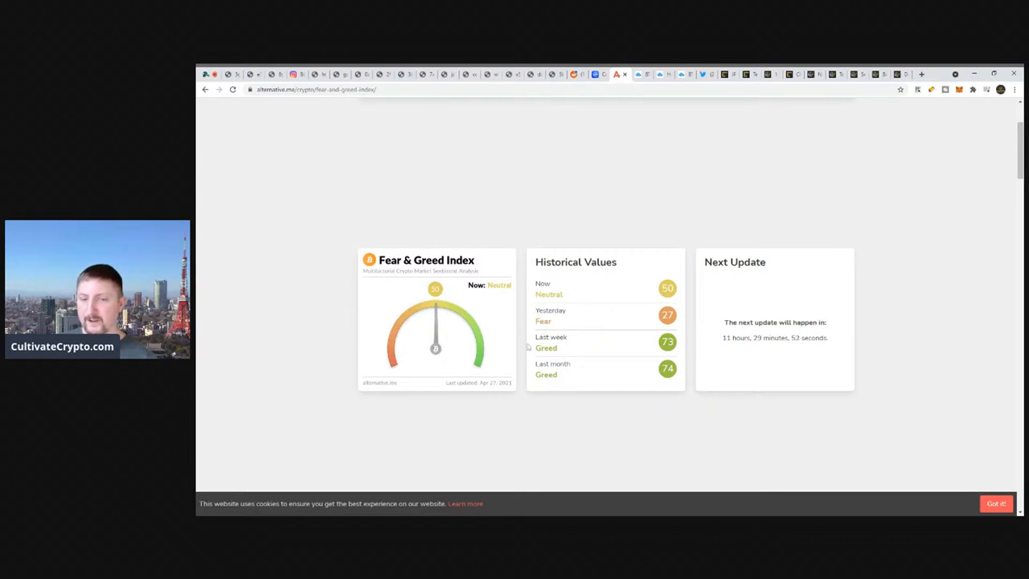
mouse_move(607, 412)
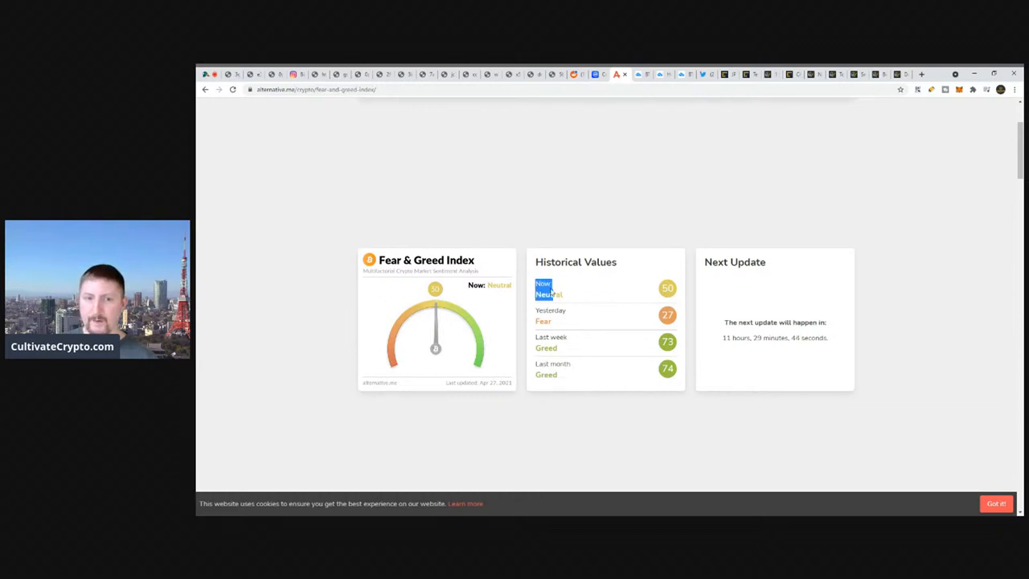
scroll(down, 3)
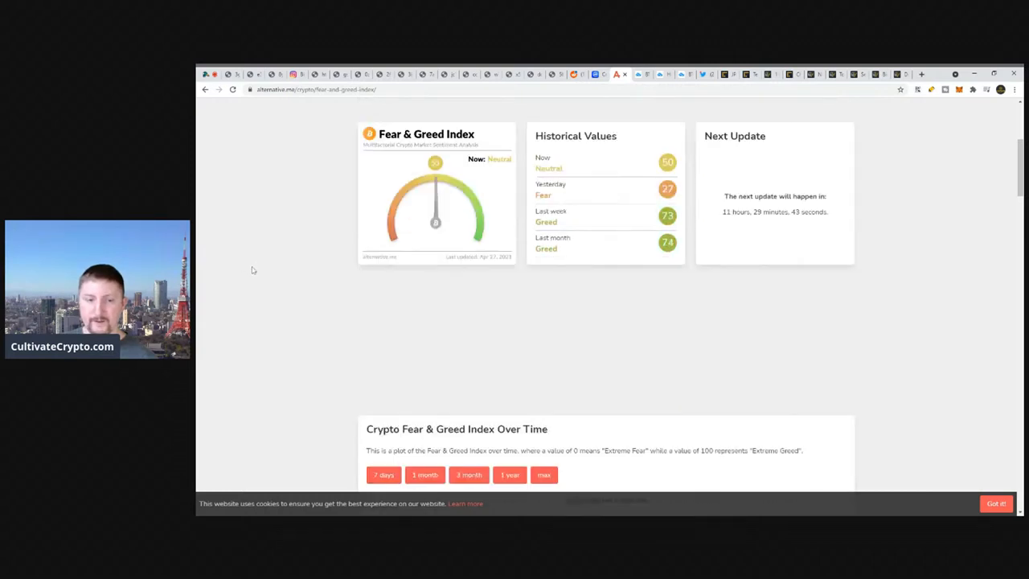
scroll(down, 3)
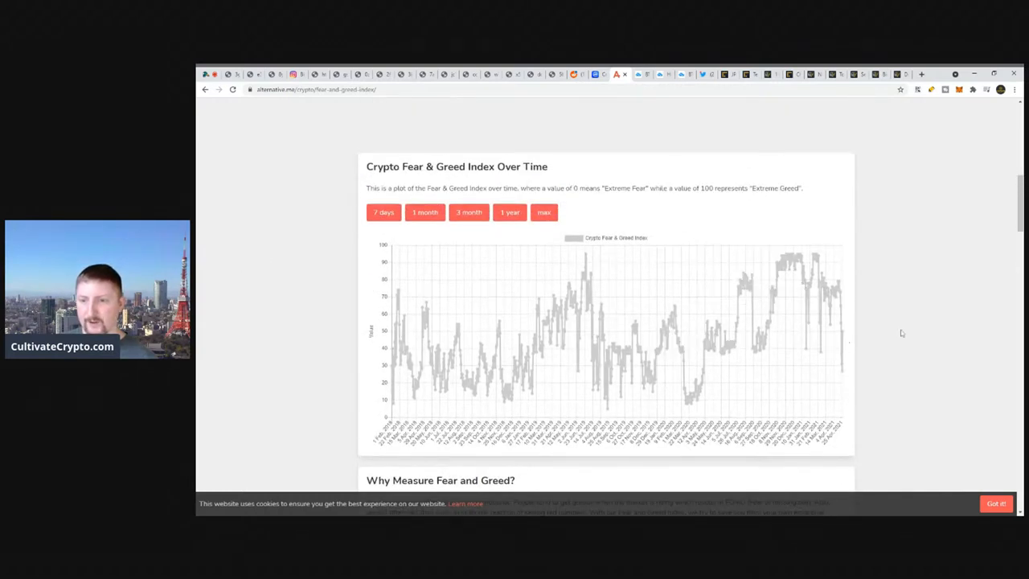
mouse_move(840, 370)
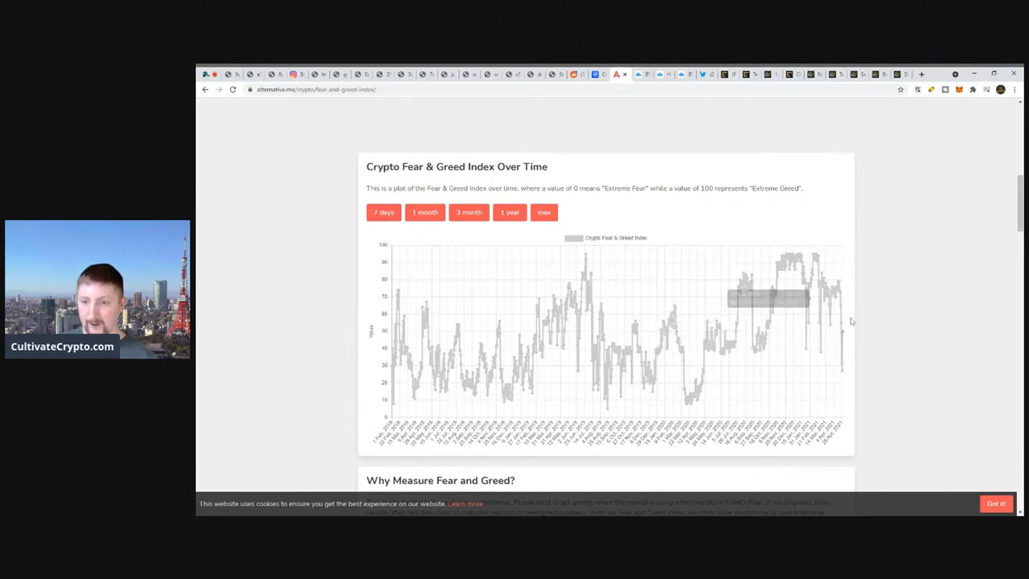
mouse_move(911, 255)
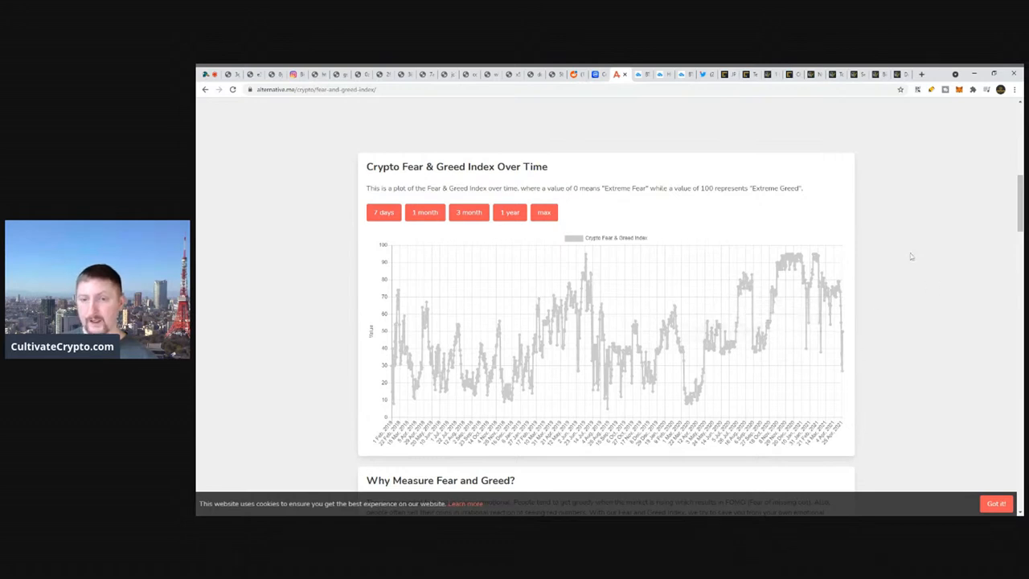
mouse_move(906, 306)
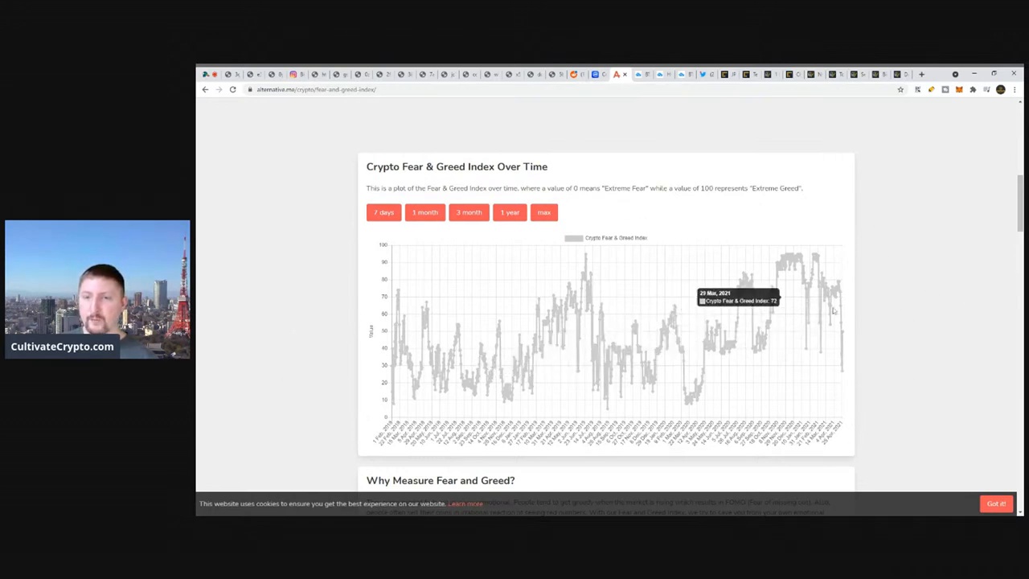
mouse_move(895, 299)
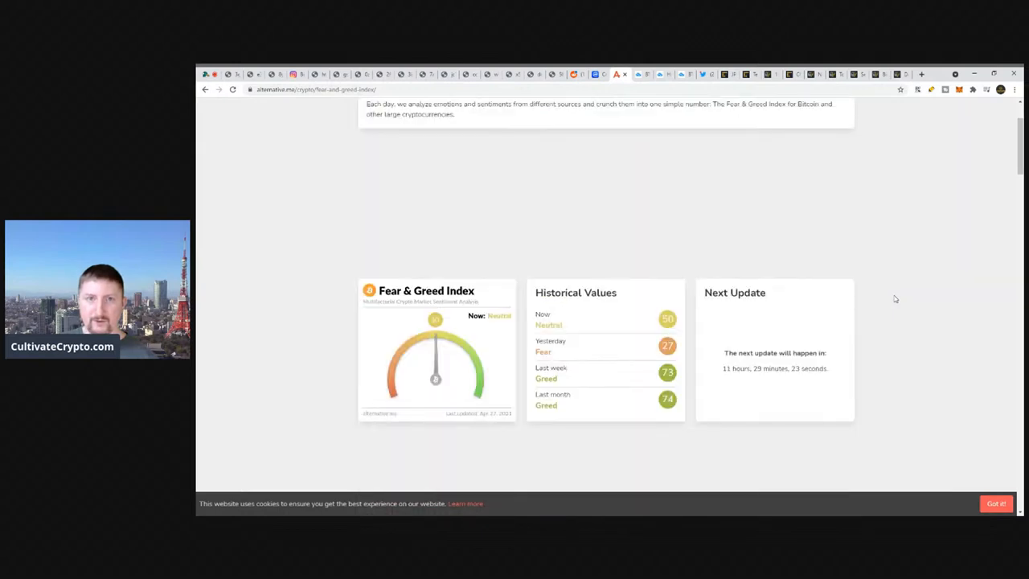
scroll(down, 3)
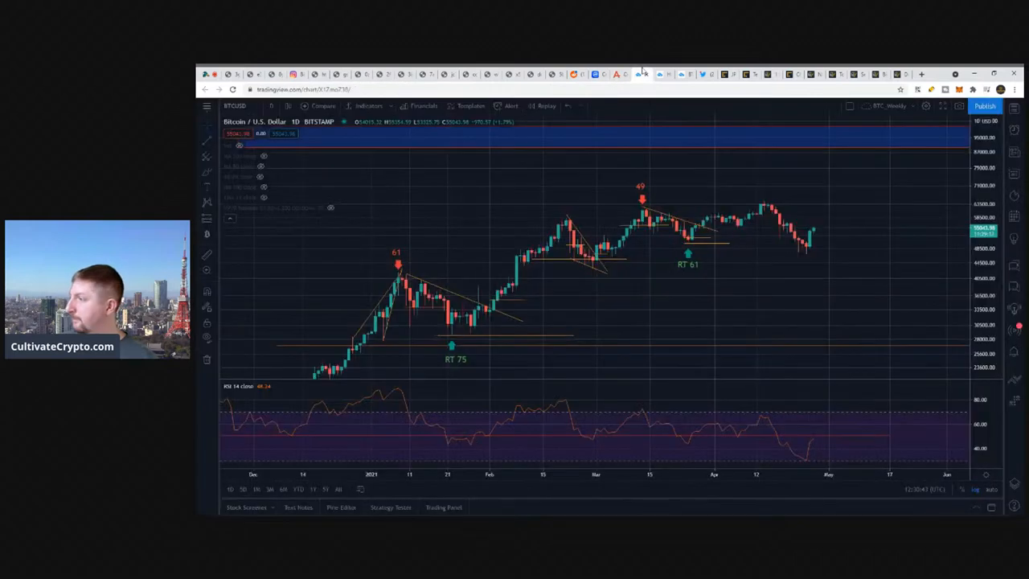
mouse_move(665, 231)
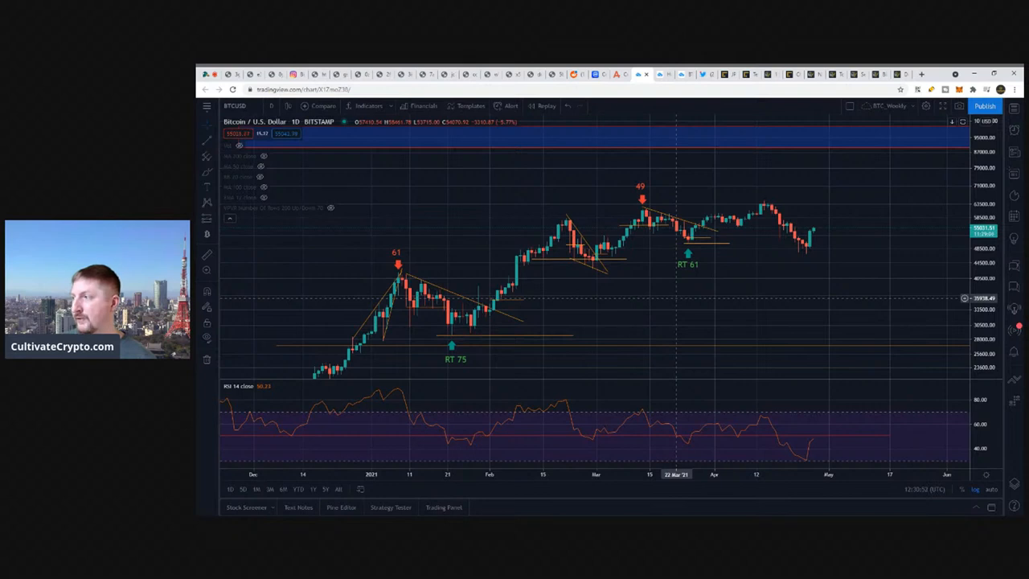
mouse_move(707, 303)
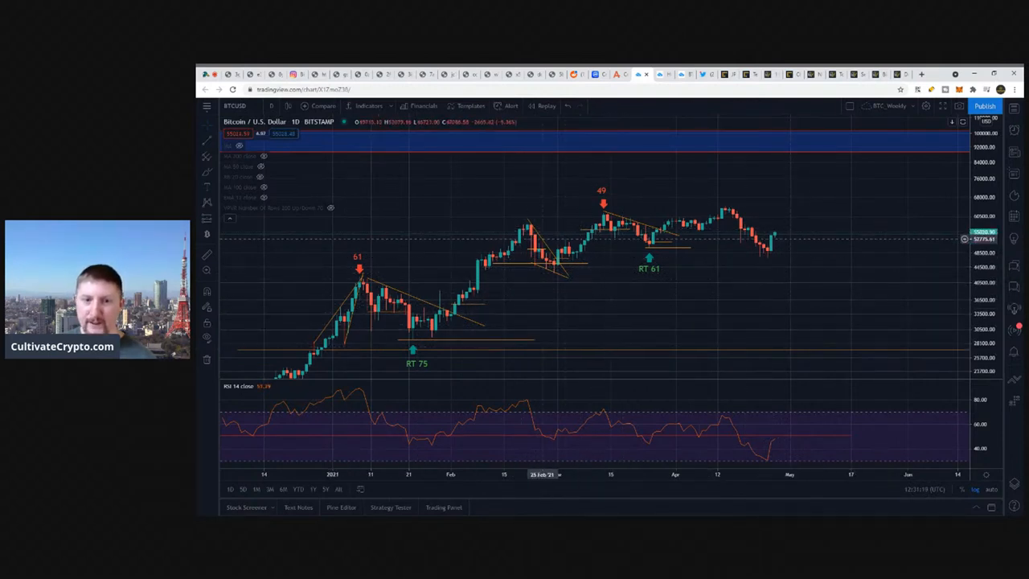
mouse_move(779, 255)
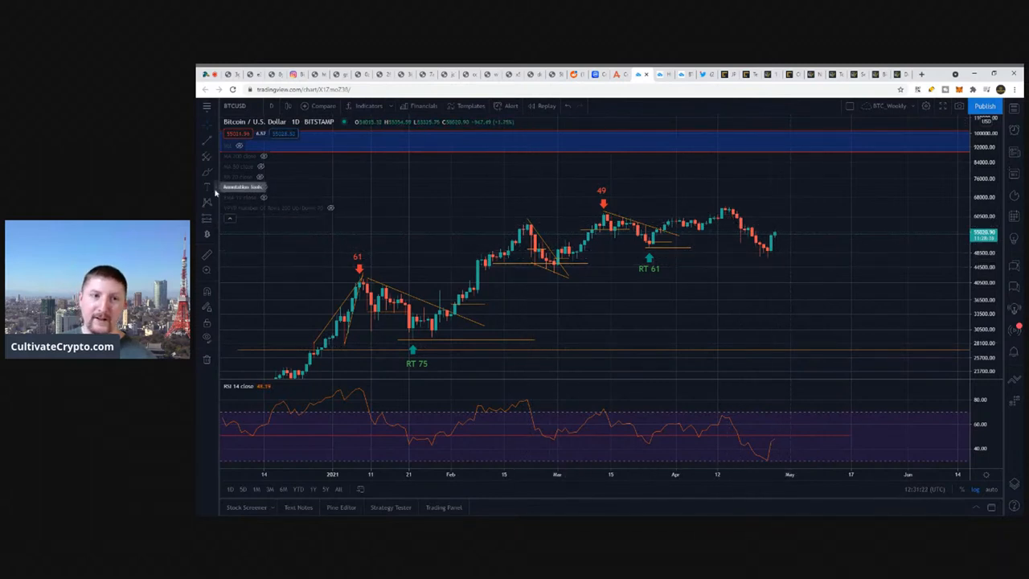
click(207, 203)
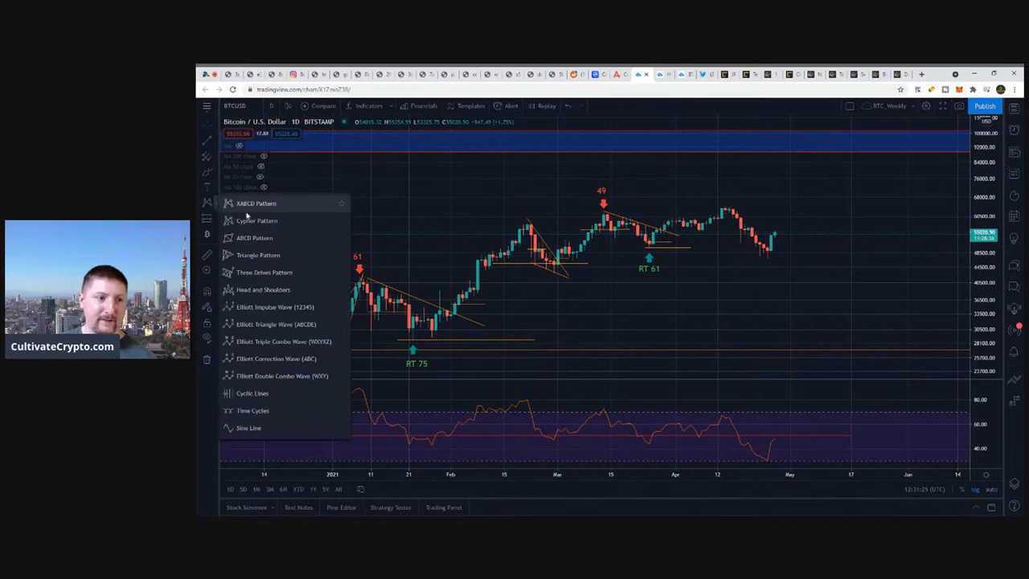
mouse_move(268, 359)
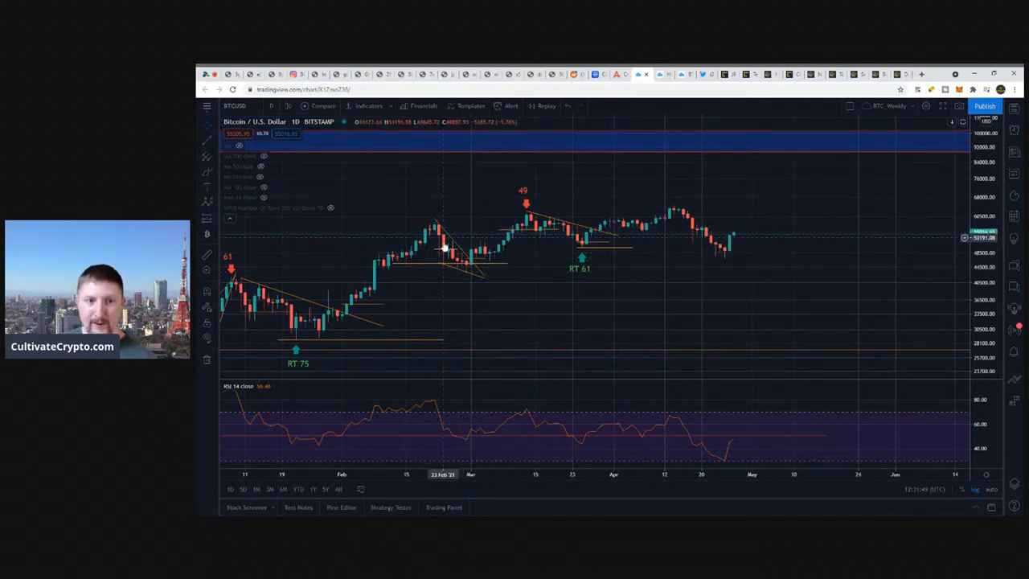
mouse_move(430, 247)
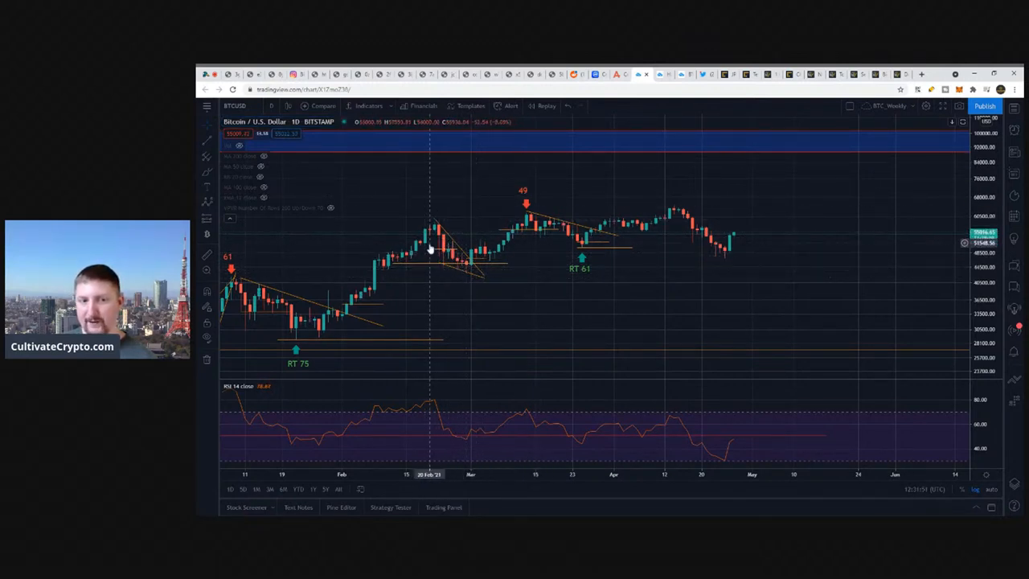
mouse_move(443, 242)
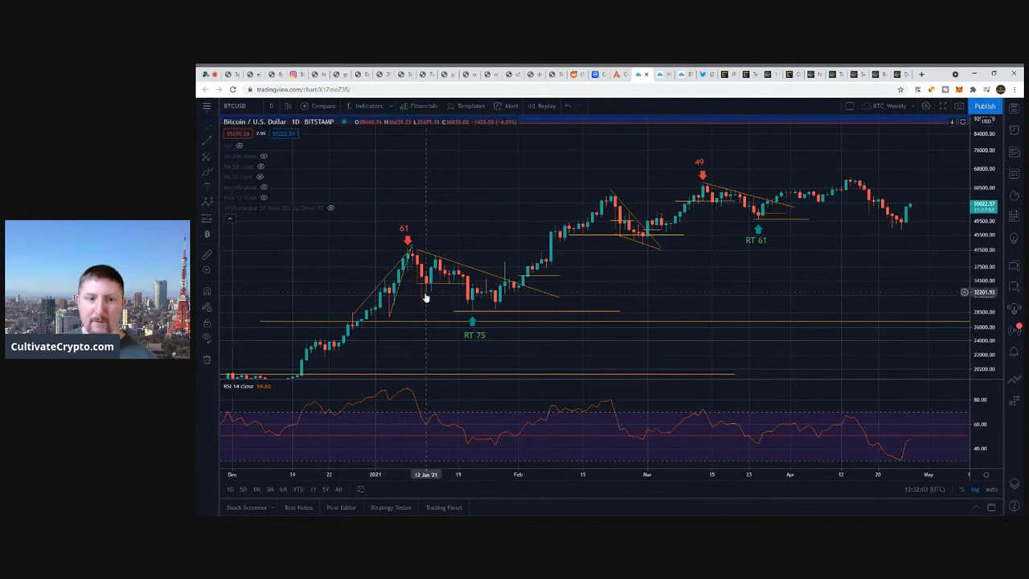
mouse_move(470, 309)
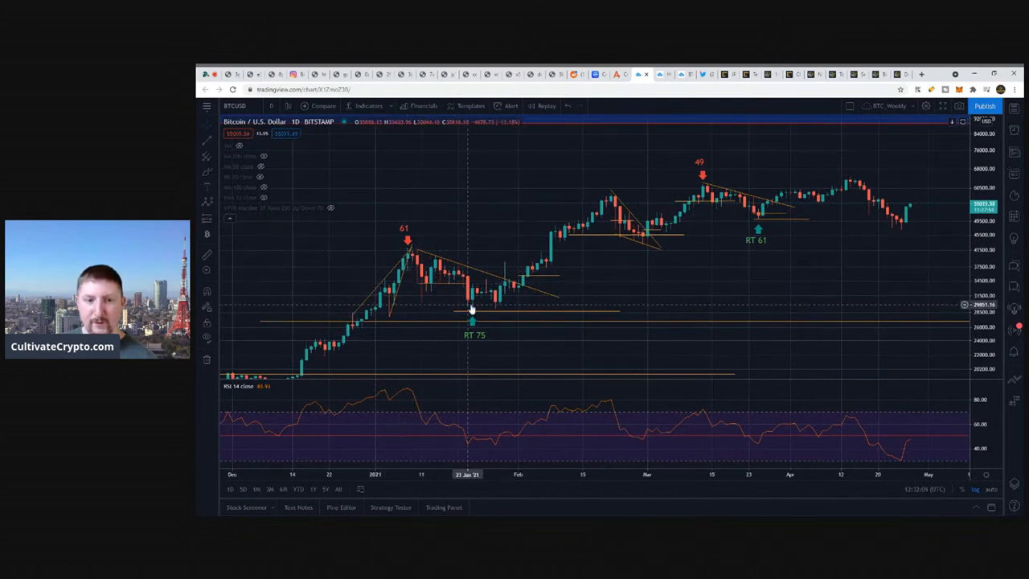
mouse_move(472, 312)
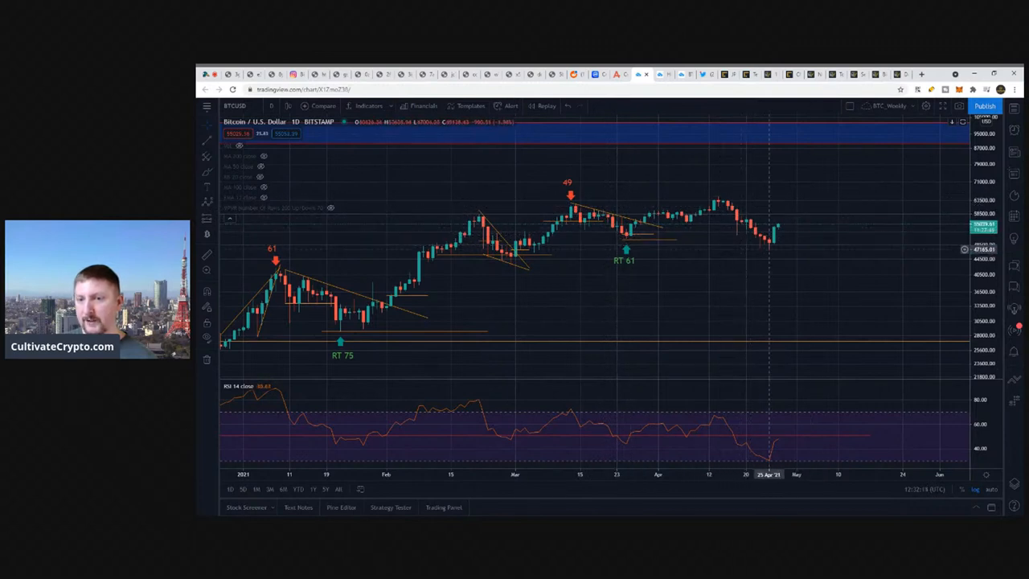
mouse_move(764, 253)
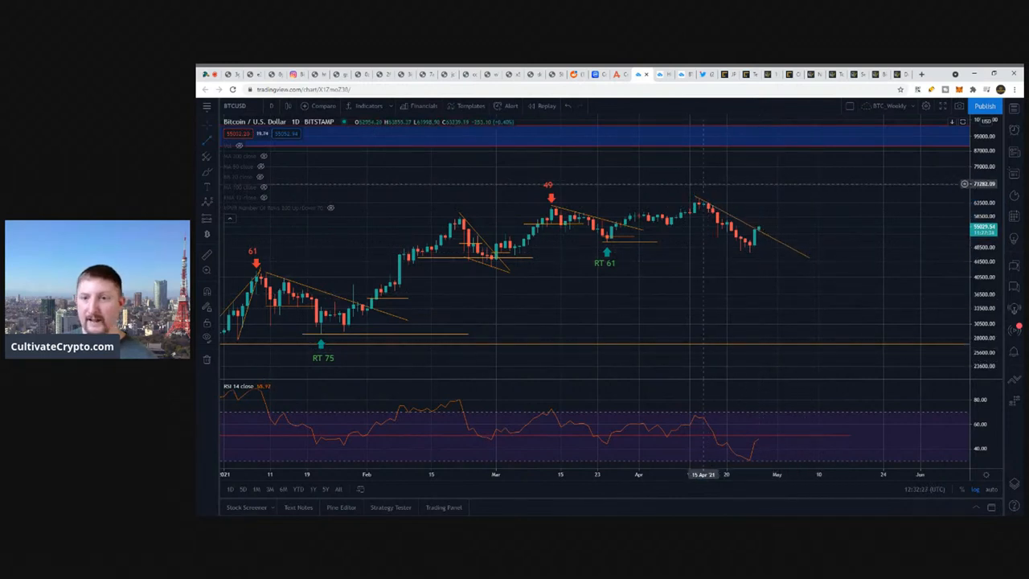
mouse_move(764, 234)
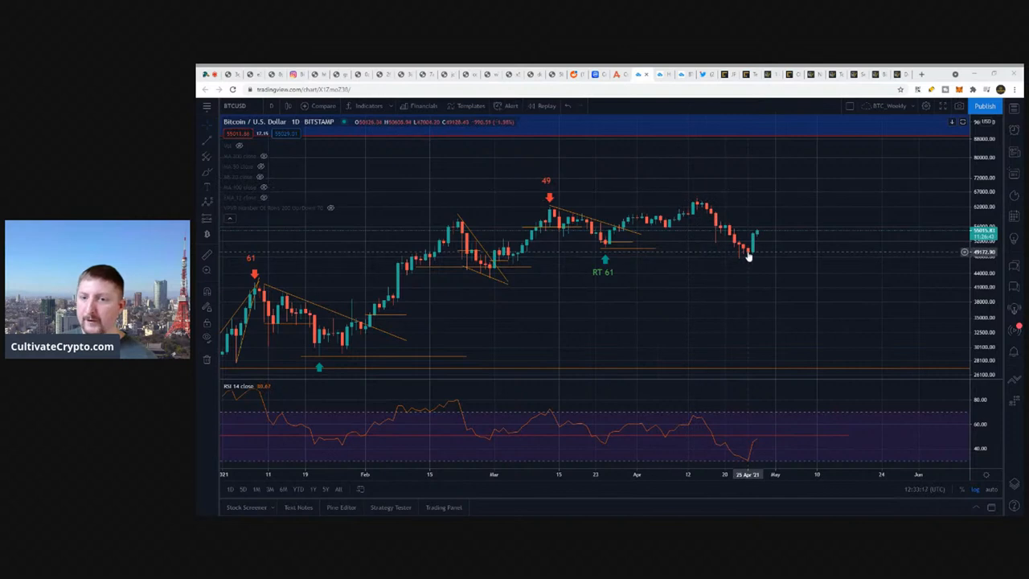
mouse_move(719, 244)
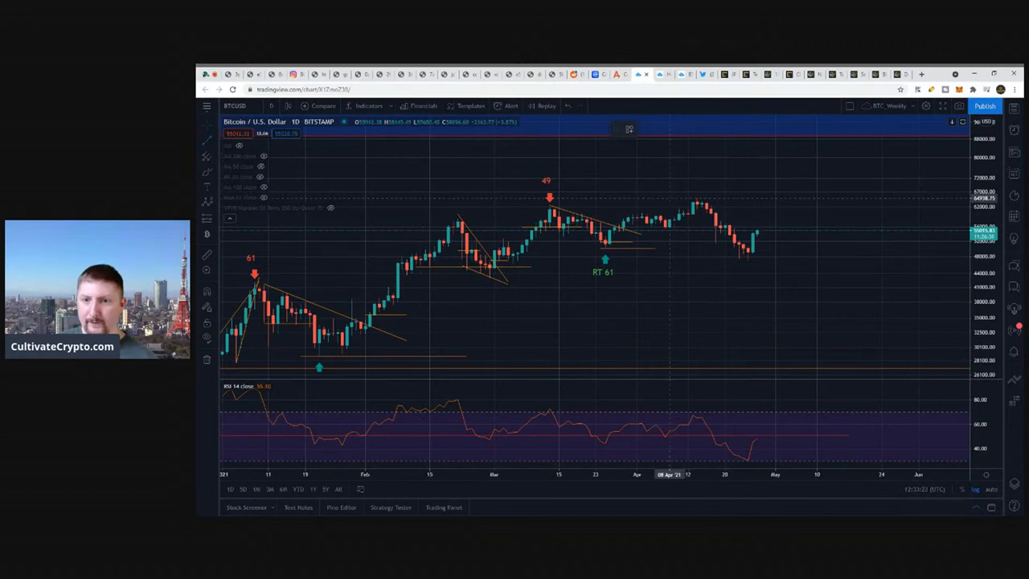
drag(672, 199, 852, 198)
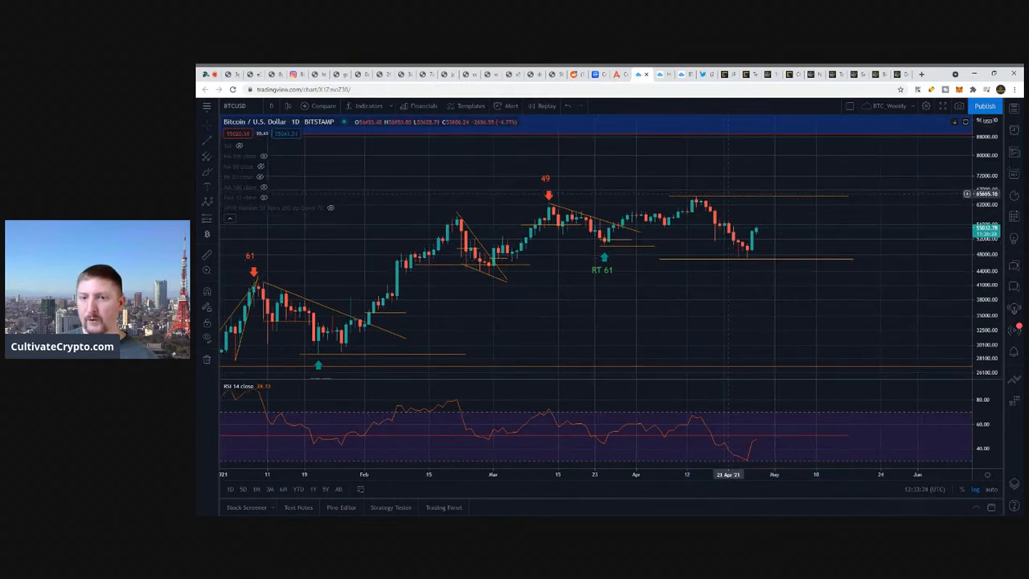
mouse_move(753, 263)
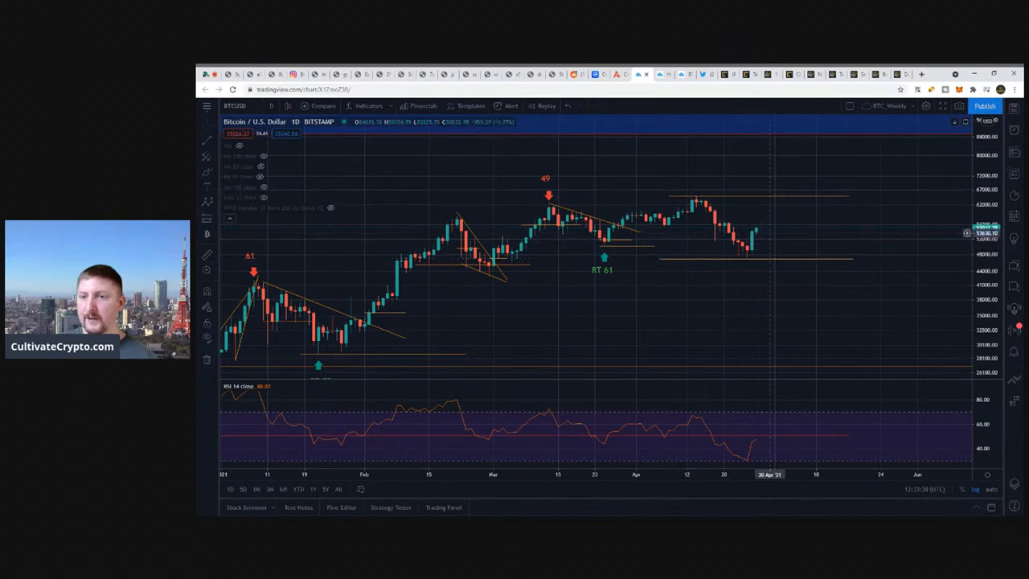
mouse_move(792, 210)
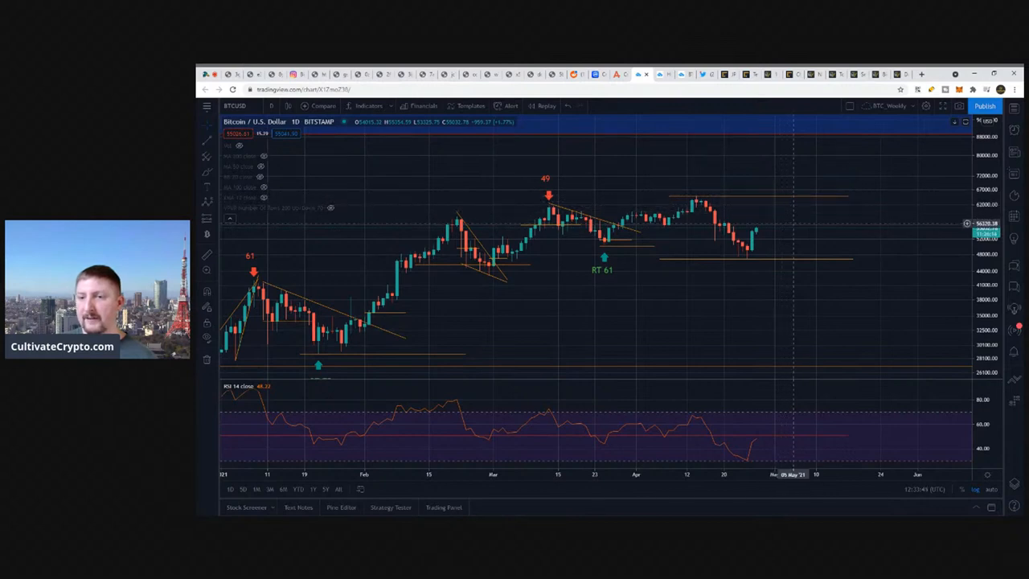
mouse_move(805, 201)
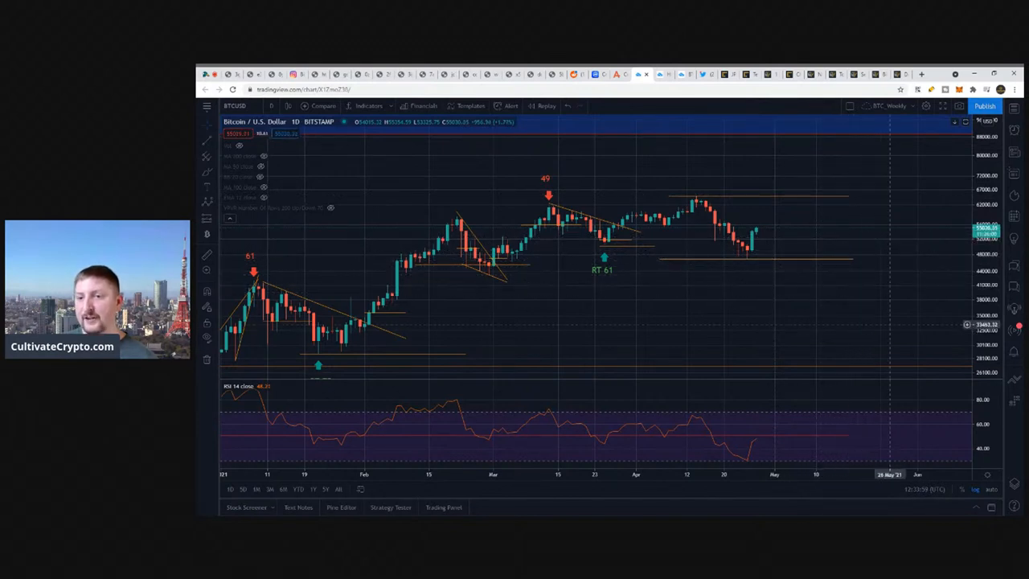
mouse_move(658, 266)
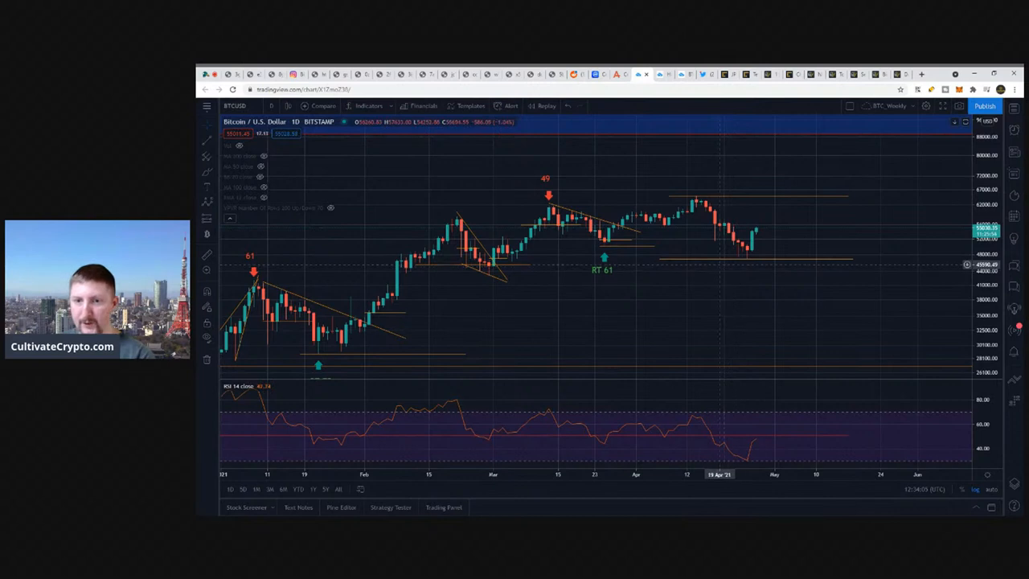
mouse_move(714, 264)
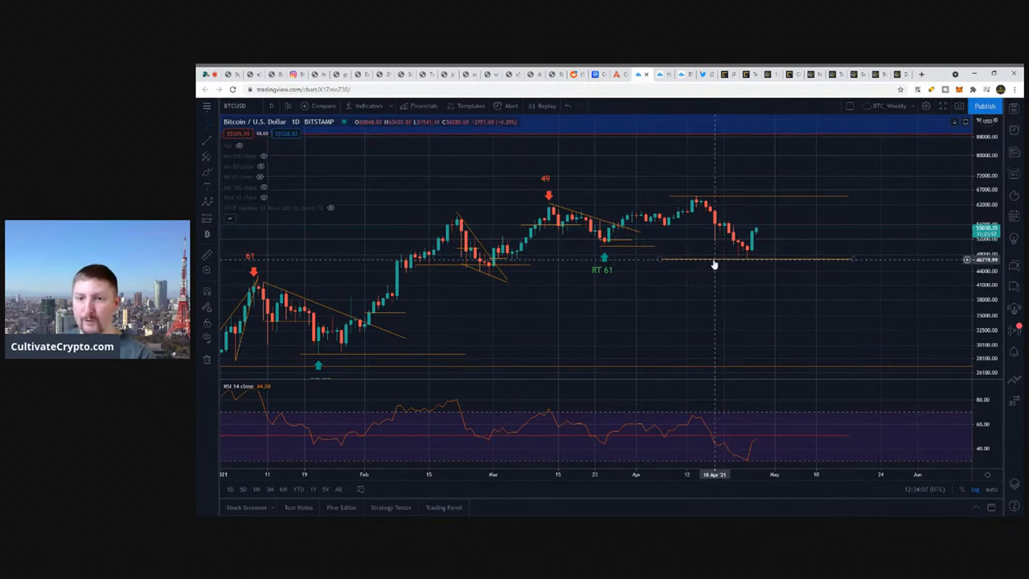
mouse_move(737, 201)
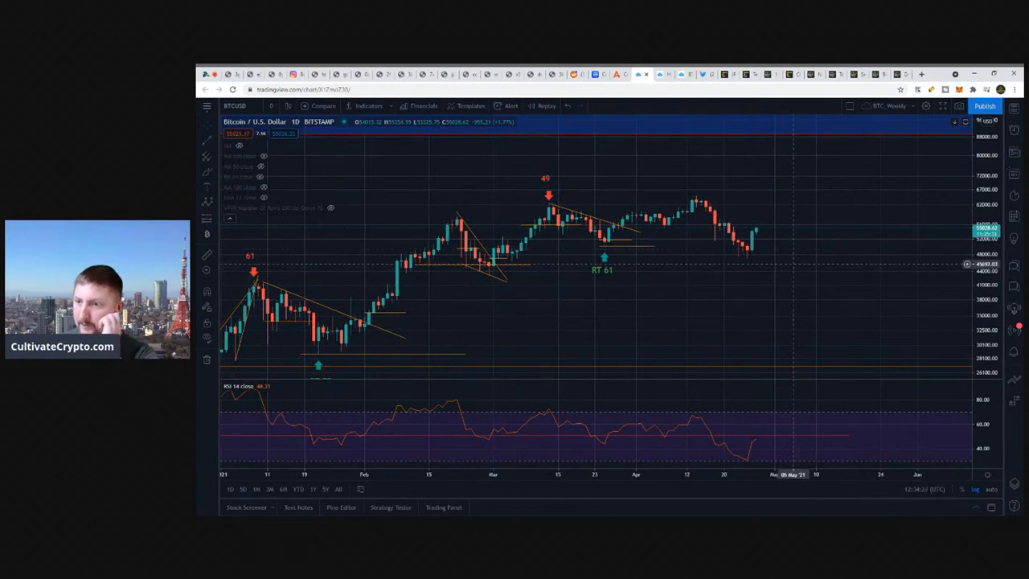
mouse_move(773, 265)
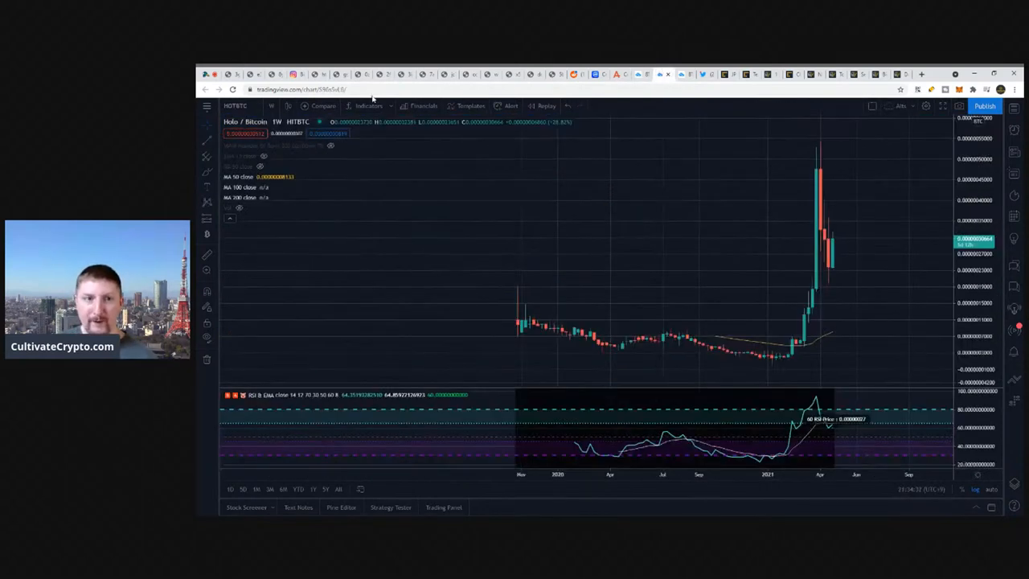
Enter 'ETHER' in the symbol search to load an Ethereum chart
text(ETHER)
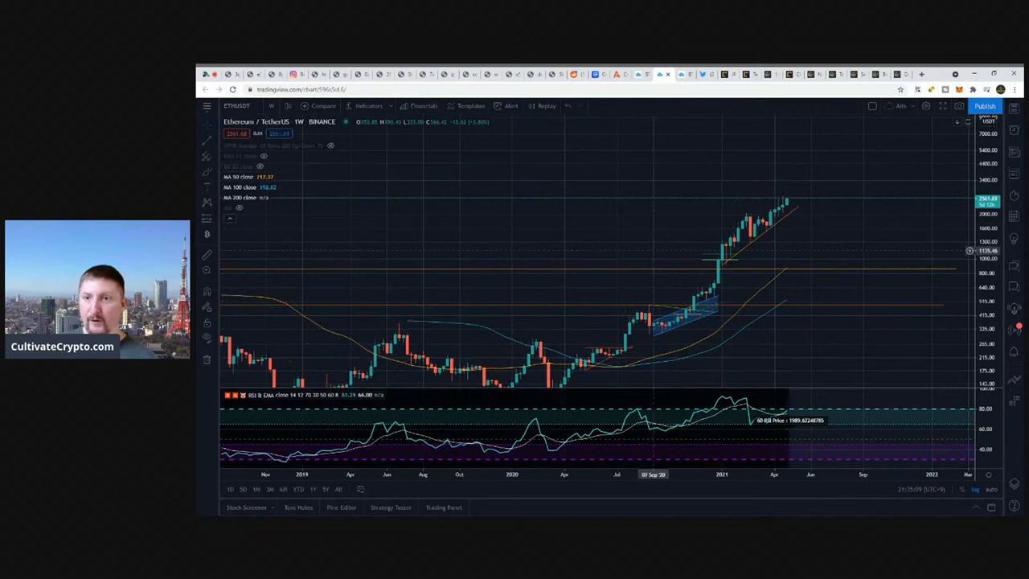
mouse_move(732, 222)
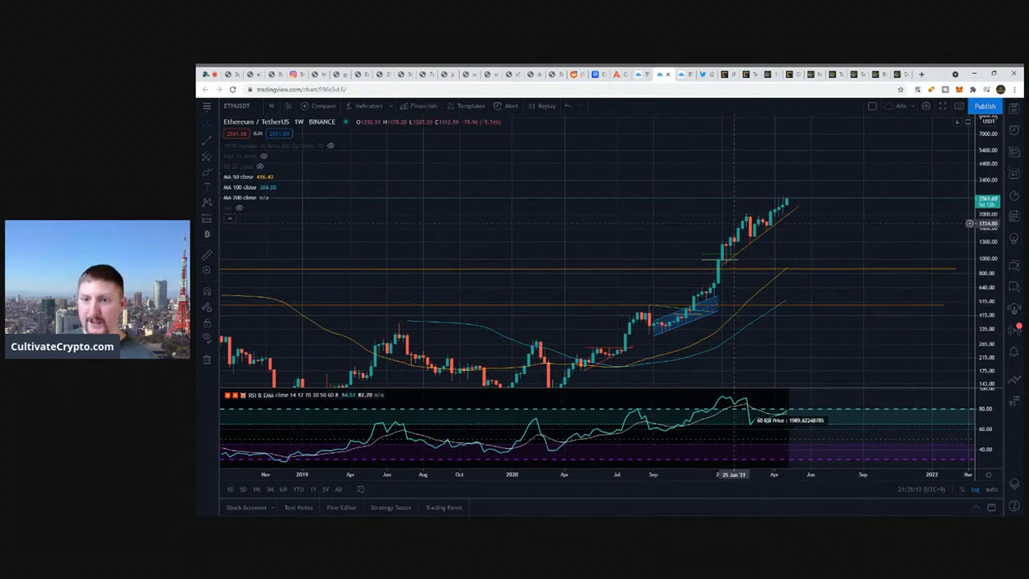
mouse_move(780, 217)
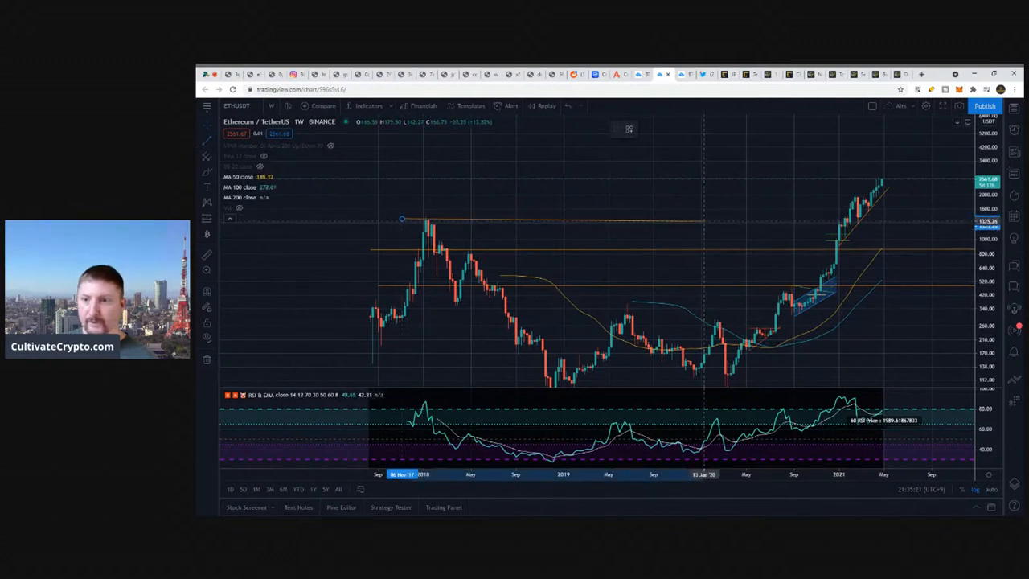
Extend the horizontal line from the January 2018 peak across to current prices
drag(402, 219, 925, 219)
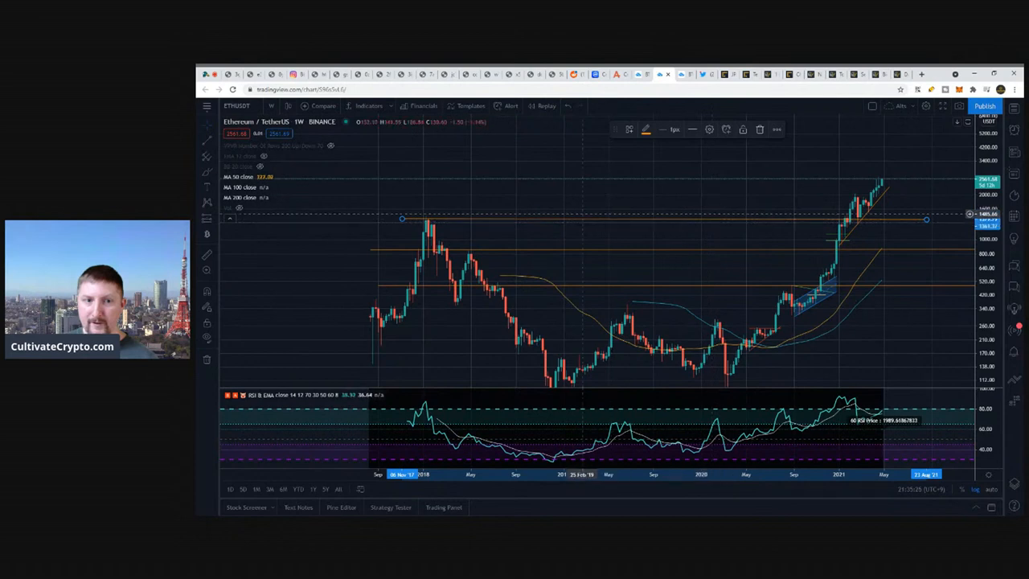
mouse_move(856, 223)
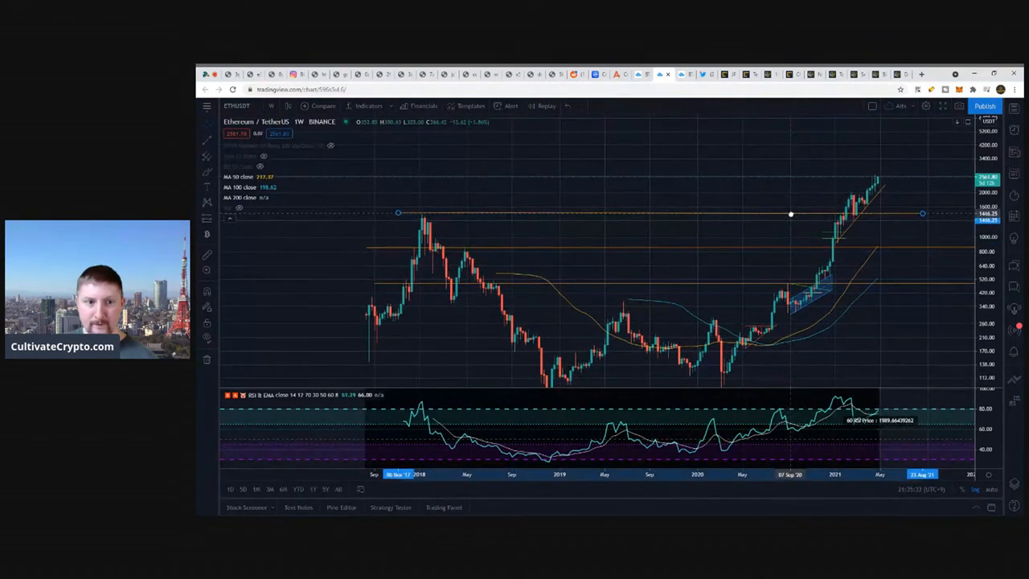
click(790, 214)
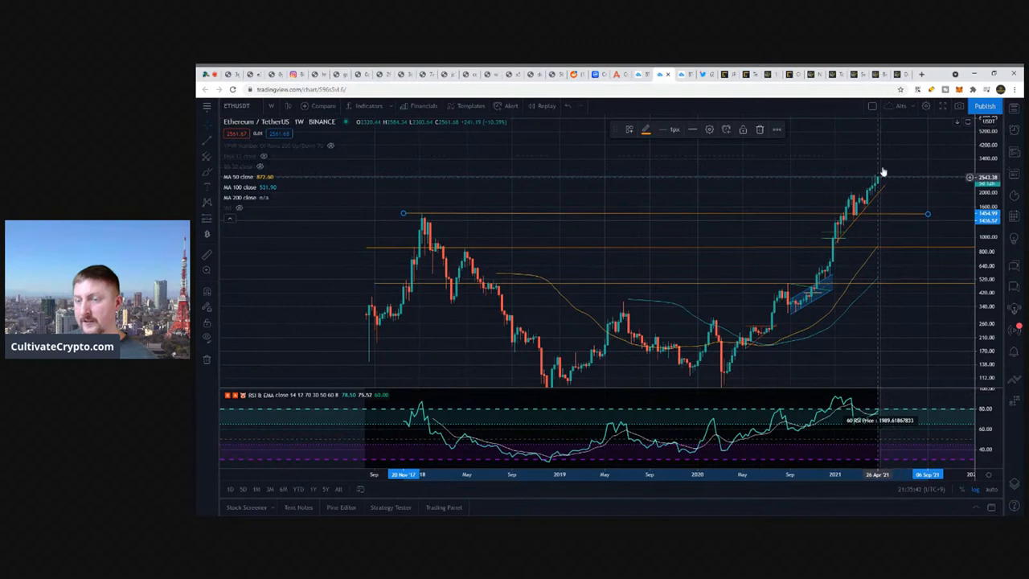
mouse_move(838, 235)
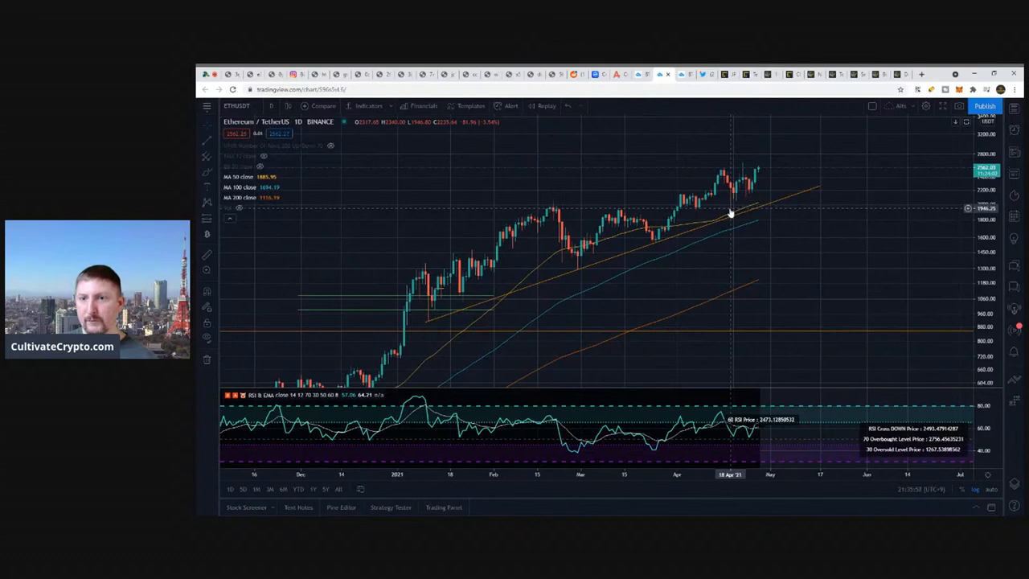
mouse_move(774, 200)
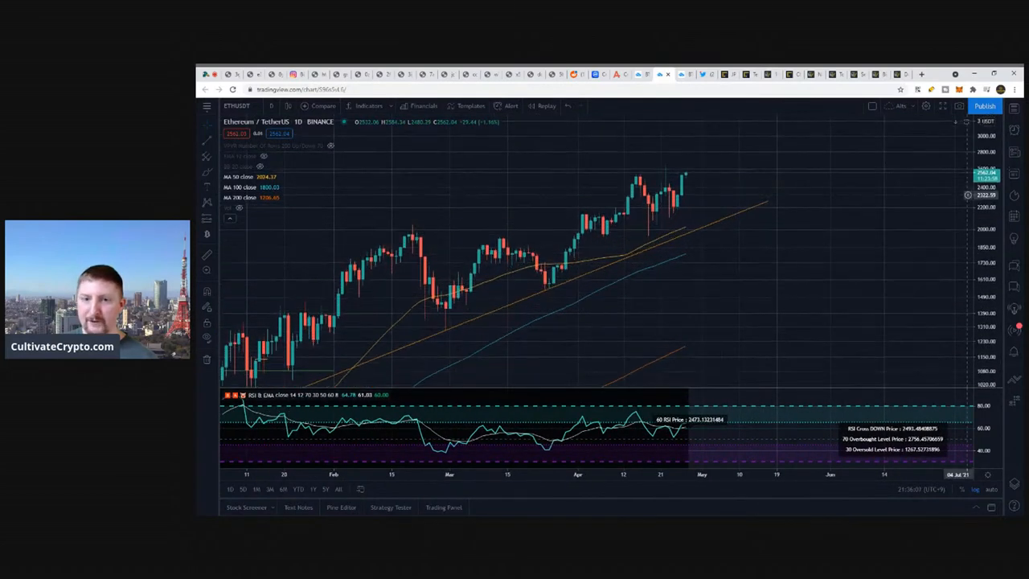
Pick the Elliott Correction Wave (ABC) drawing from the chart patterns list
click(207, 202)
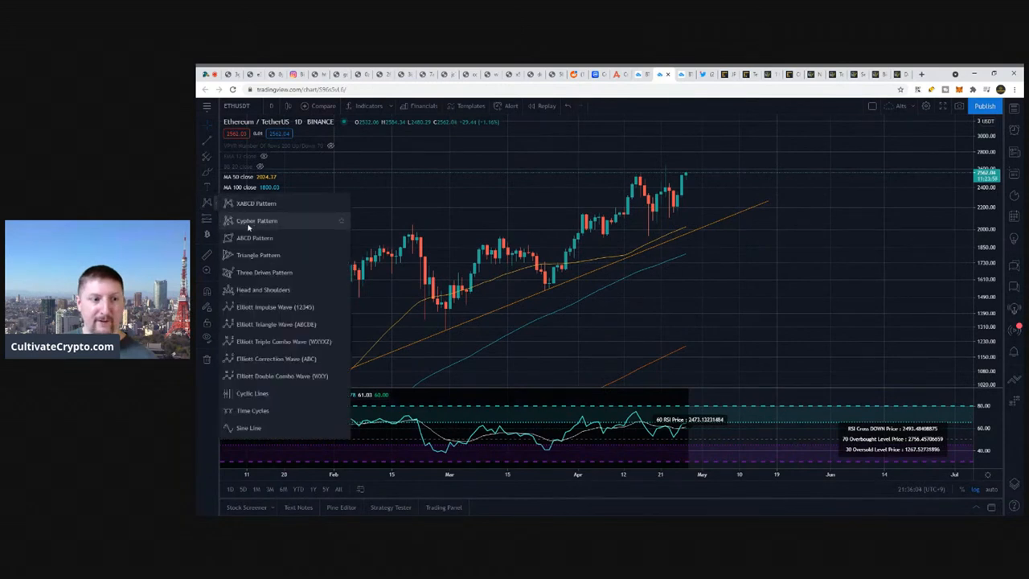
mouse_move(266, 358)
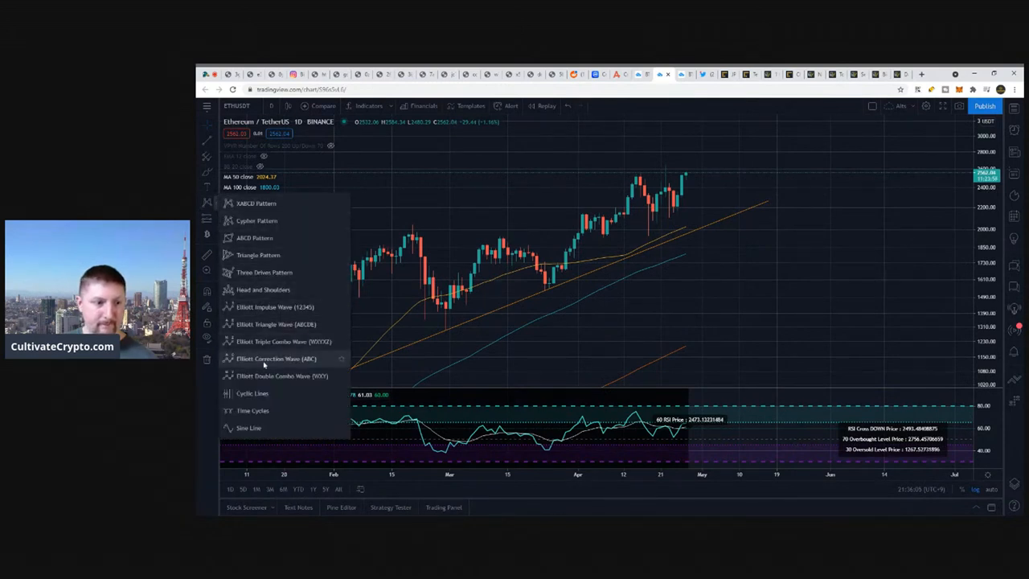
click(276, 358)
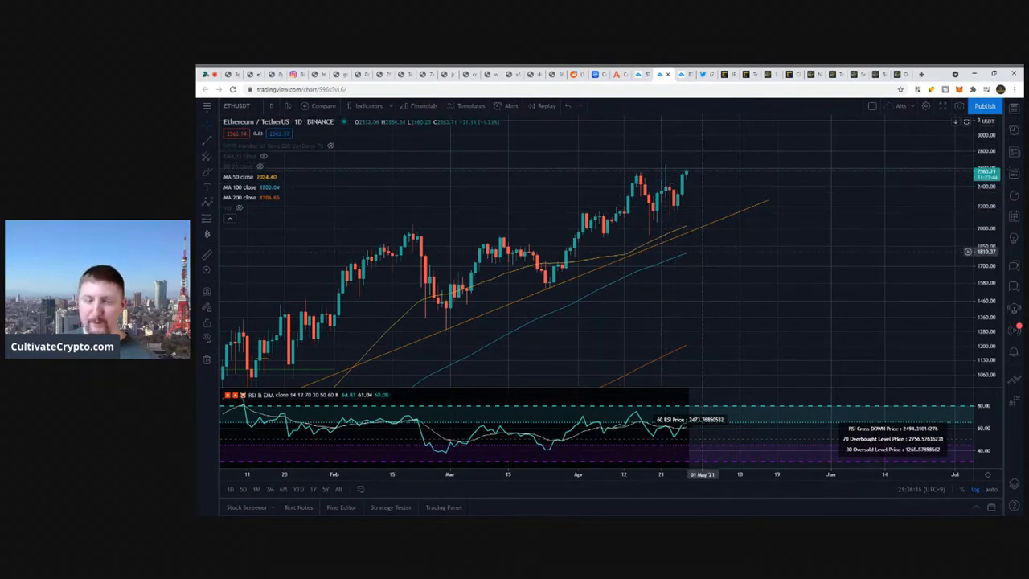
mouse_move(430, 278)
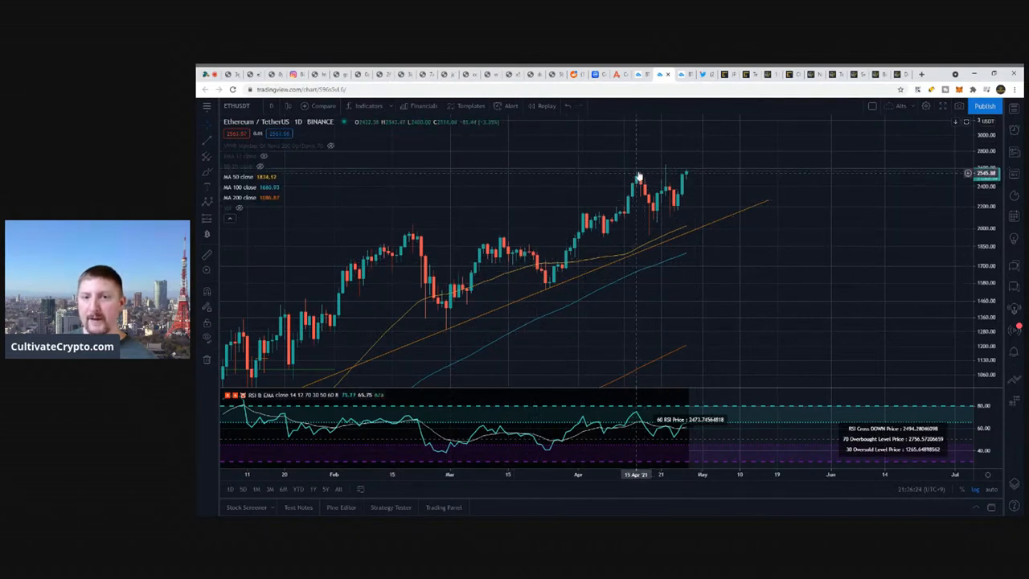
mouse_move(663, 171)
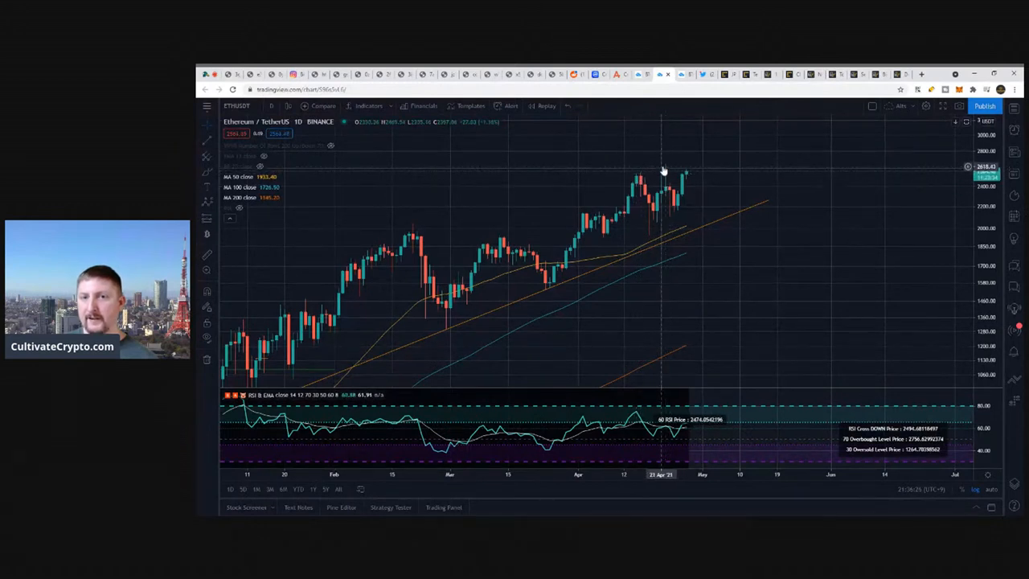
mouse_move(698, 177)
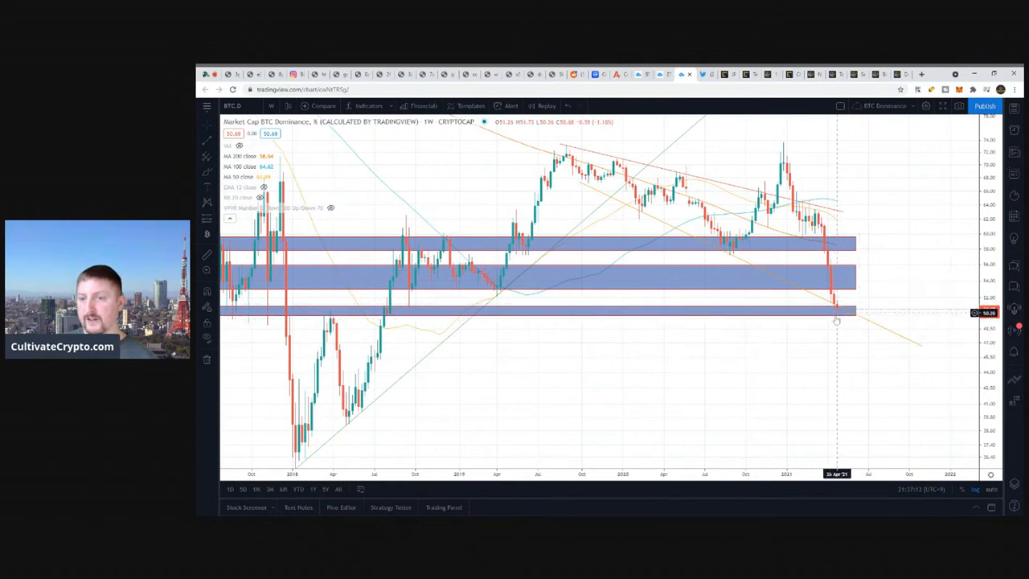
mouse_move(828, 315)
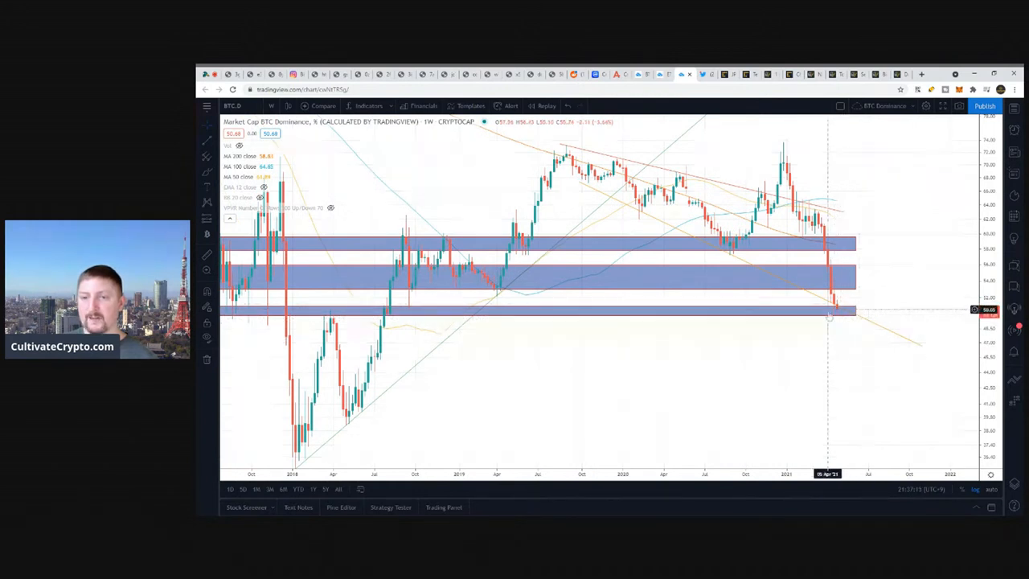
mouse_move(816, 304)
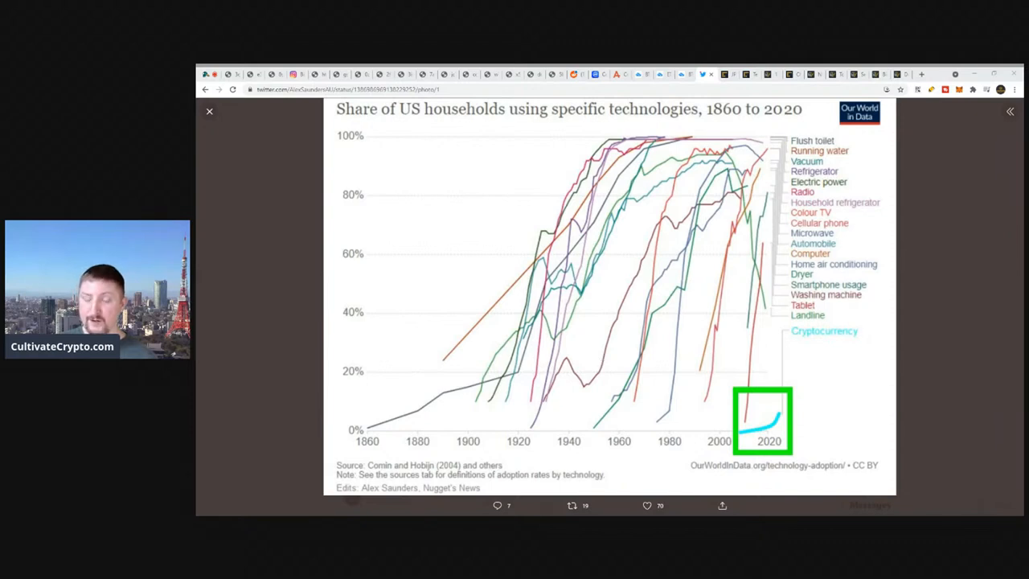
mouse_move(647, 361)
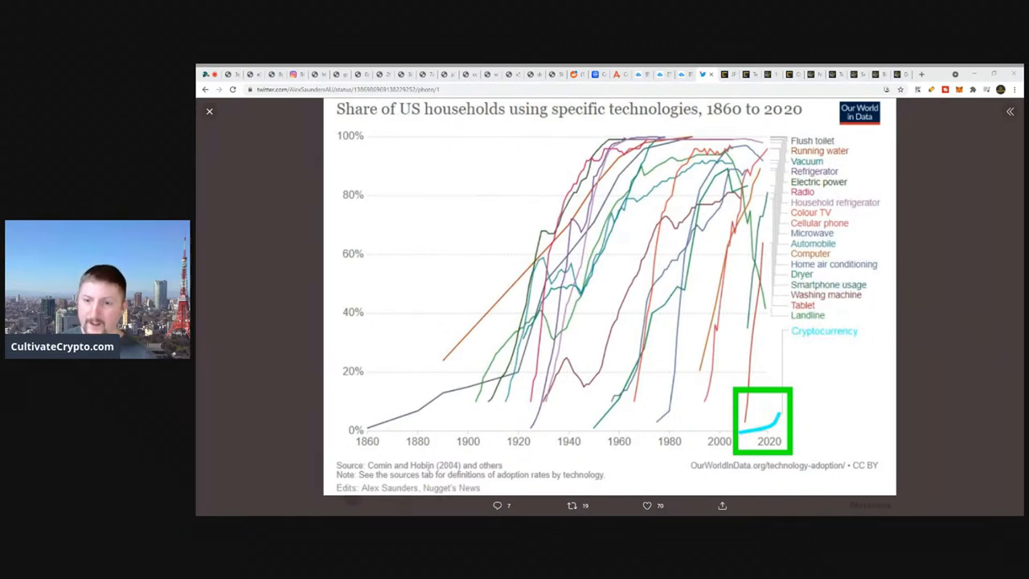
mouse_move(834, 440)
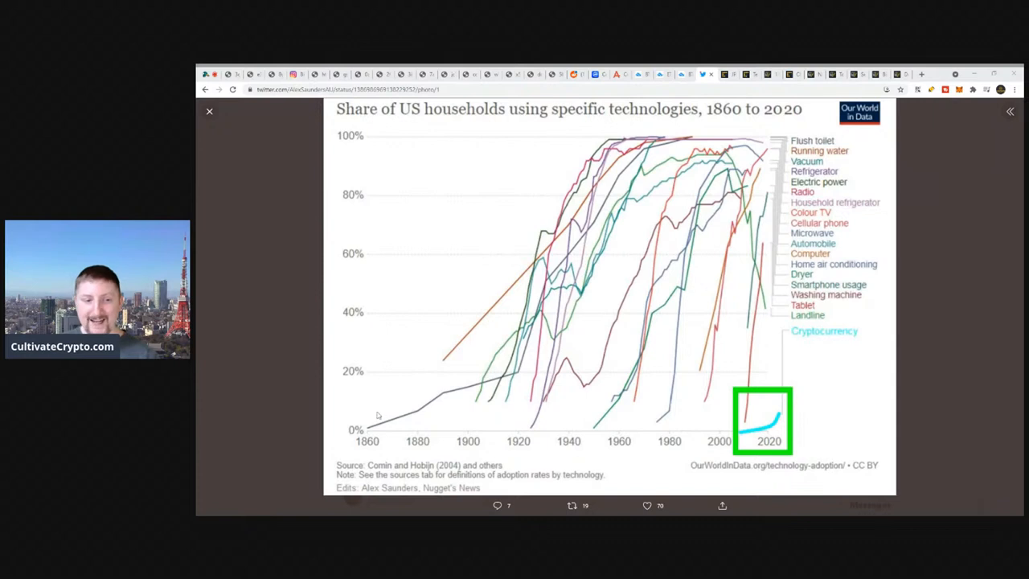
mouse_move(448, 329)
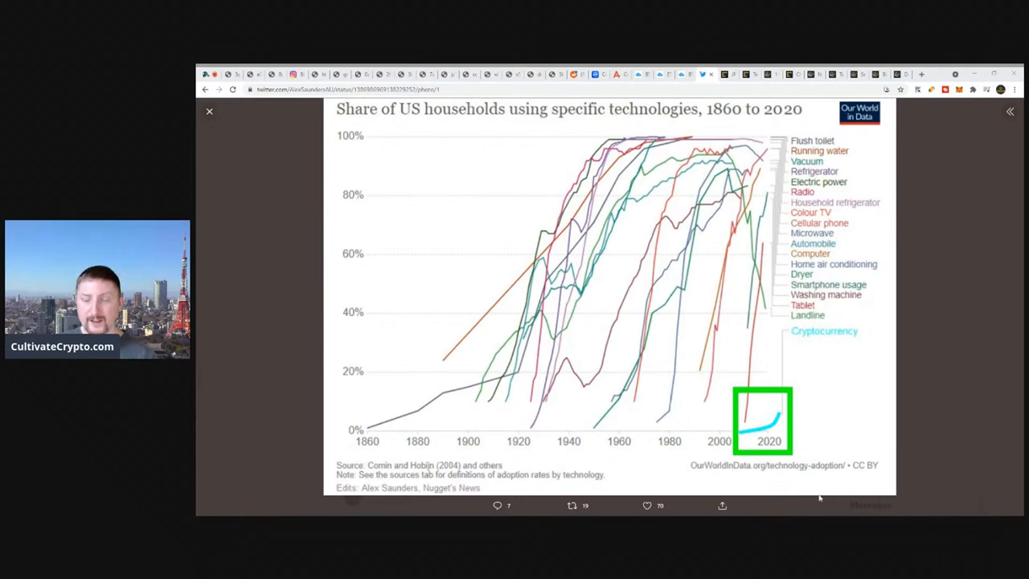
mouse_move(768, 459)
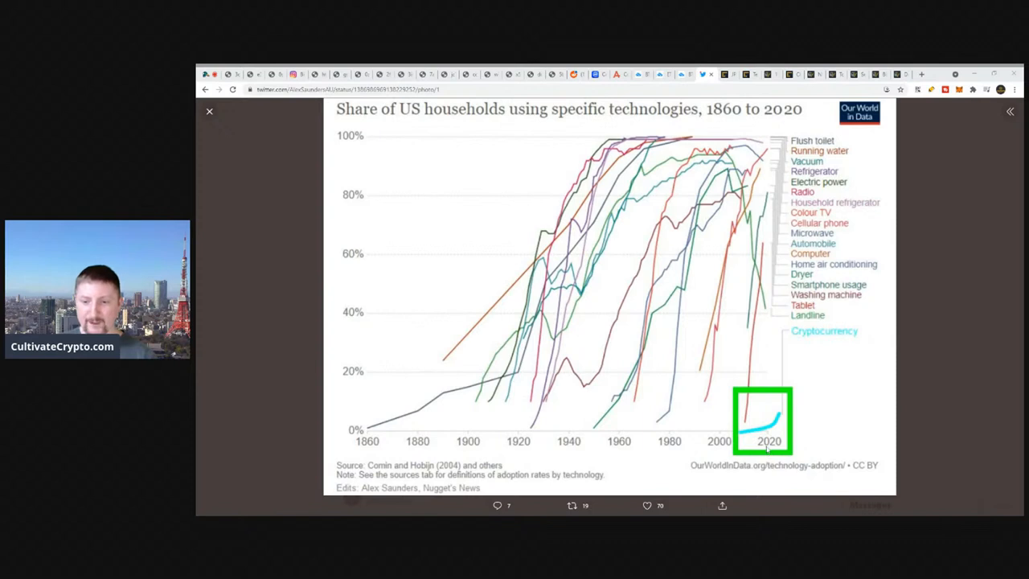
mouse_move(780, 417)
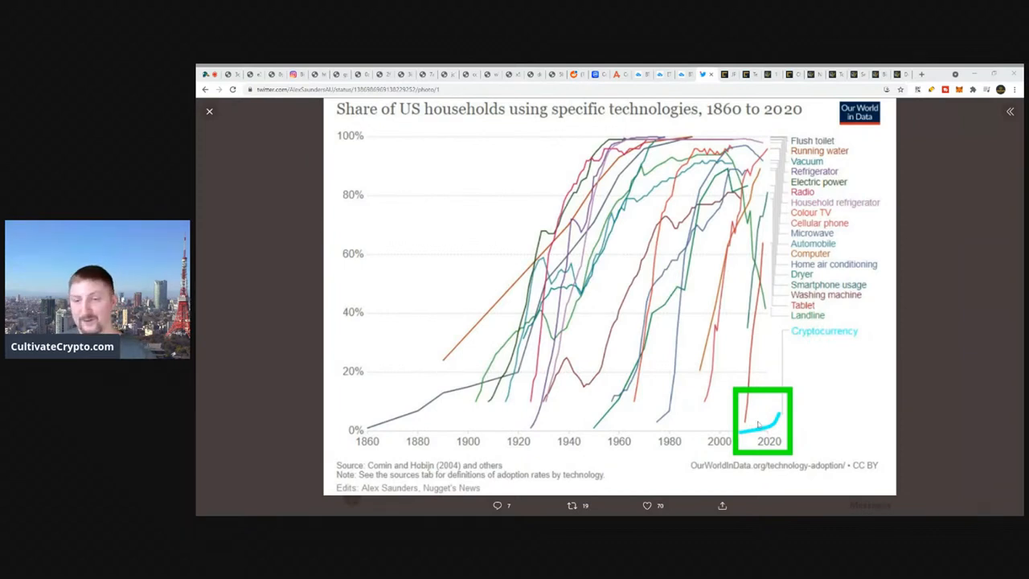
mouse_move(882, 333)
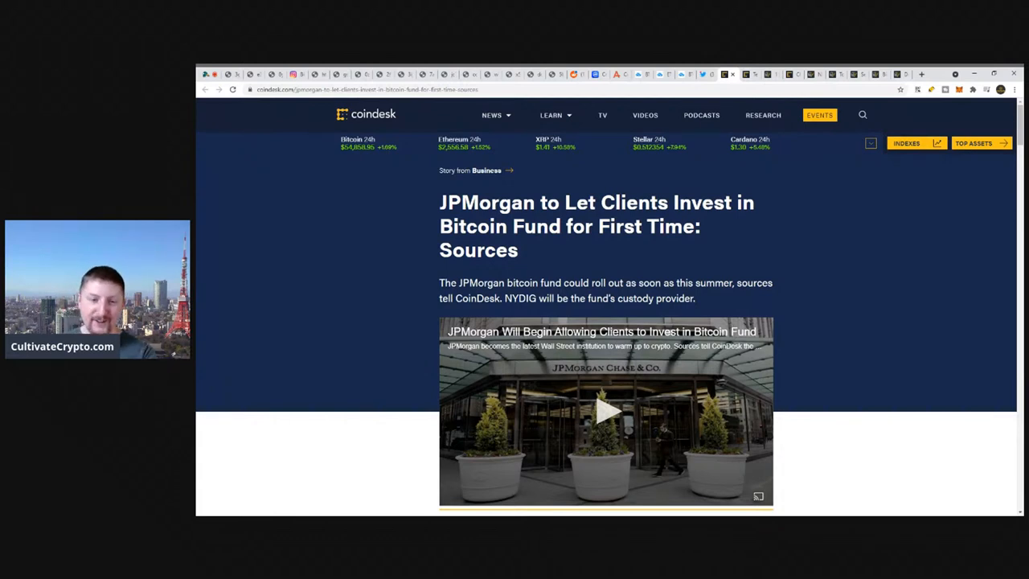
mouse_move(418, 375)
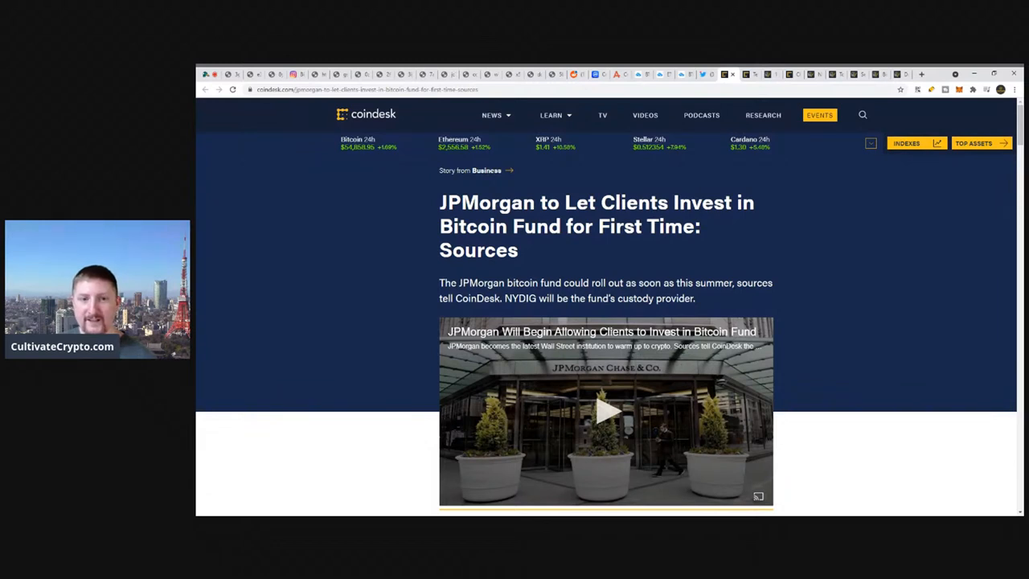
mouse_move(626, 255)
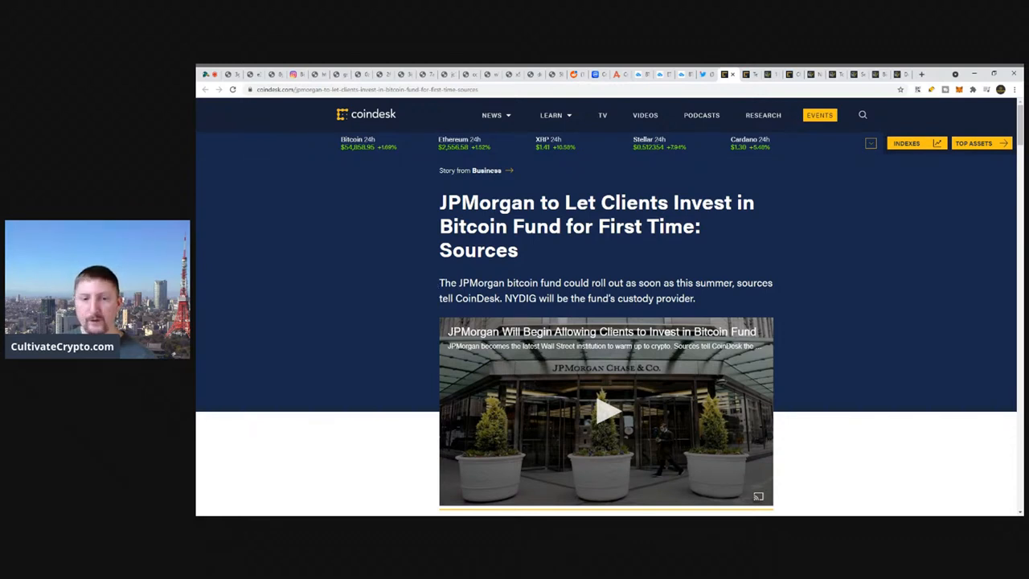
Highlight the summary's mention of NYDIG as the fund's custody provider
drag(439, 283, 624, 282)
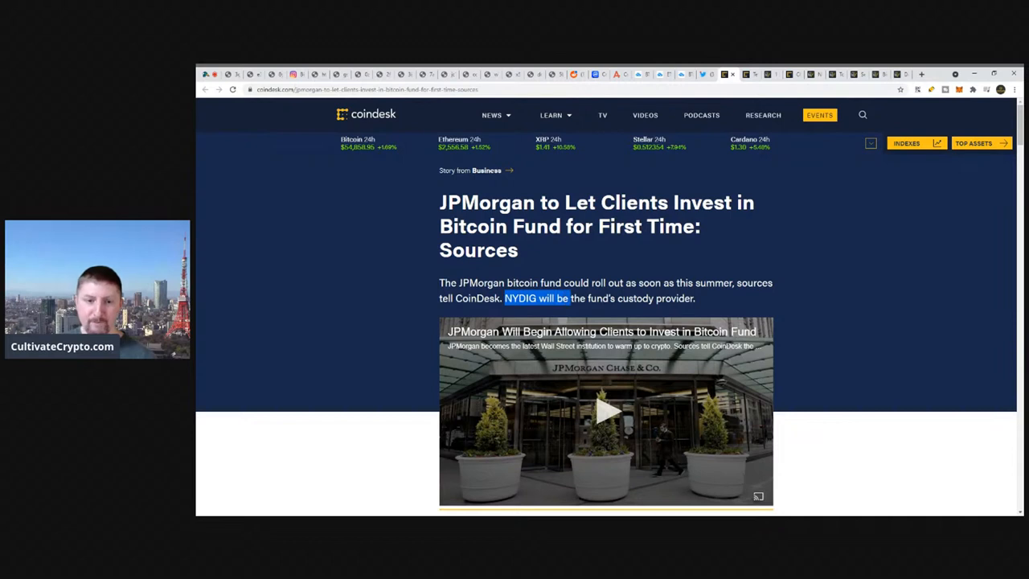
drag(569, 298, 697, 298)
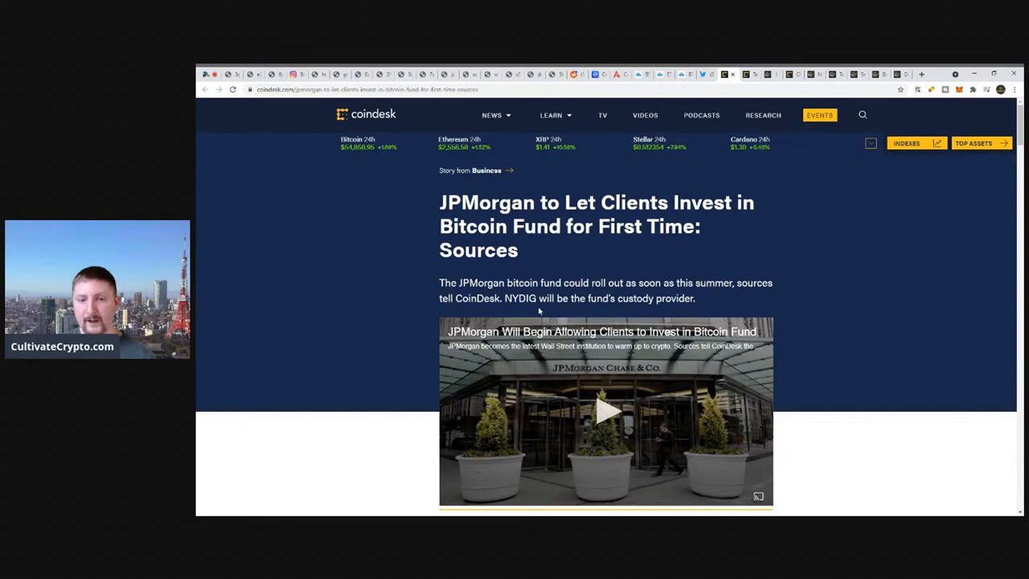
scroll(down, 3)
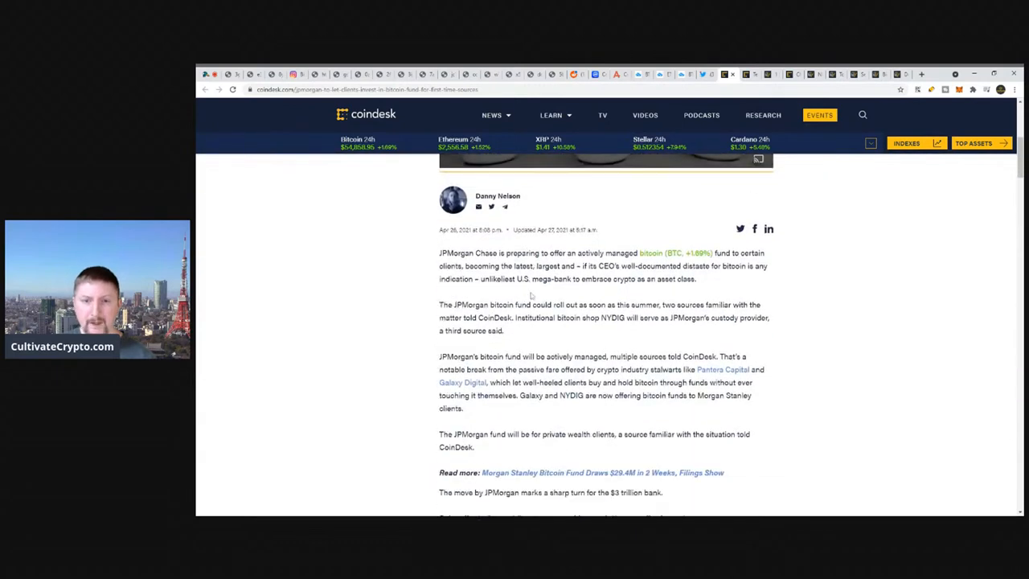
scroll(down, 3)
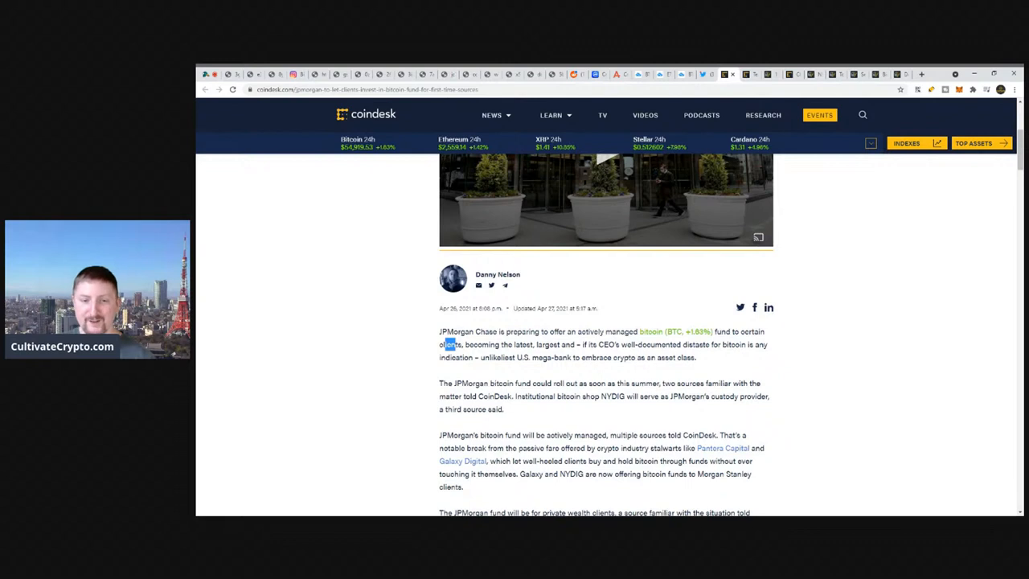
drag(466, 344, 572, 345)
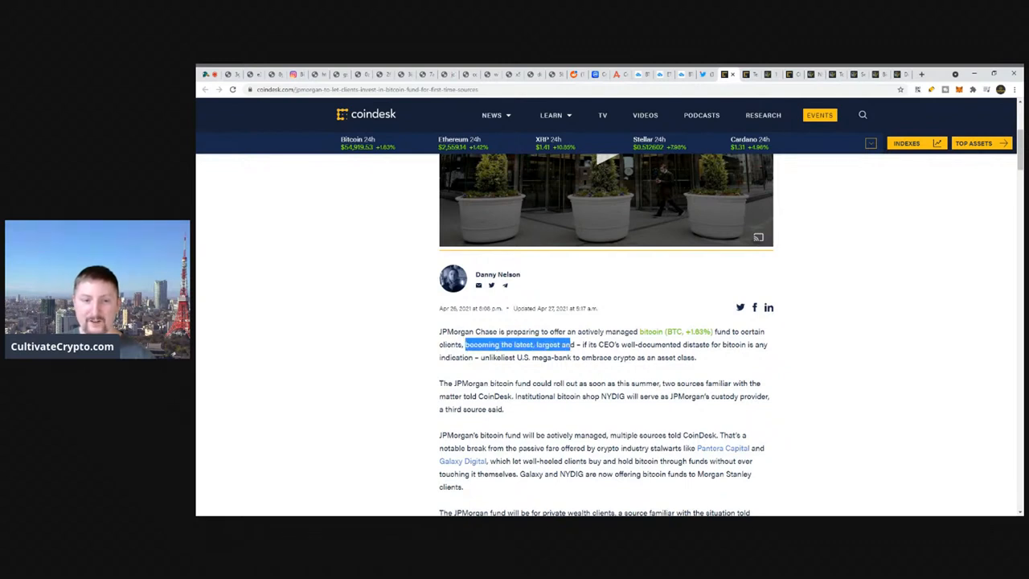
drag(467, 345, 571, 358)
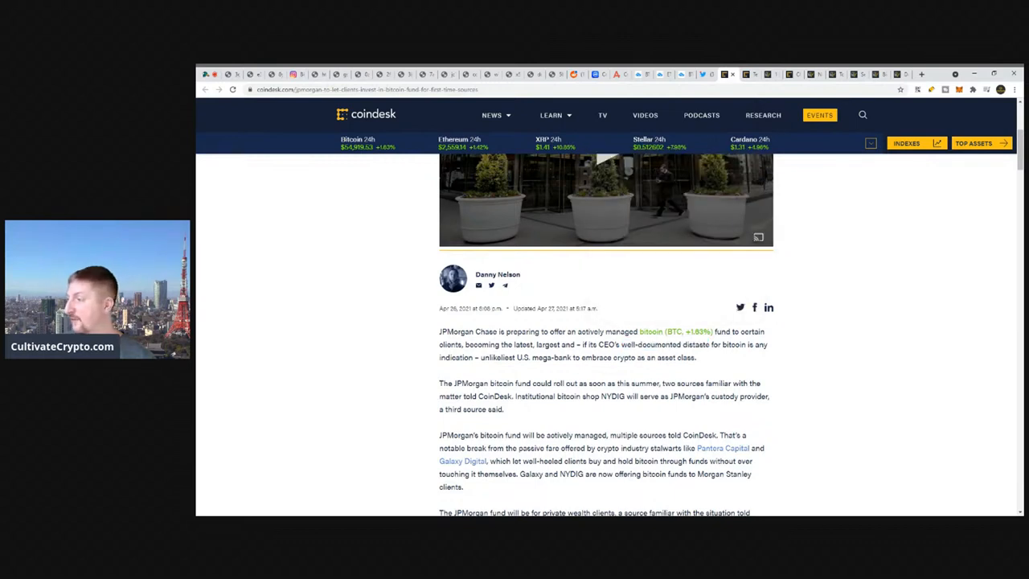
scroll(down, 3)
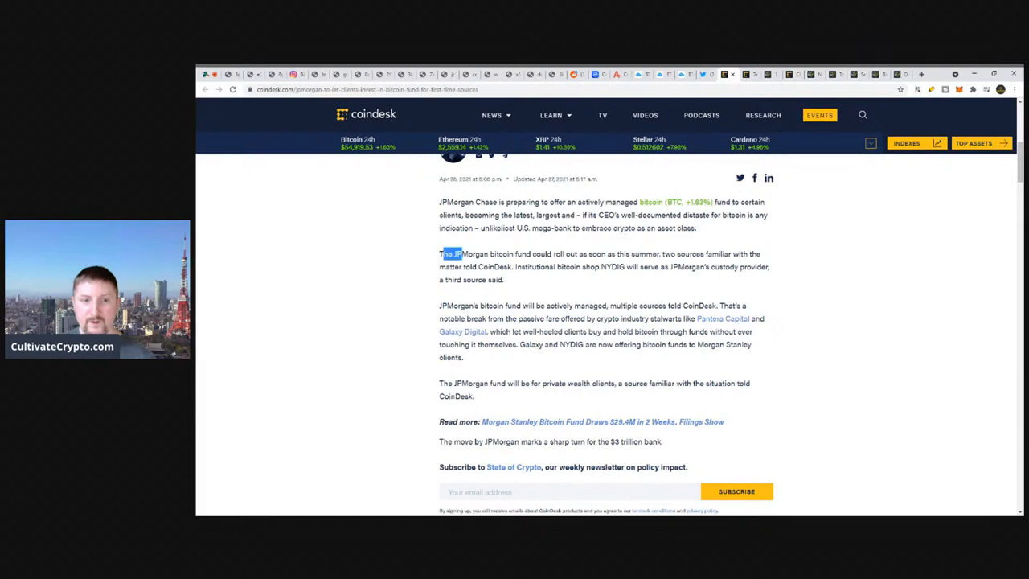
drag(440, 253, 661, 254)
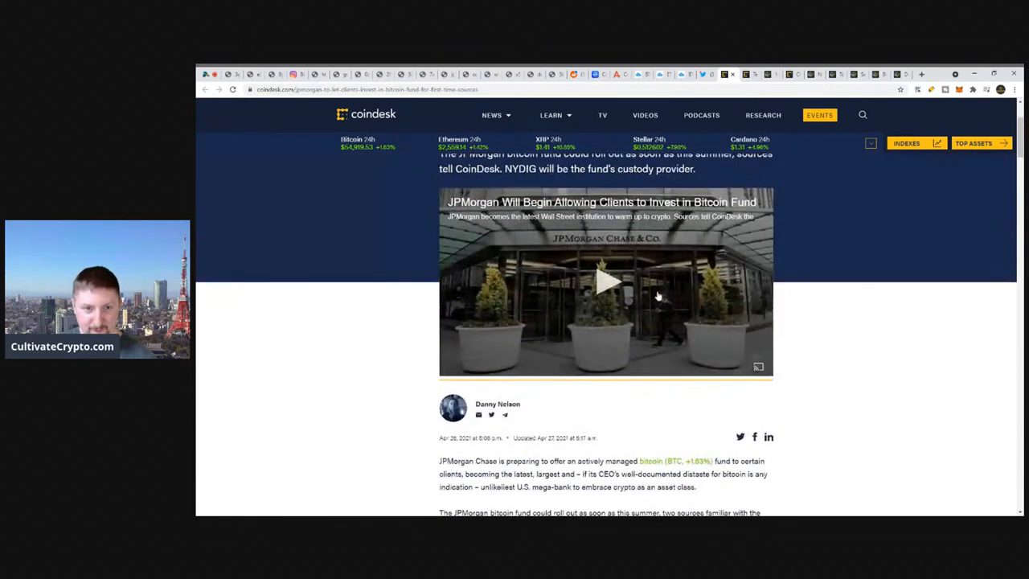
scroll(down, 3)
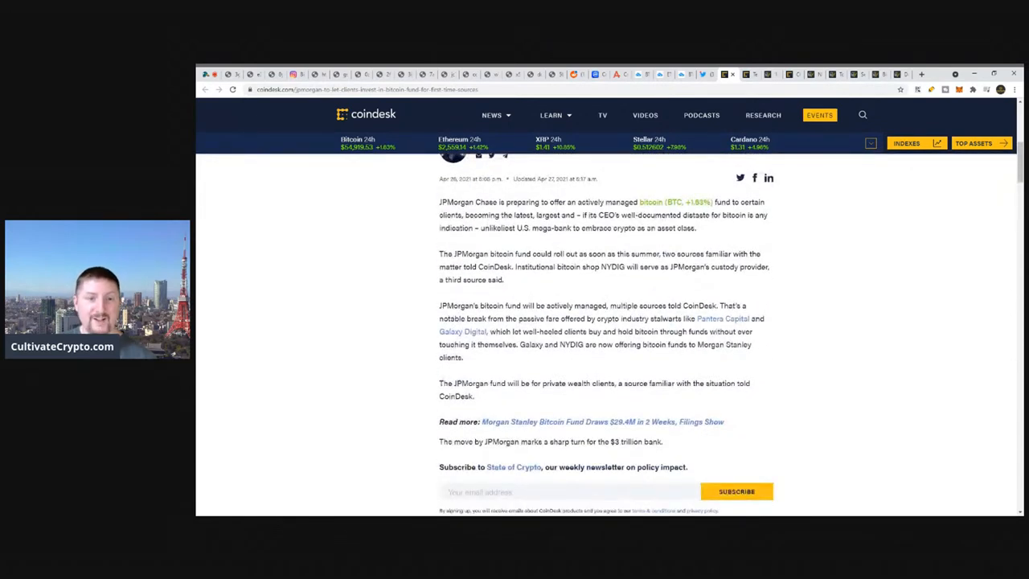
drag(439, 305, 585, 305)
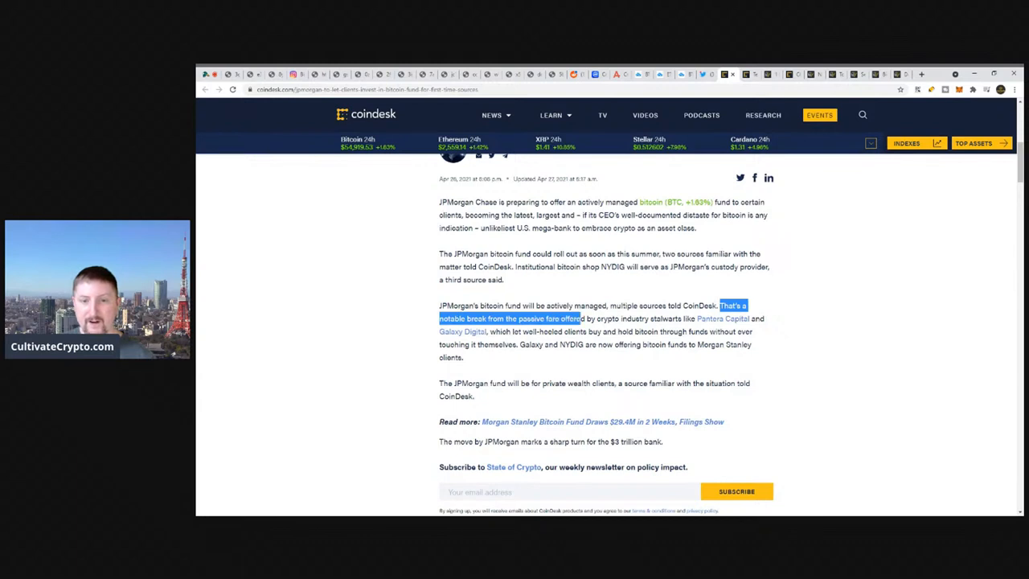
drag(579, 318, 692, 319)
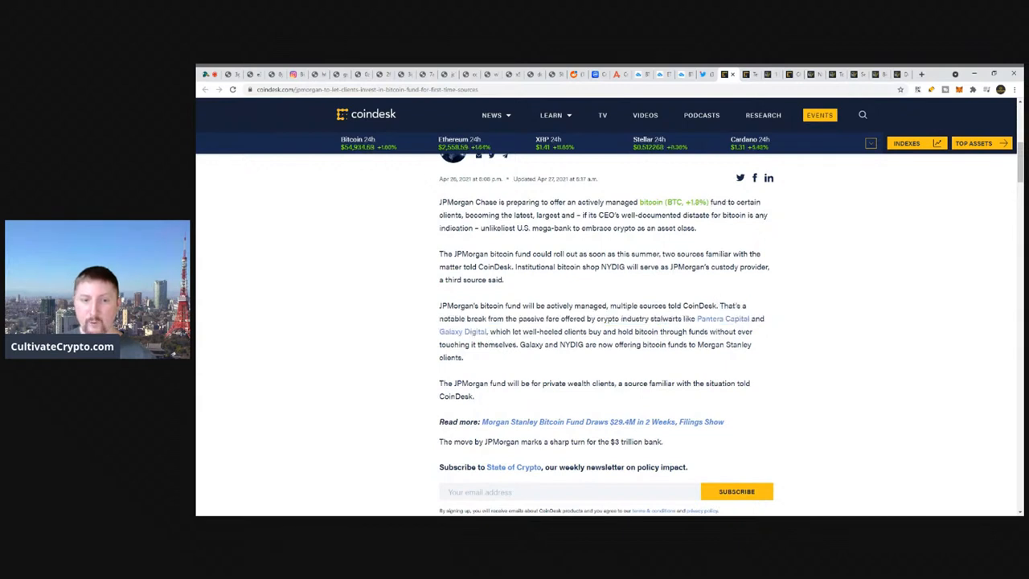
drag(664, 318, 499, 332)
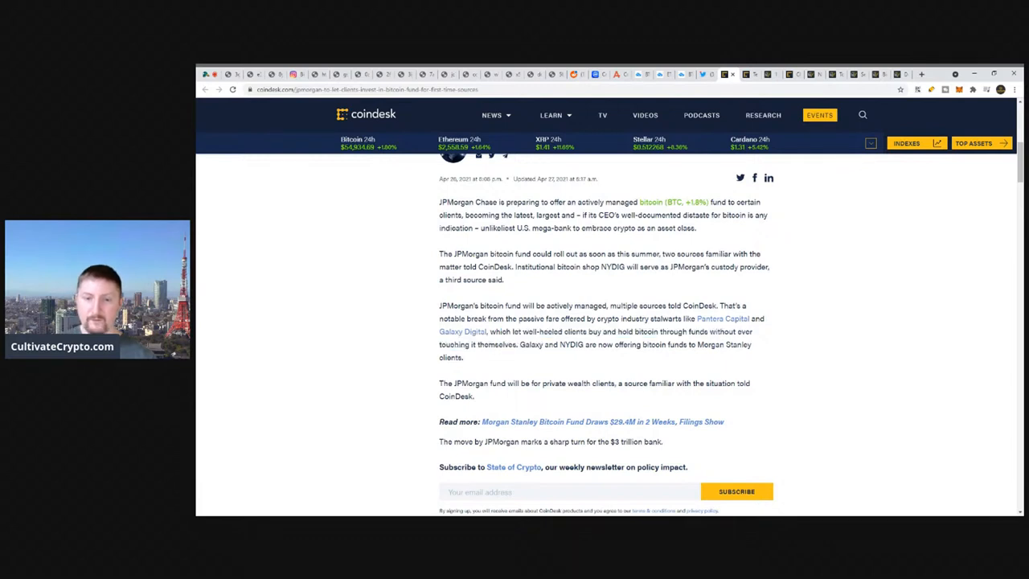
mouse_move(485, 340)
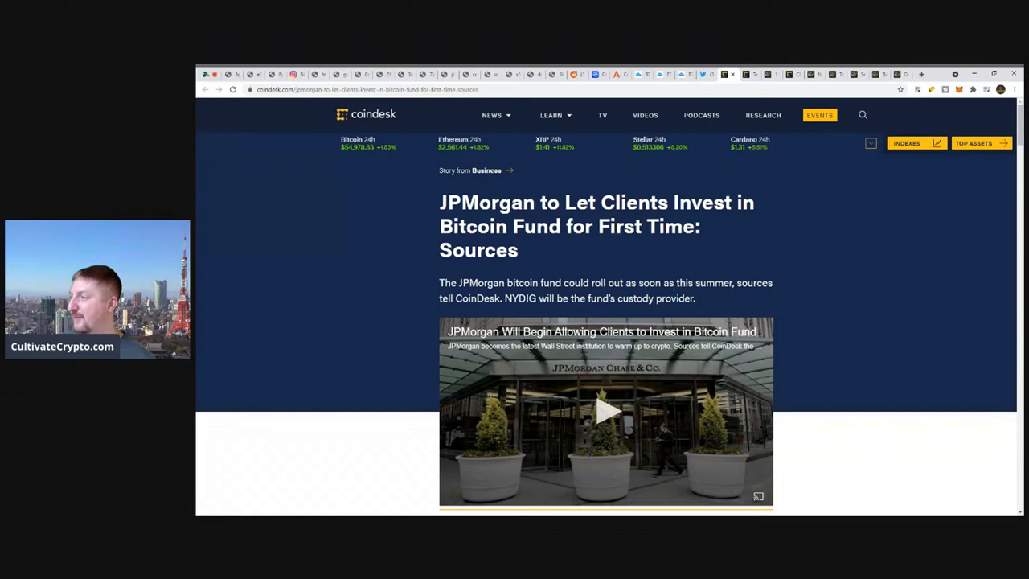
mouse_move(715, 226)
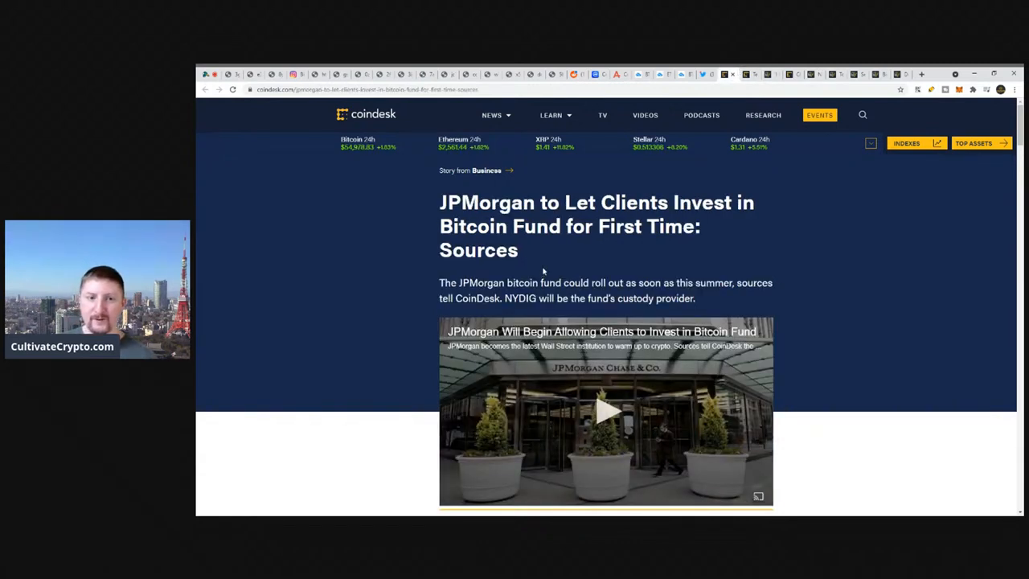
mouse_move(558, 254)
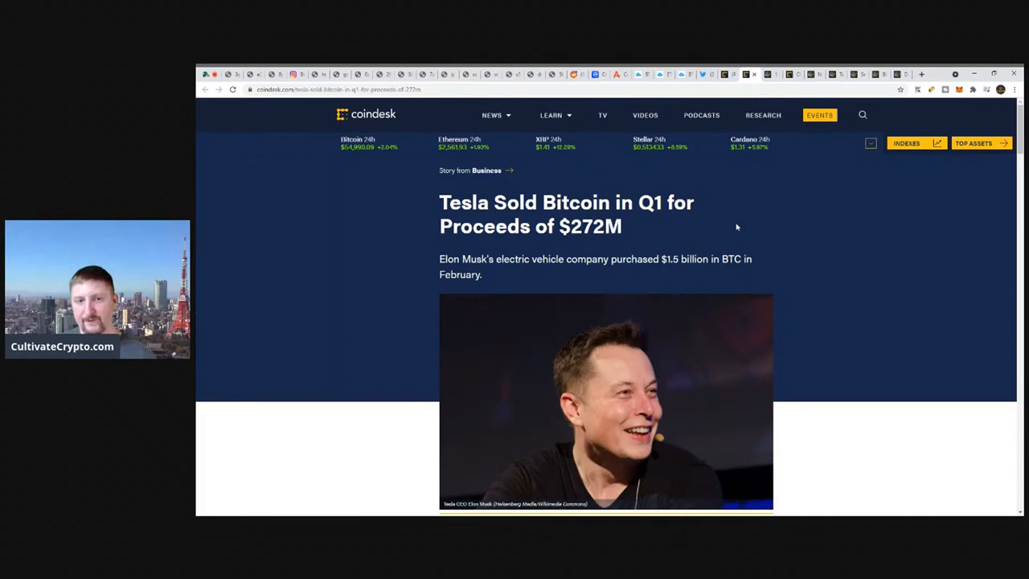
mouse_move(713, 231)
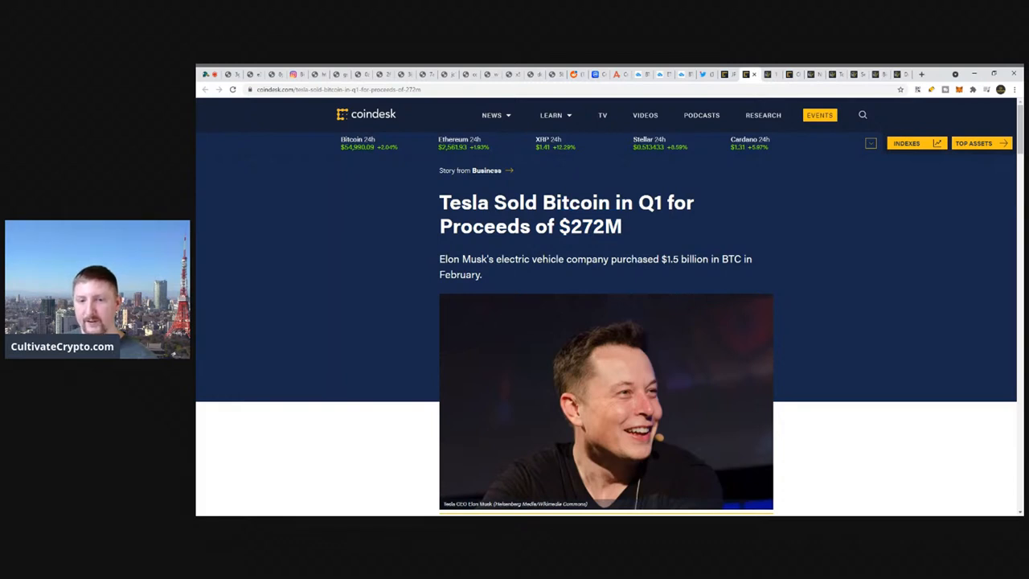
Highlight the earnings quote's margin, cost-offset and Model S/X changeover phrases
scroll(down, 3)
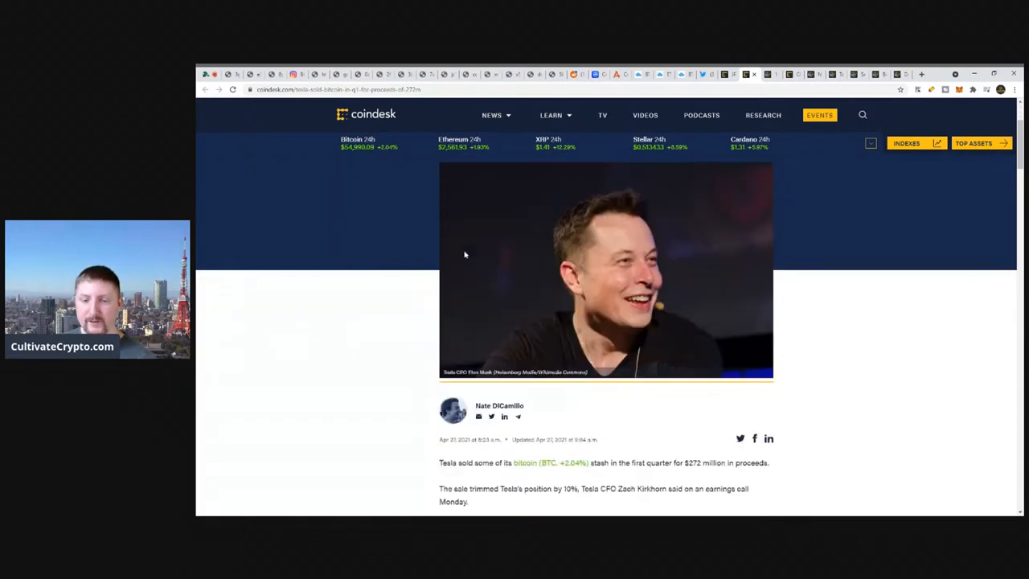
scroll(down, 3)
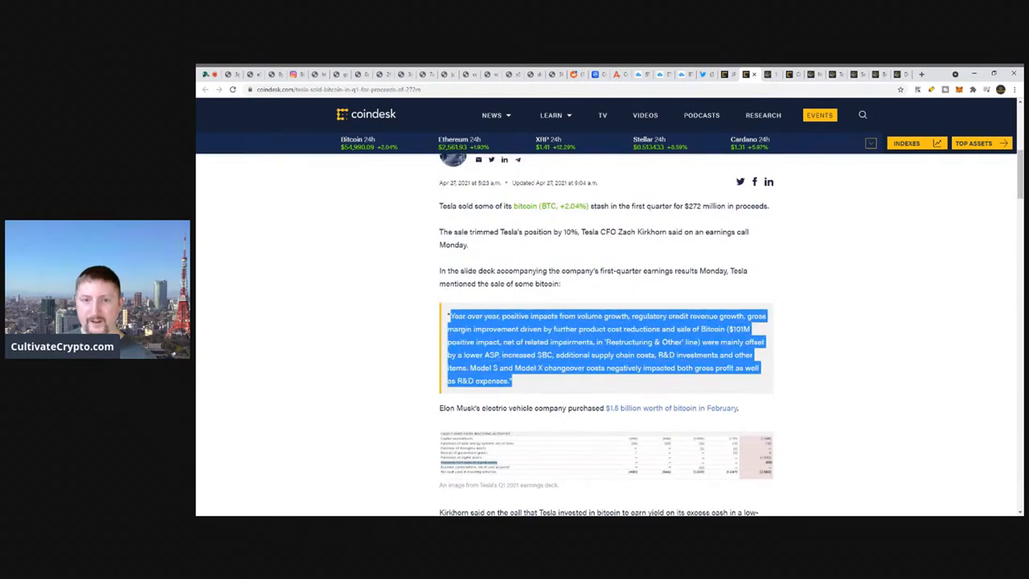
scroll(down, 3)
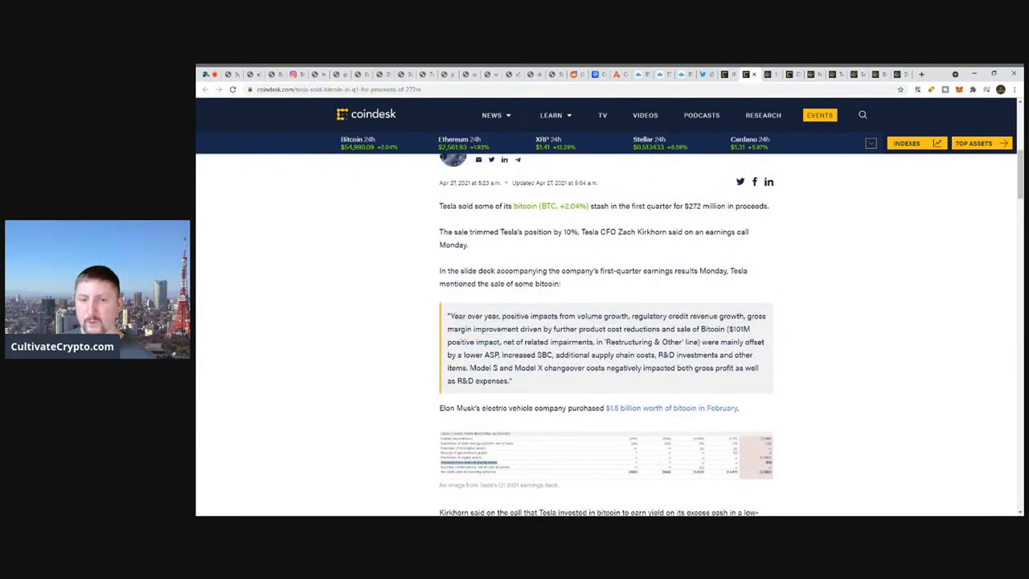
double_click(604, 315)
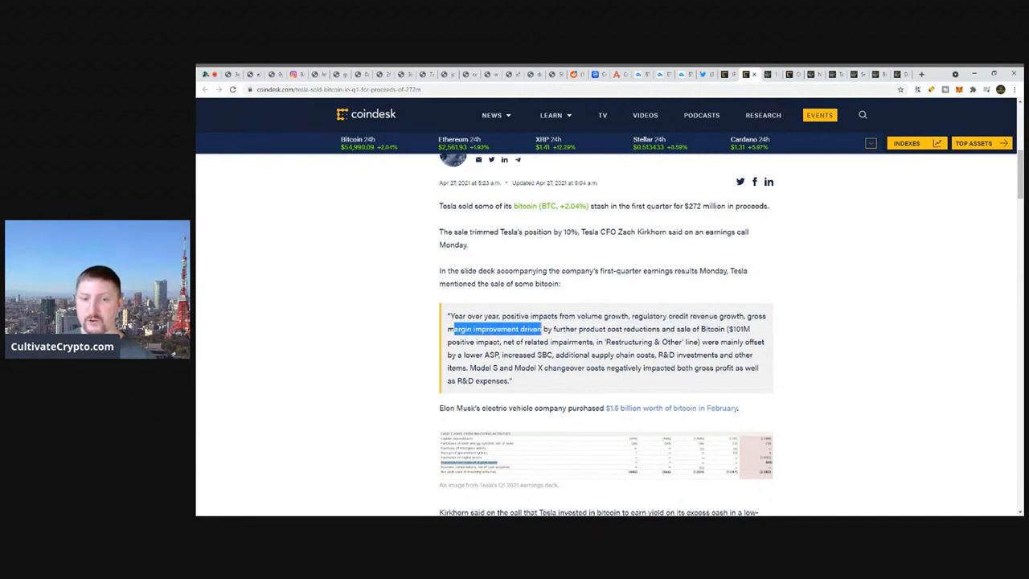
drag(447, 328, 619, 329)
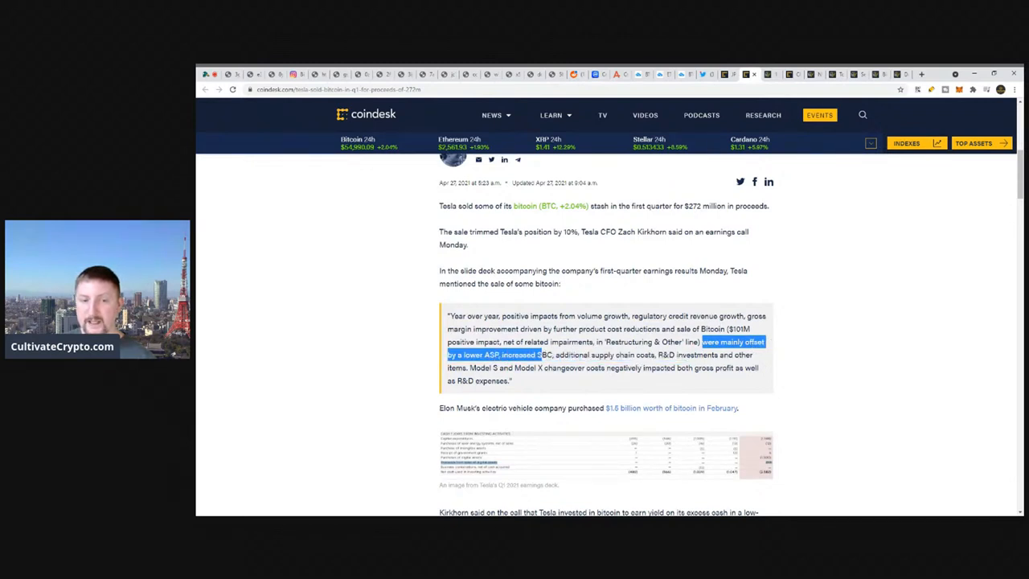
drag(538, 354, 660, 354)
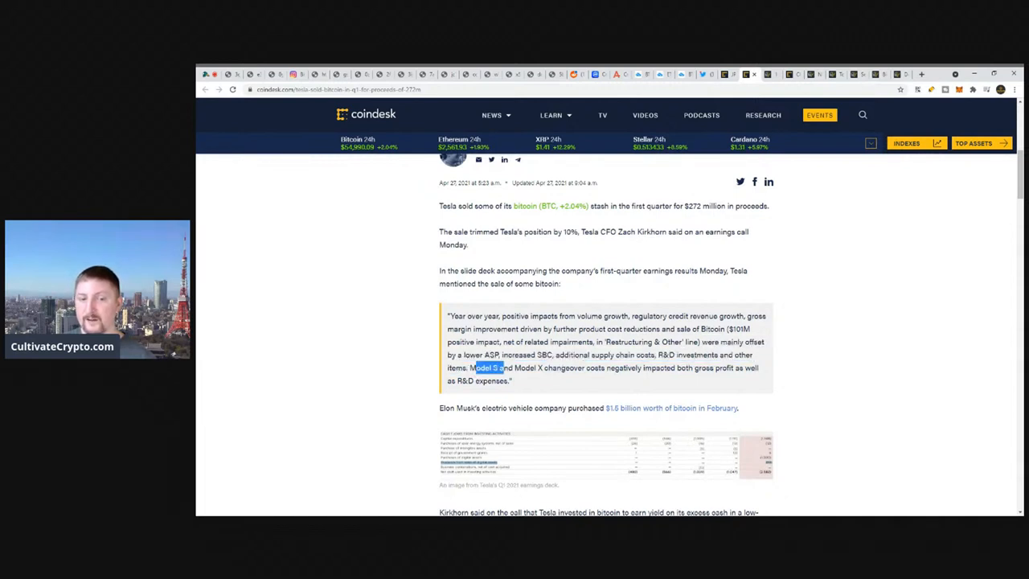
drag(476, 368, 599, 368)
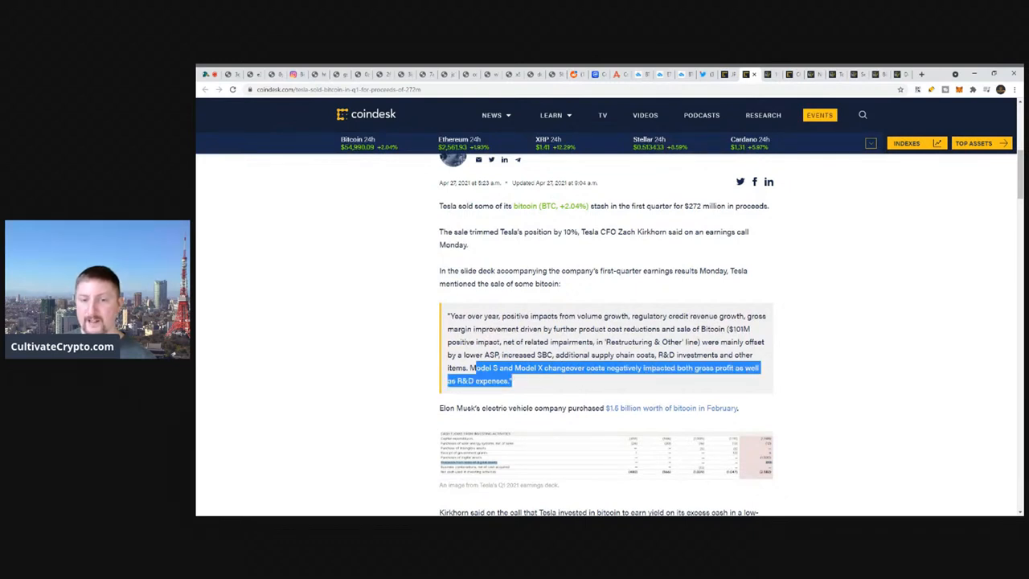
drag(507, 380, 587, 368)
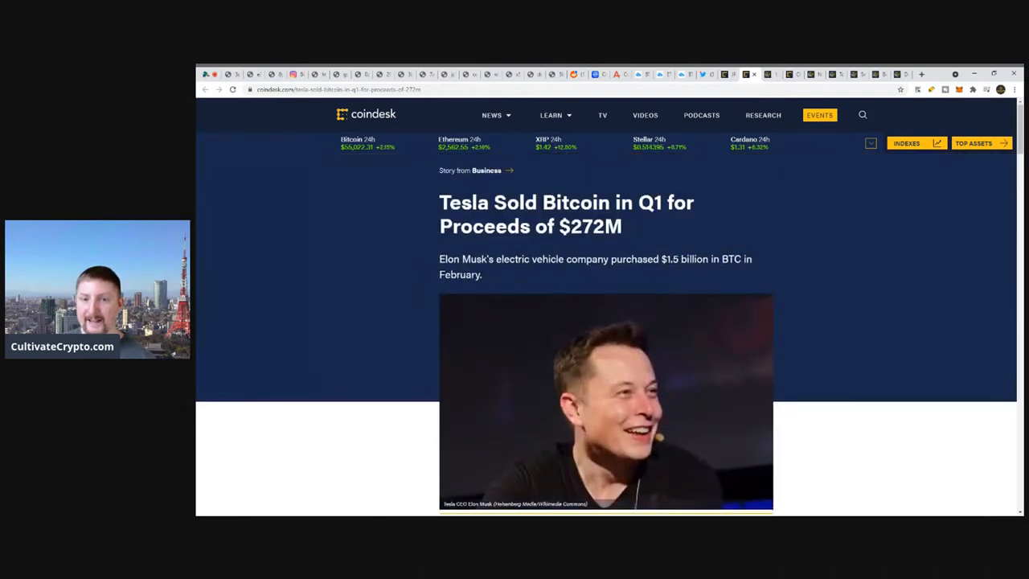
Read through Kirkhorn's remarks on bitcoin liquidity and the April 26 update line
scroll(down, 3)
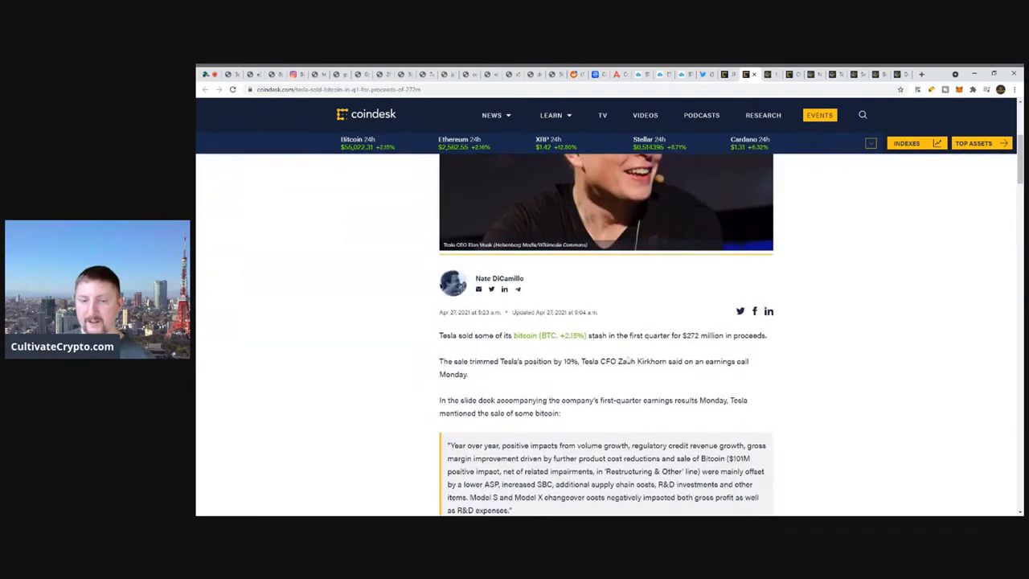
scroll(down, 3)
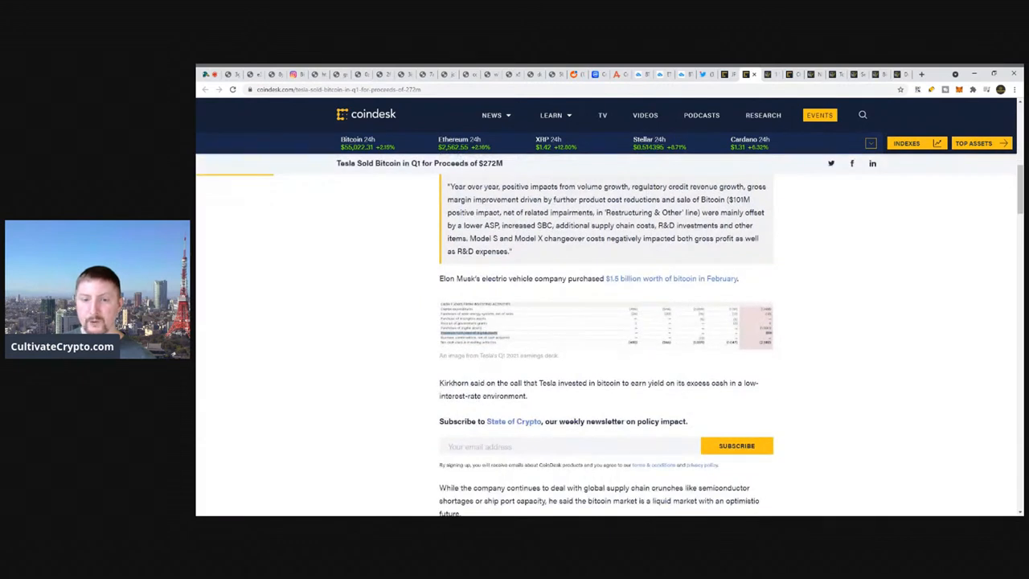
scroll(down, 3)
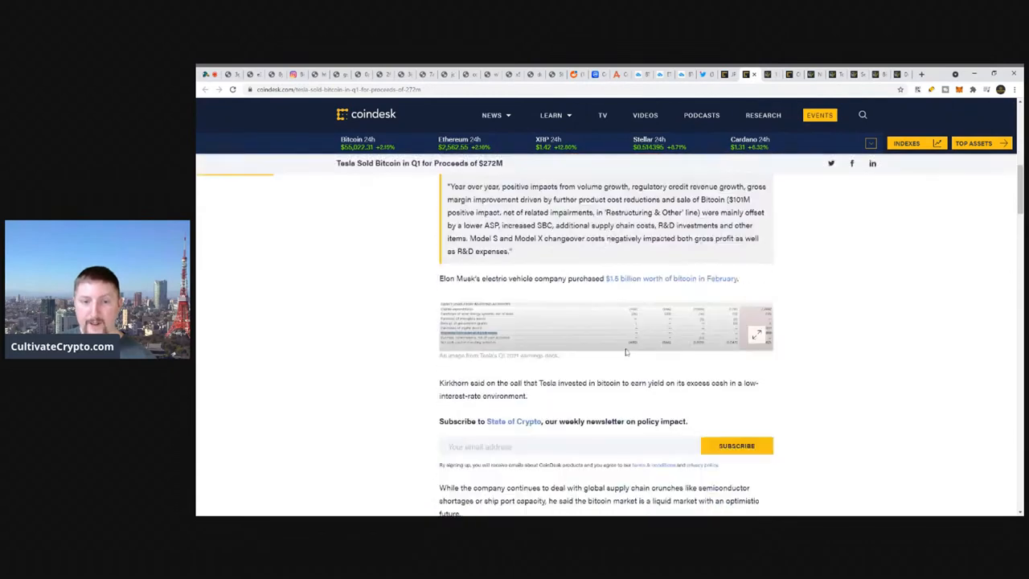
scroll(down, 3)
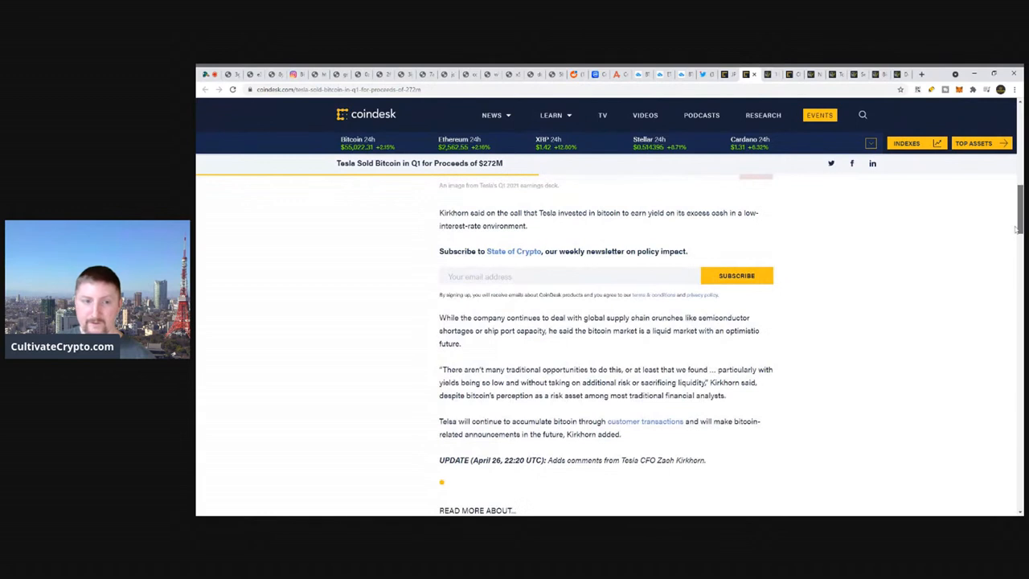
mouse_move(862, 352)
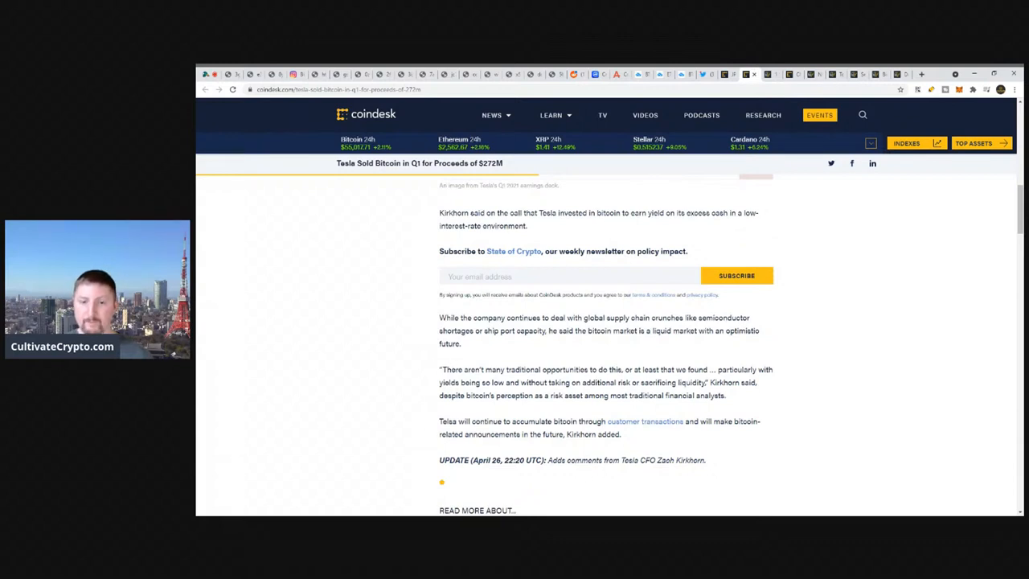
scroll(up, 3)
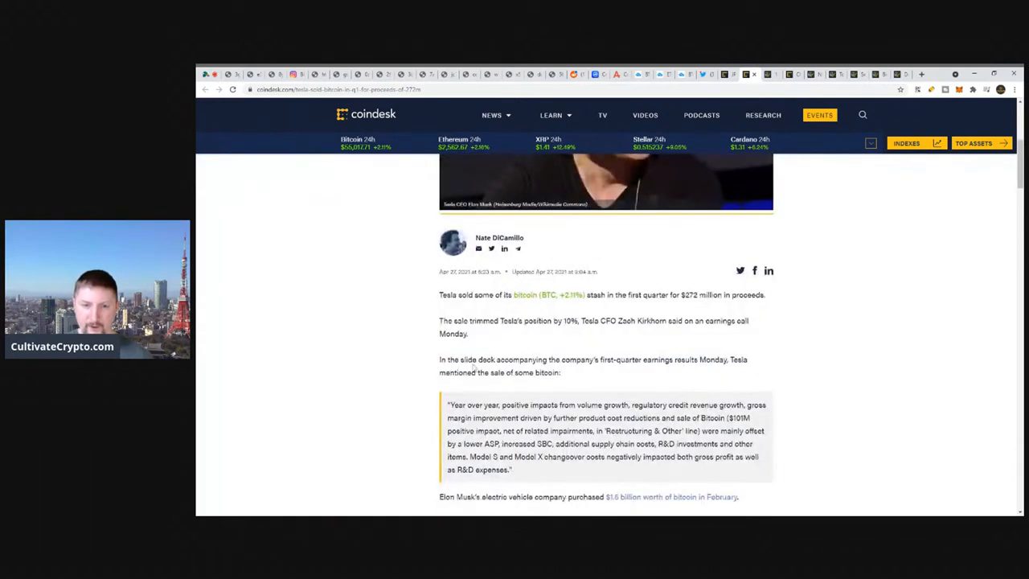
double_click(605, 320)
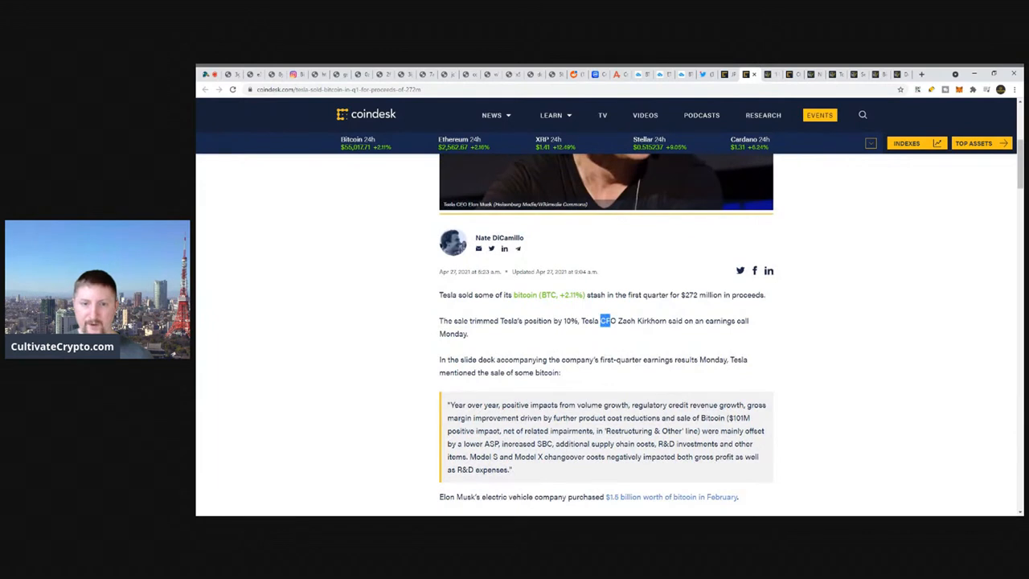
scroll(down, 3)
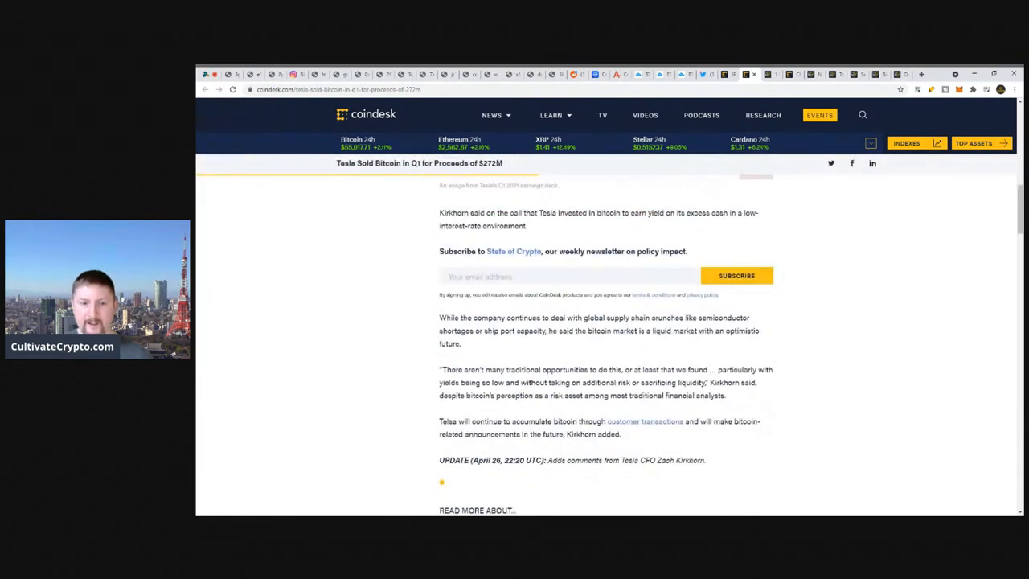
drag(440, 369, 608, 369)
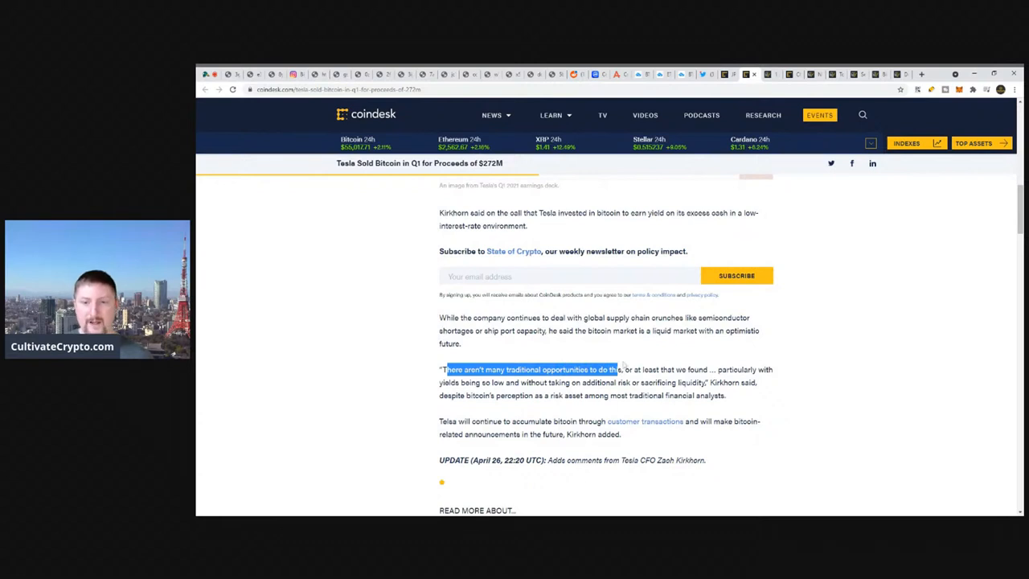
mouse_move(618, 363)
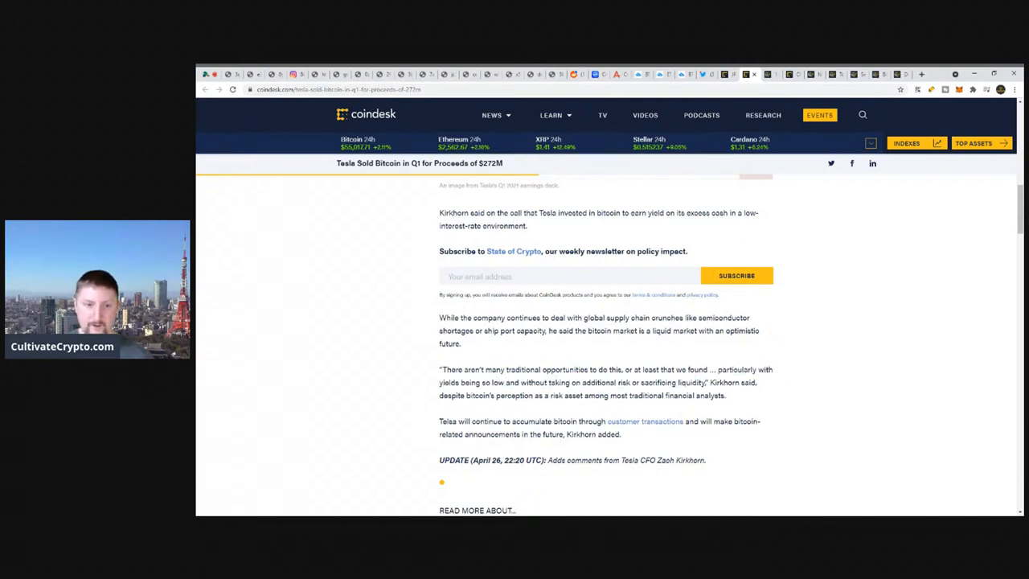
drag(439, 317, 567, 318)
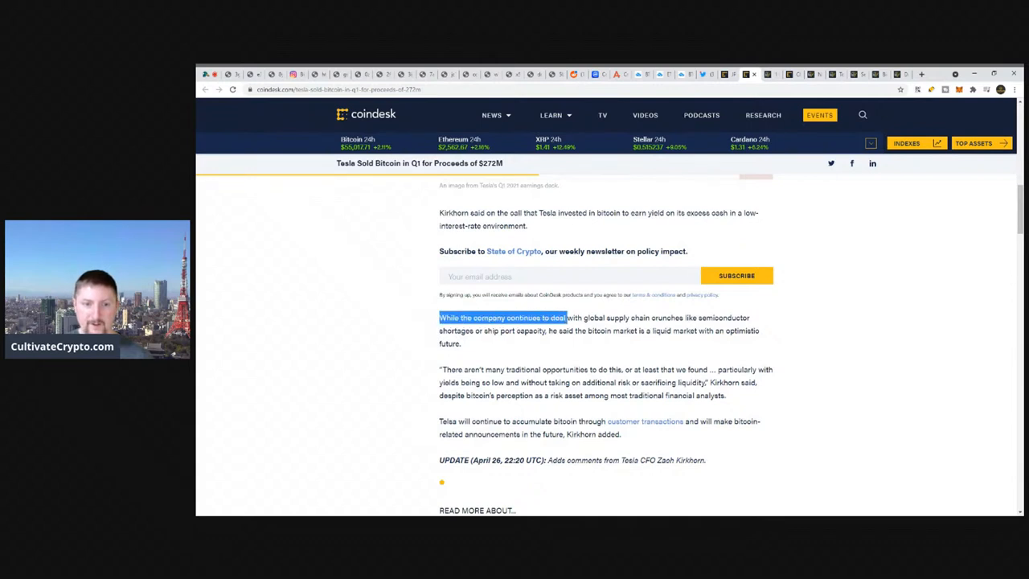
drag(568, 318, 526, 331)
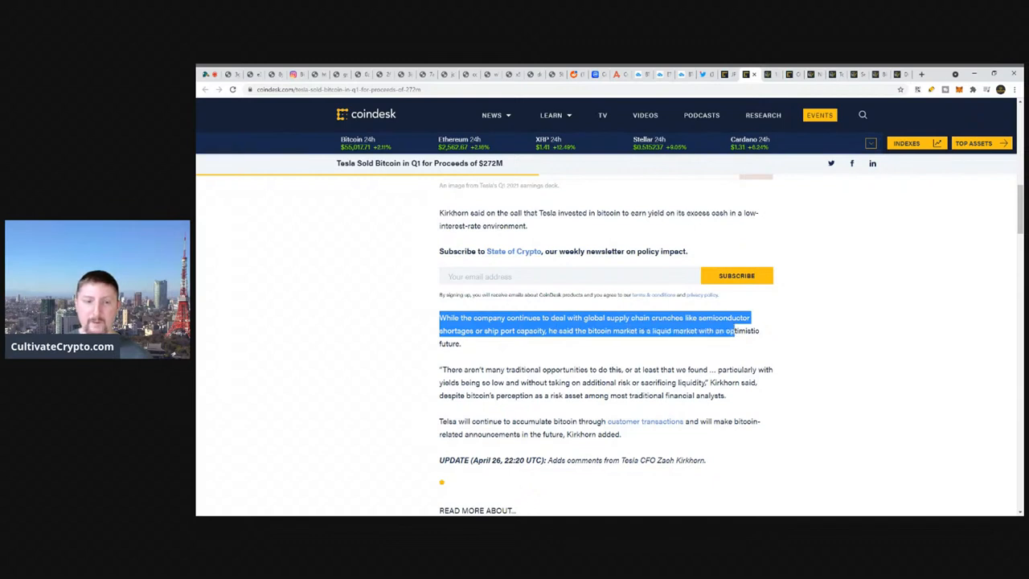
click(585, 345)
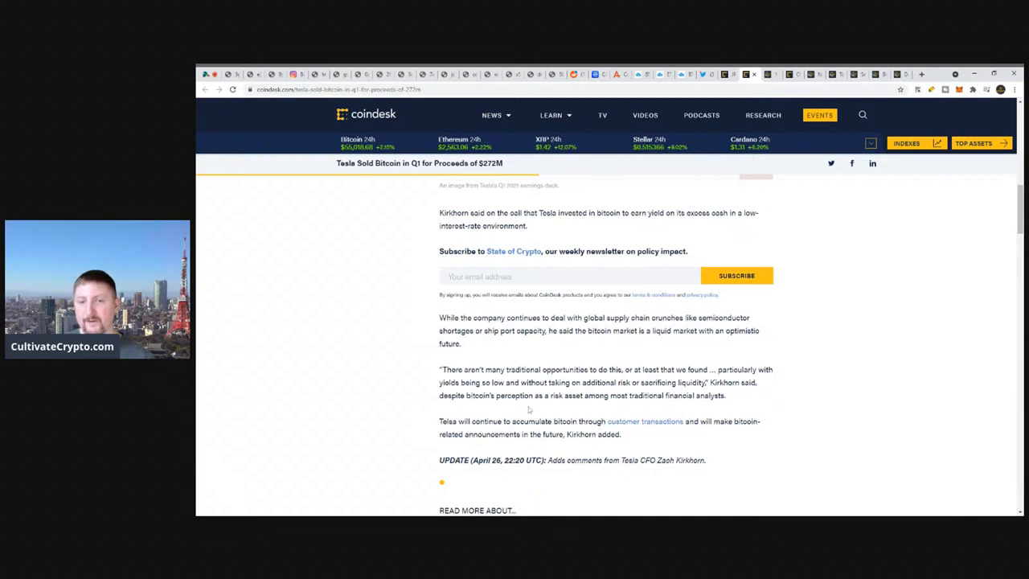
mouse_move(530, 414)
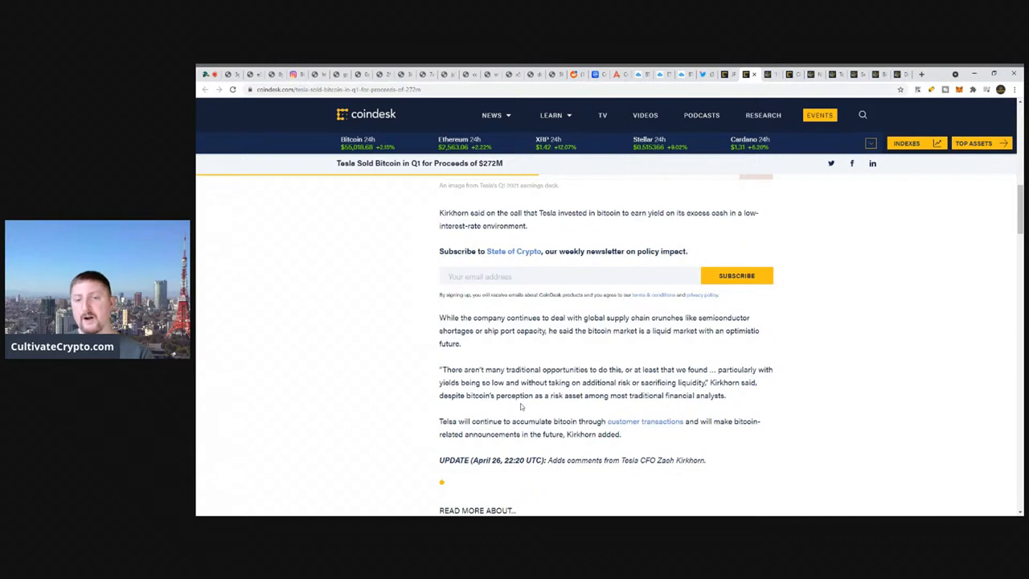
scroll(up, 3)
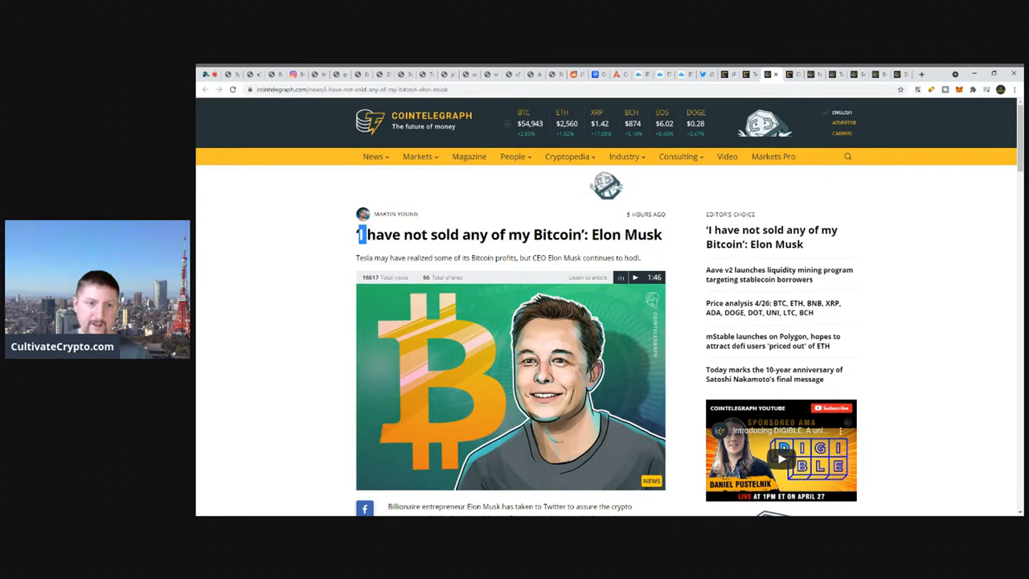
Highlight the opening of the 'I have not sold any of my Bitcoin' headline
drag(362, 234, 575, 234)
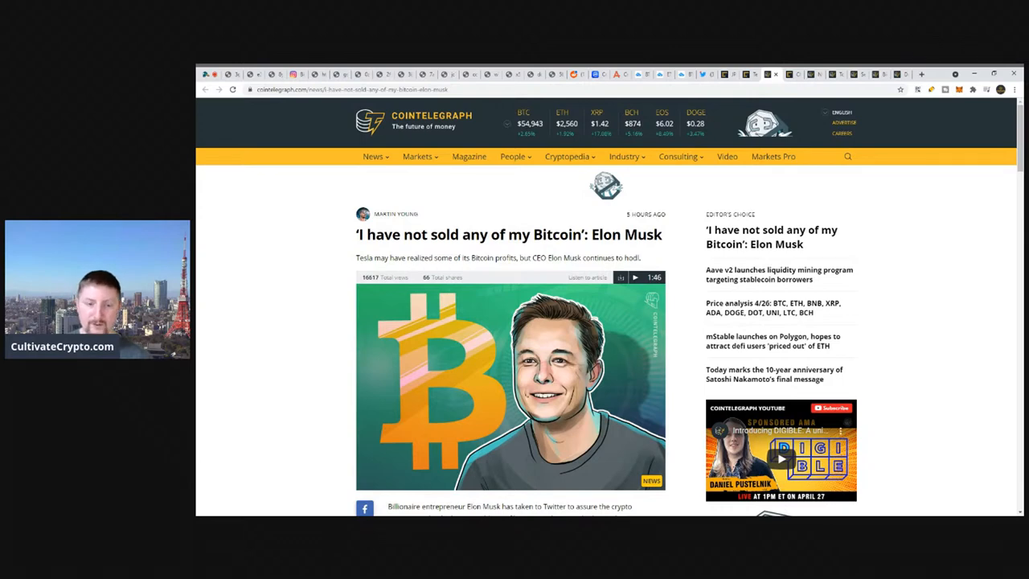
Scroll to the Dave Portnoy tweet exchange and Tesla's $272 million sale paragraph
scroll(down, 3)
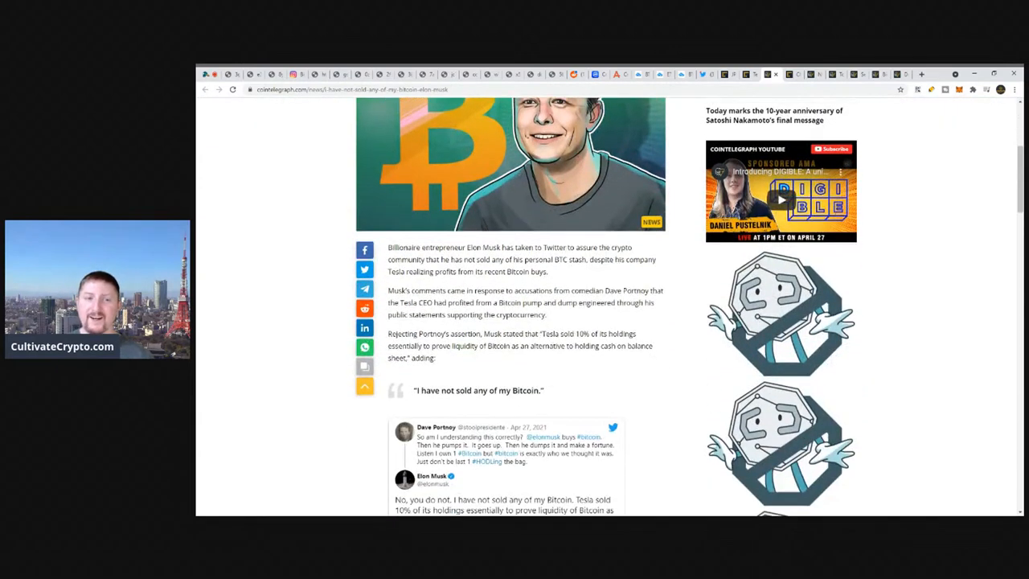
scroll(down, 3)
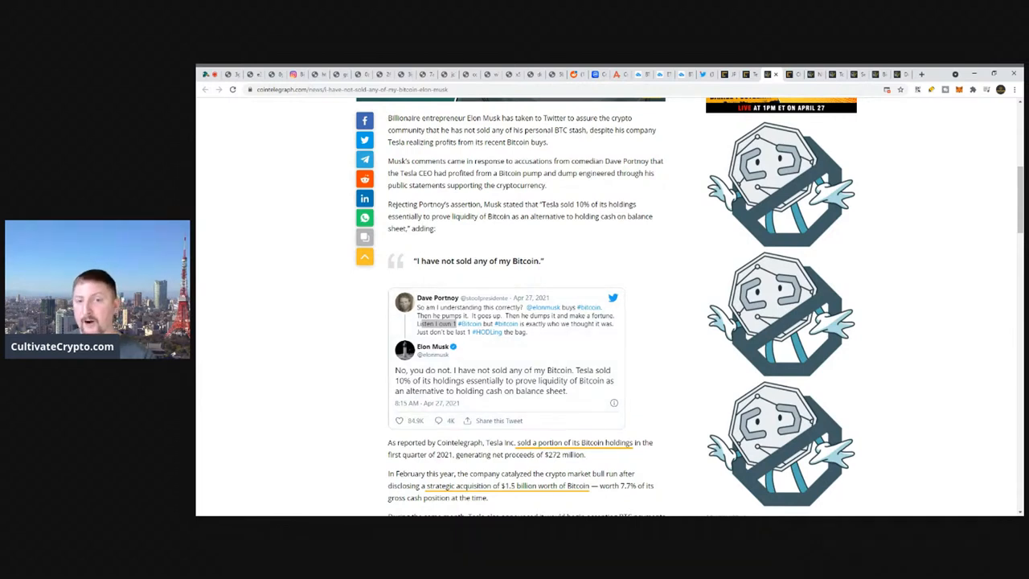
mouse_move(658, 393)
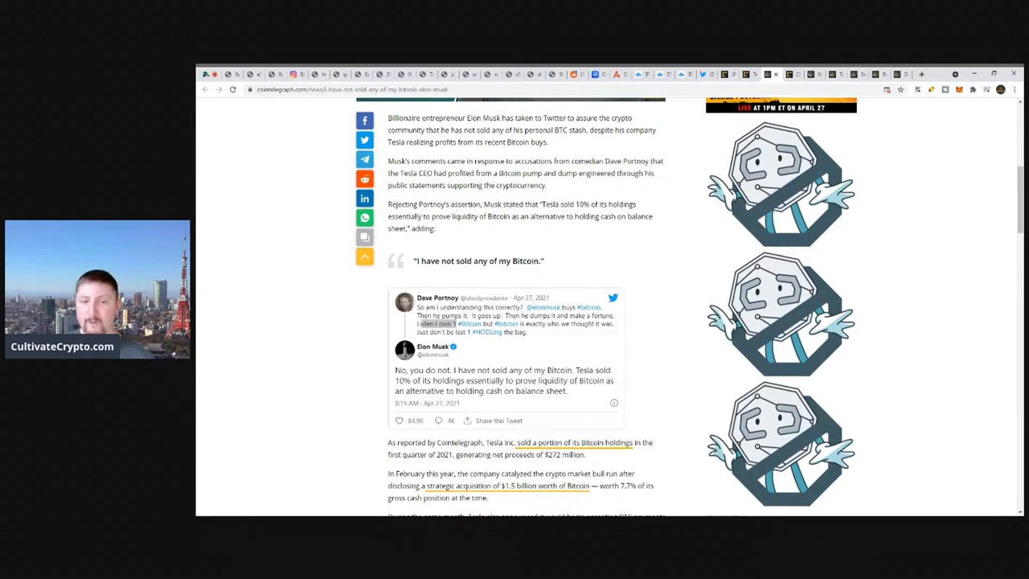
mouse_move(659, 406)
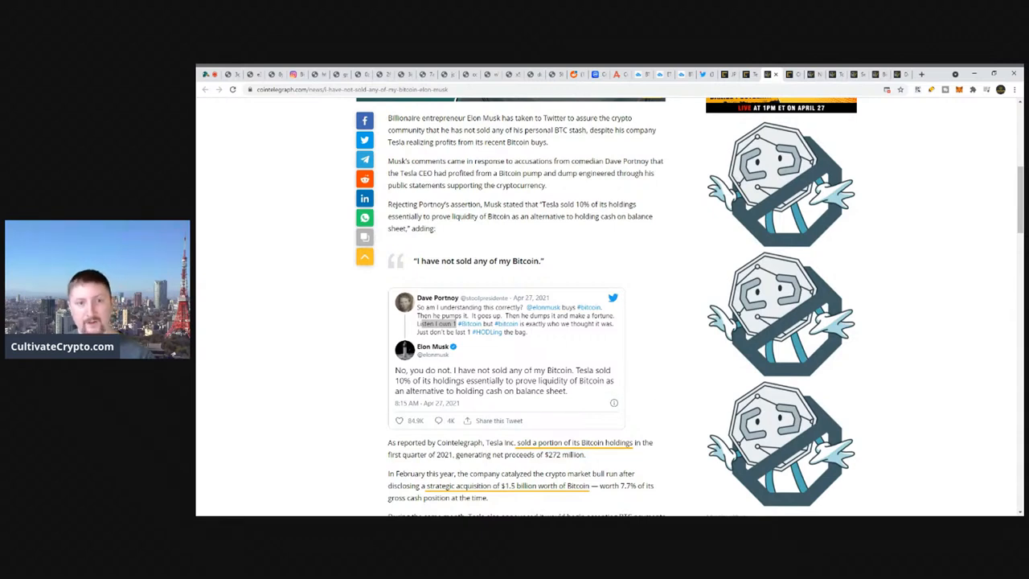
mouse_move(643, 350)
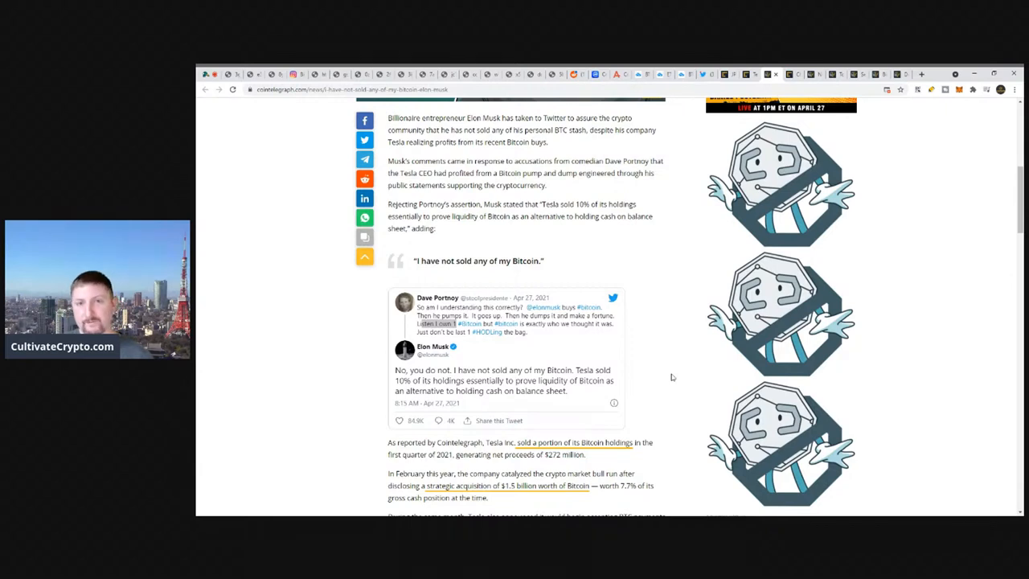
mouse_move(675, 366)
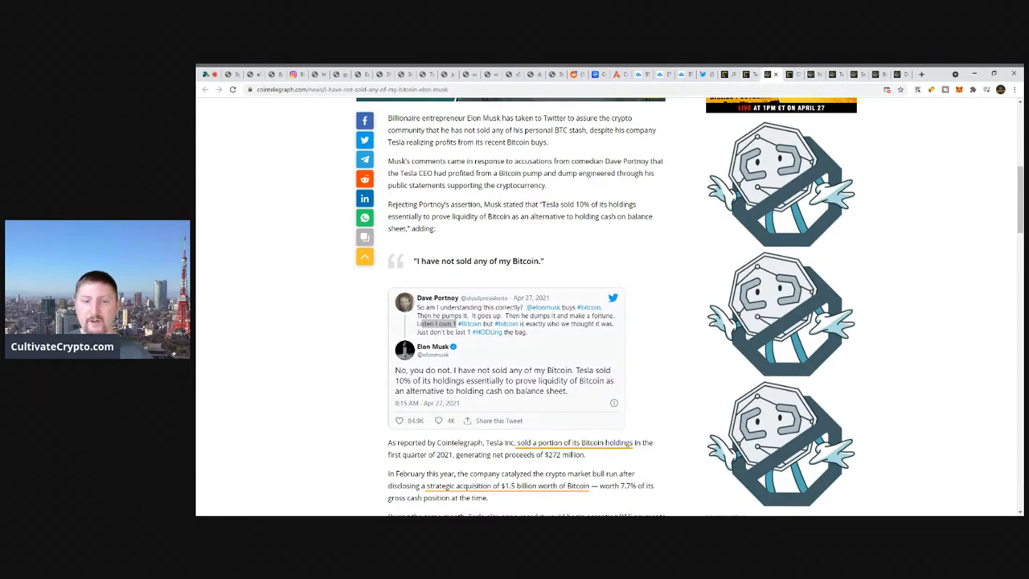
mouse_move(661, 425)
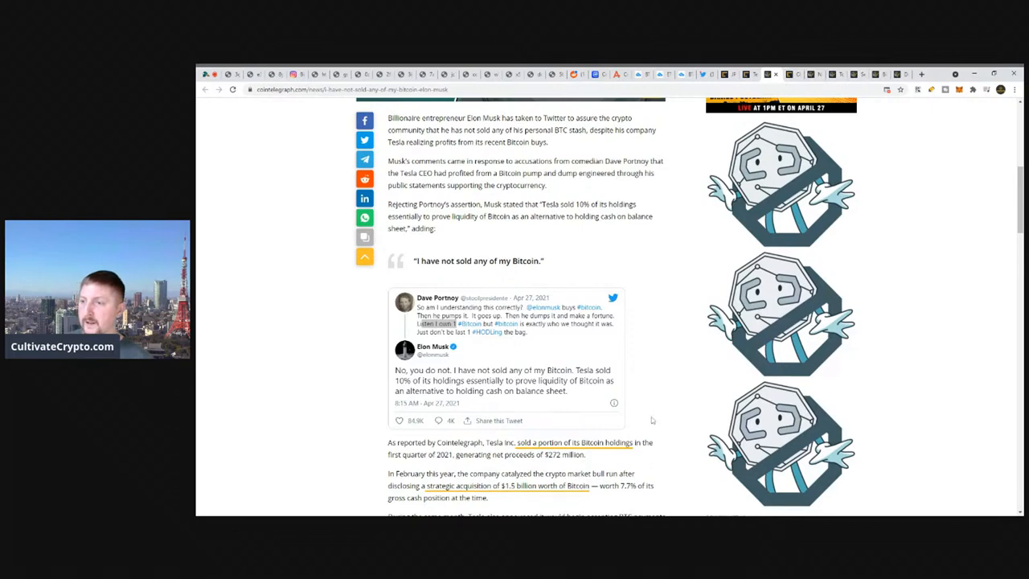
mouse_move(598, 497)
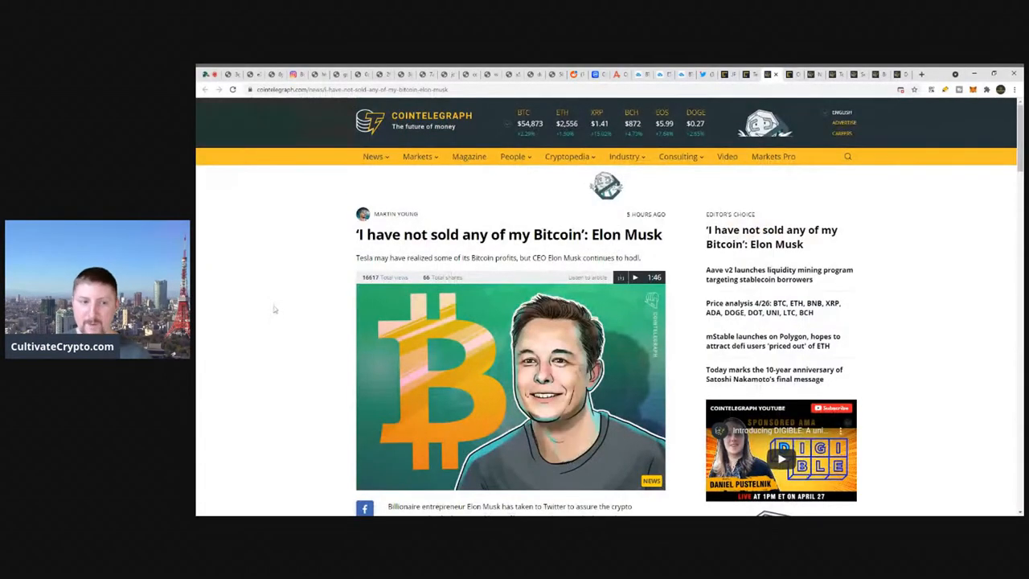
mouse_move(282, 279)
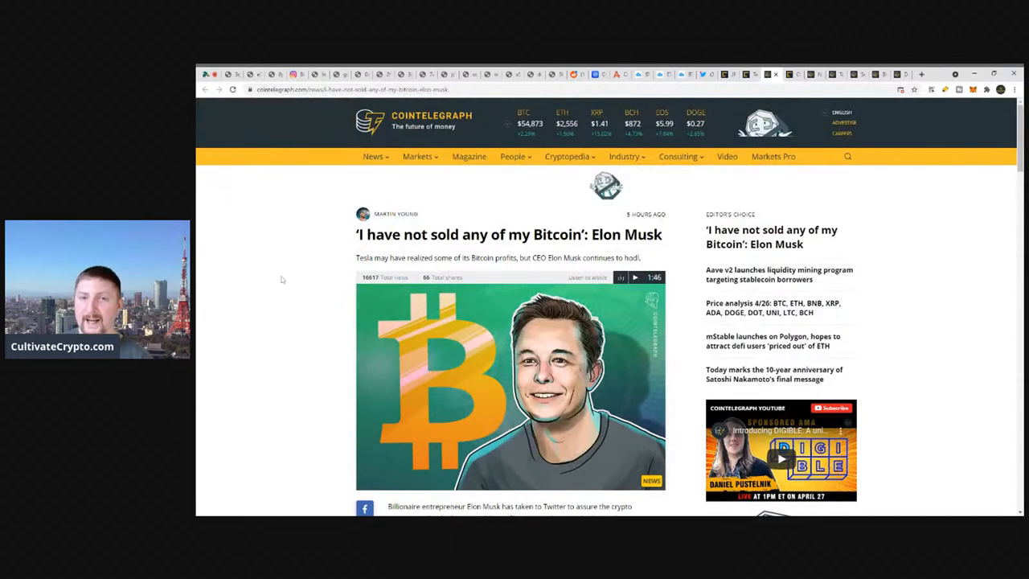
mouse_move(285, 296)
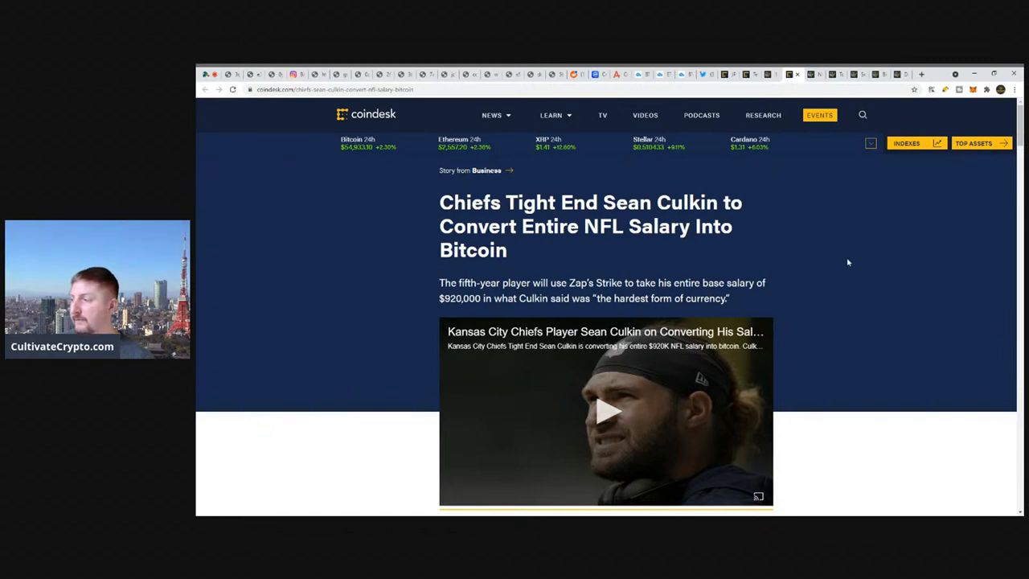
mouse_move(748, 228)
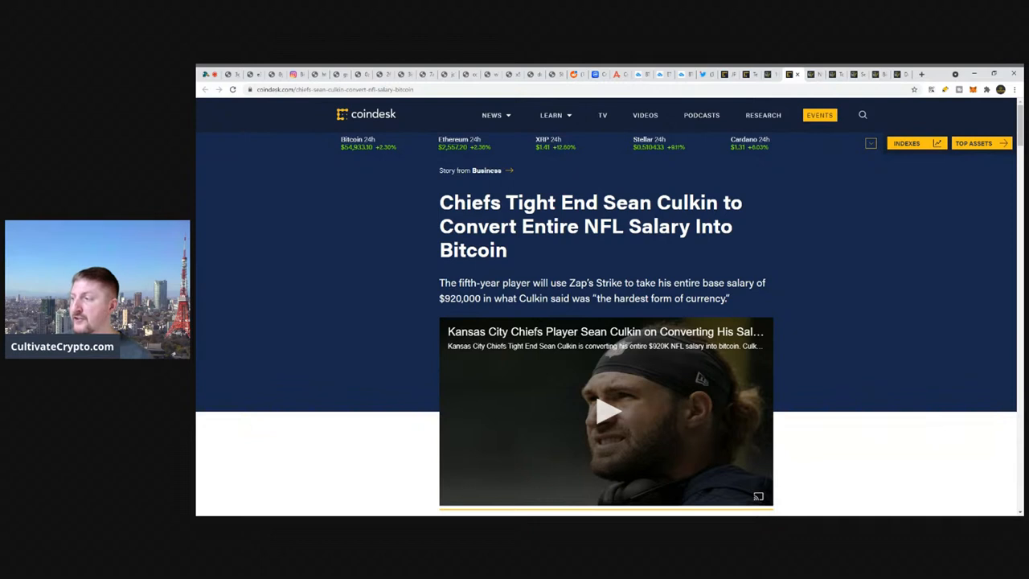
mouse_move(752, 218)
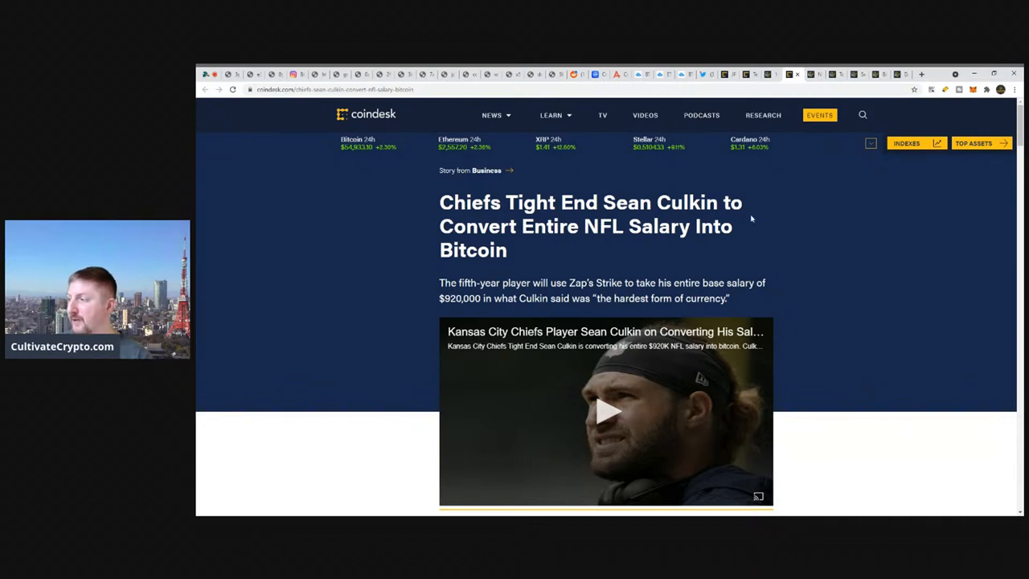
mouse_move(754, 216)
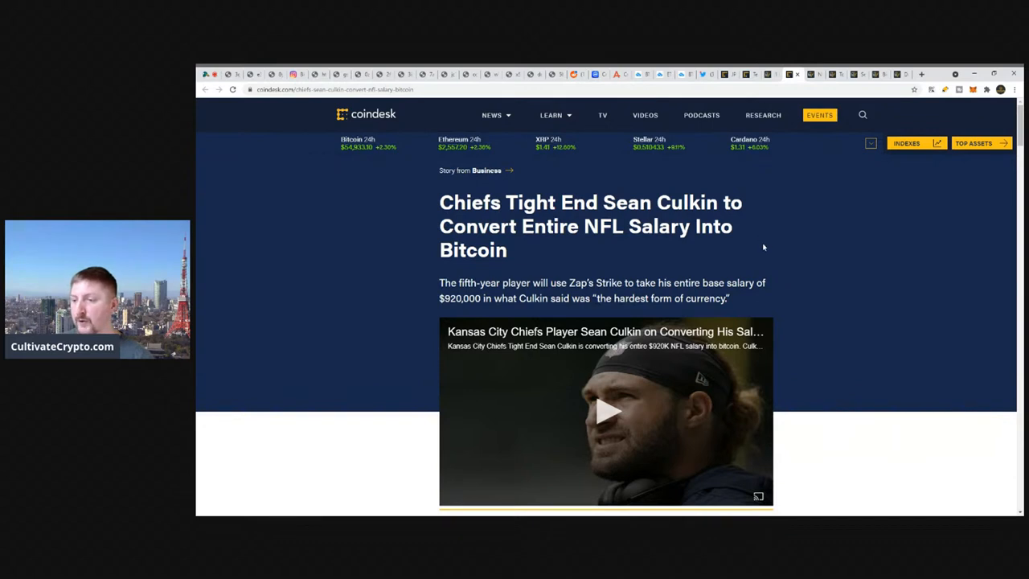
mouse_move(802, 285)
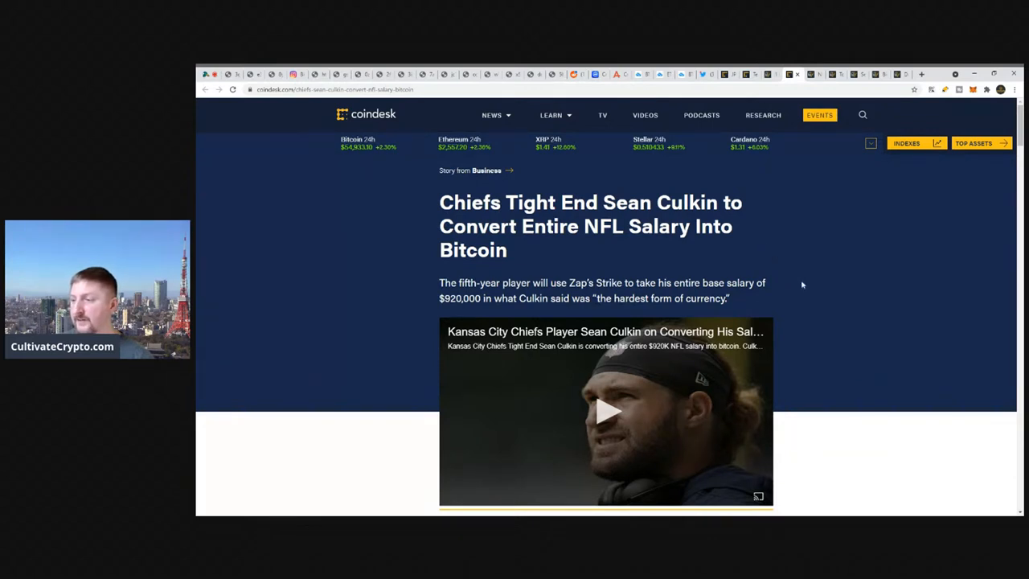
mouse_move(751, 275)
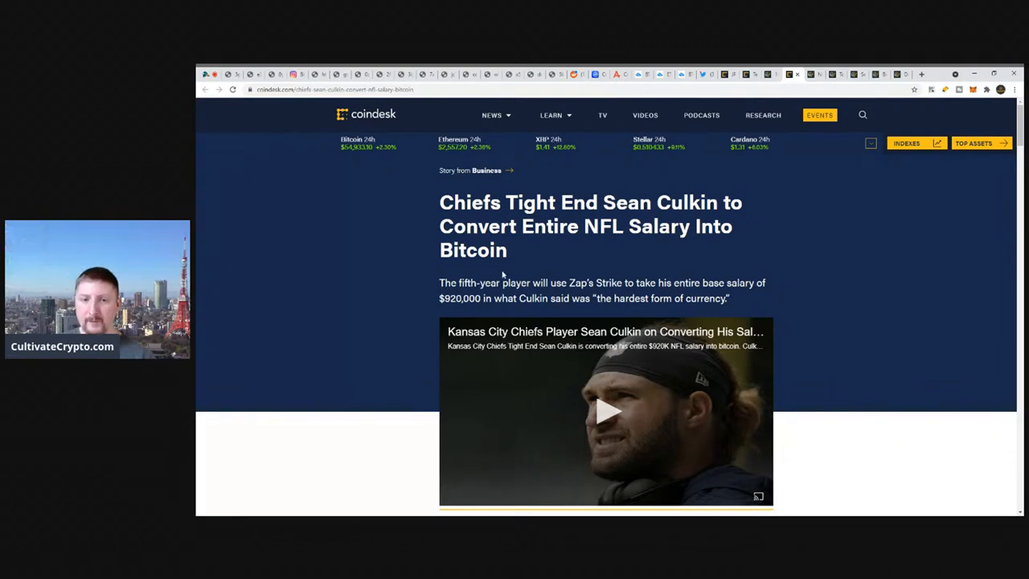
double_click(549, 226)
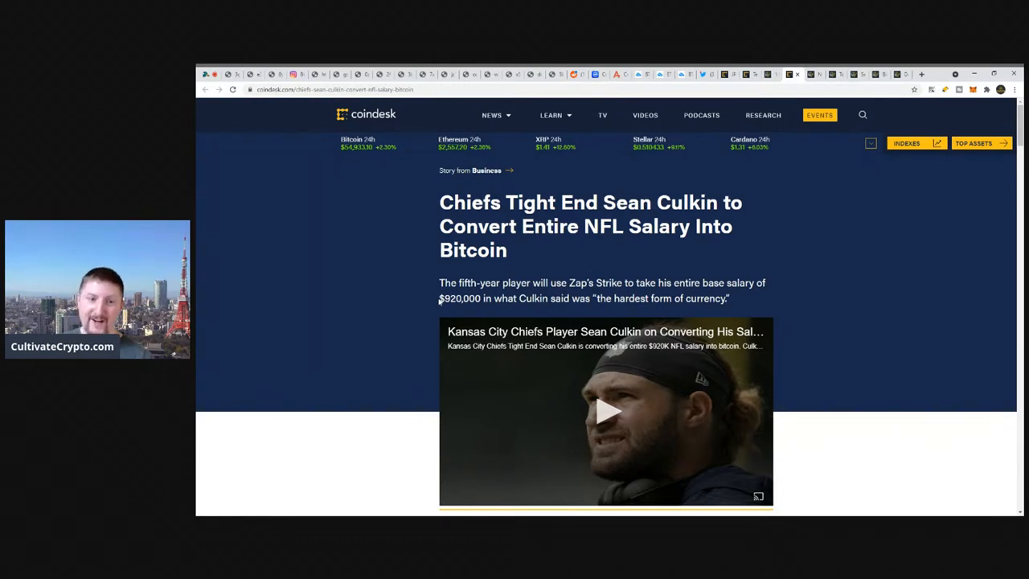
double_click(459, 298)
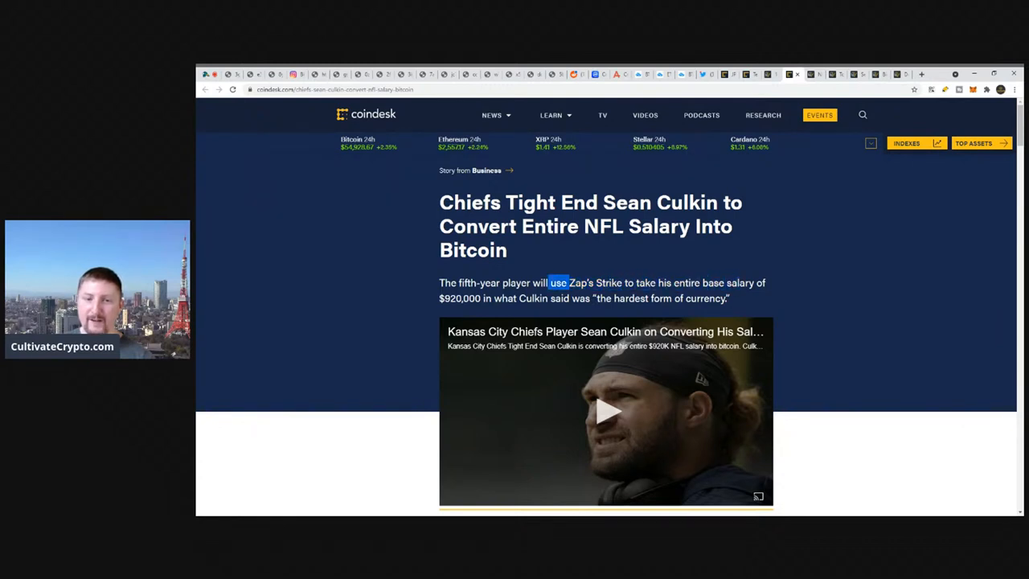
drag(563, 283, 543, 298)
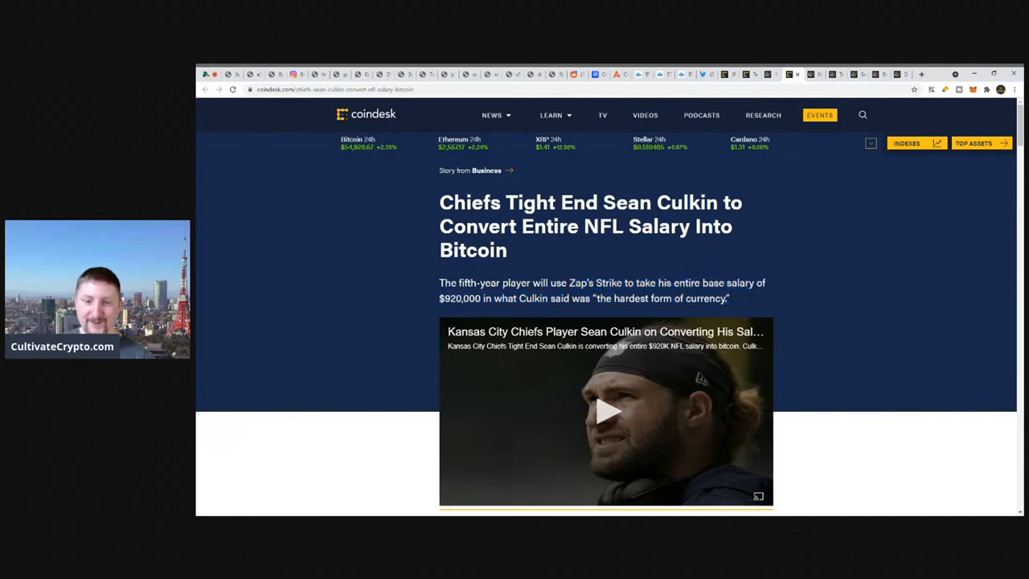
scroll(down, 3)
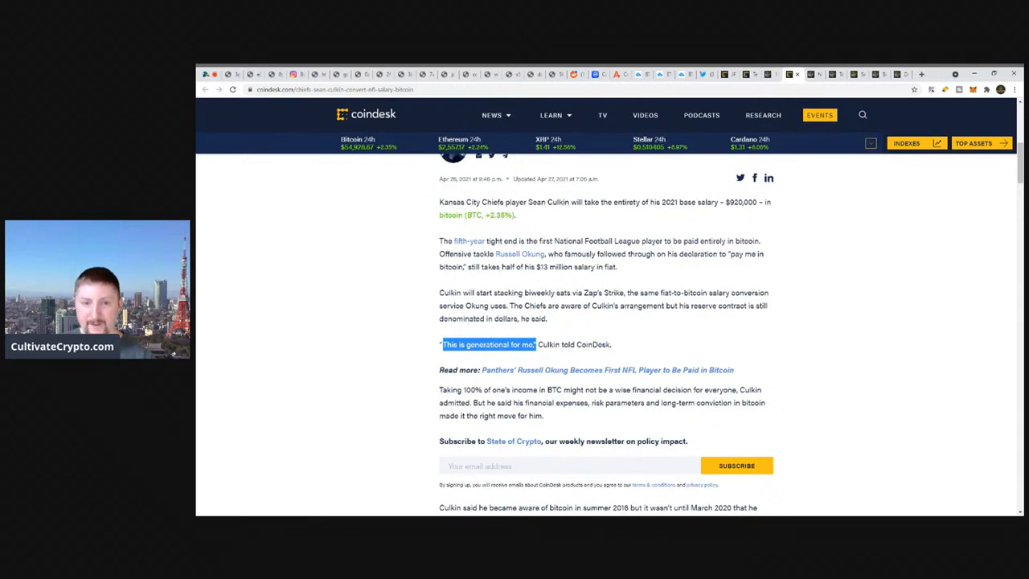
click(551, 336)
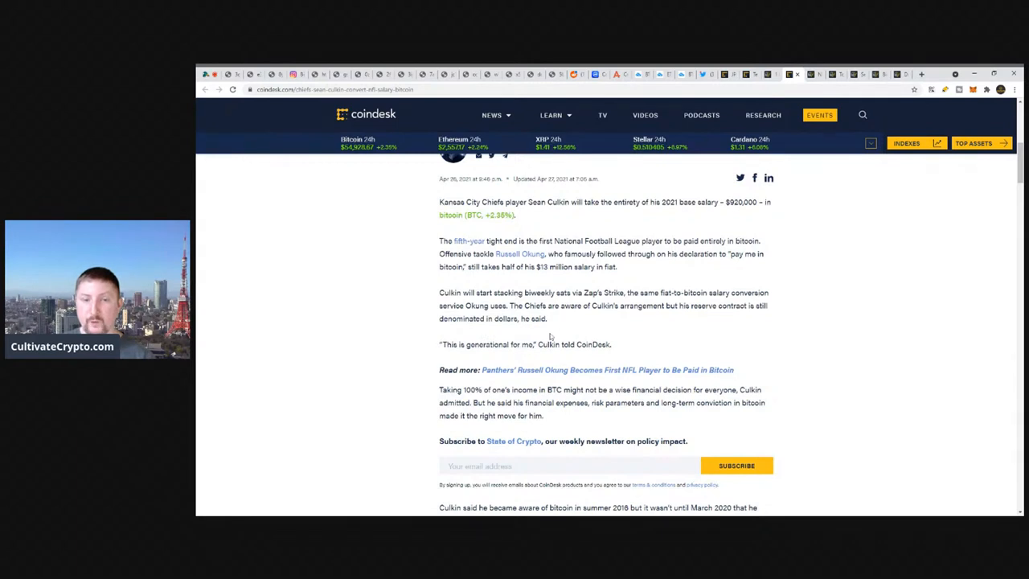
mouse_move(515, 233)
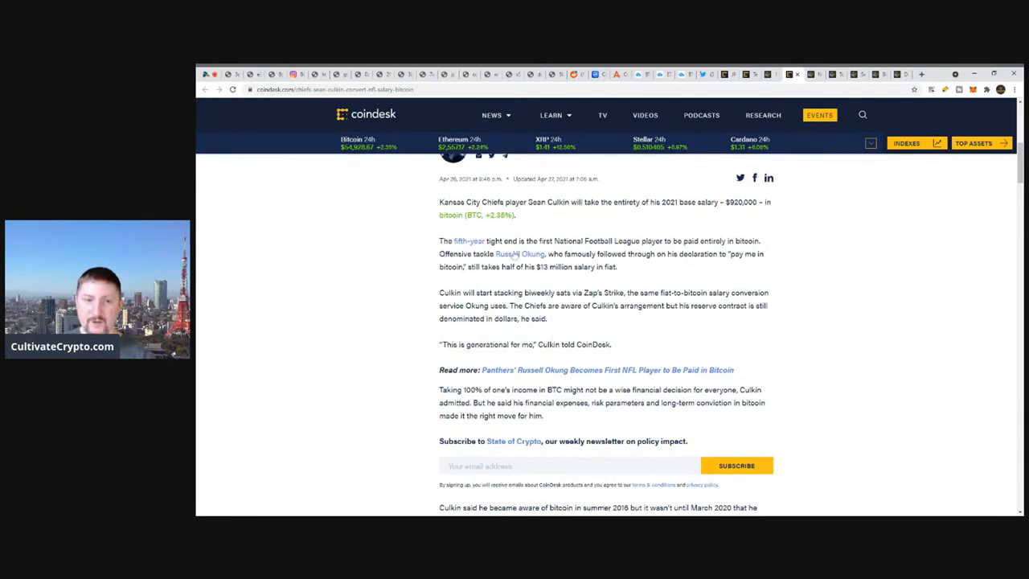
drag(496, 253, 665, 254)
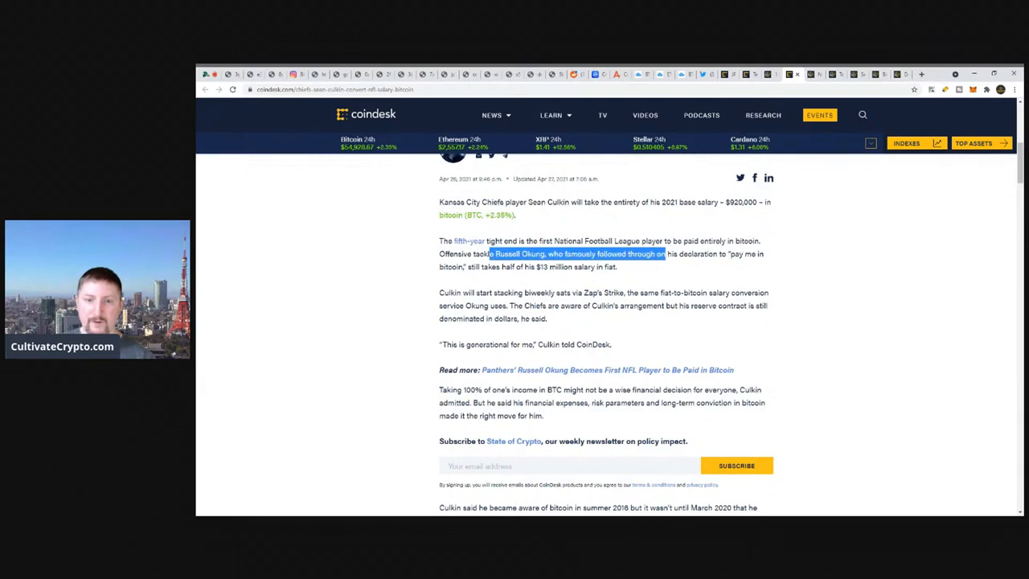
drag(664, 253, 479, 267)
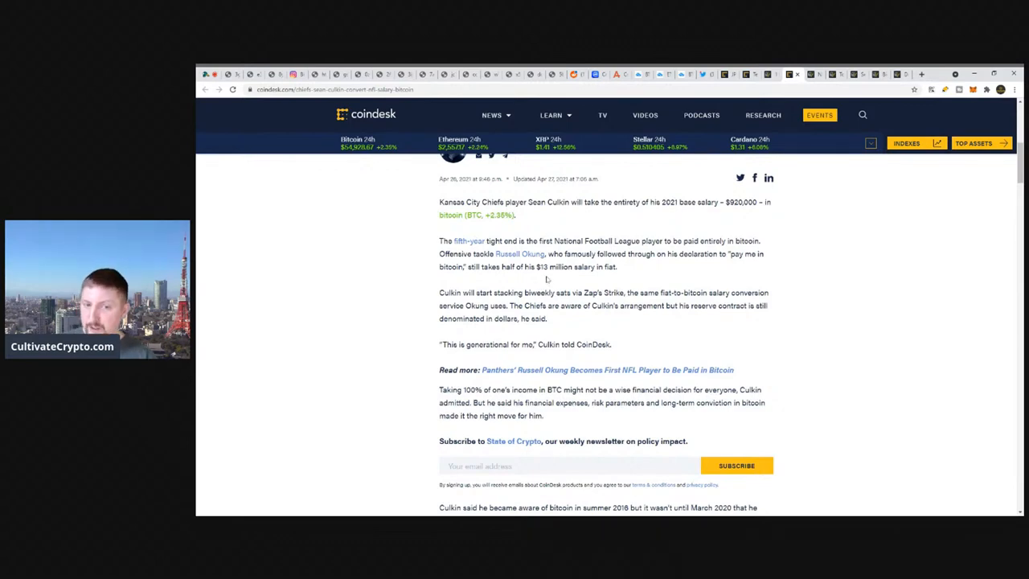
scroll(down, 3)
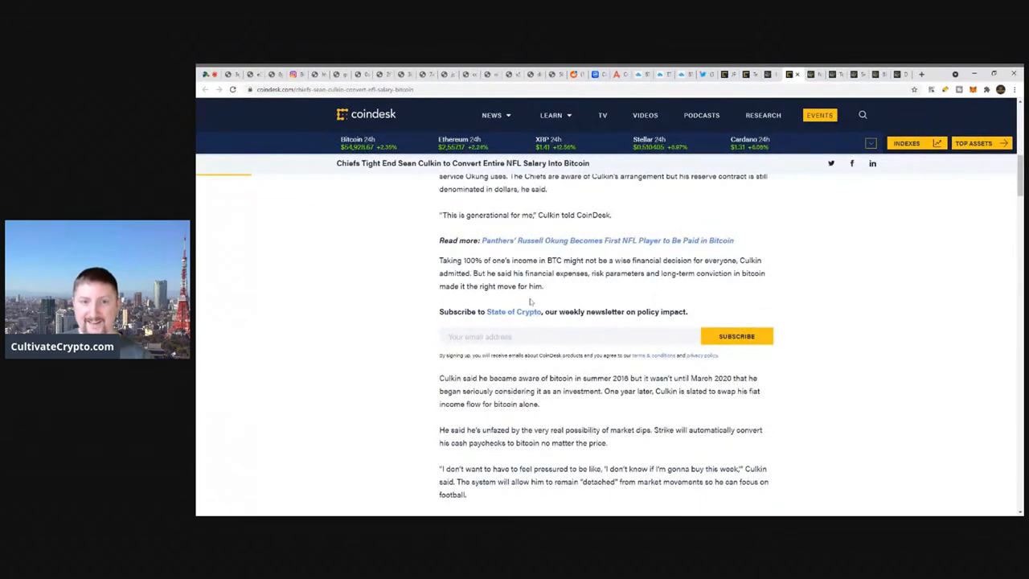
mouse_move(569, 233)
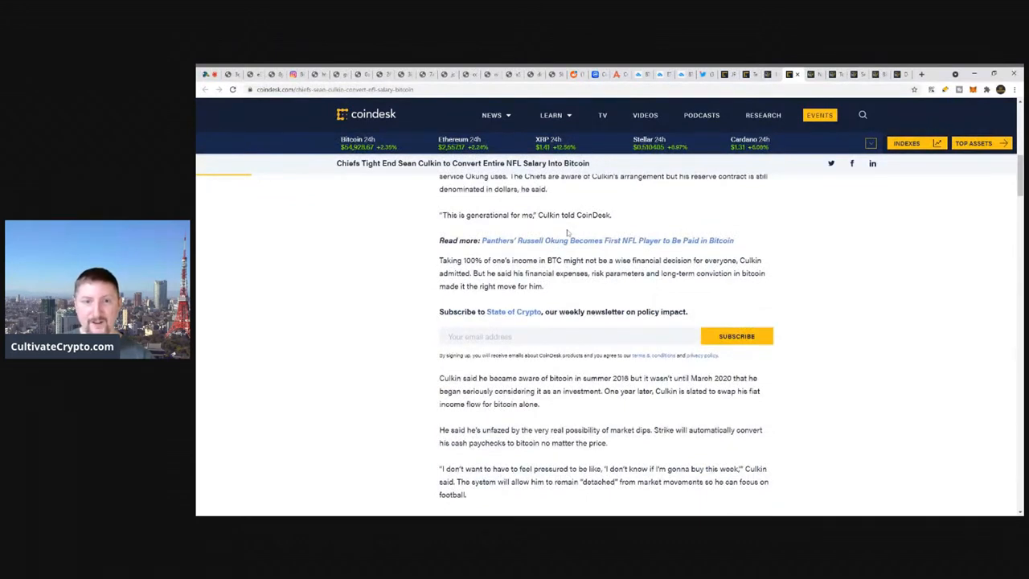
scroll(up, 3)
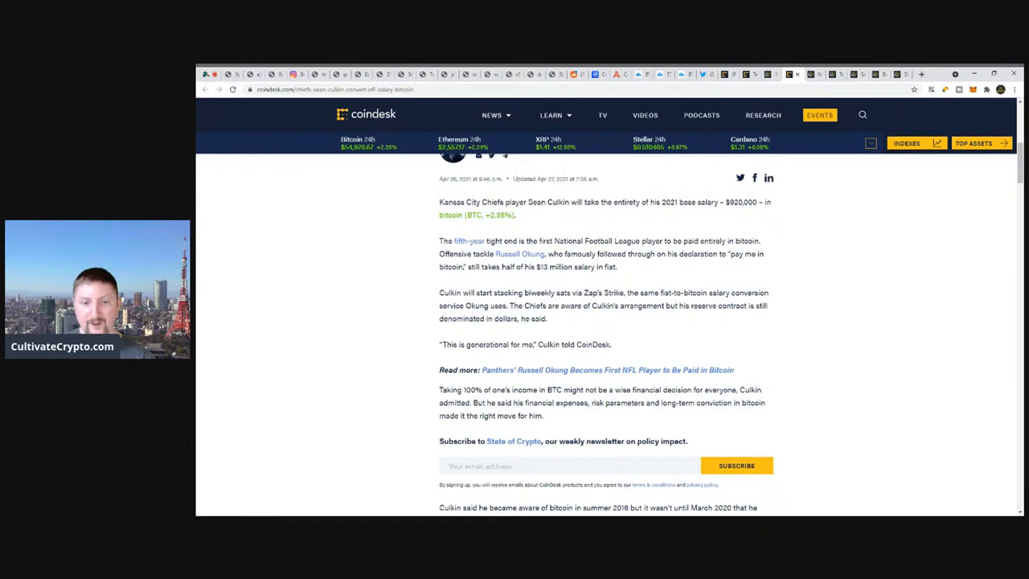
mouse_move(658, 323)
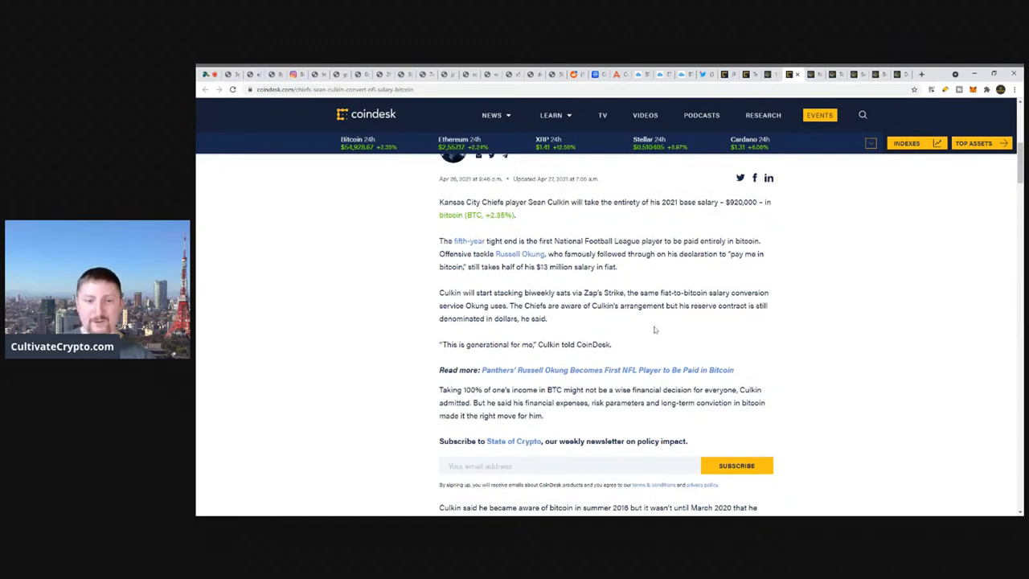
mouse_move(643, 326)
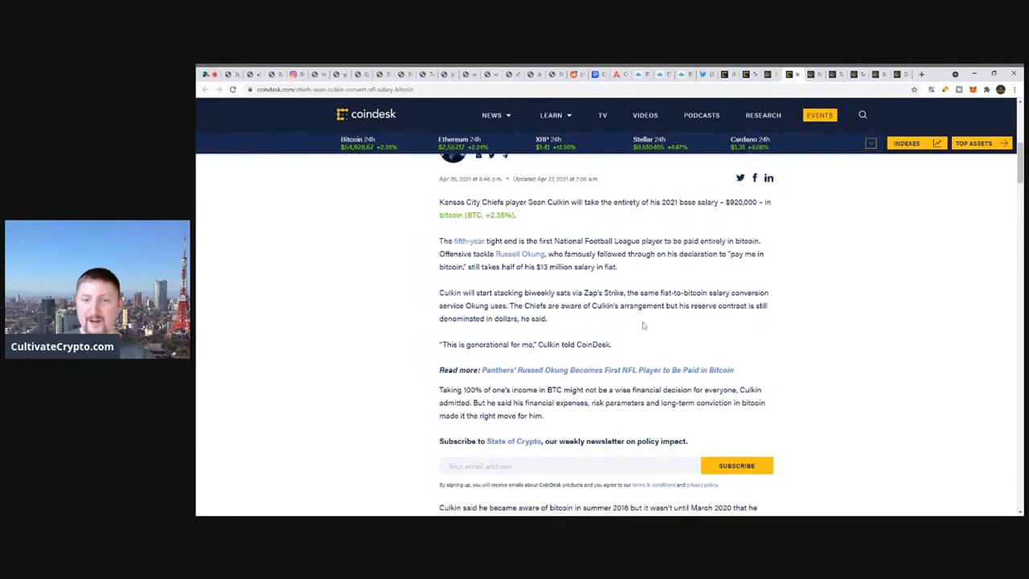
scroll(down, 3)
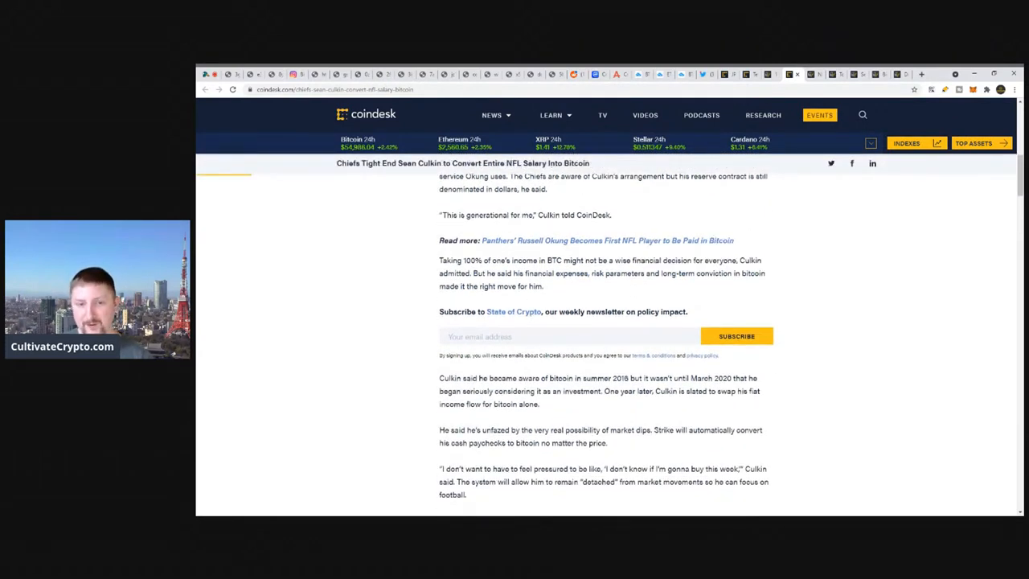
scroll(down, 3)
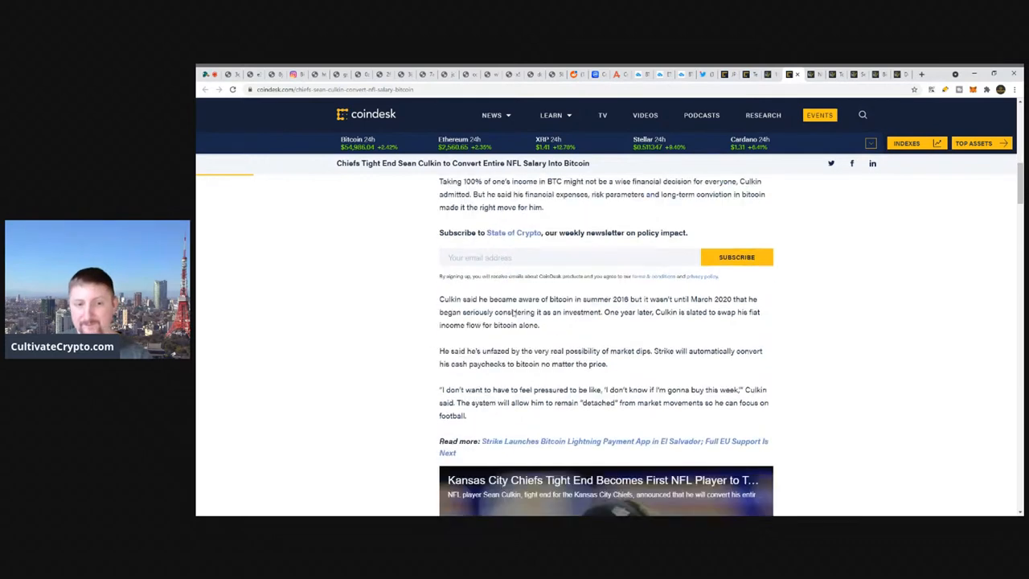
scroll(down, 3)
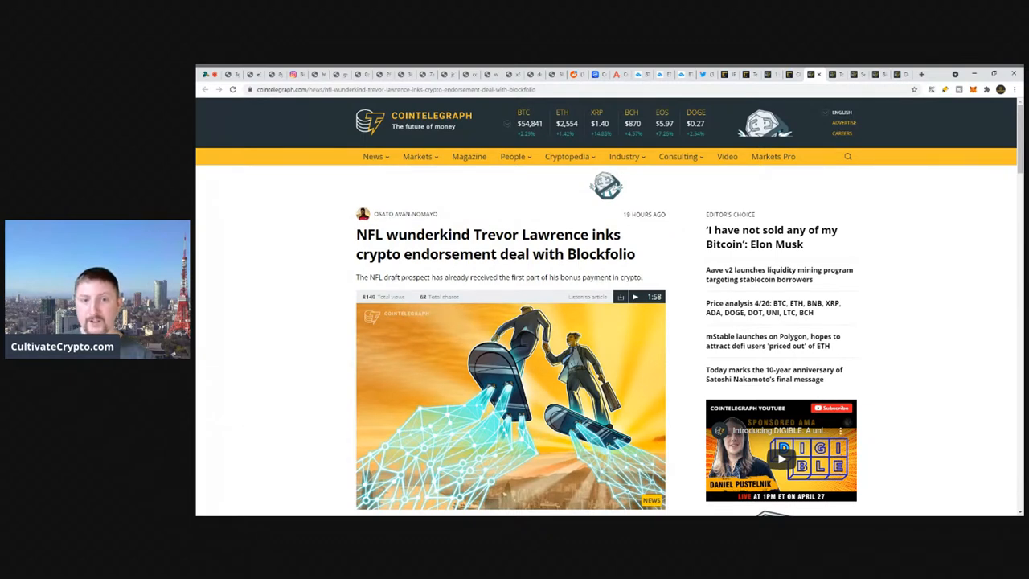
Read the Trevor Lawrence Blockfolio article, then open the Satoshi Nakamoto anniversary story
double_click(586, 253)
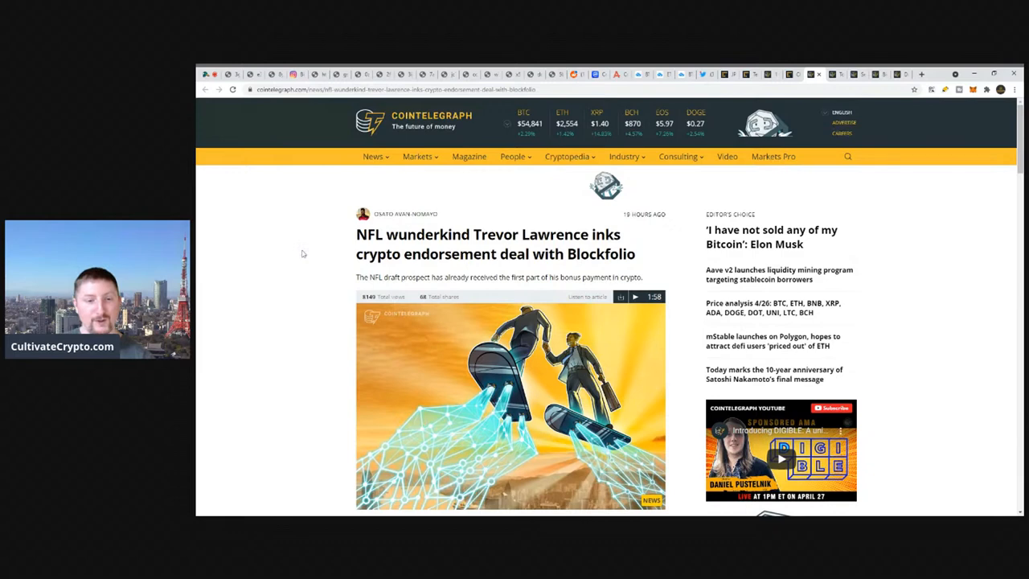
scroll(down, 3)
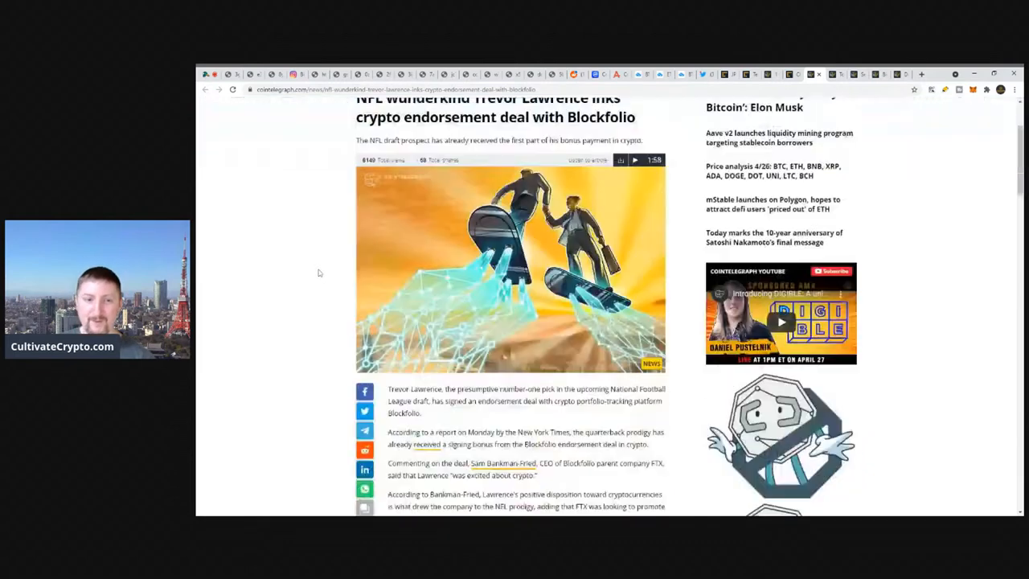
scroll(down, 3)
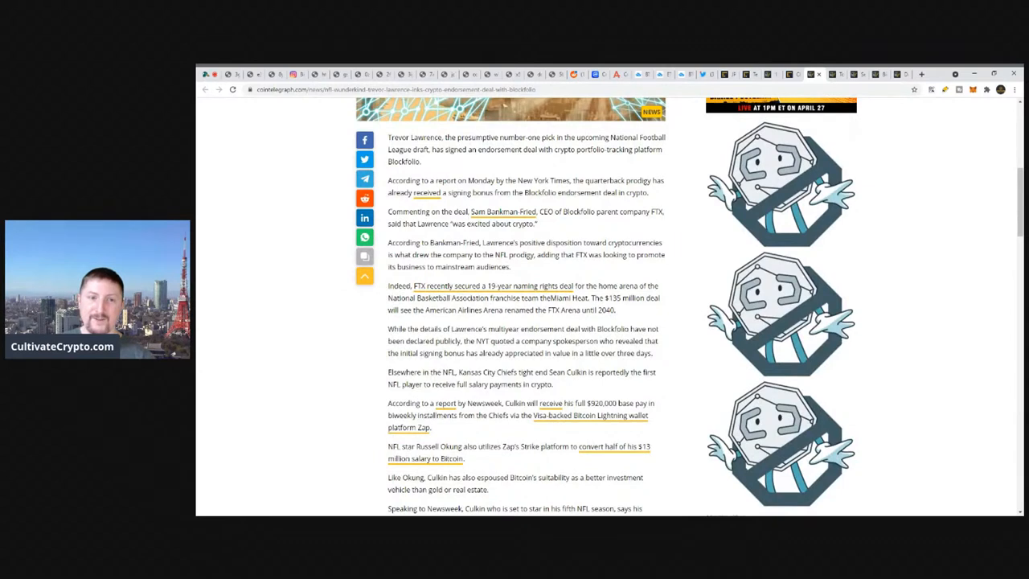
drag(460, 211, 581, 212)
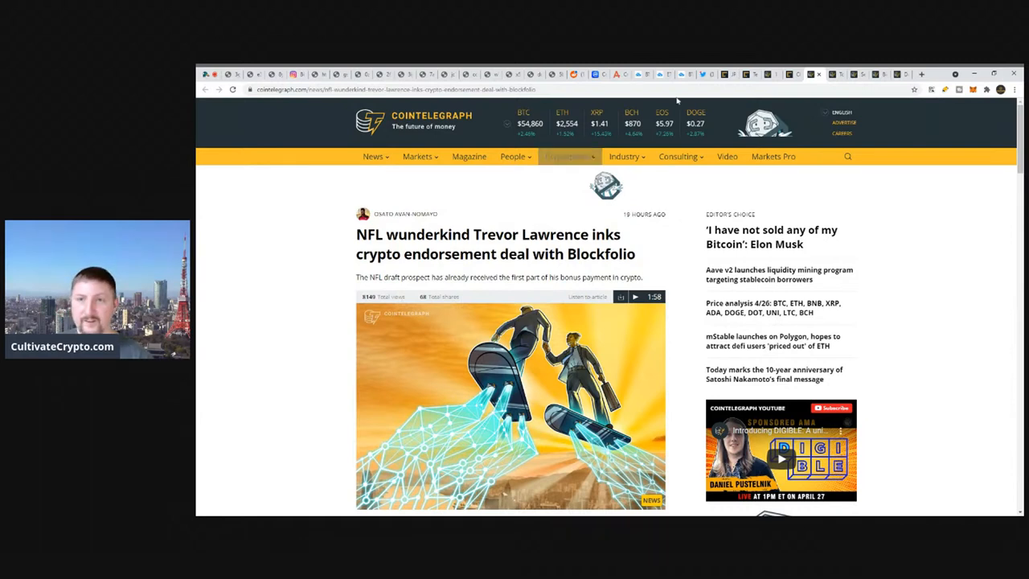
click(774, 374)
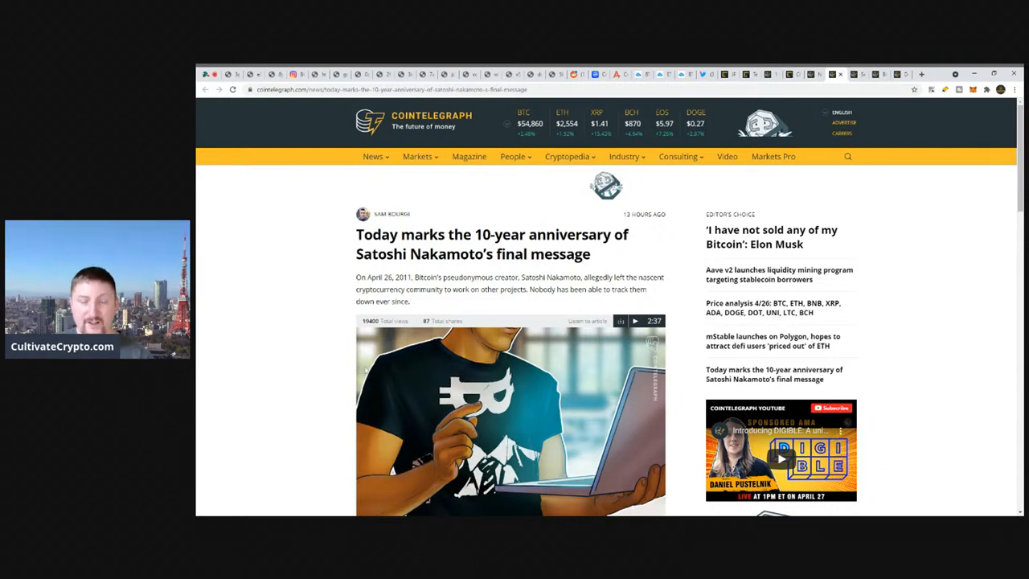
Highlight the headline and scroll through the Satoshi anniversary article
drag(356, 234, 432, 234)
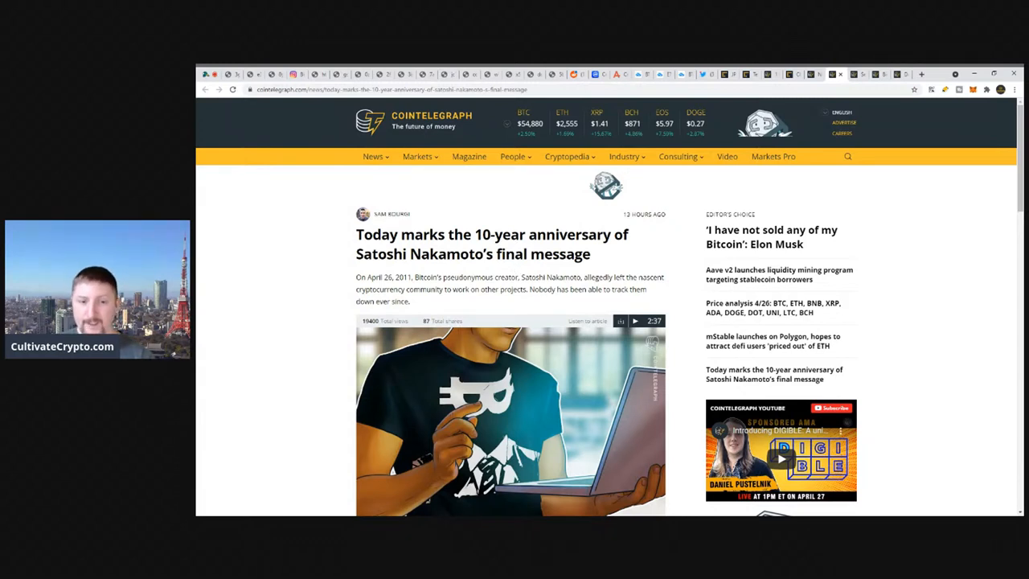
scroll(down, 3)
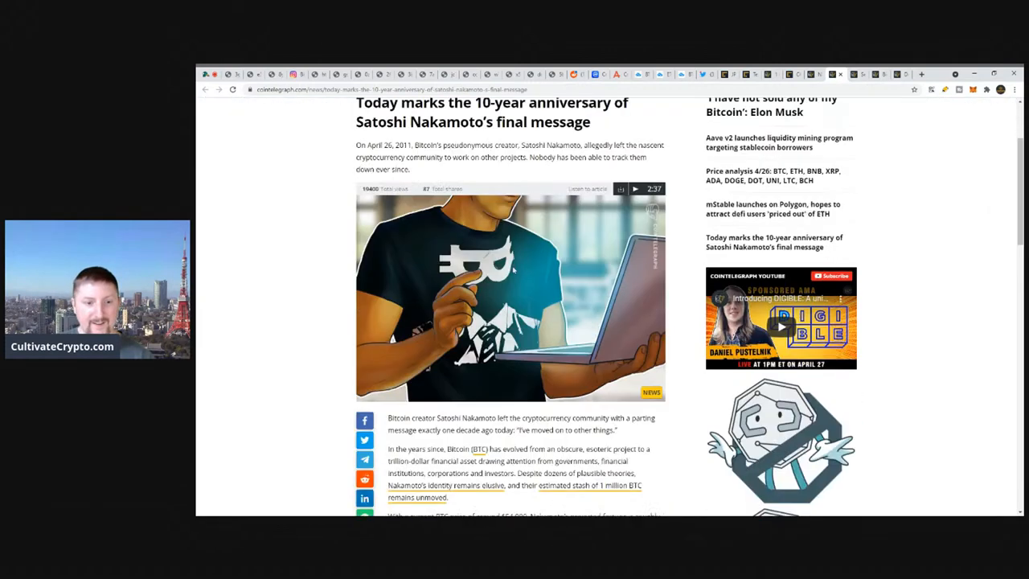
scroll(down, 3)
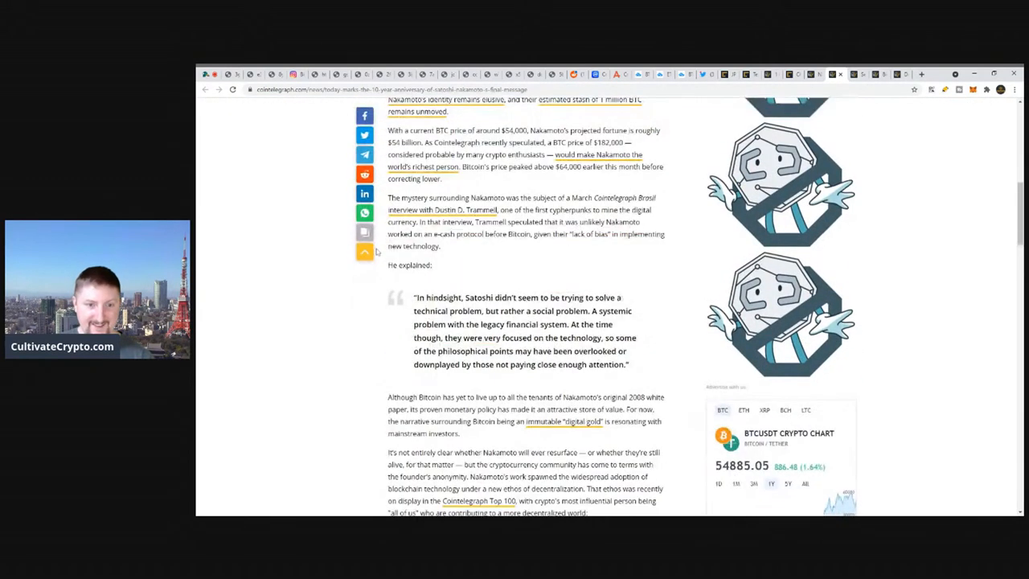
scroll(down, 3)
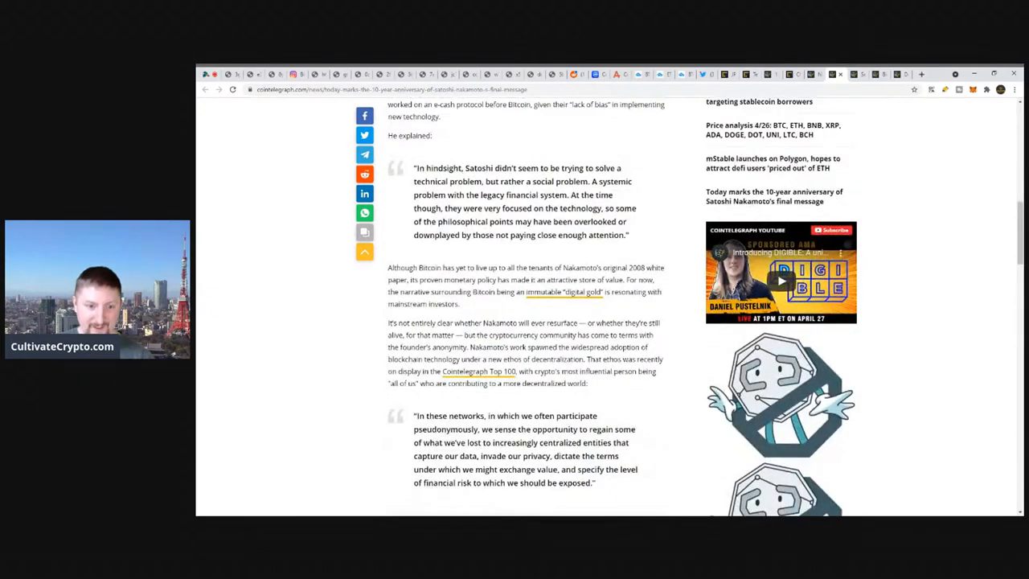
scroll(up, 3)
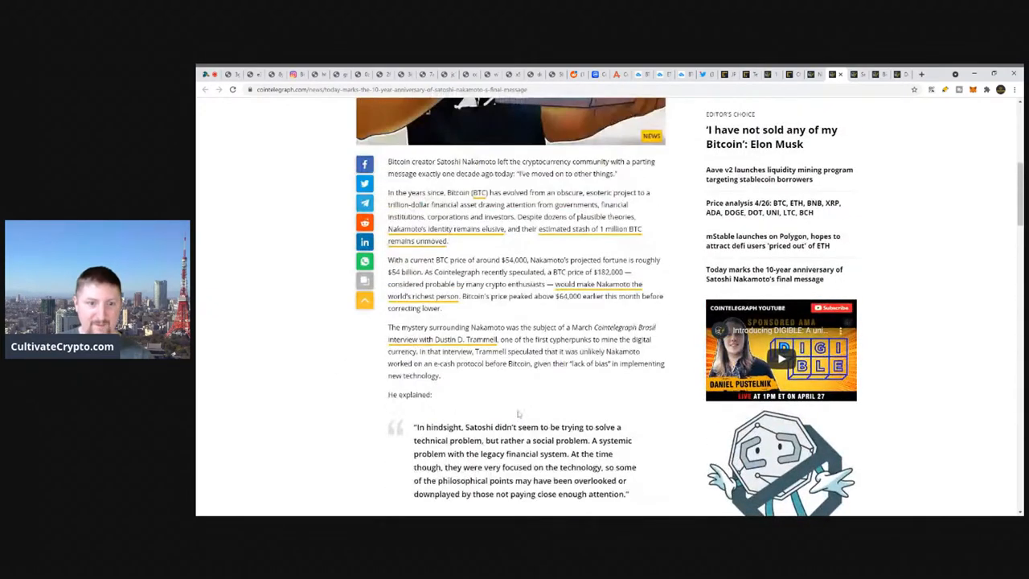
scroll(up, 3)
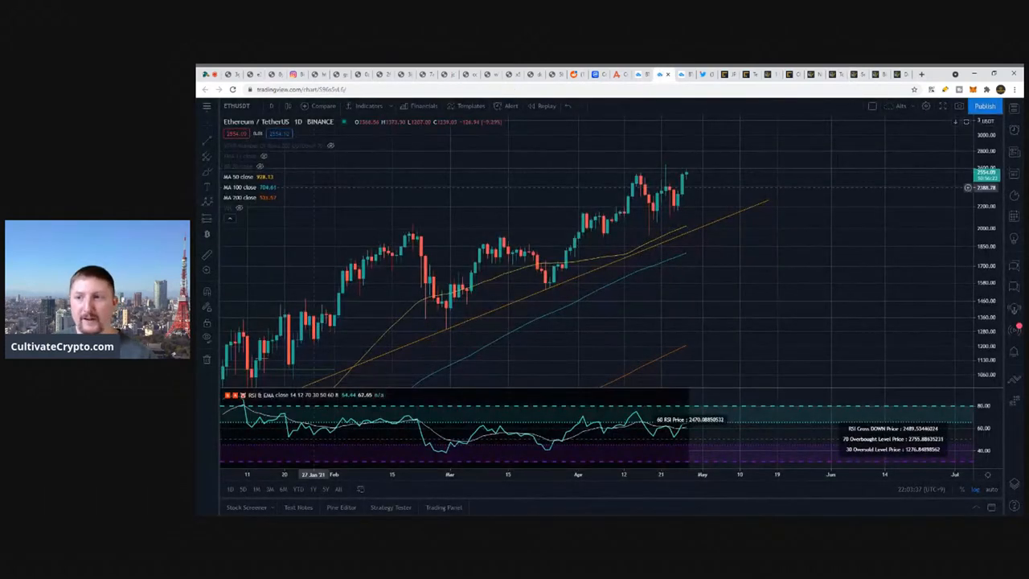
Load the SRMUSDT Binance chart and mark the earlier highs with a horizontal line
click(236, 105)
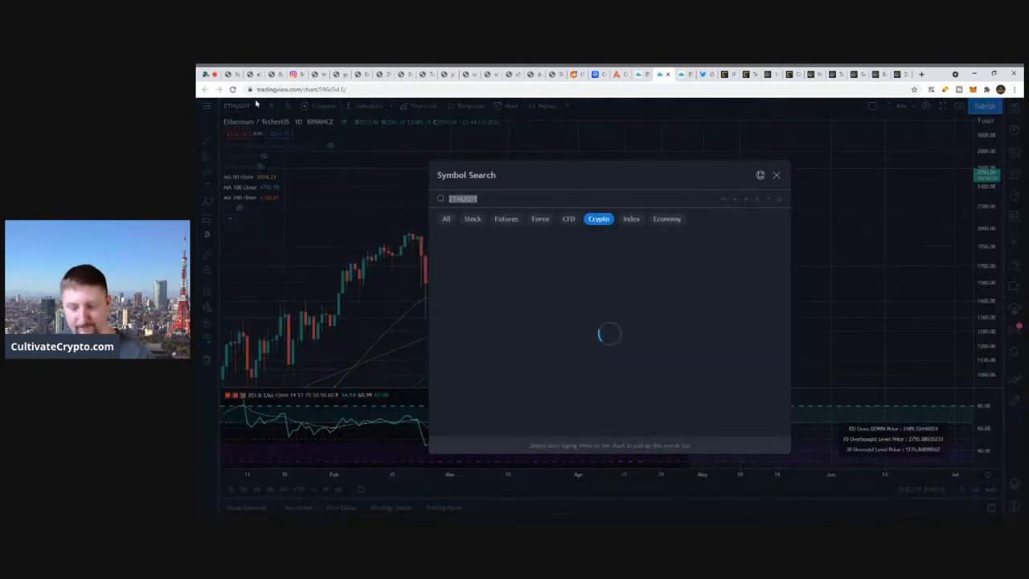
text(SRM)
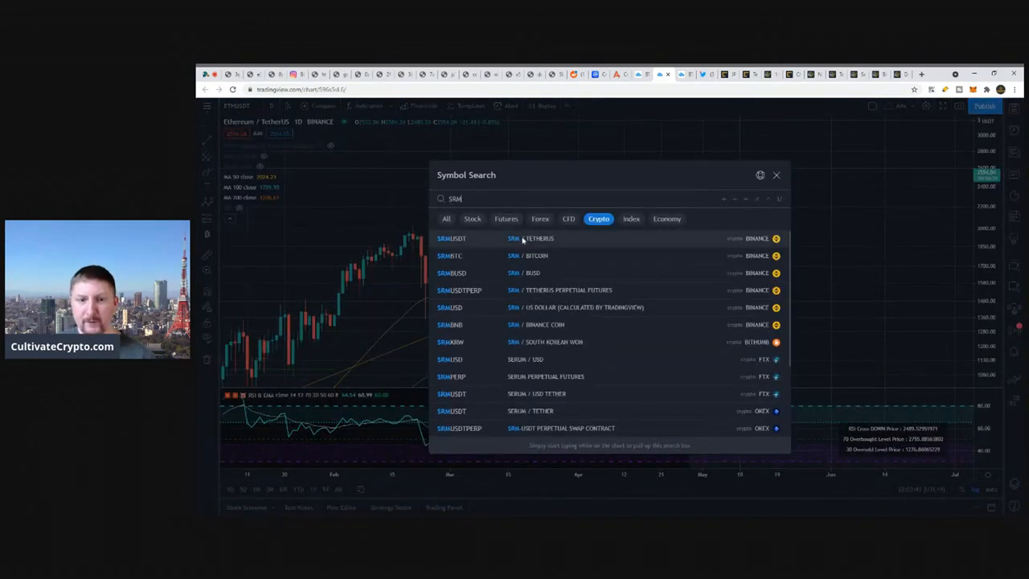
click(452, 238)
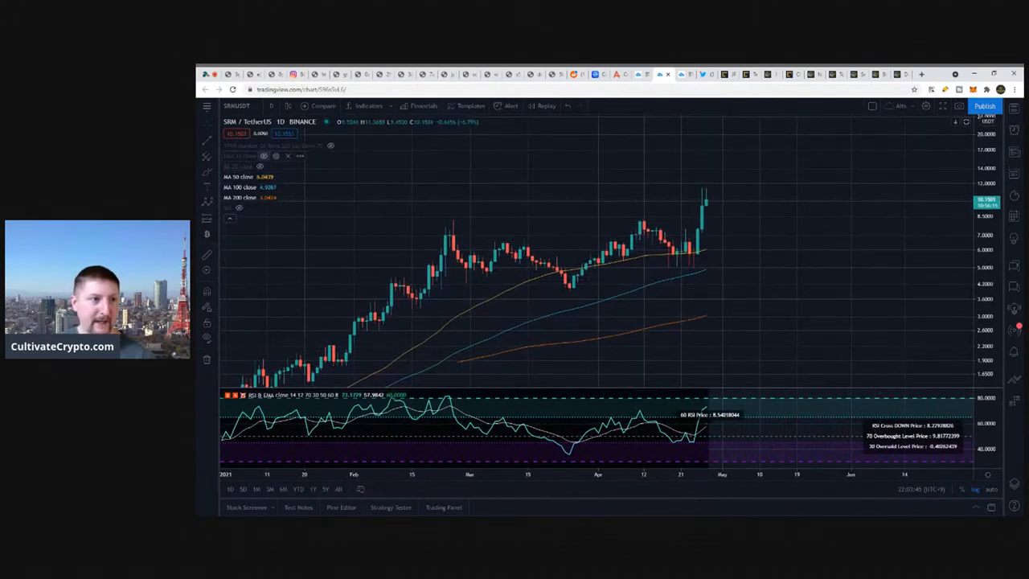
mouse_move(440, 281)
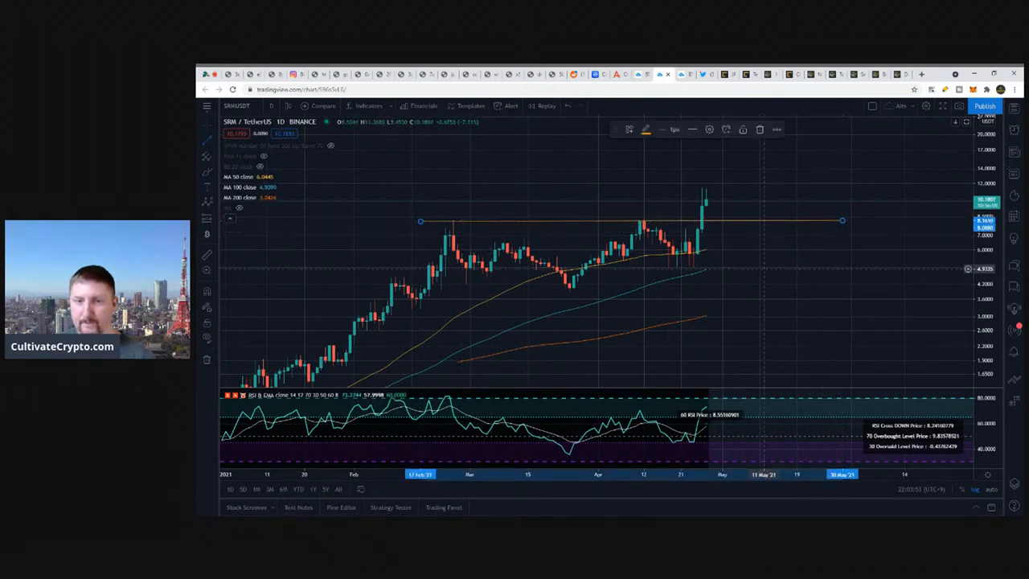
click(207, 202)
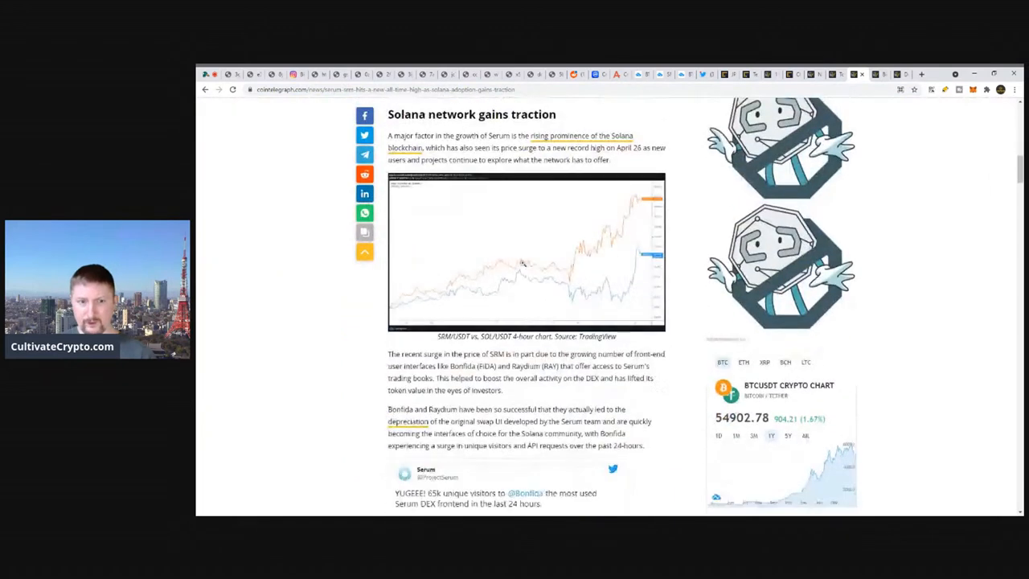
Scroll to the Bonfida tweet and highlight the '65k unique visitors' phrase
scroll(down, 3)
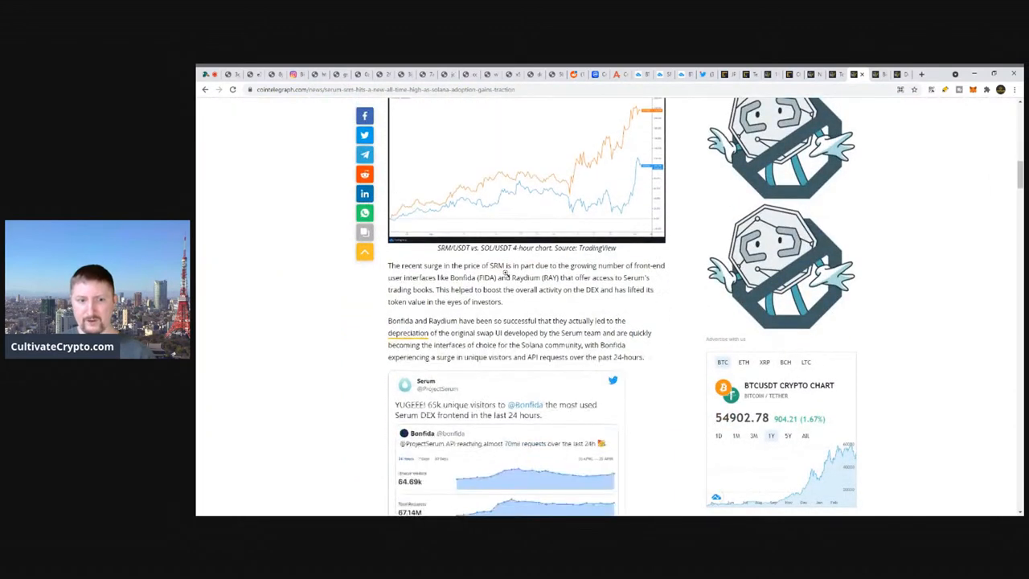
scroll(down, 3)
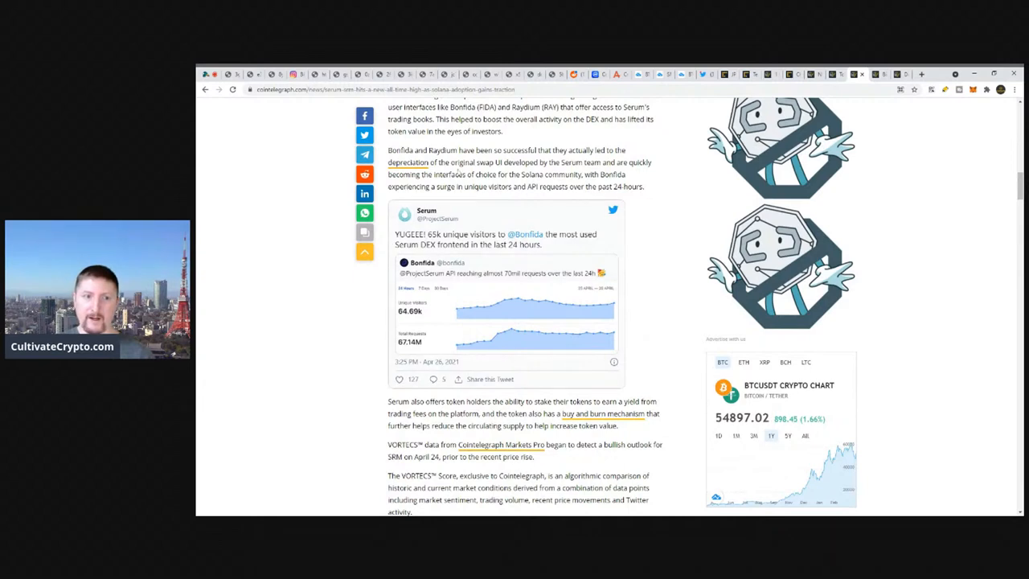
double_click(433, 234)
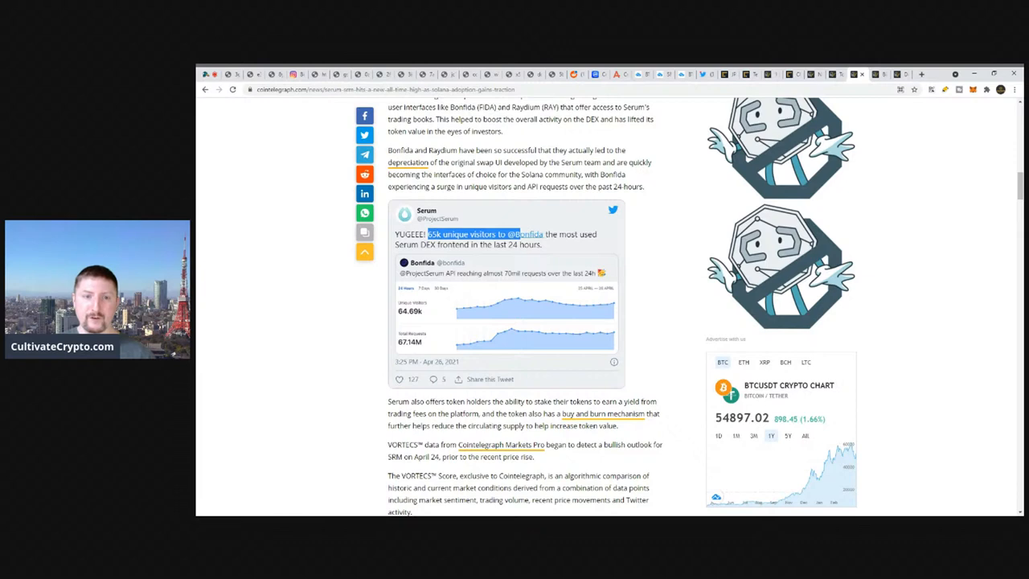
drag(518, 234, 543, 245)
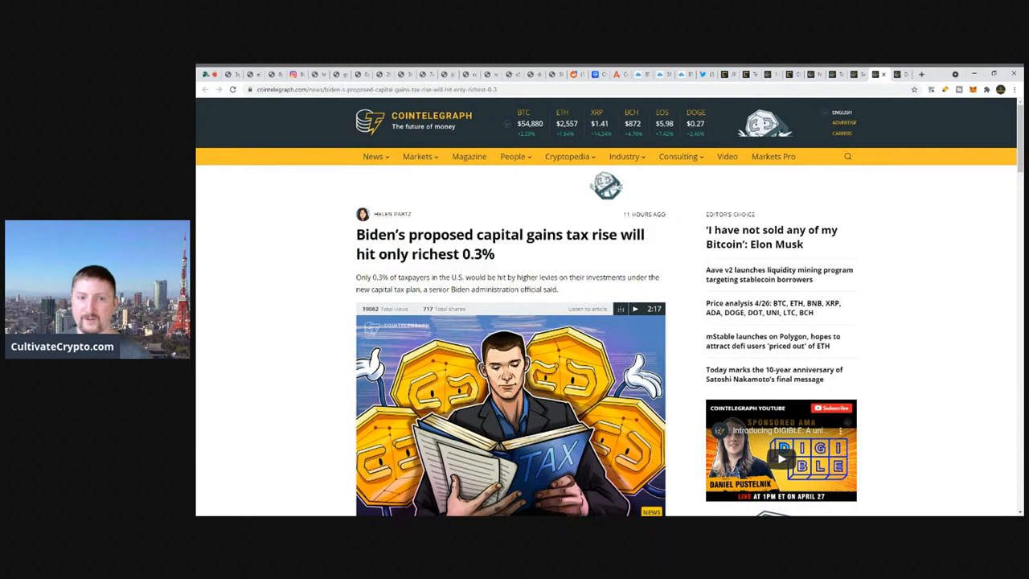
Highlight and clear the 0.3% figure, then the headline and summary paragraph
double_click(477, 254)
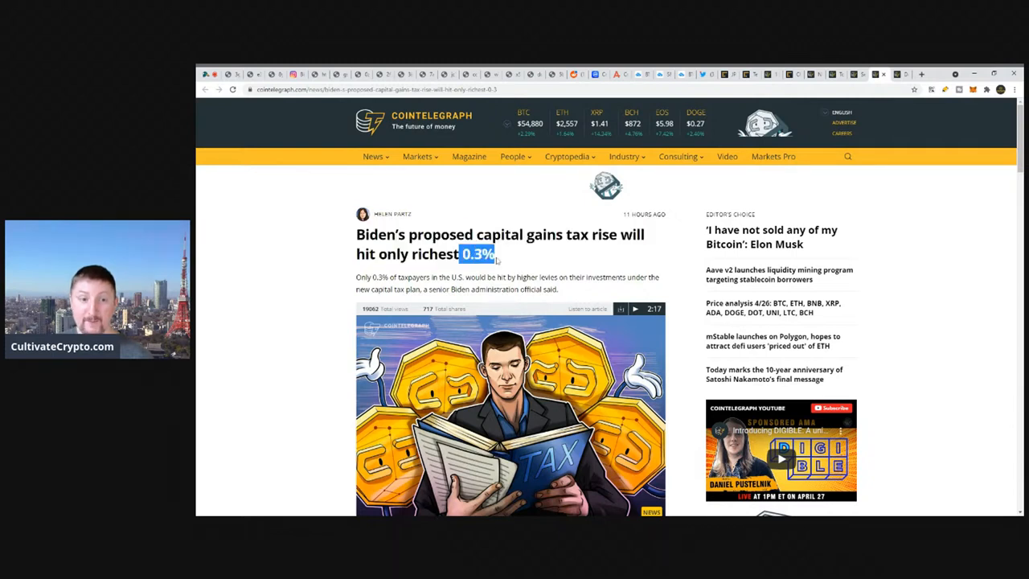
click(479, 253)
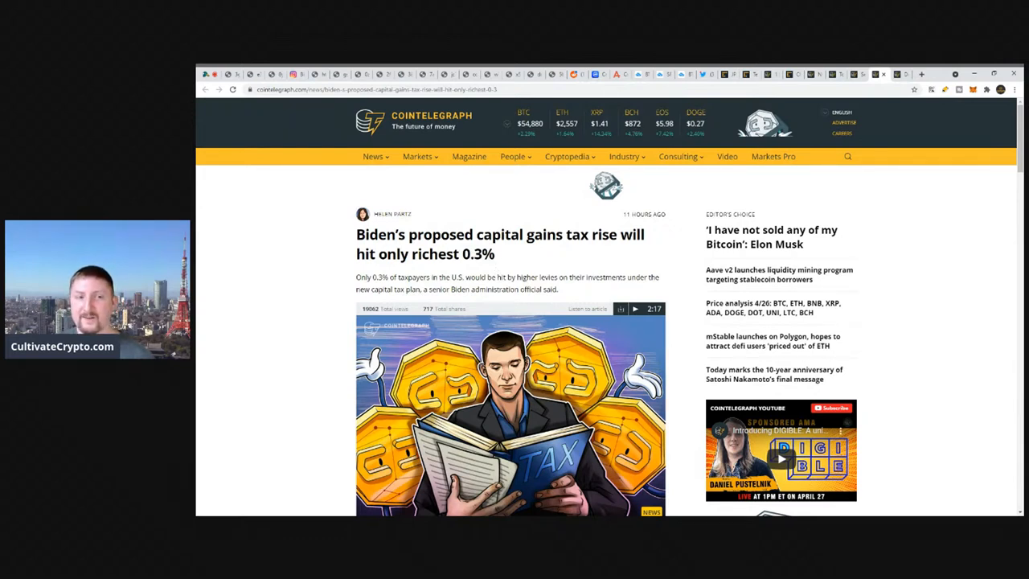
drag(356, 234, 558, 289)
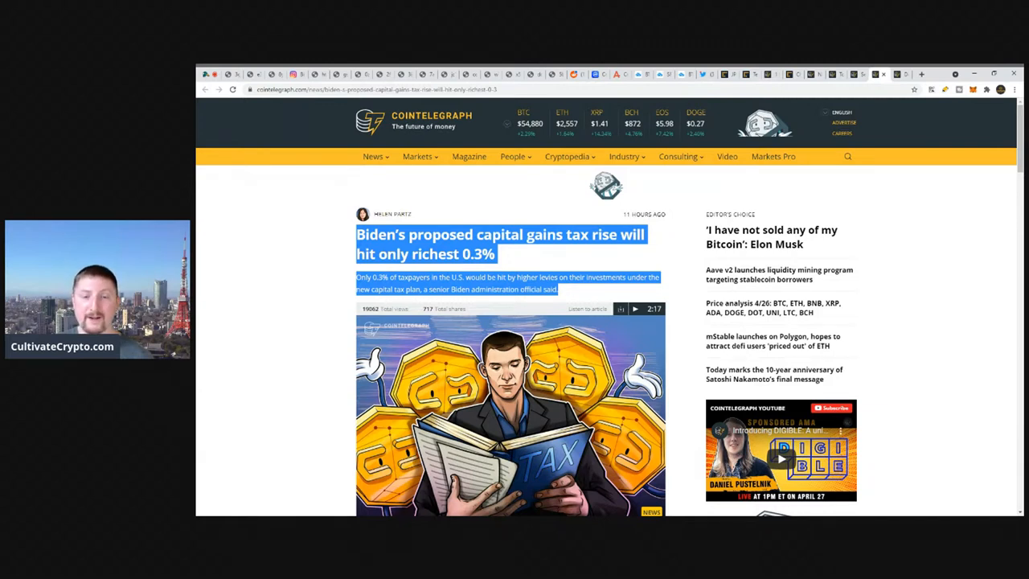
click(563, 292)
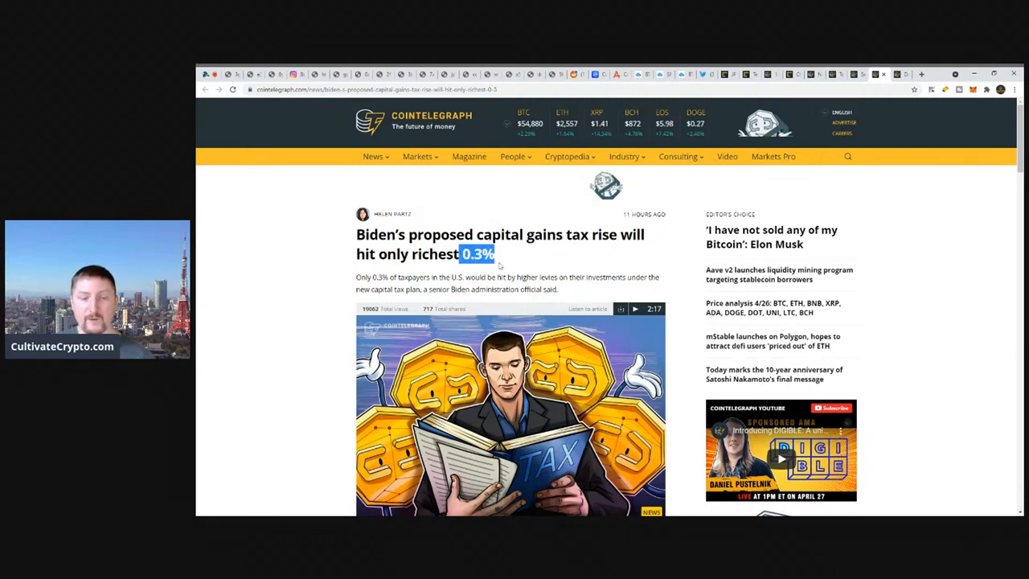
mouse_move(573, 253)
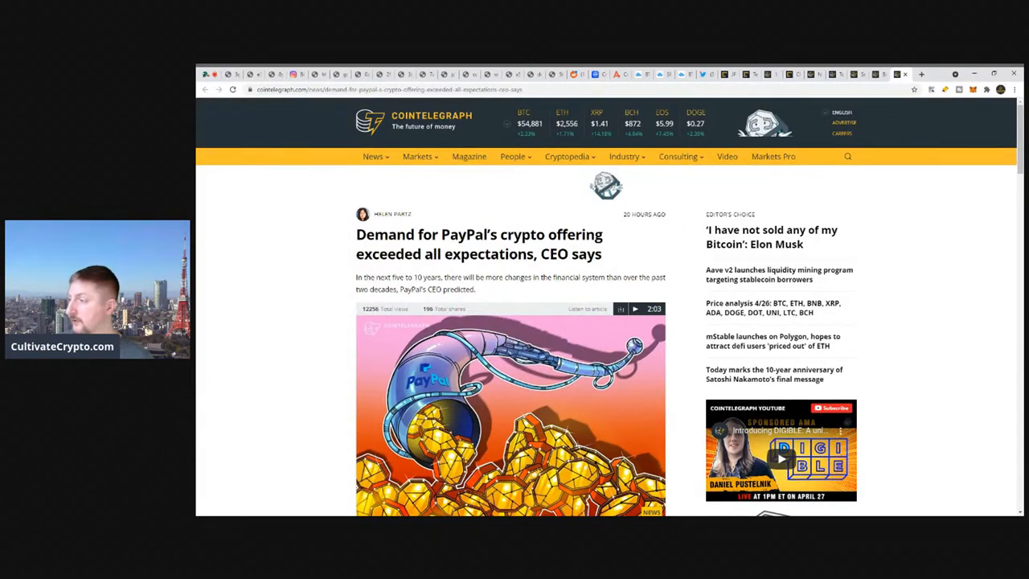
Double-click the headline of the PayPal crypto demand article
double_click(386, 234)
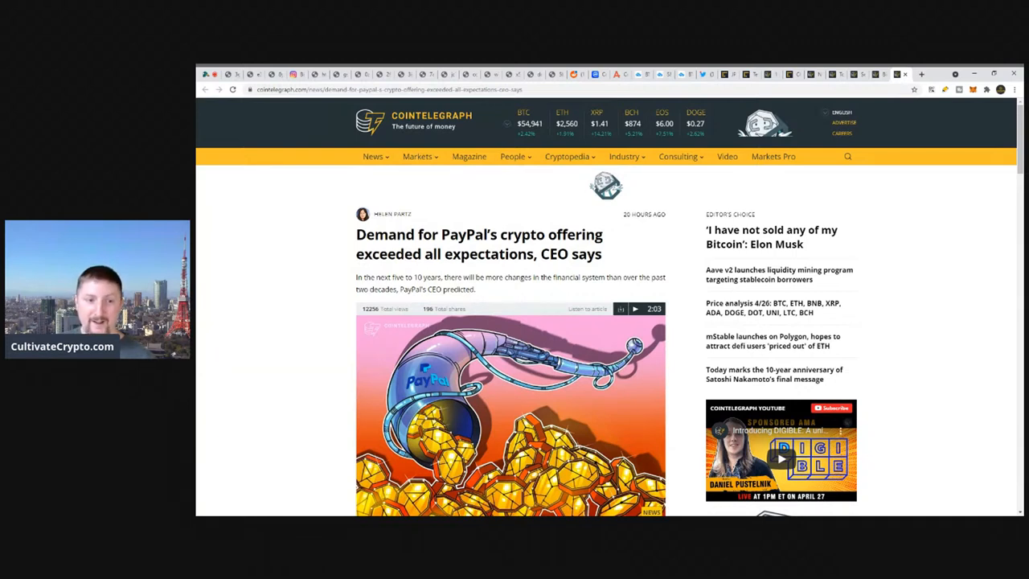
mouse_move(480, 297)
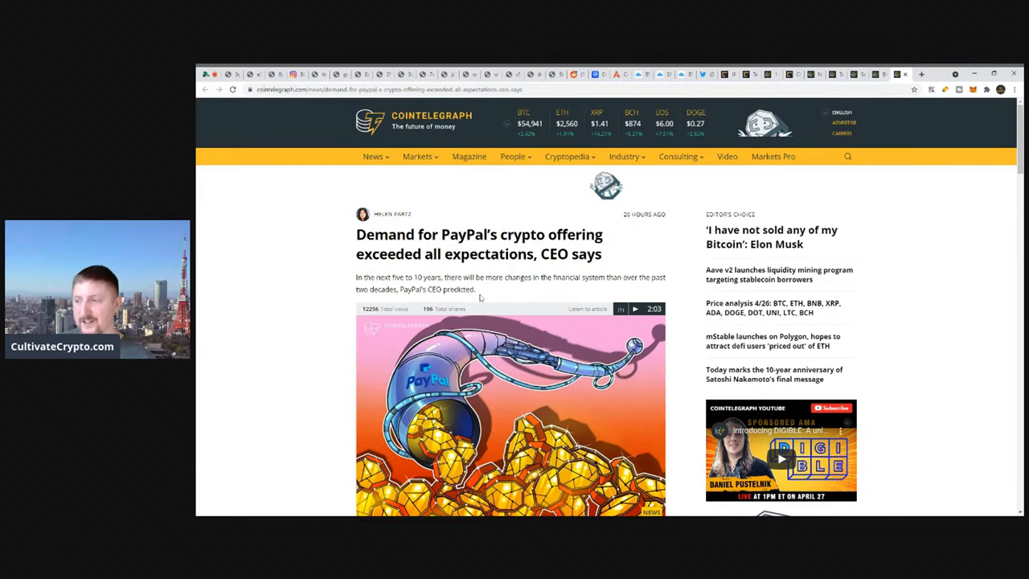